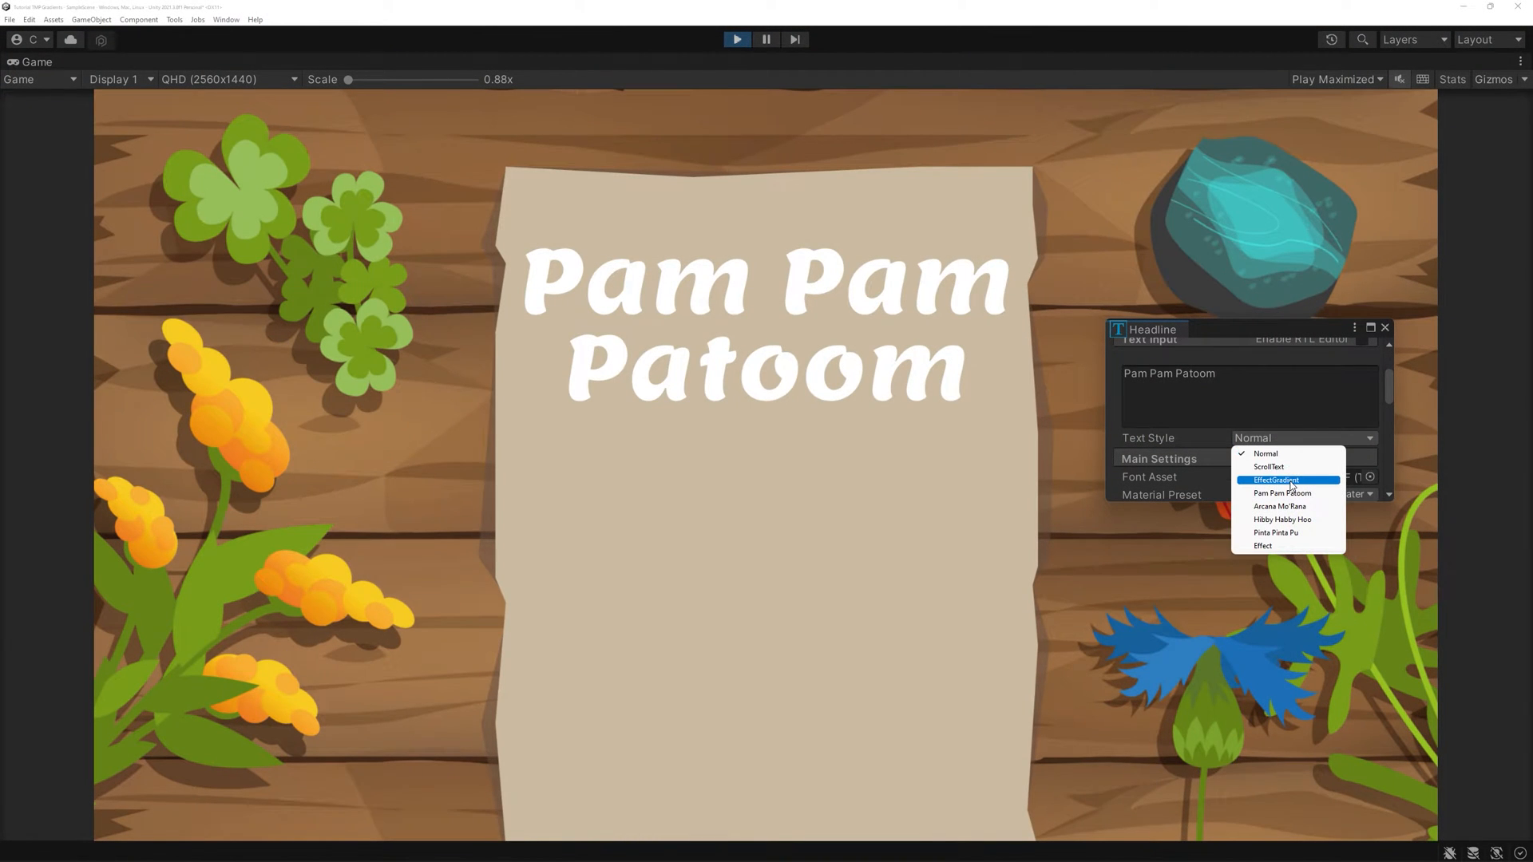
- Preview the EffectGradient, Pam Pam Patoom, Hibby Habby Hoo and Pinta Pinta Pu styles on the headline
click(1276, 479)
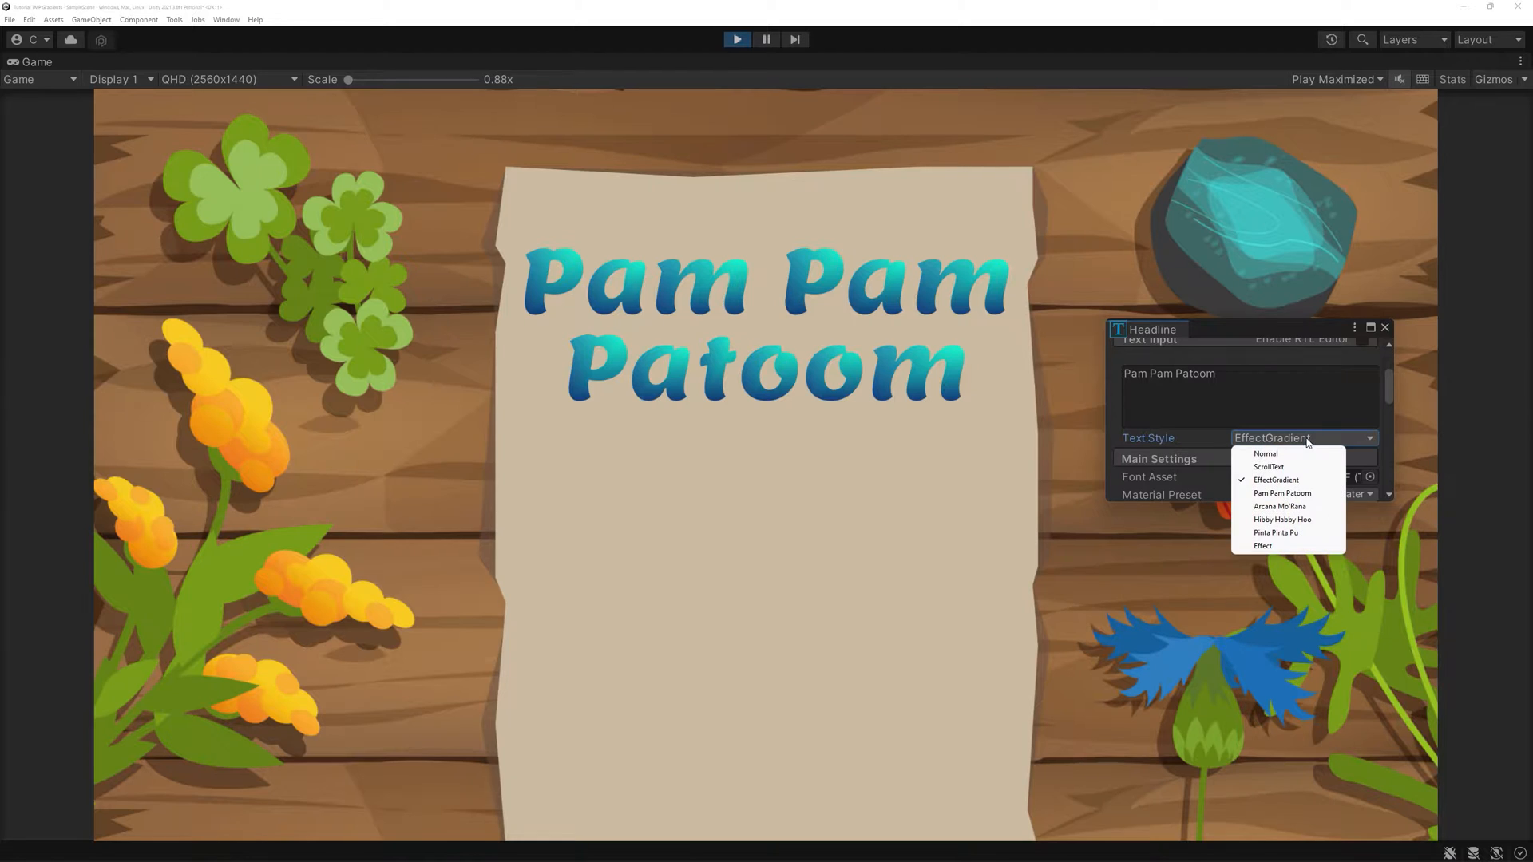
click(1283, 494)
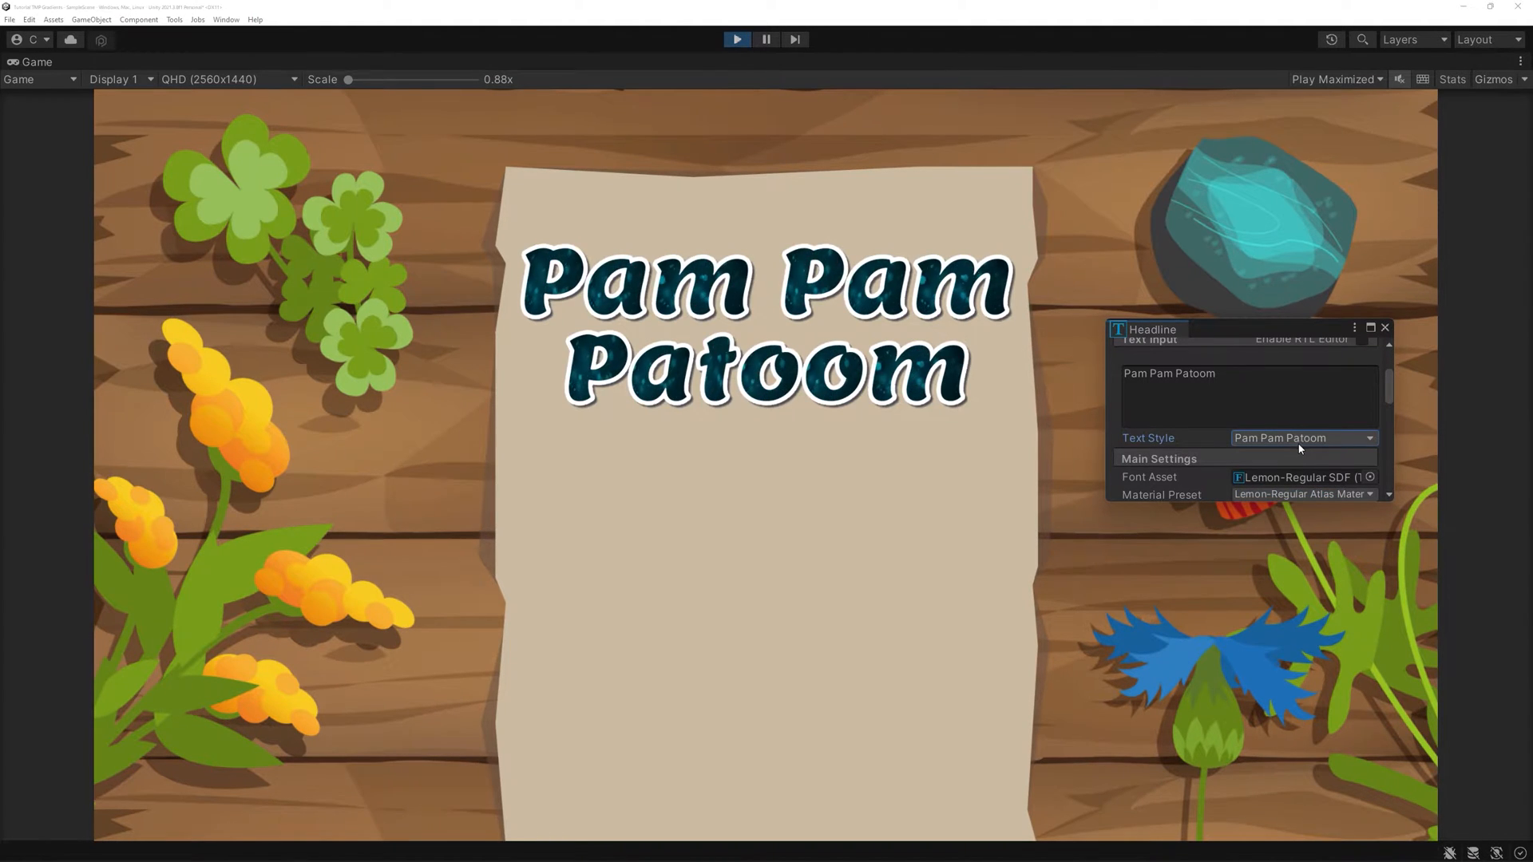
click(1303, 437)
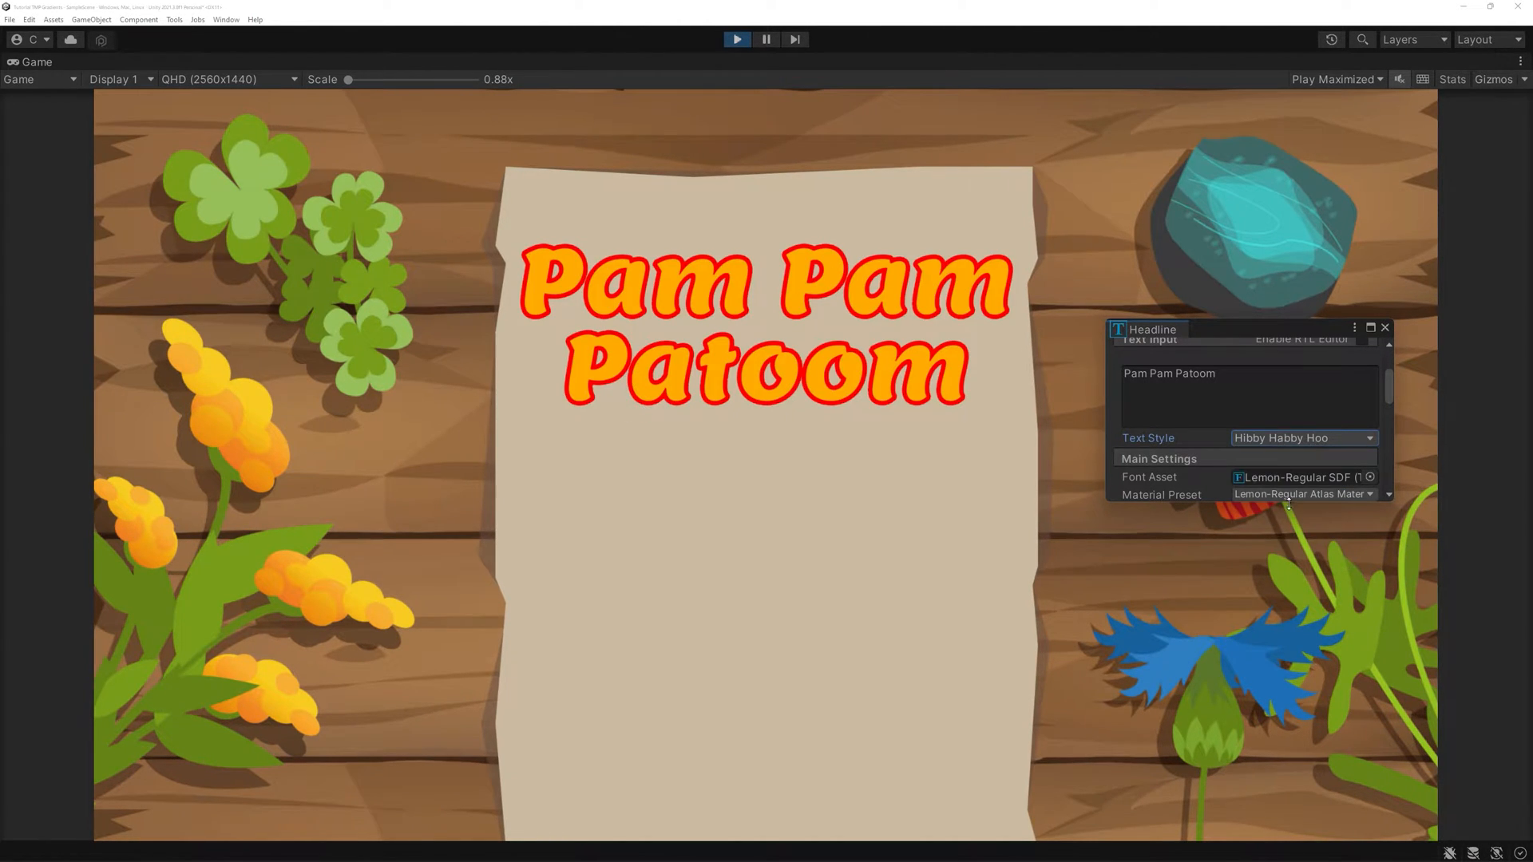
click(1303, 438)
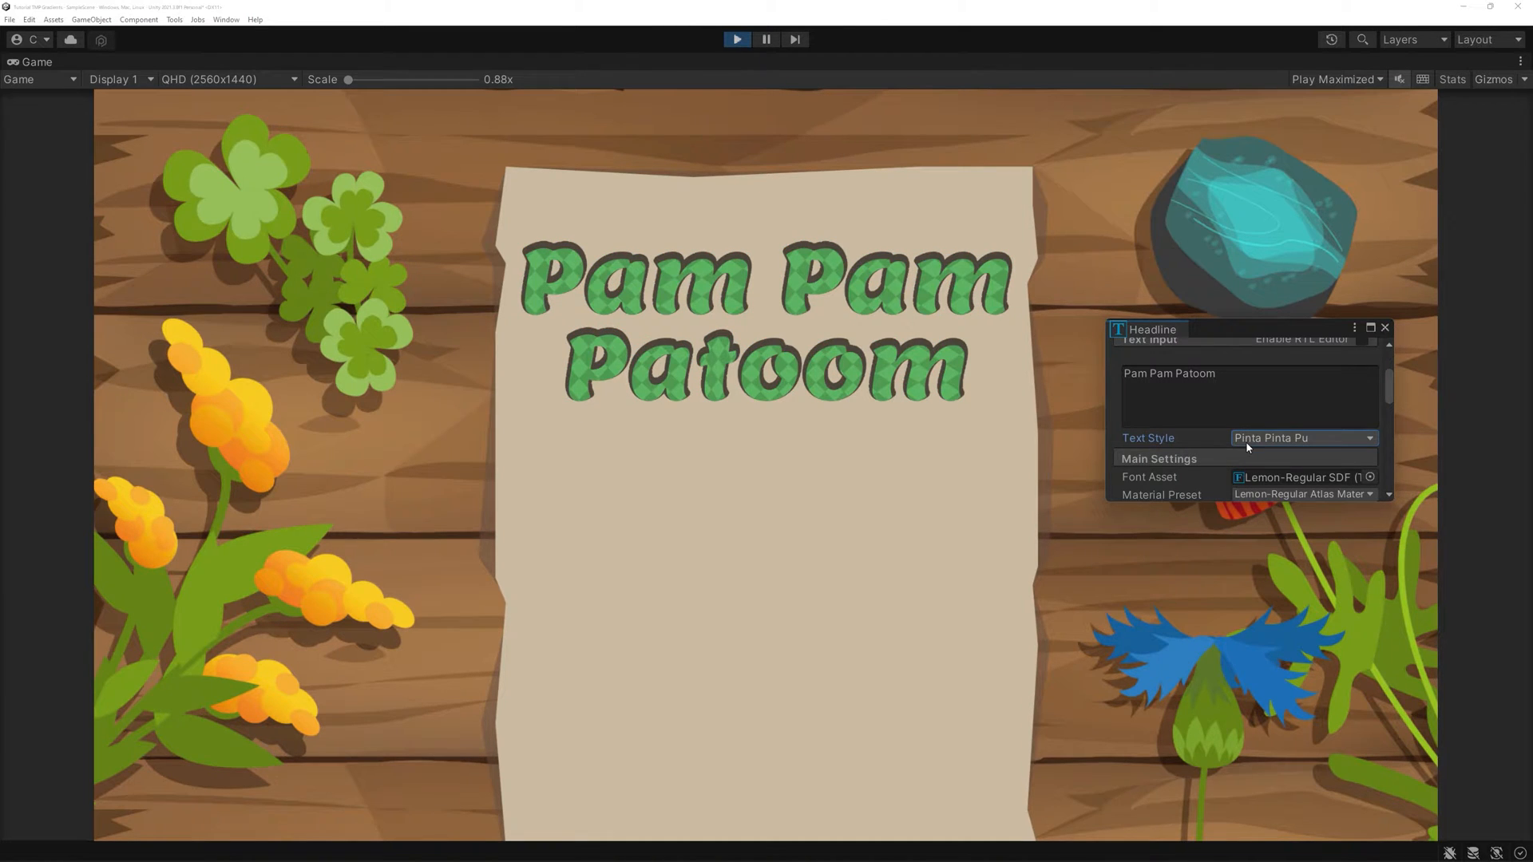
click(1304, 438)
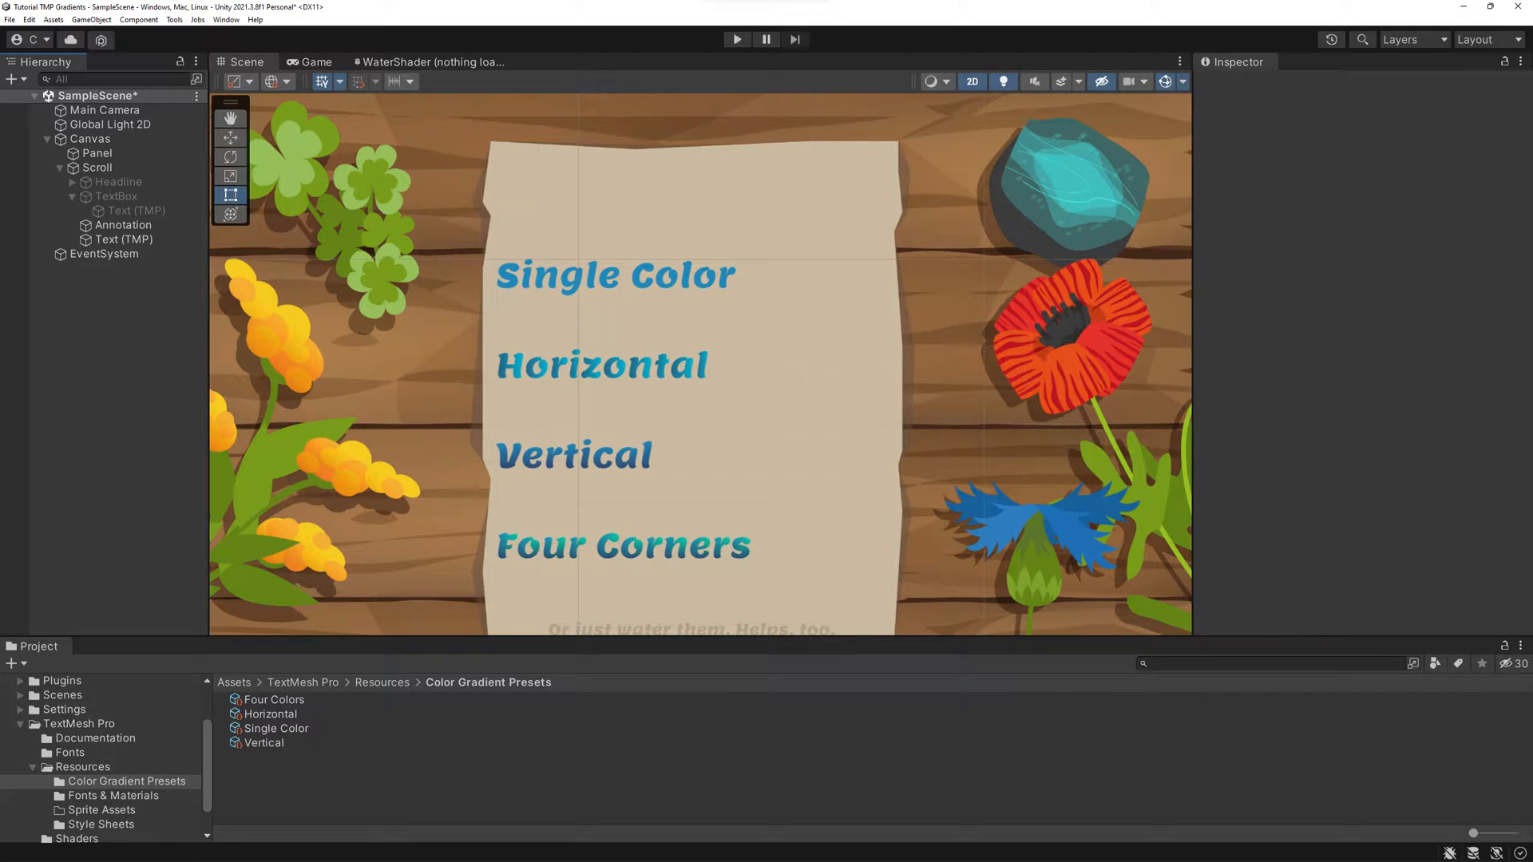
click(137, 211)
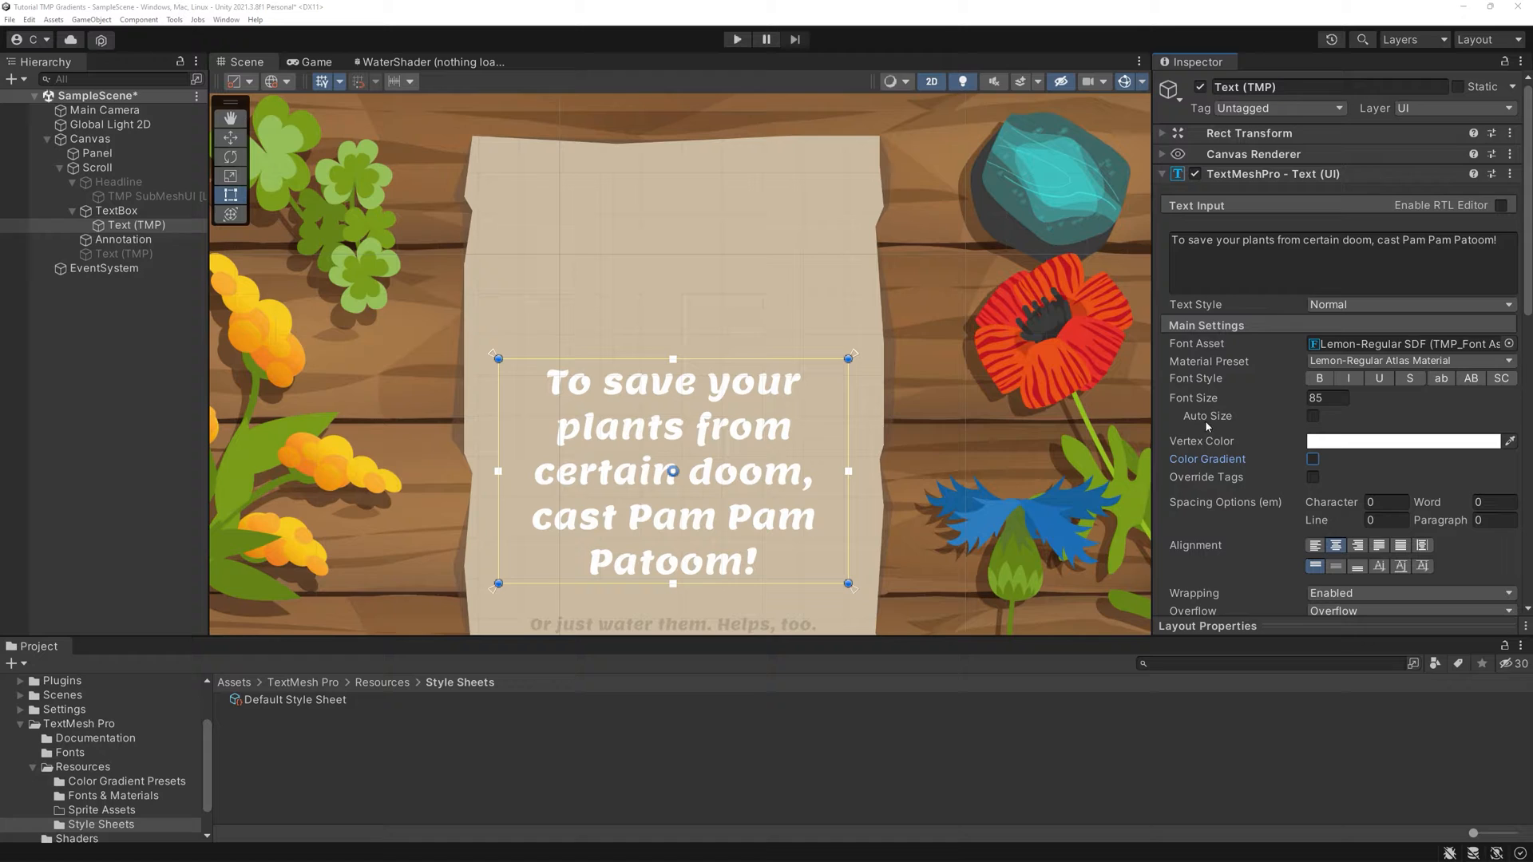
click(1313, 460)
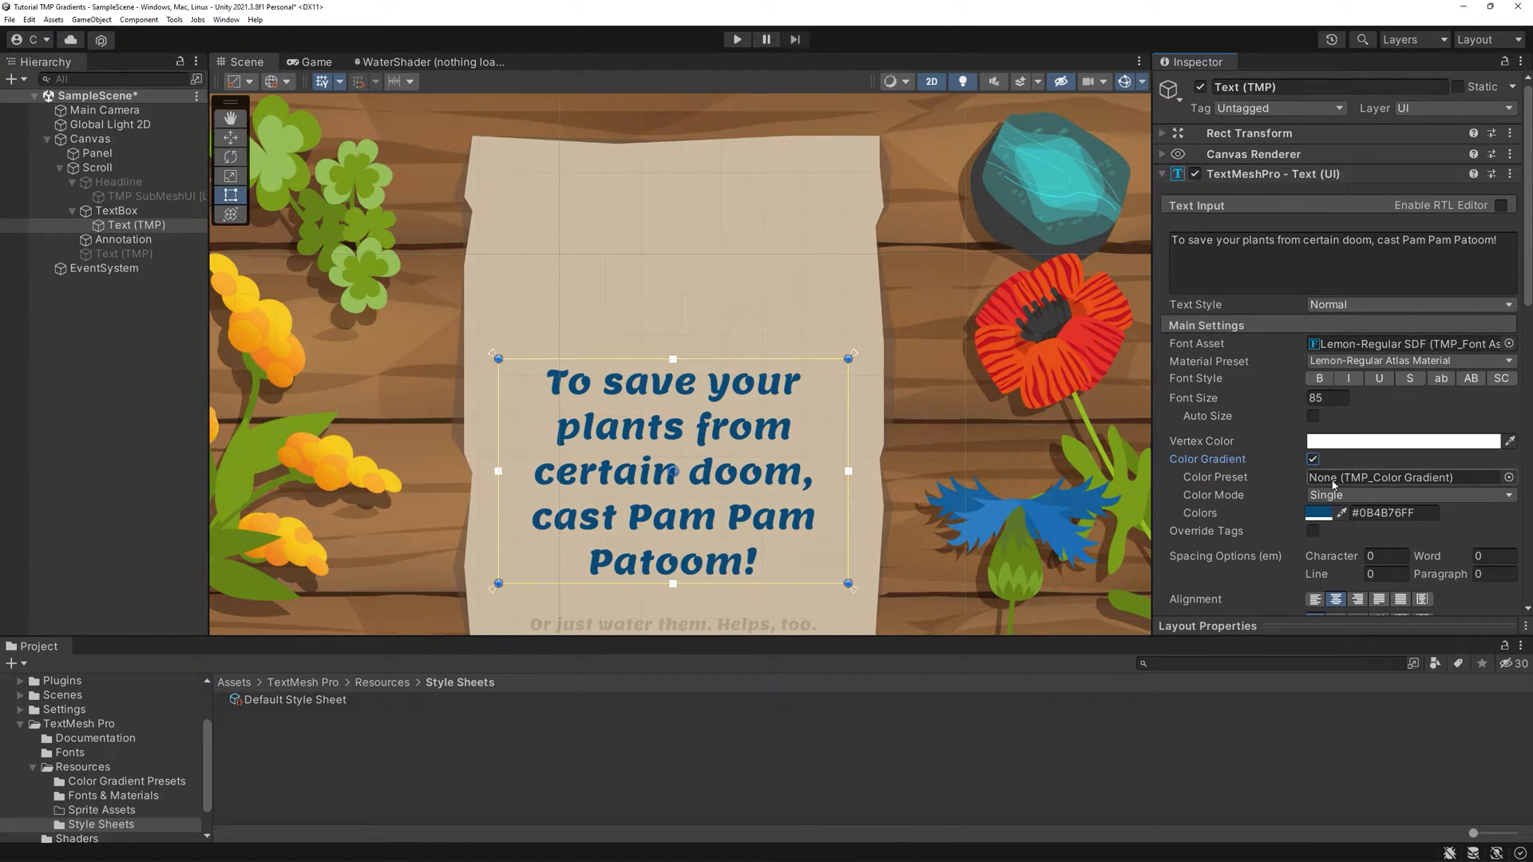
click(1409, 495)
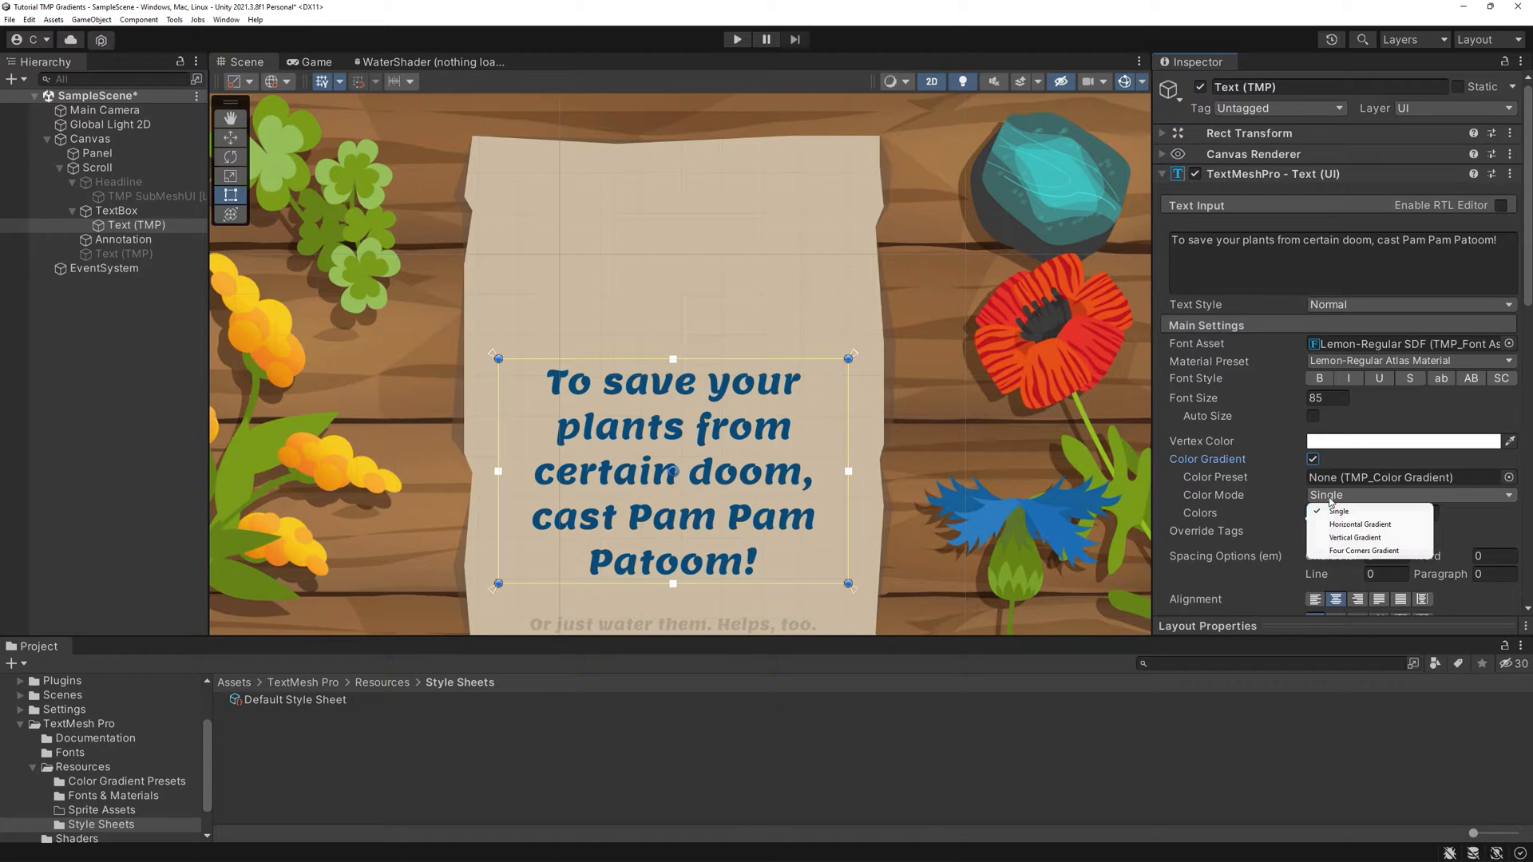
click(1357, 524)
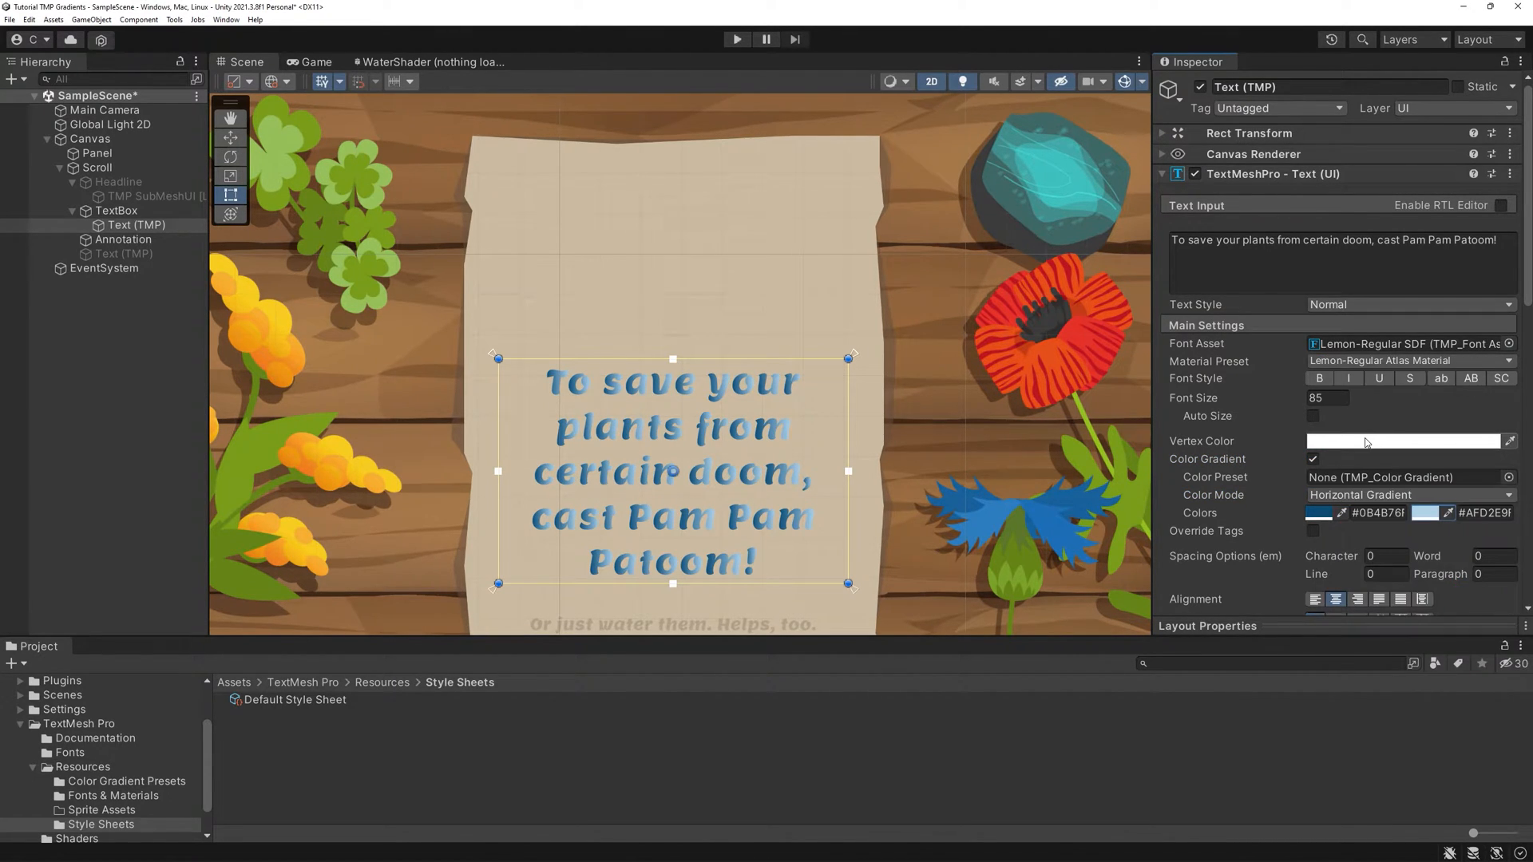
click(1409, 495)
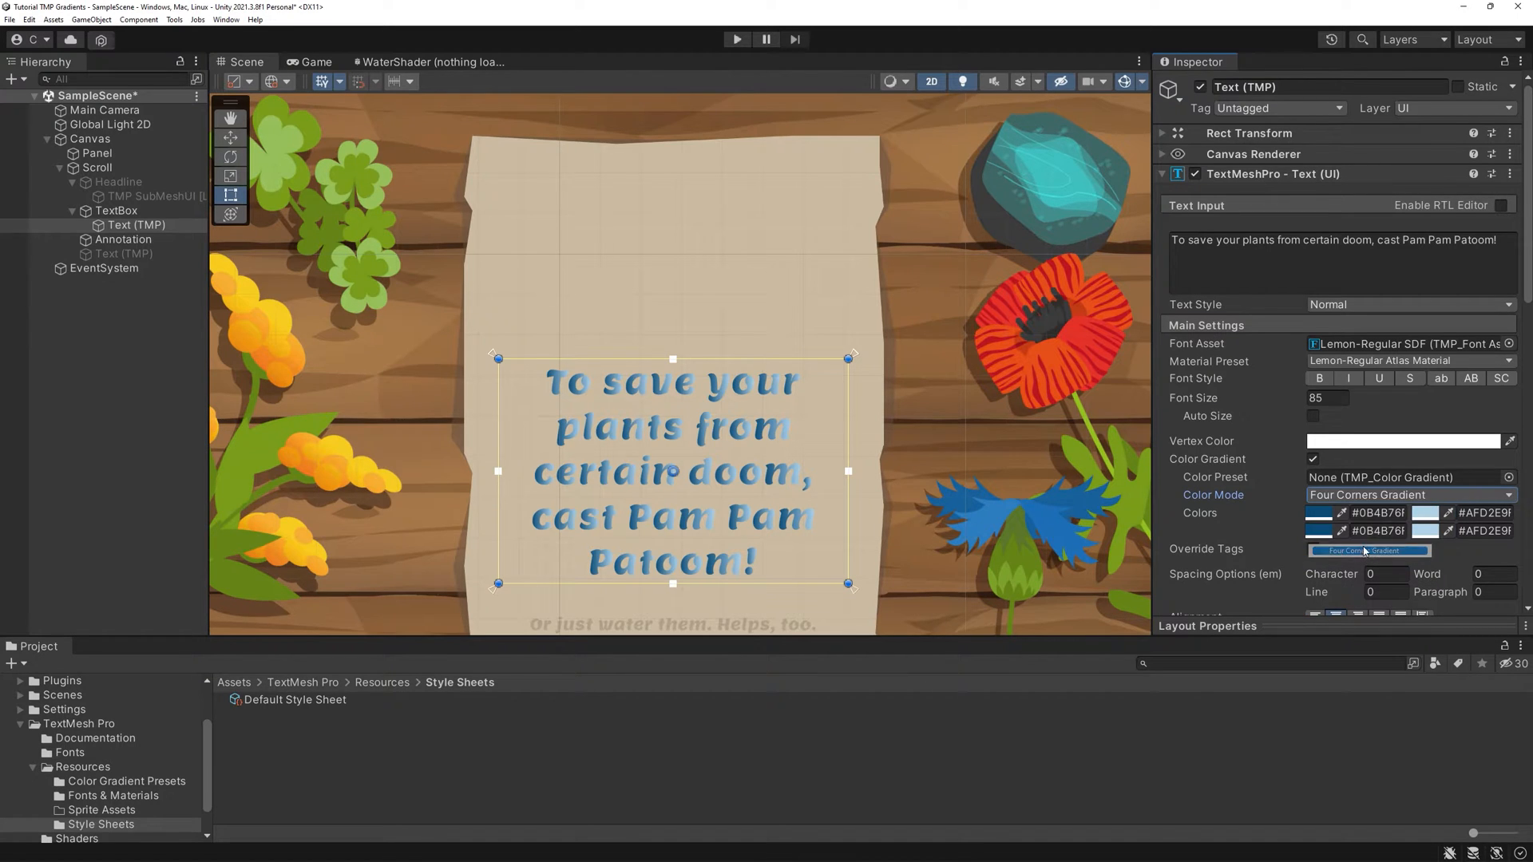
click(1409, 495)
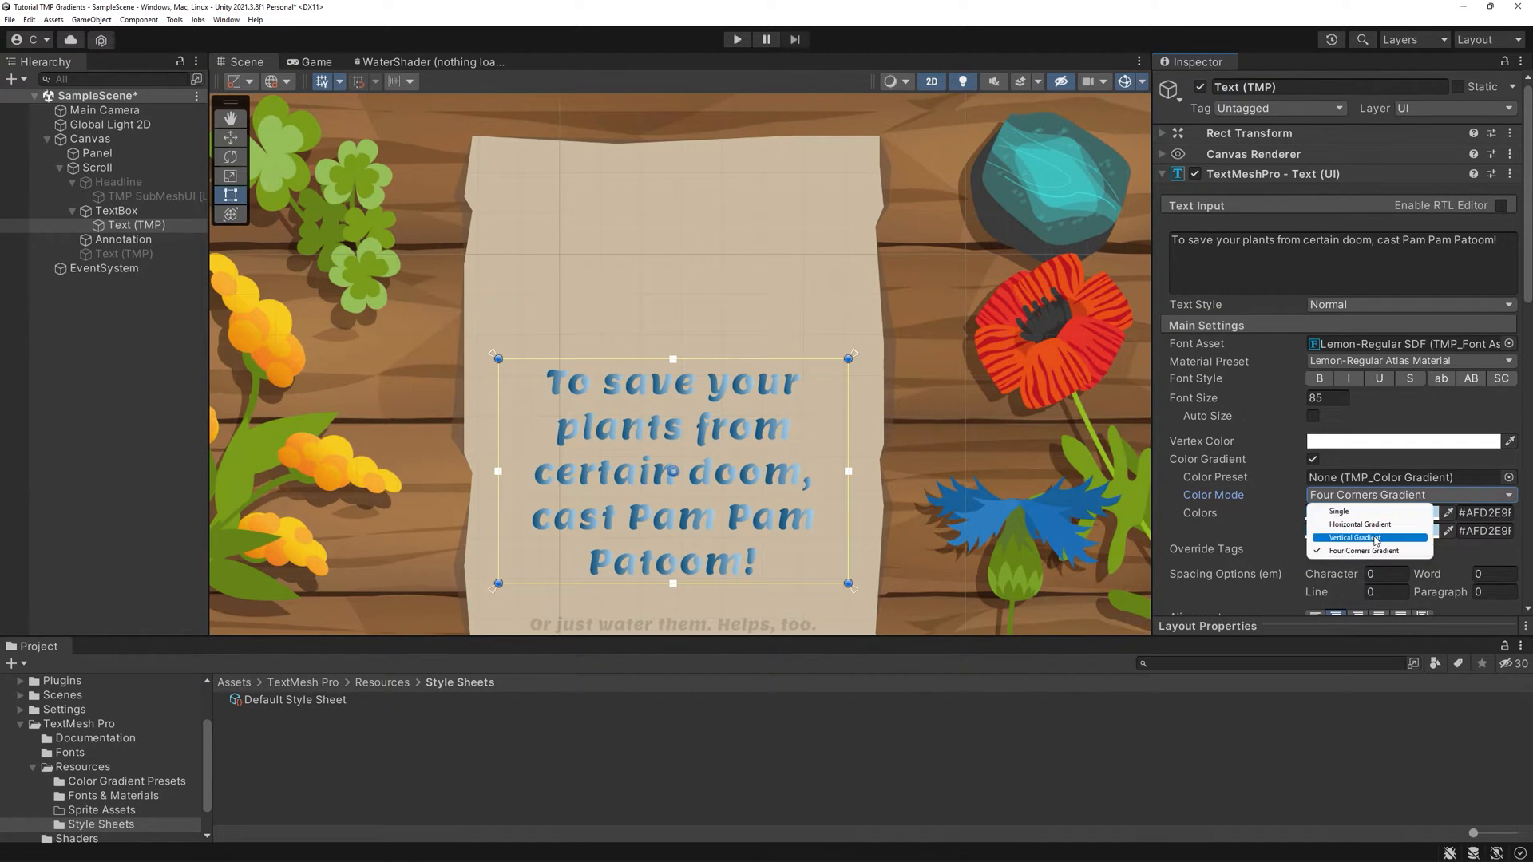
click(1356, 537)
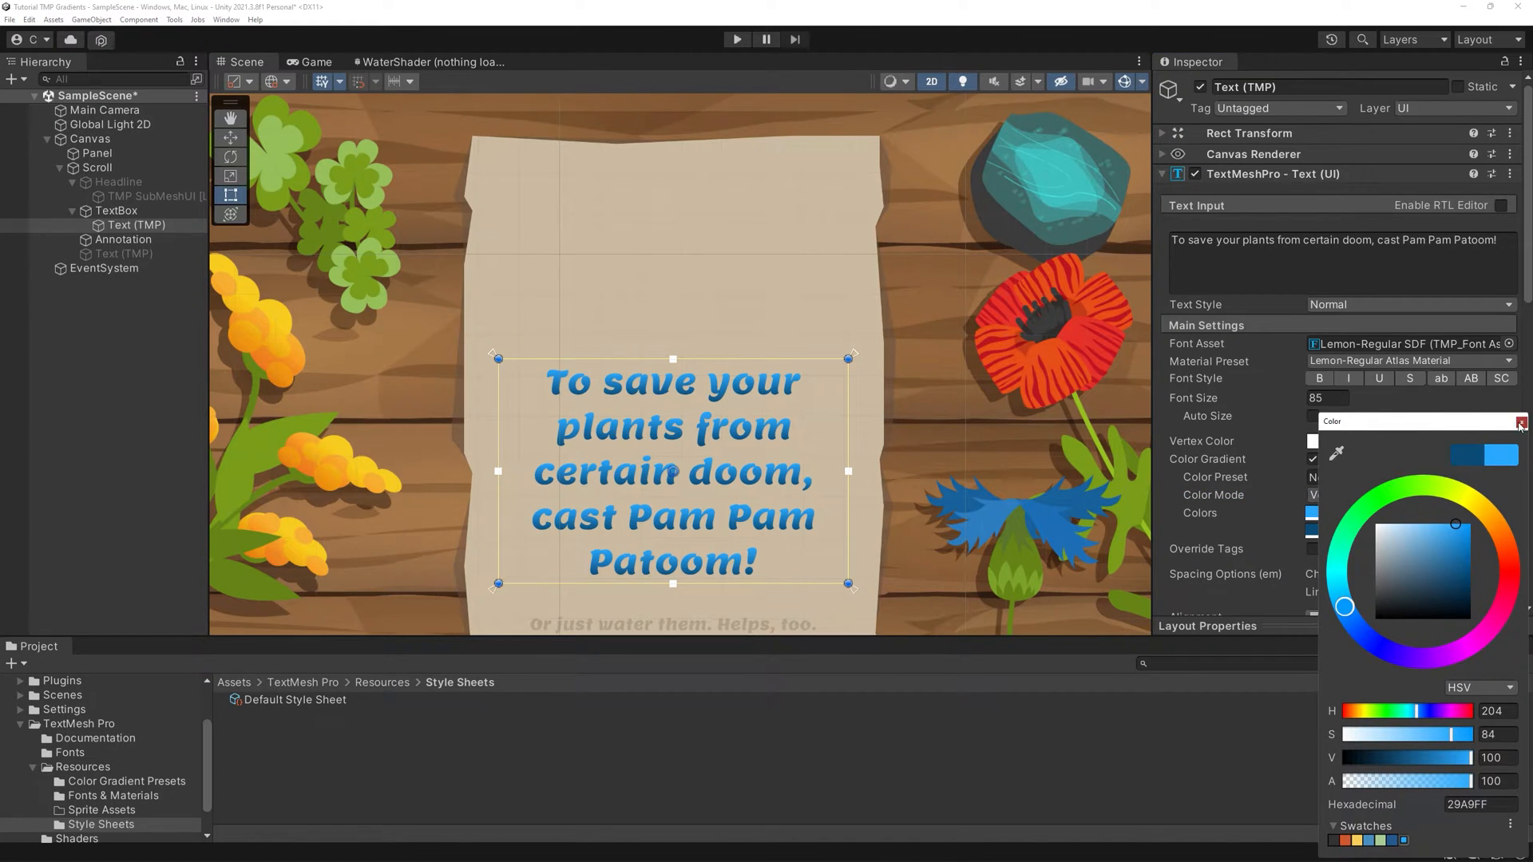
click(1522, 421)
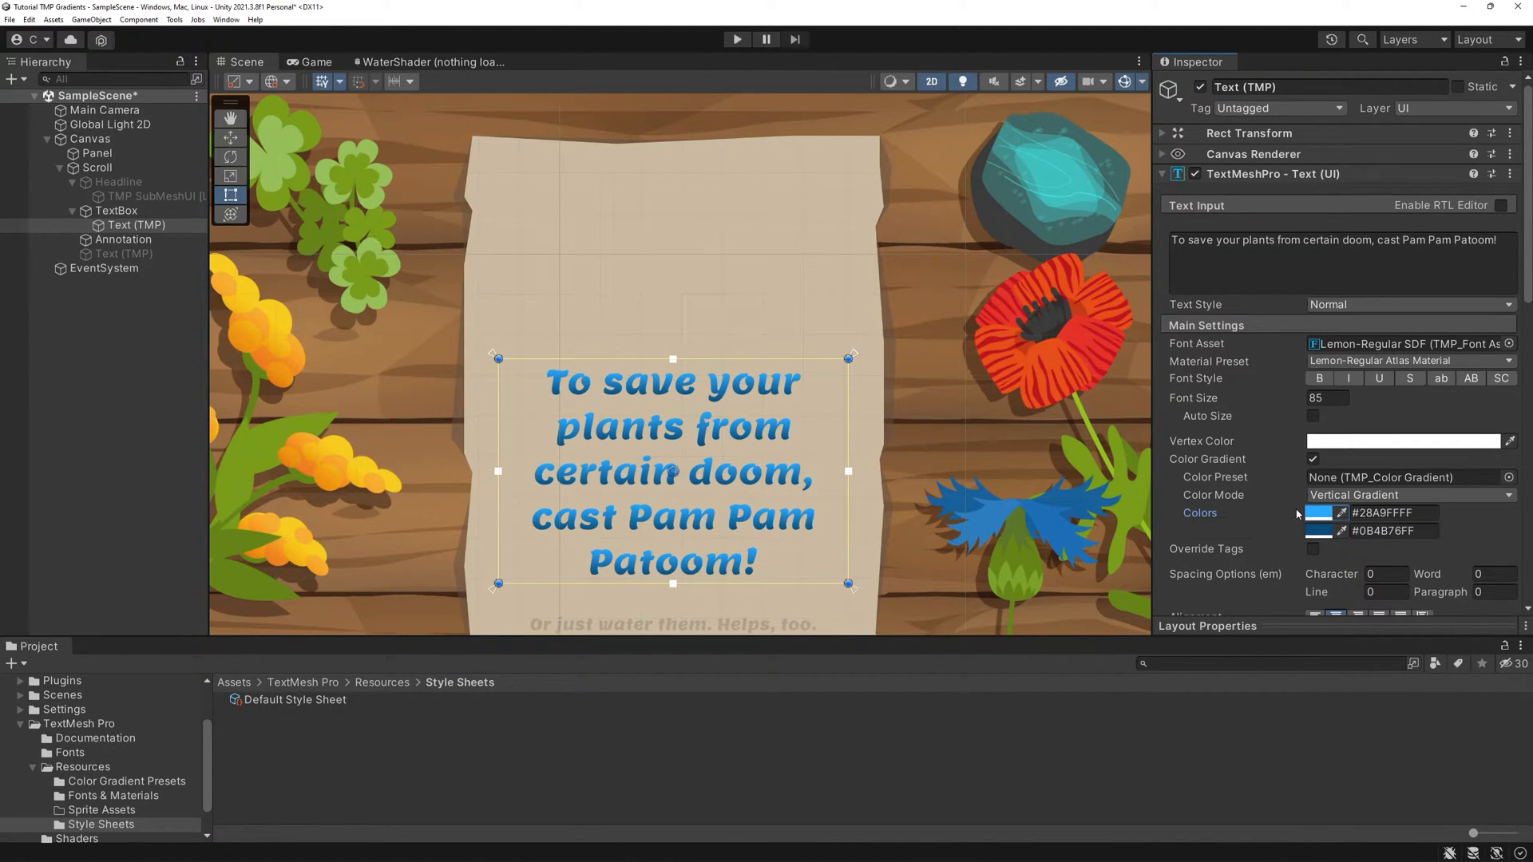
click(1313, 460)
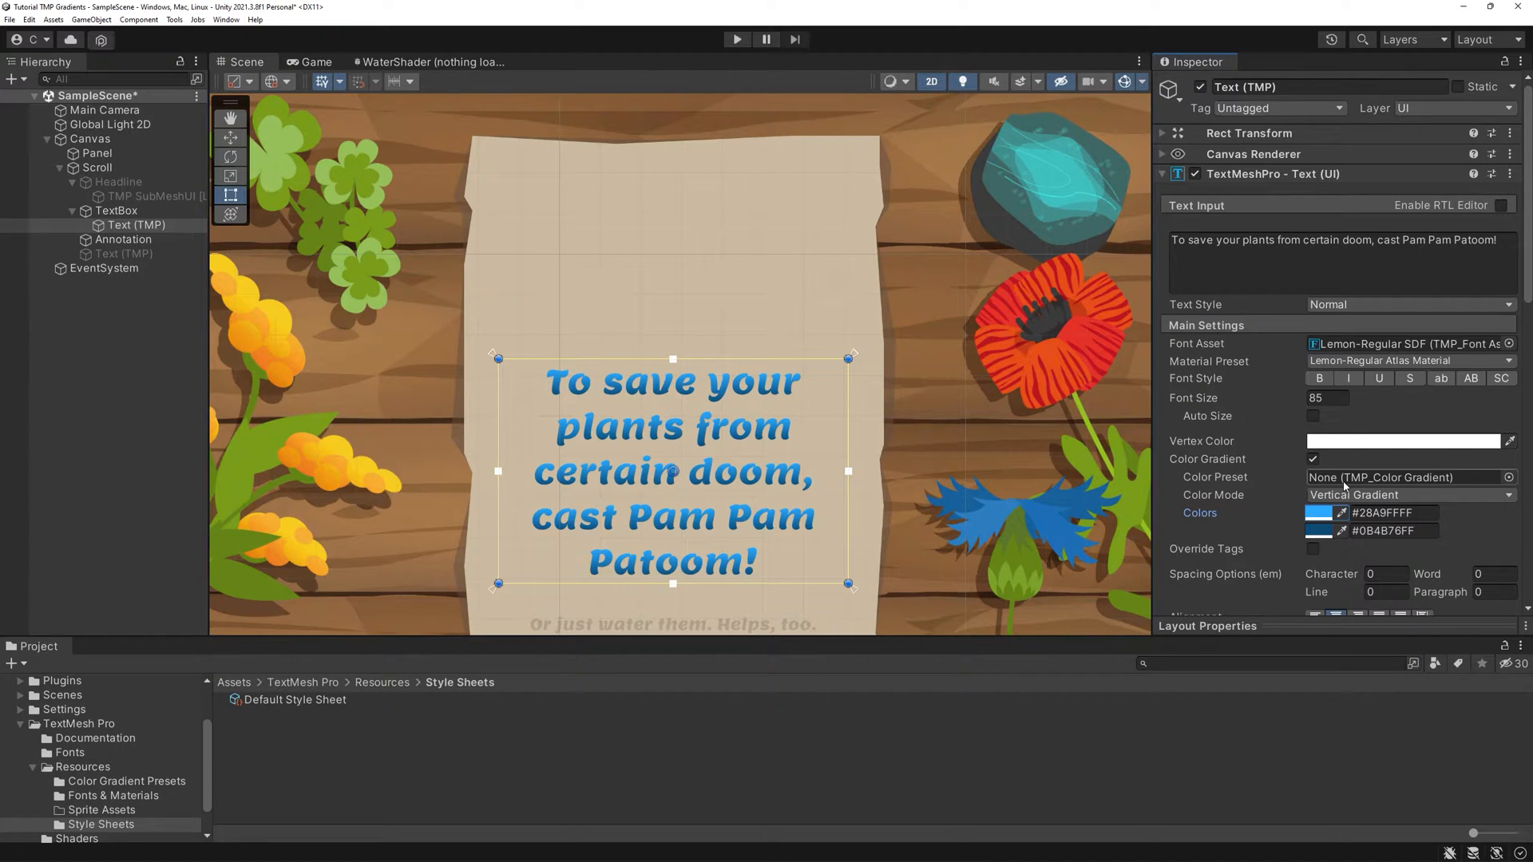
click(1314, 460)
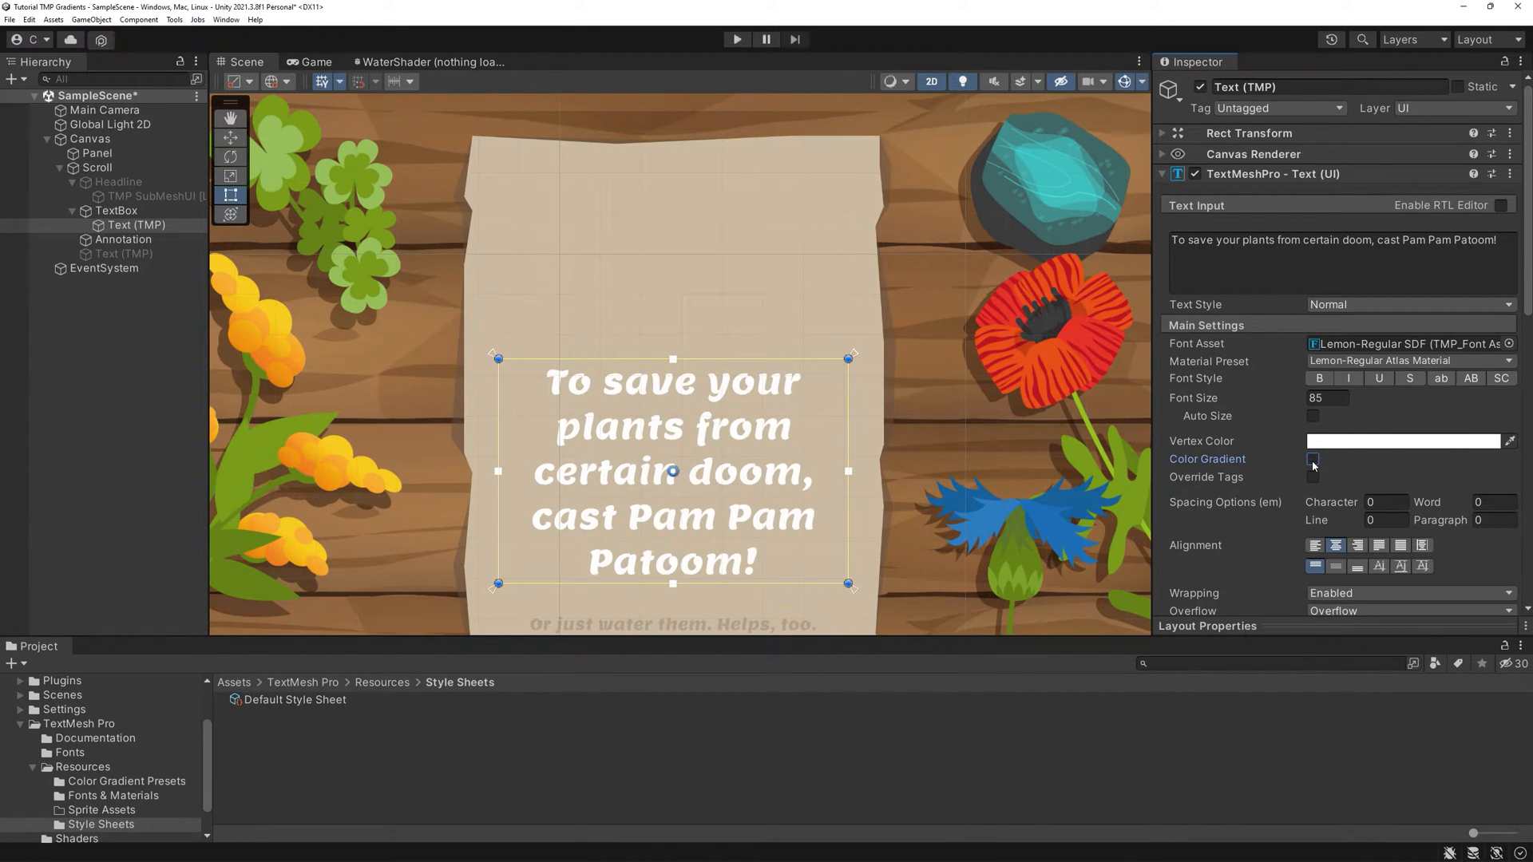
- Review the Color Gradient Presets path in Project Settings > TextMesh Pro > Settings, then close it
click(124, 781)
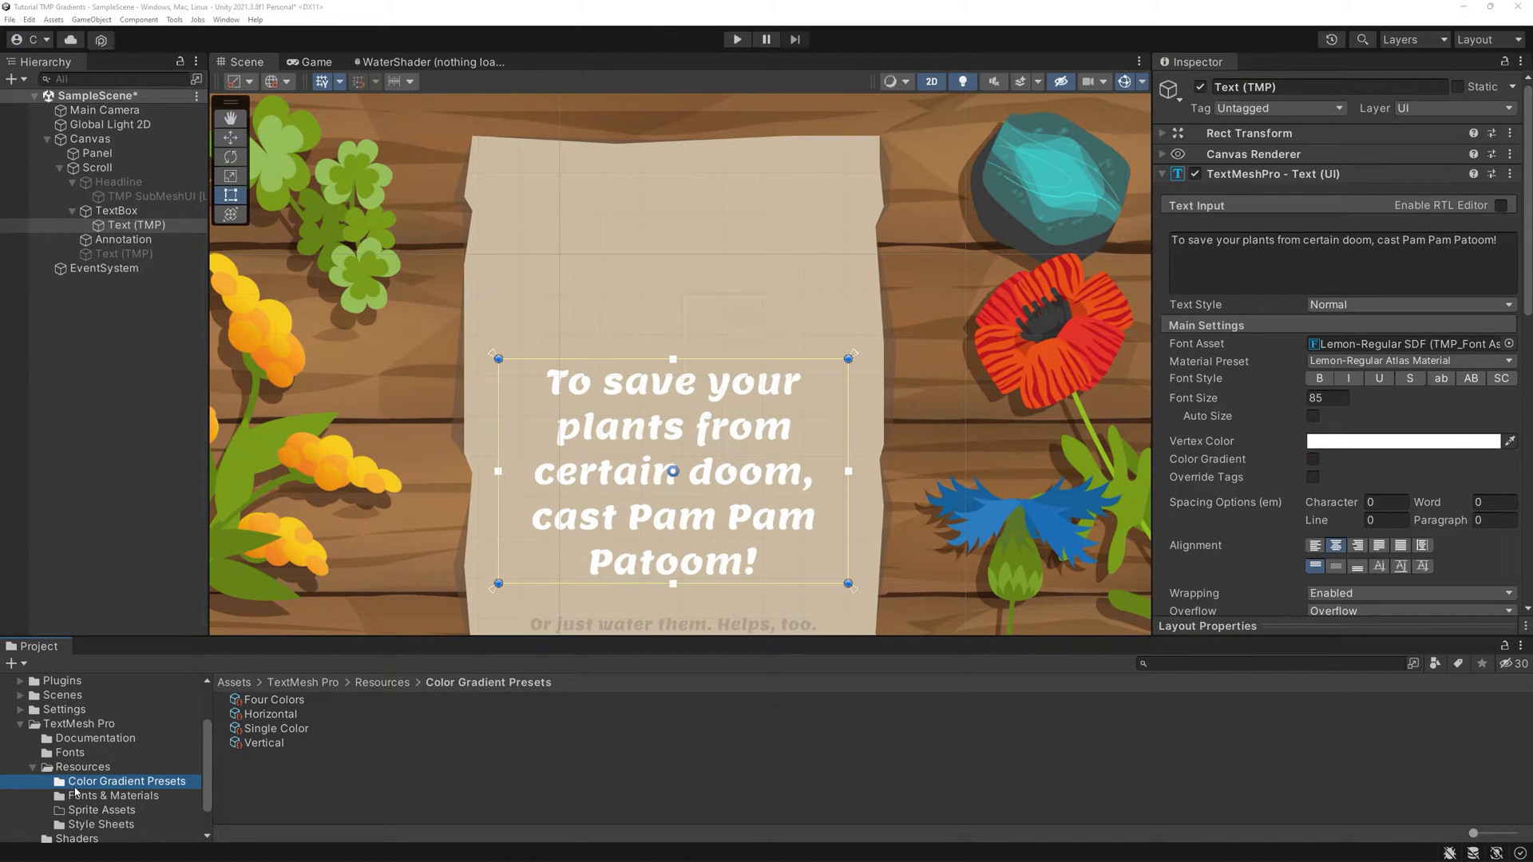
click(81, 766)
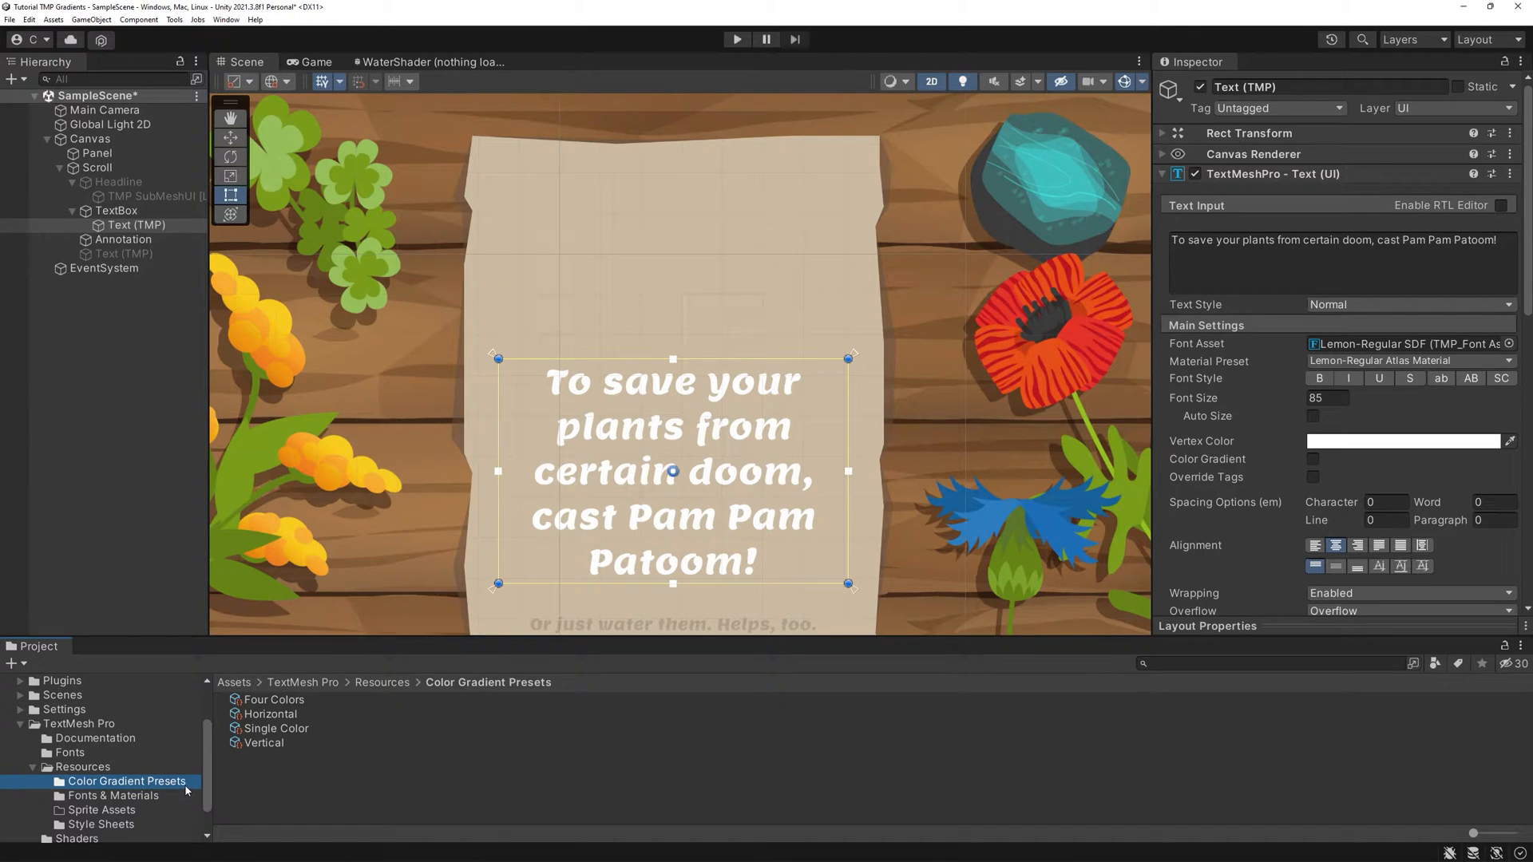
mouse_move(262, 147)
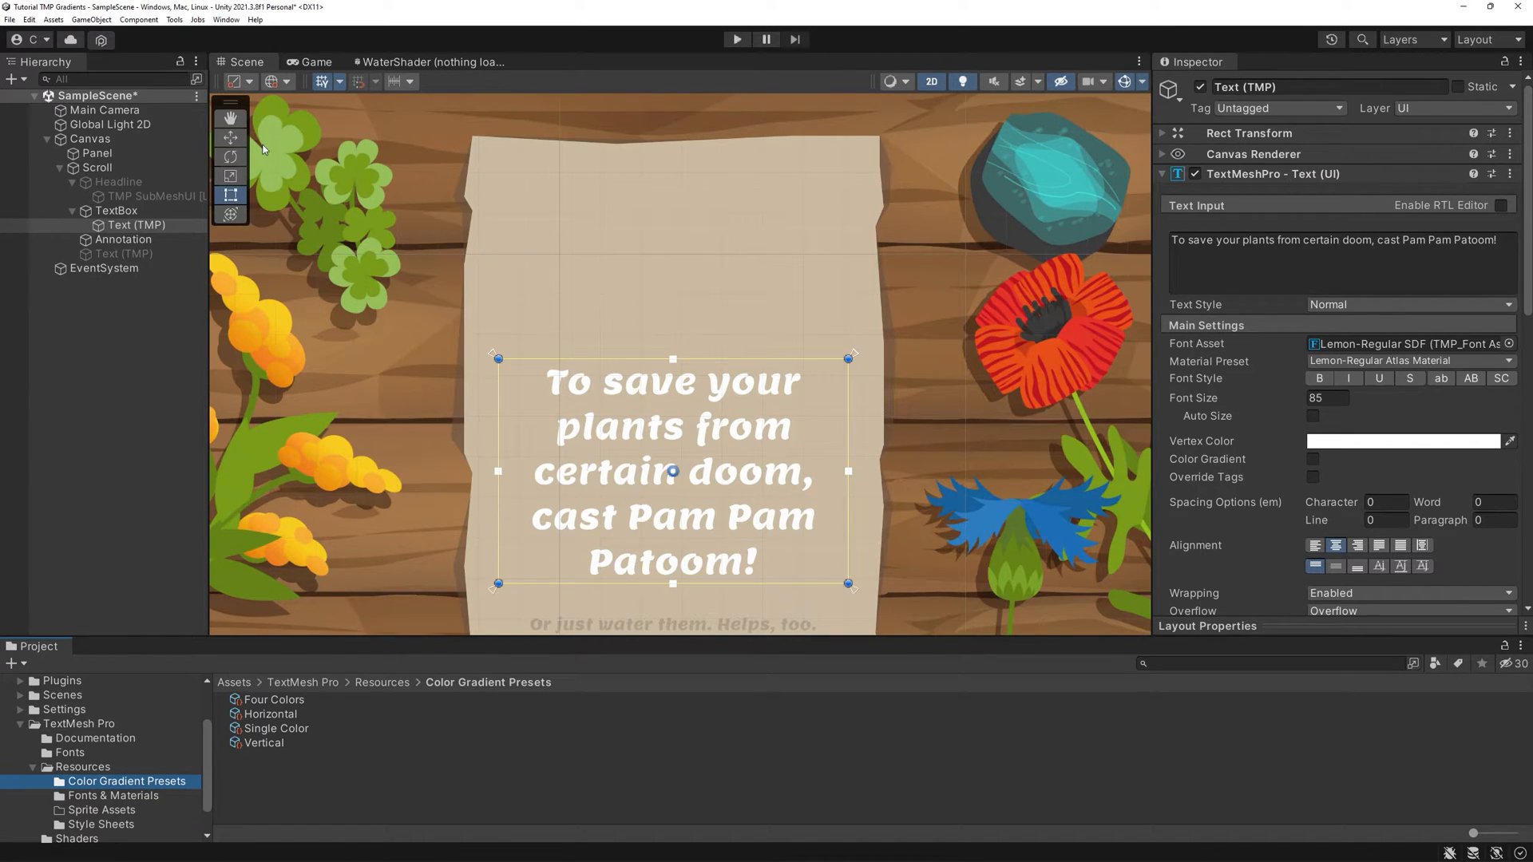
click(28, 20)
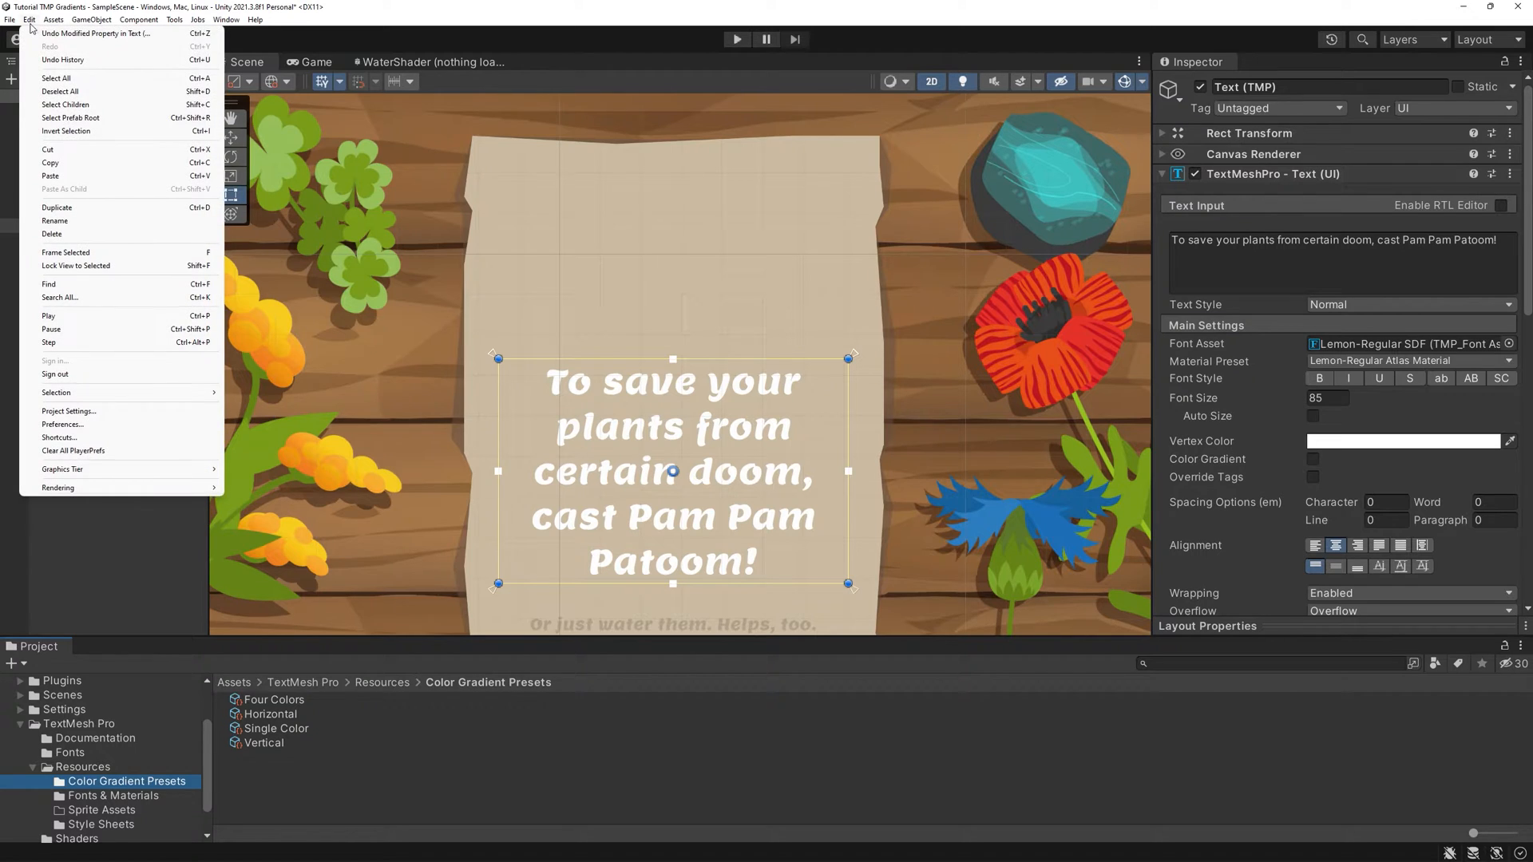
click(69, 410)
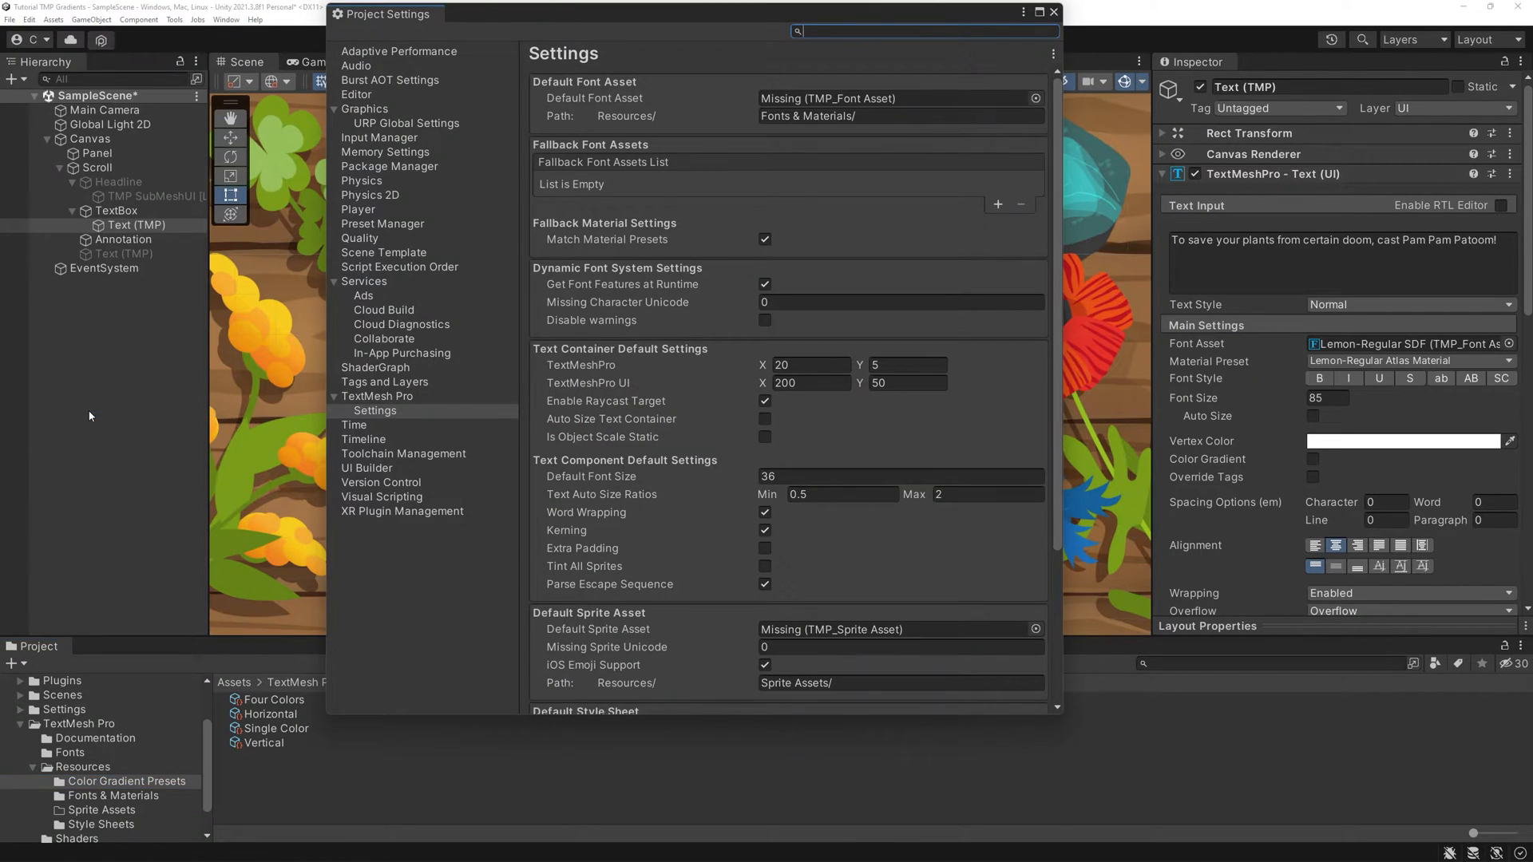
mouse_move(397, 420)
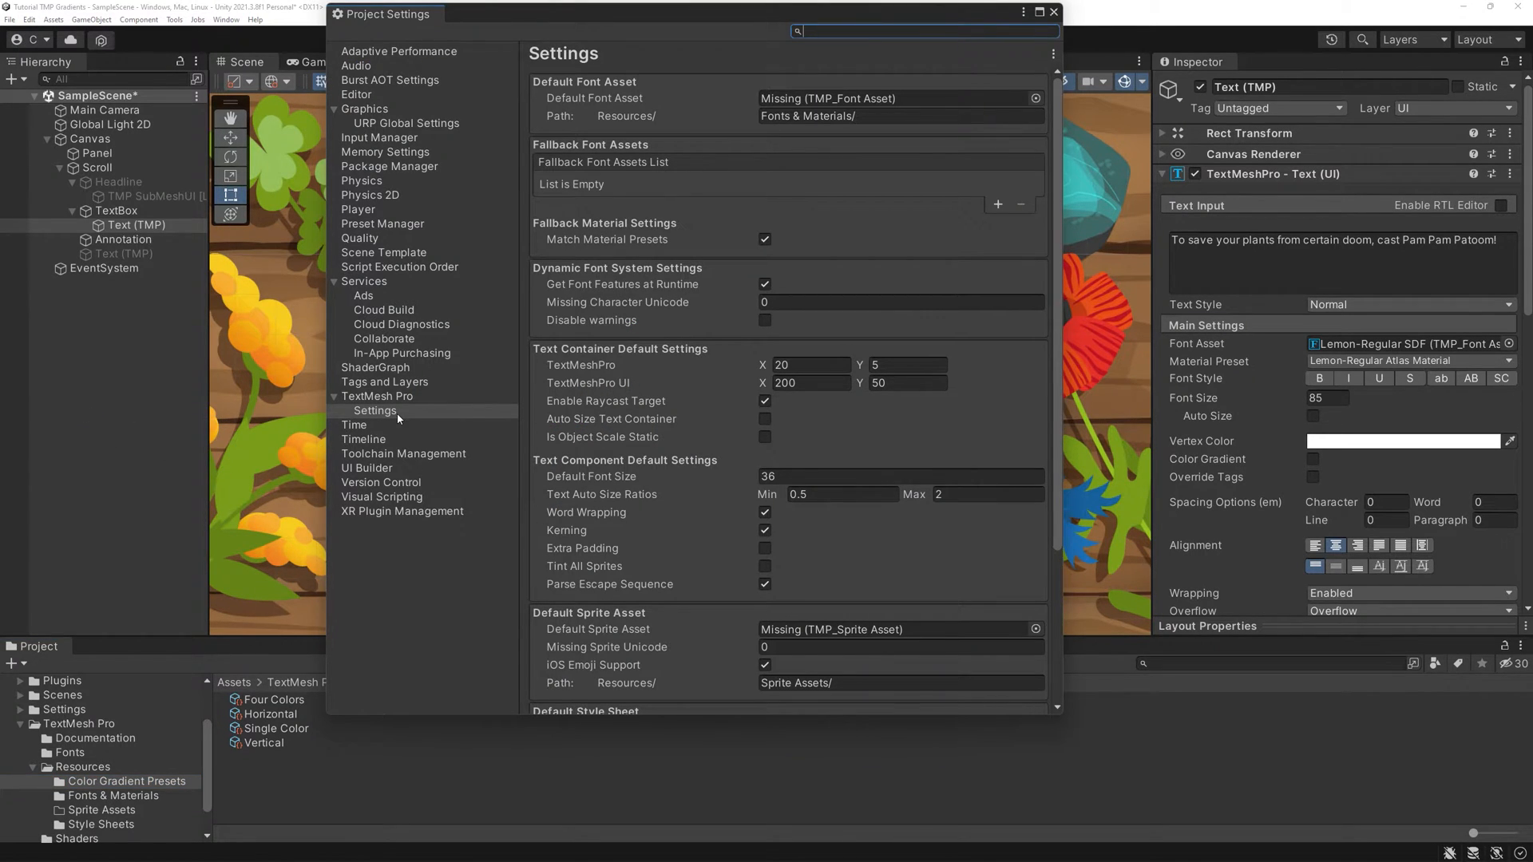
scroll(down, 3)
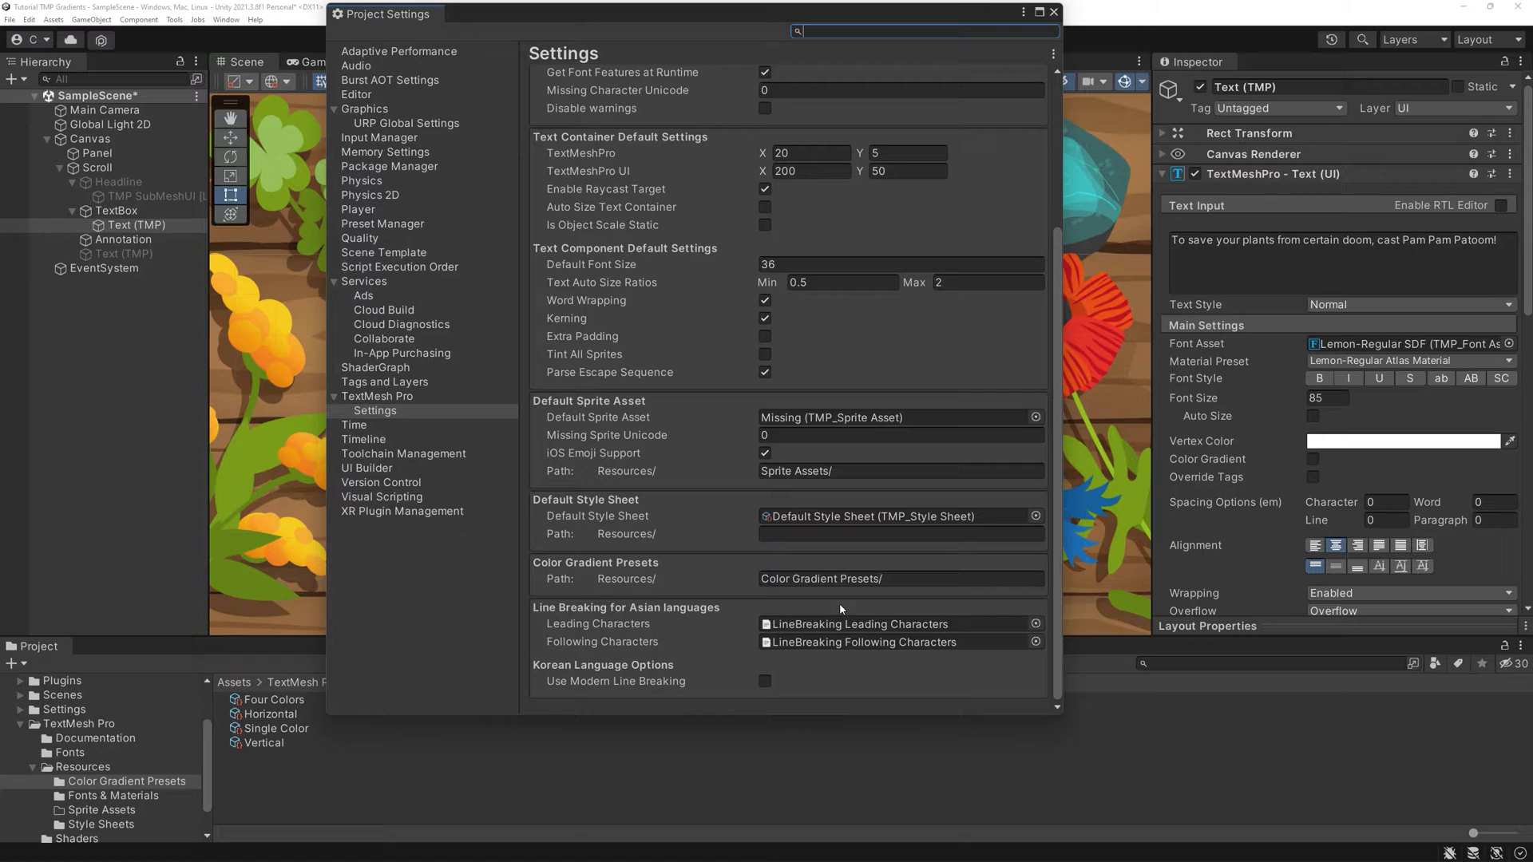
mouse_move(868, 600)
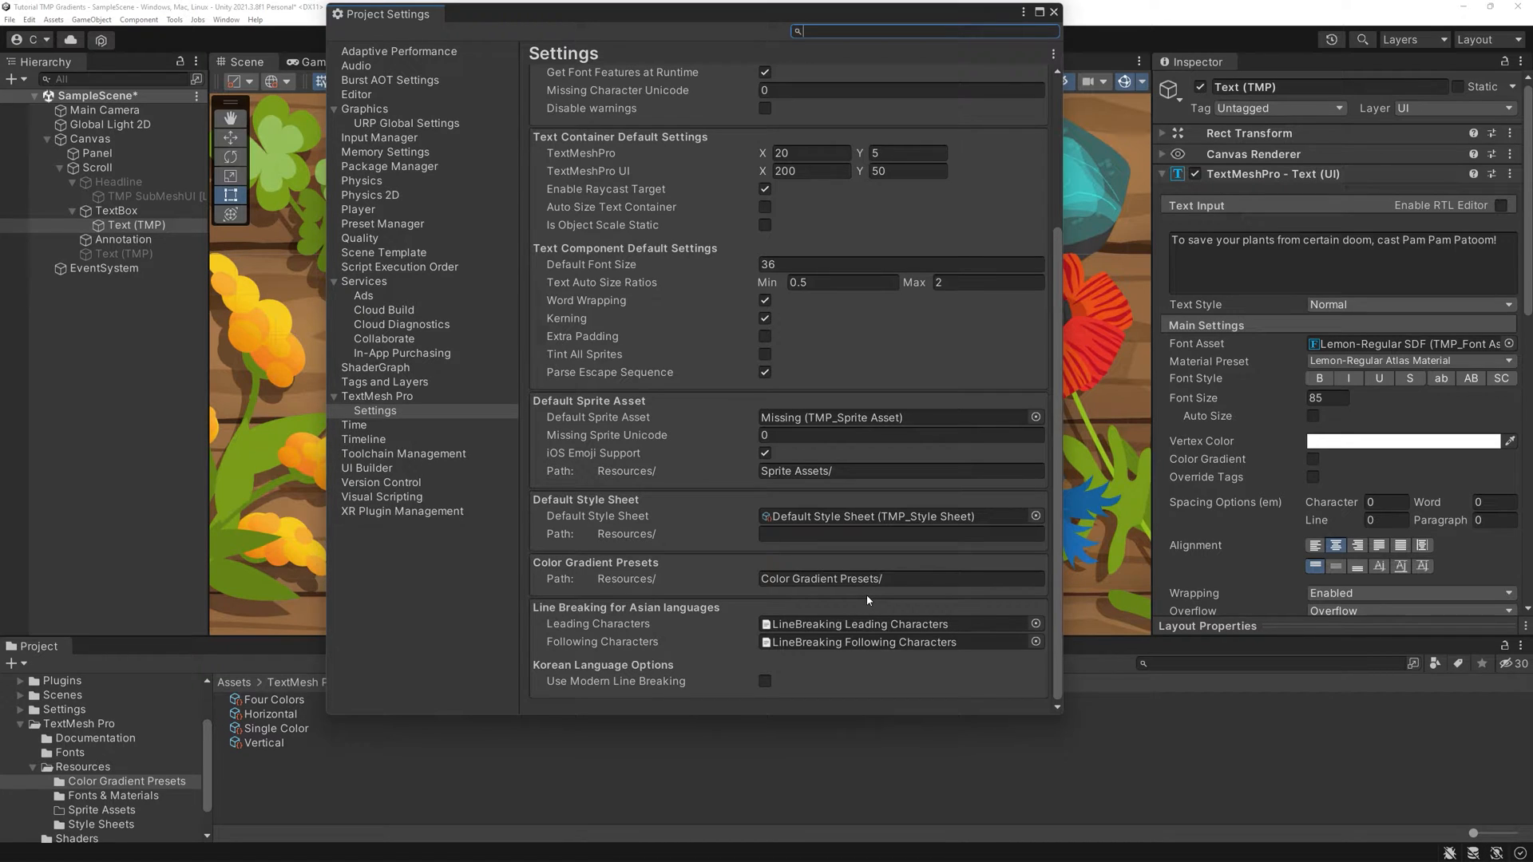
click(1053, 11)
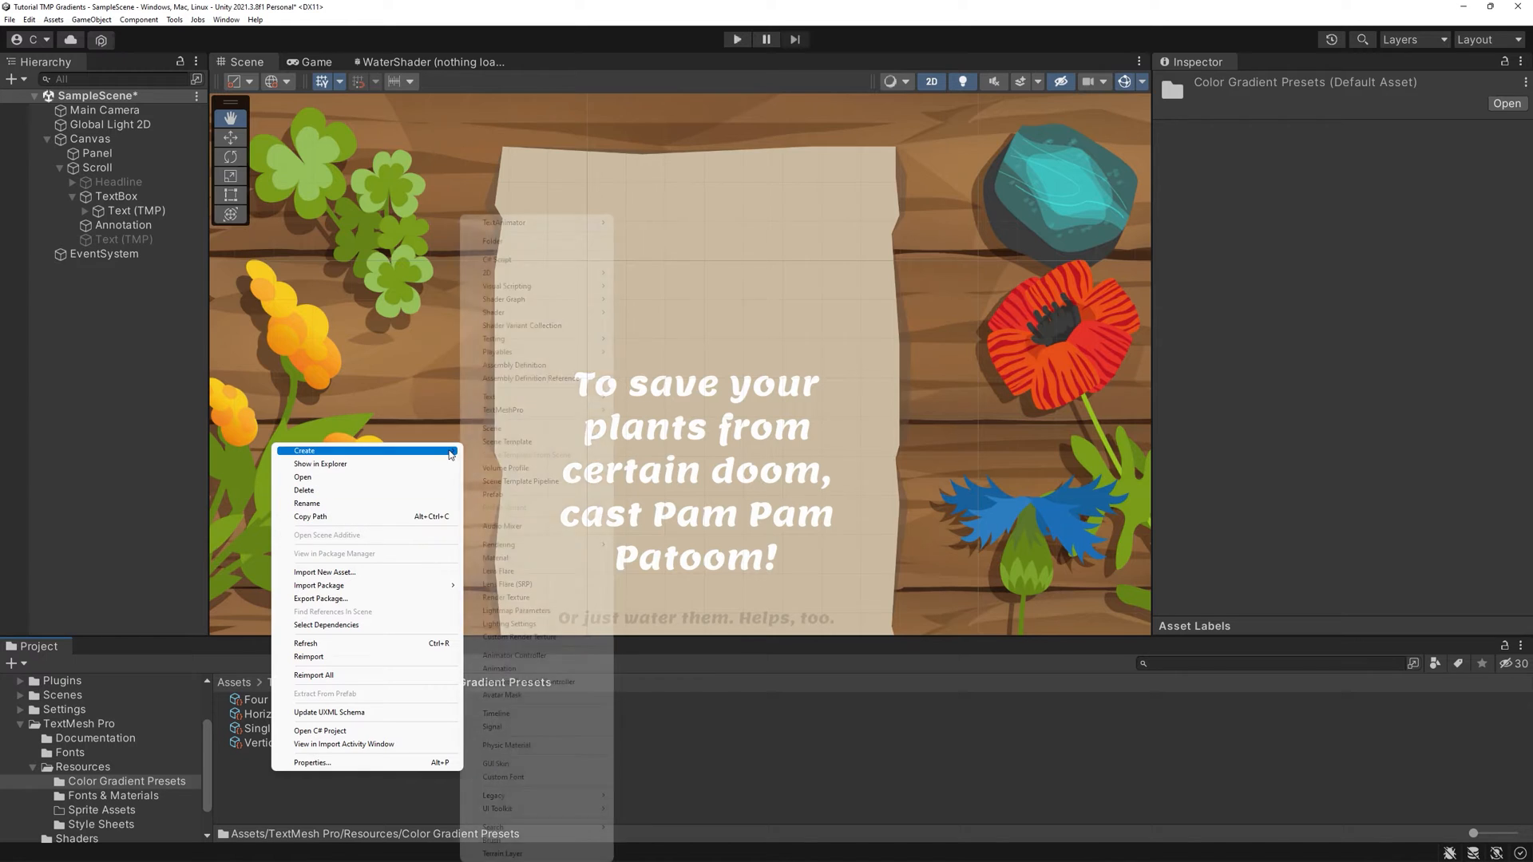
mouse_move(503, 410)
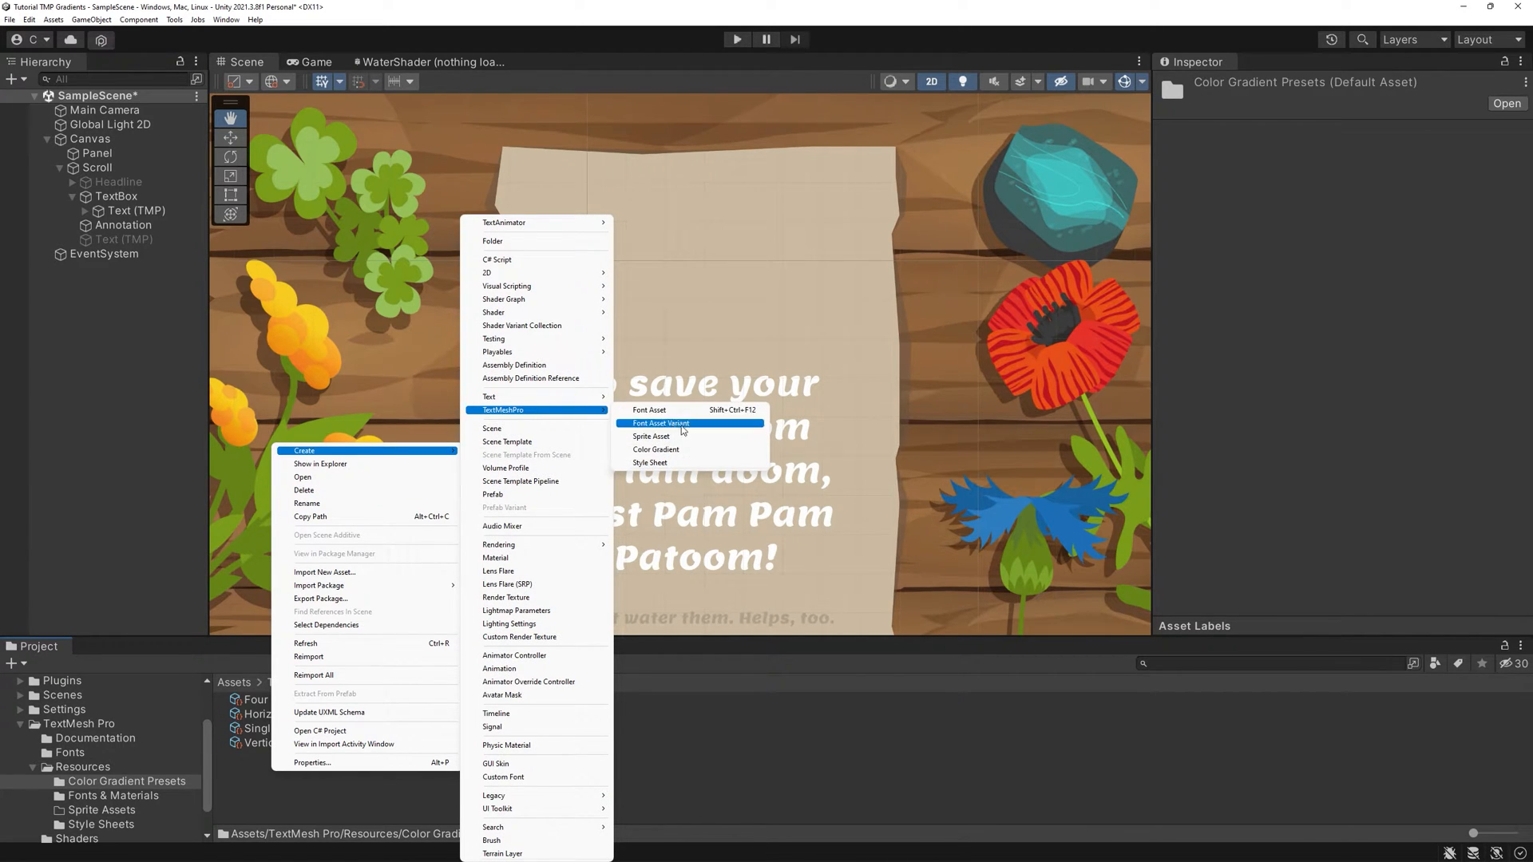
- Create a colour gradient preset named Effect in Four Corners mode with a teal/cyan/dark-blue corner colour
click(656, 448)
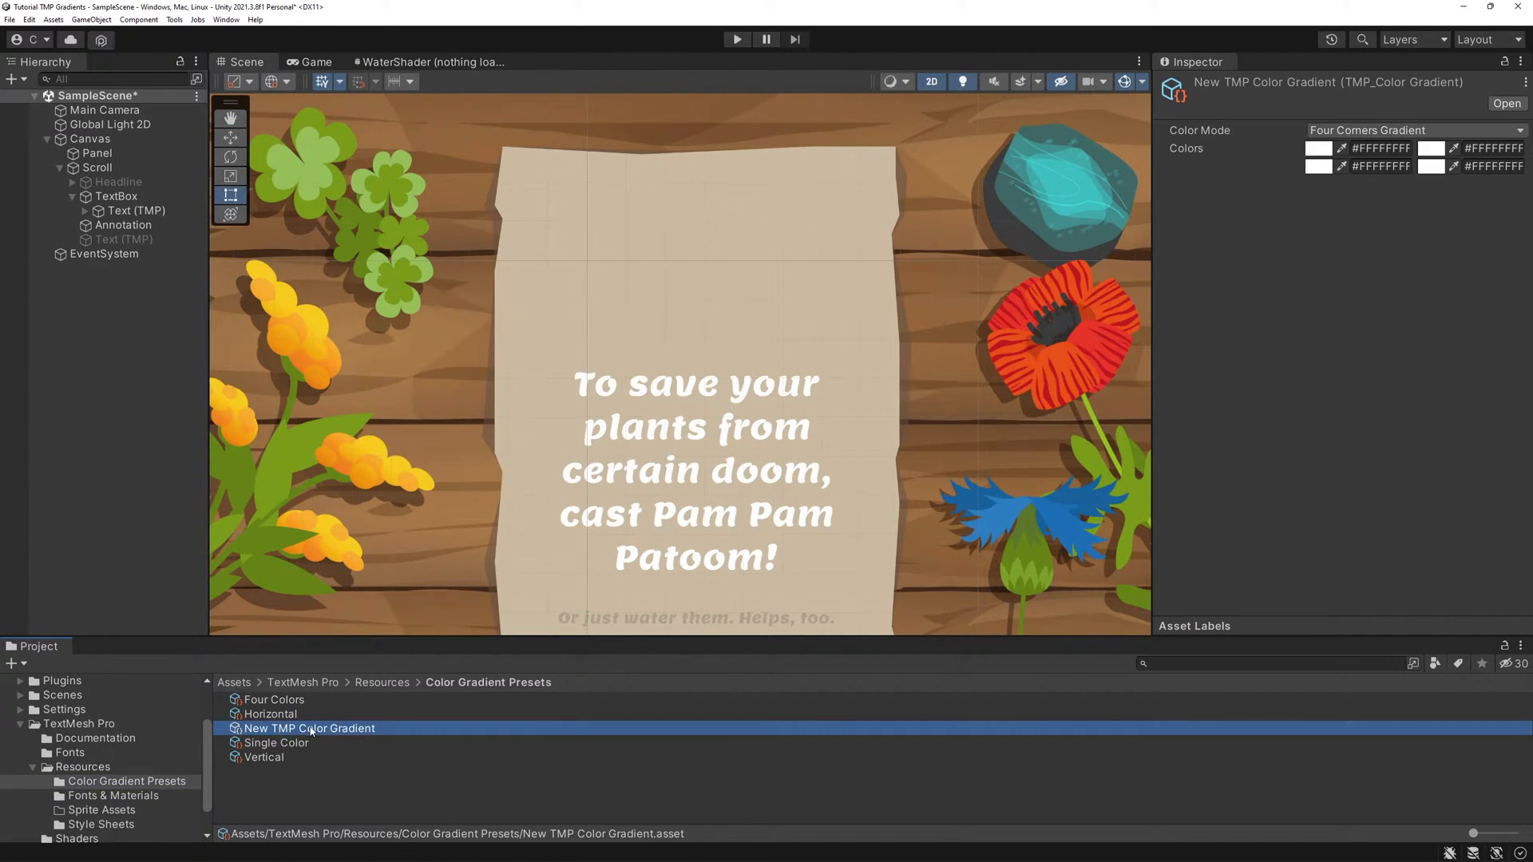
text(Effect)
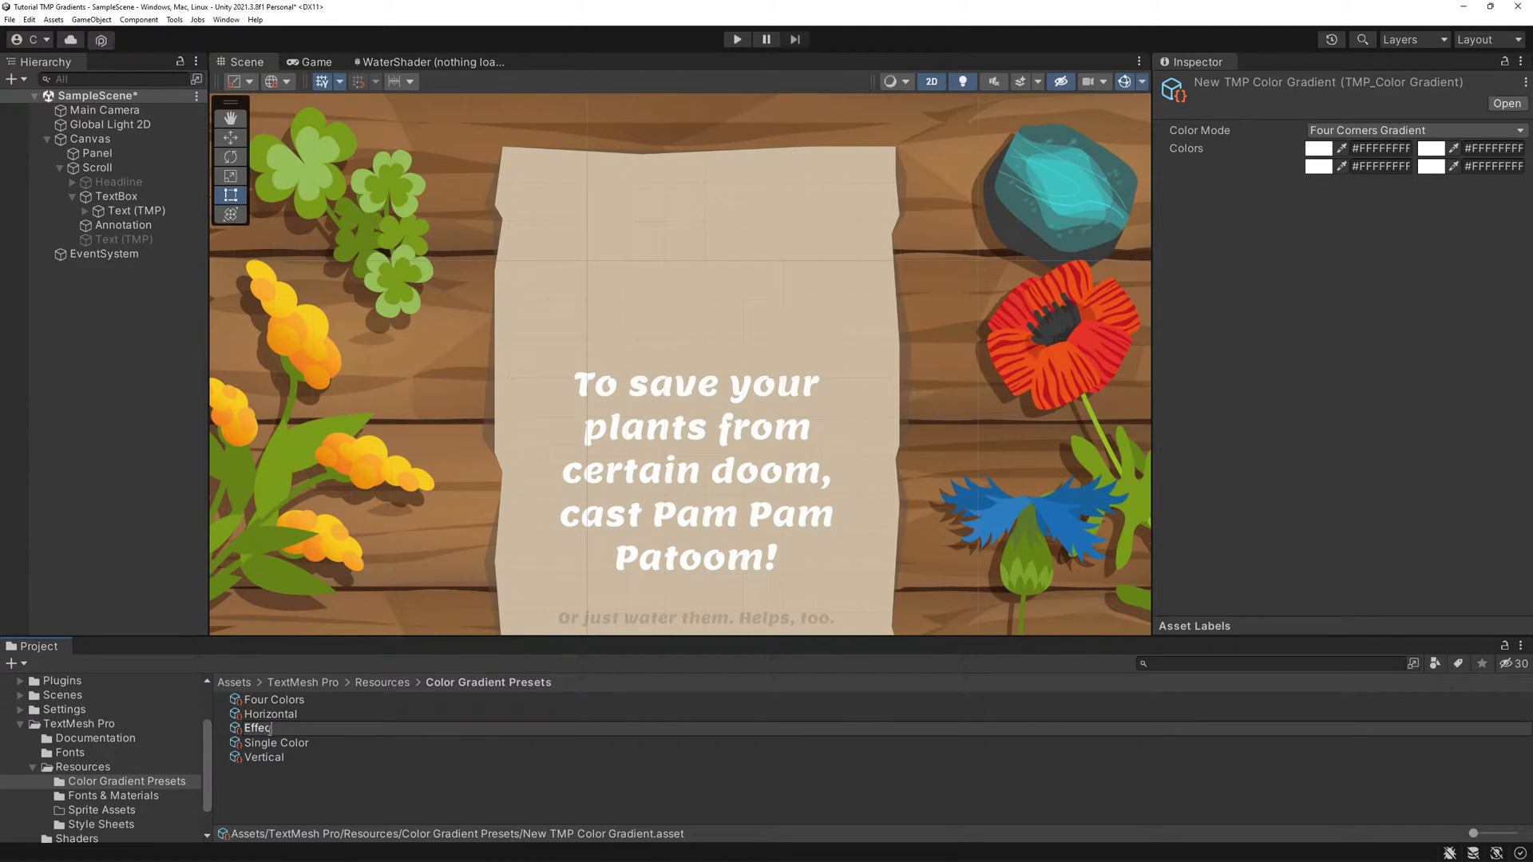
click(1412, 130)
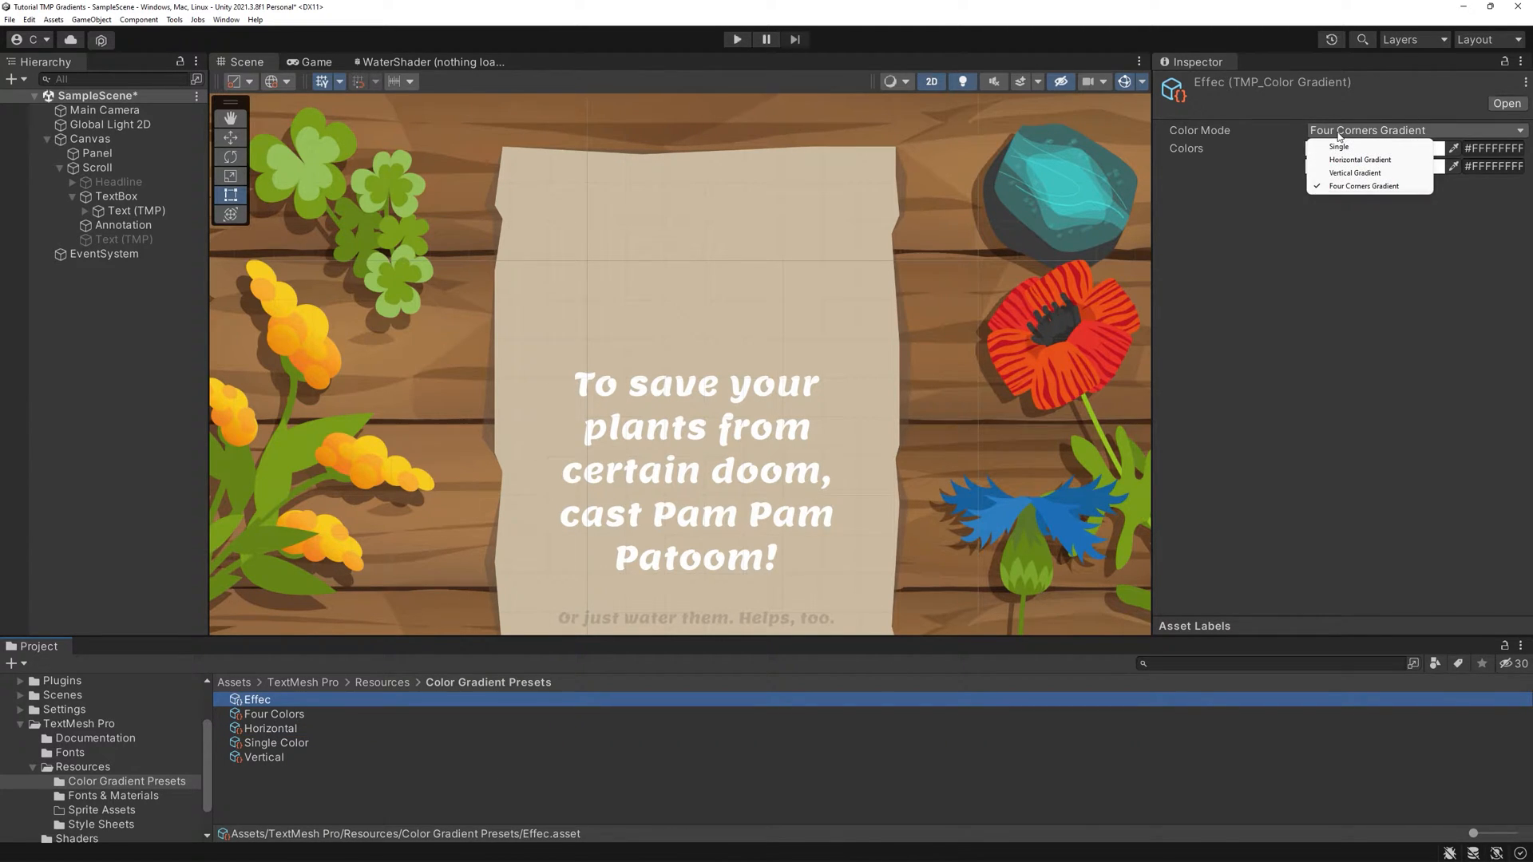
mouse_move(1338, 145)
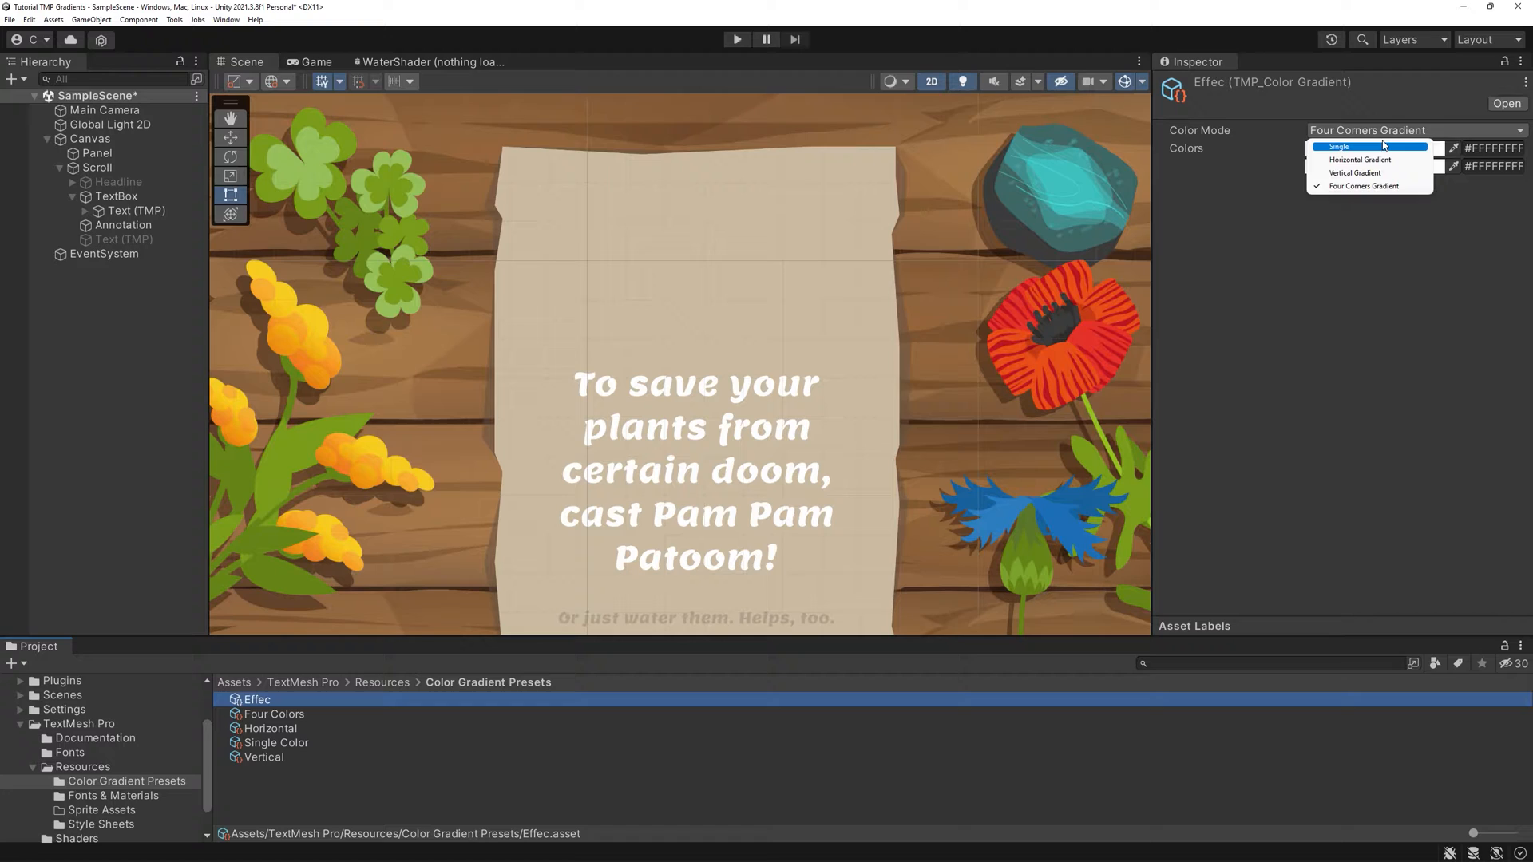
click(1338, 147)
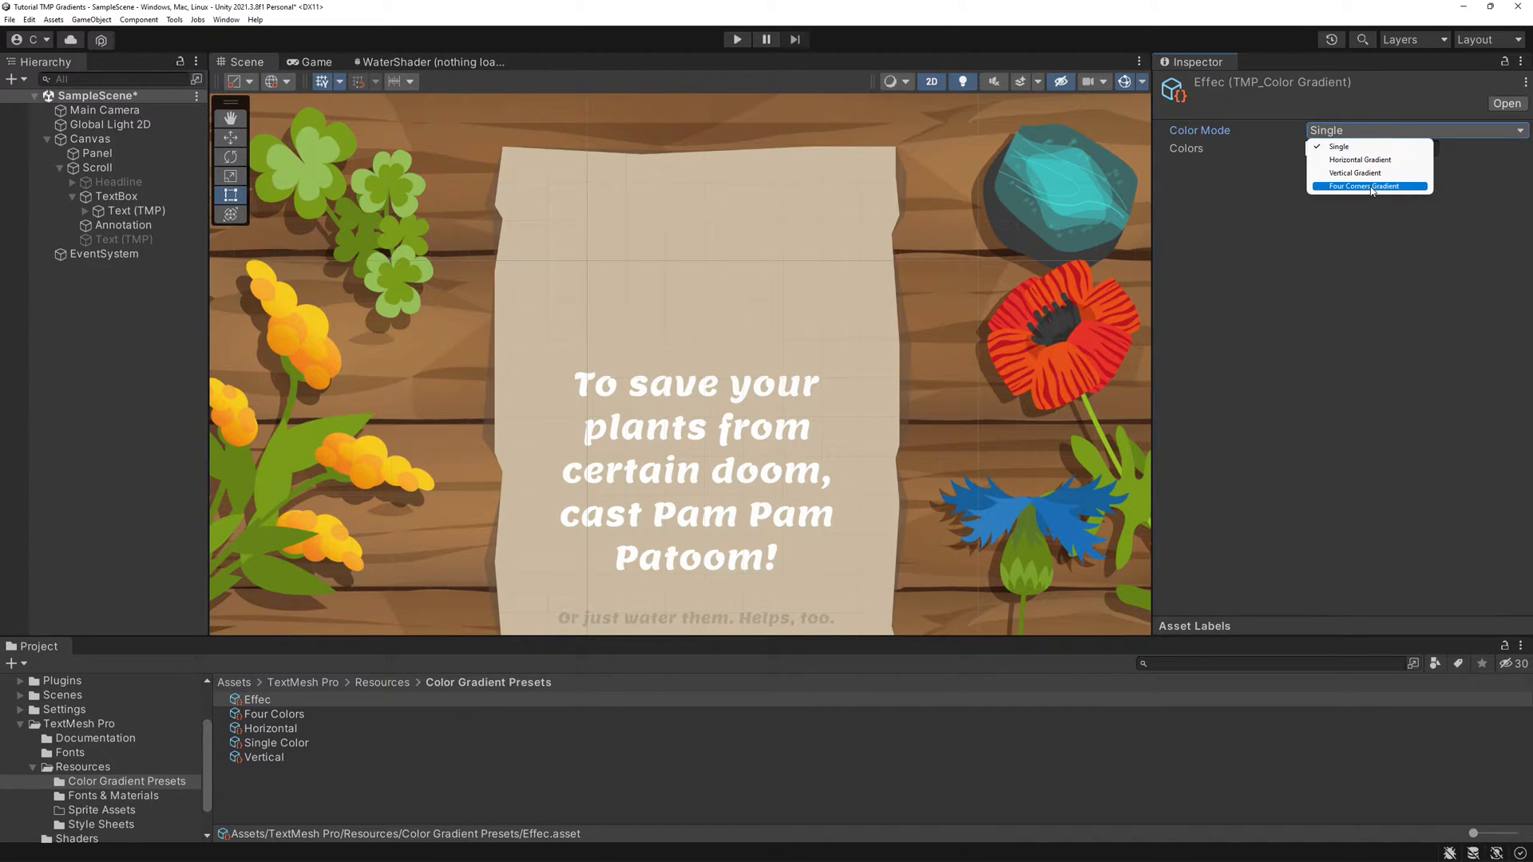
click(1367, 187)
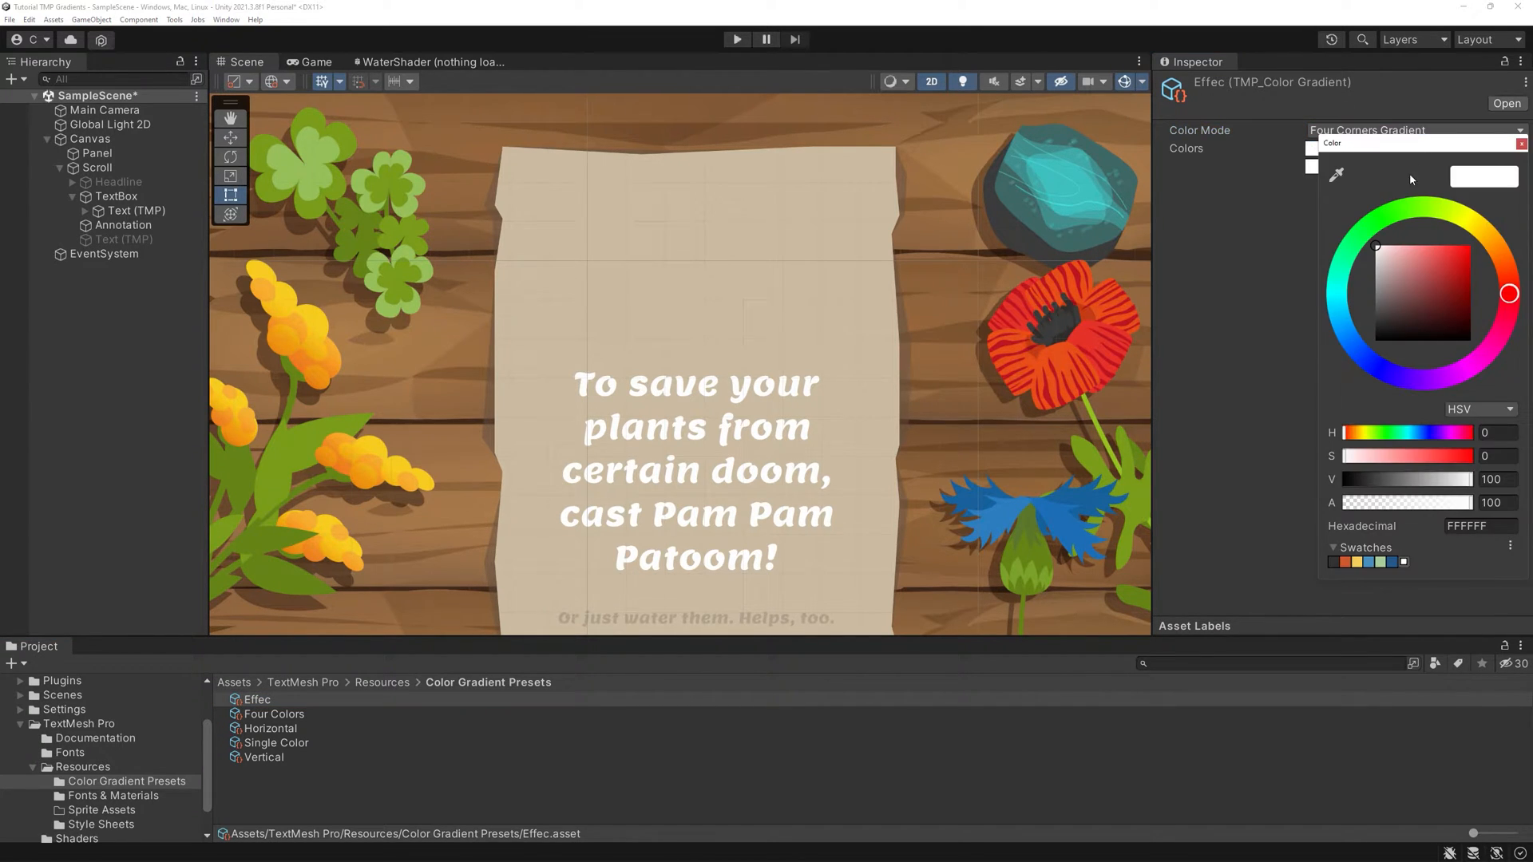
click(1461, 246)
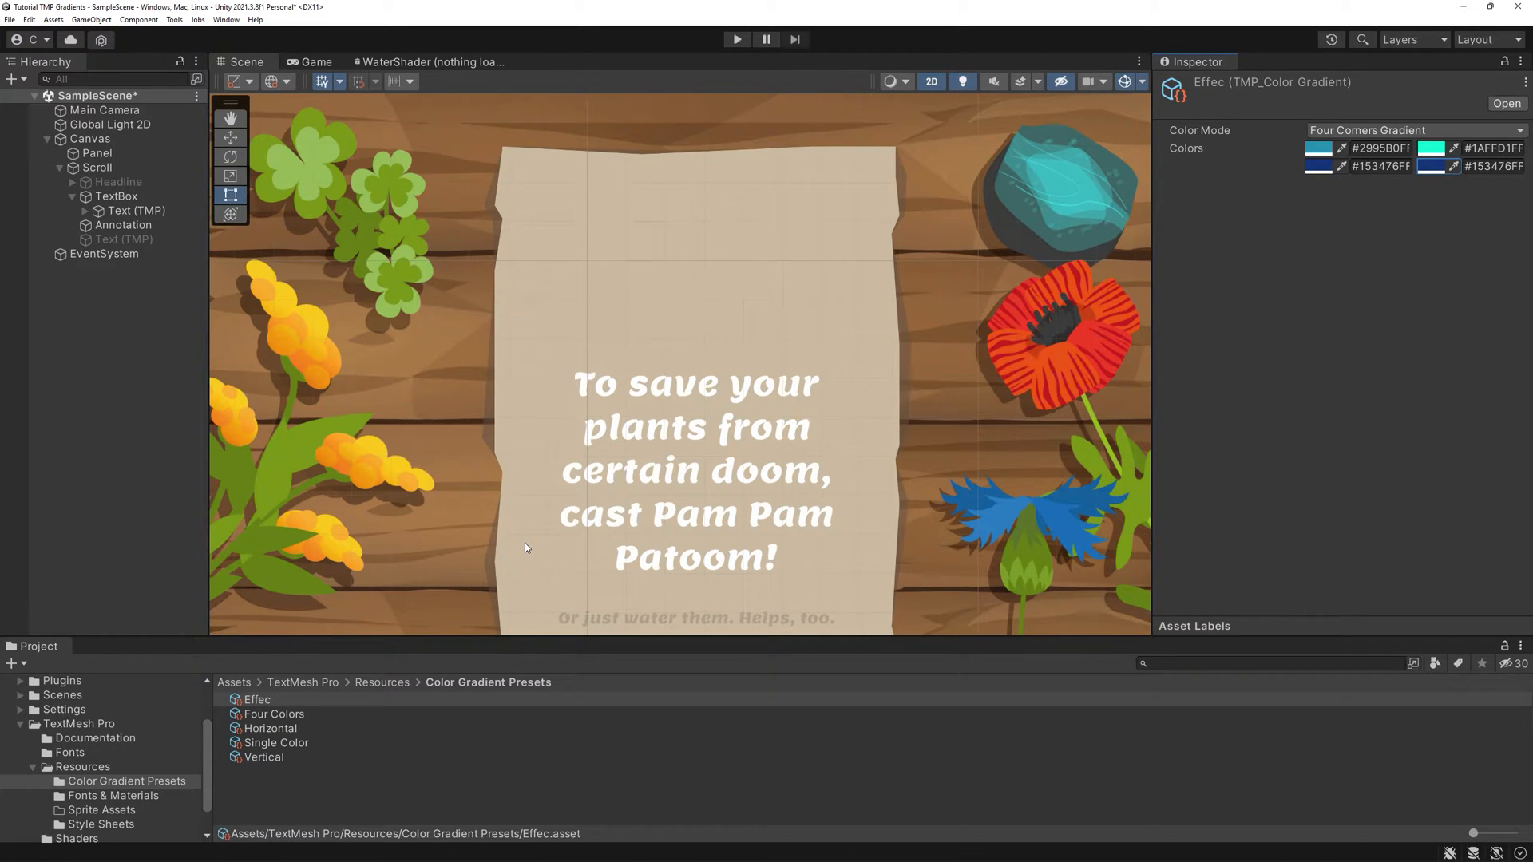
click(137, 211)
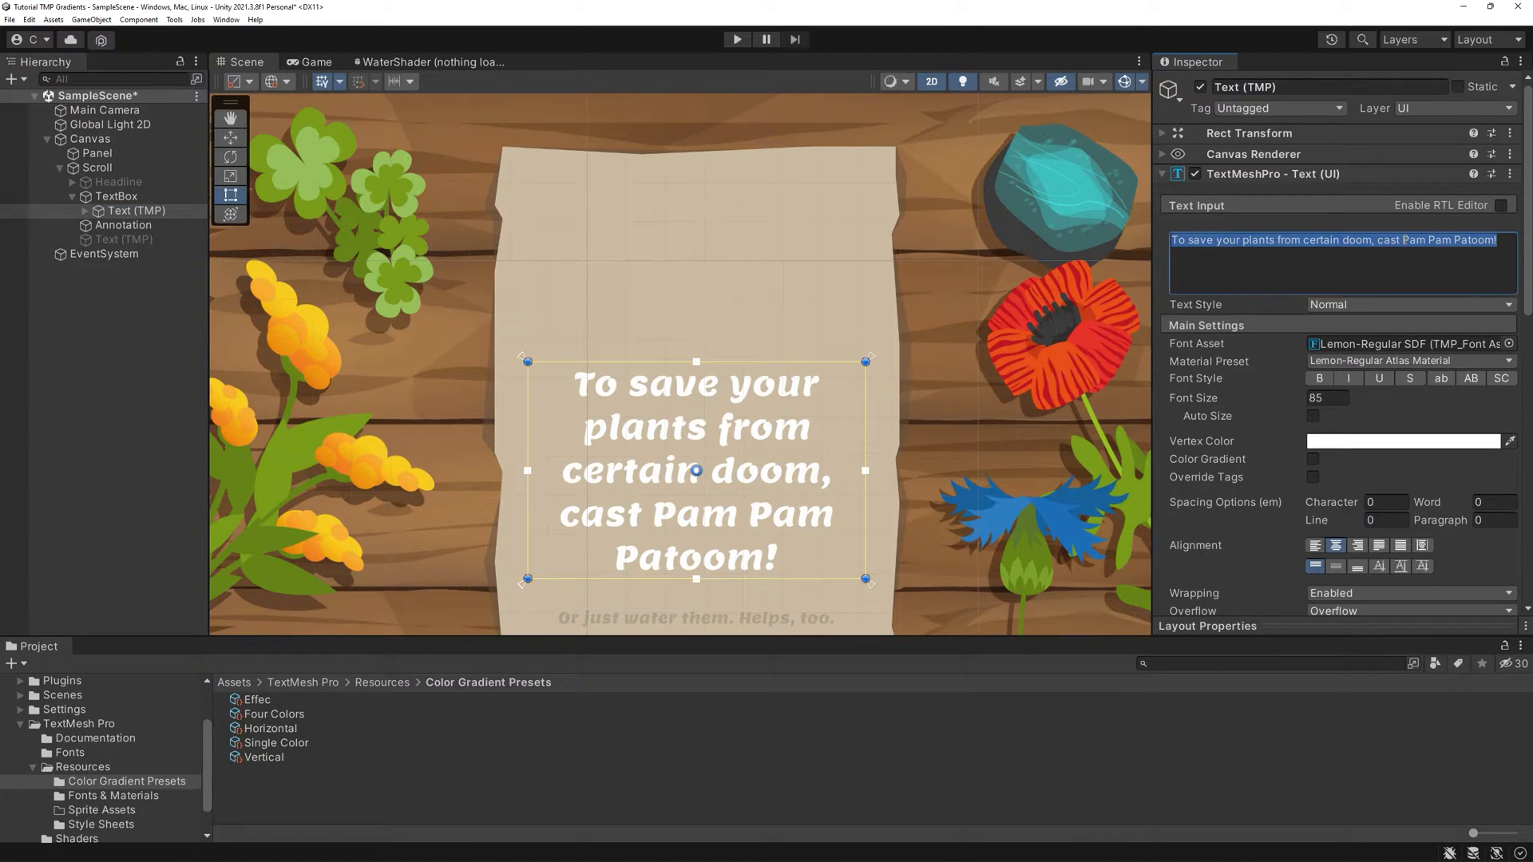
- Wrap Pam Pam Patoom in a <gradient="Effec"> tag in the Text Input field
text(<)
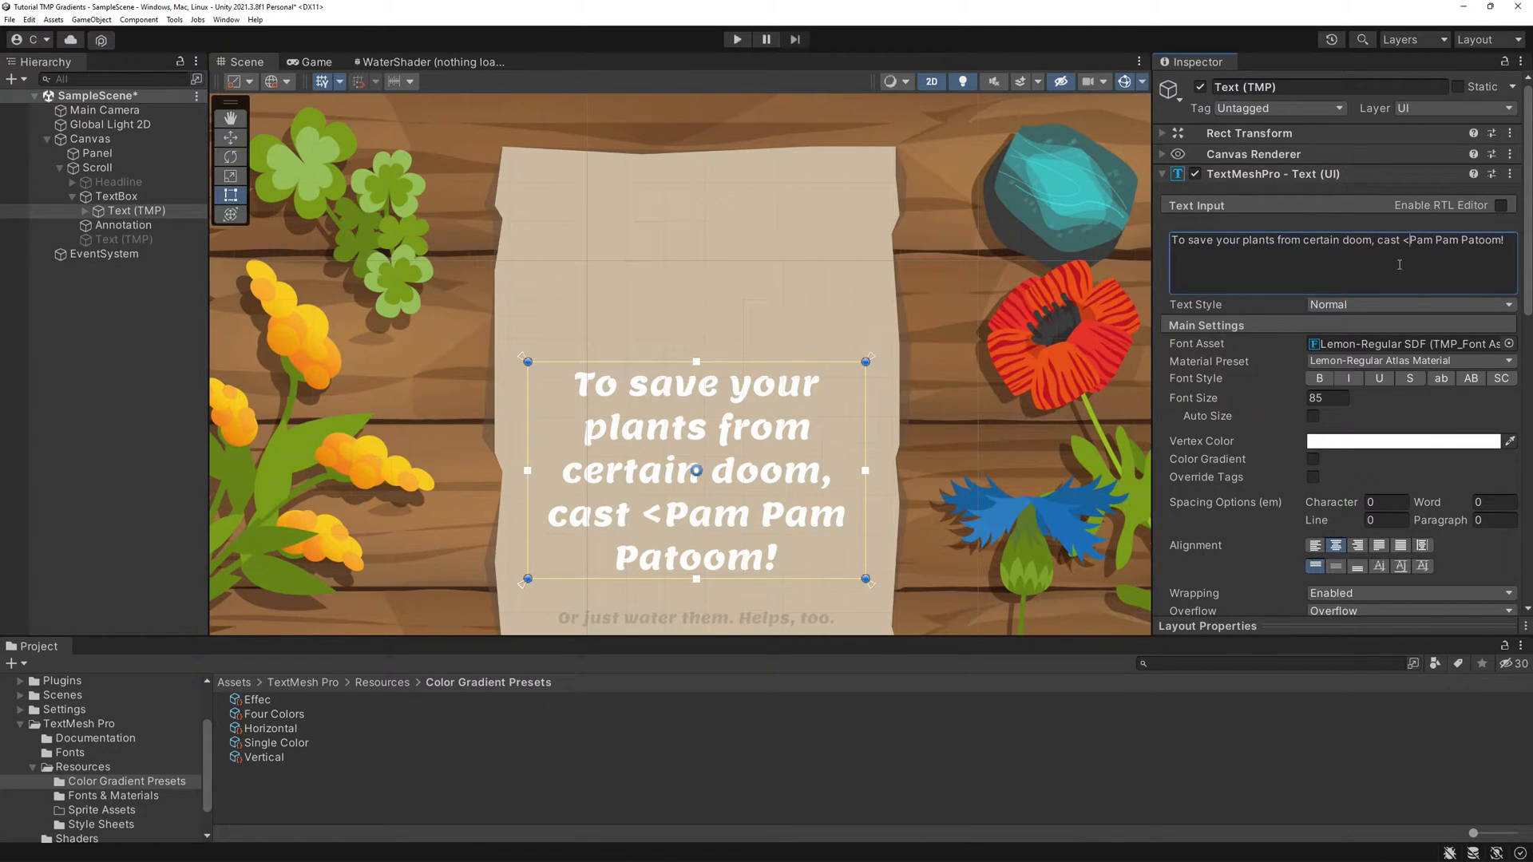
text(gradient="Effec">)
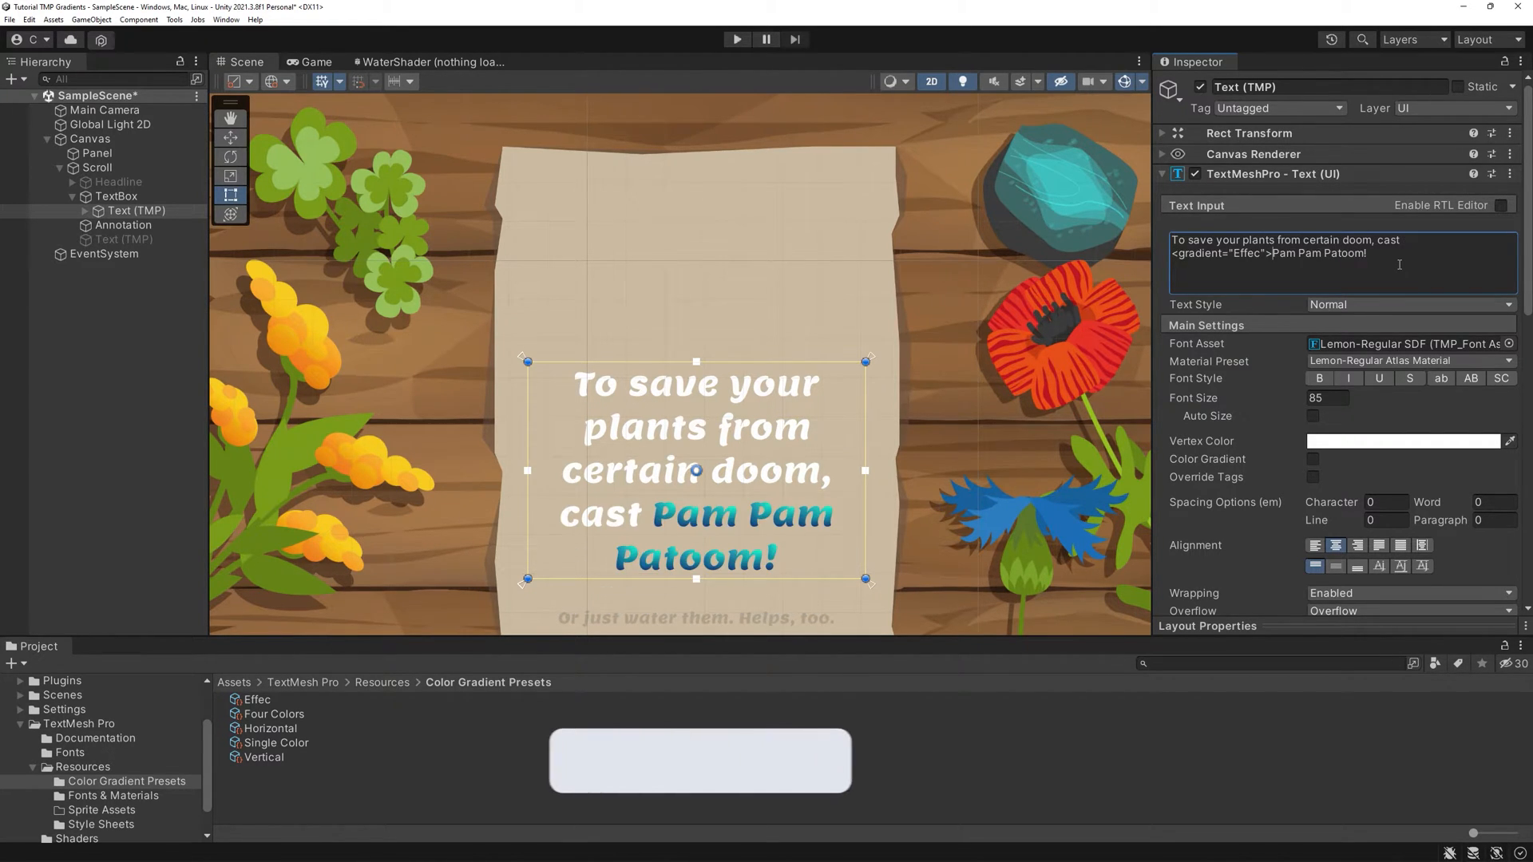
text(</gradient>)
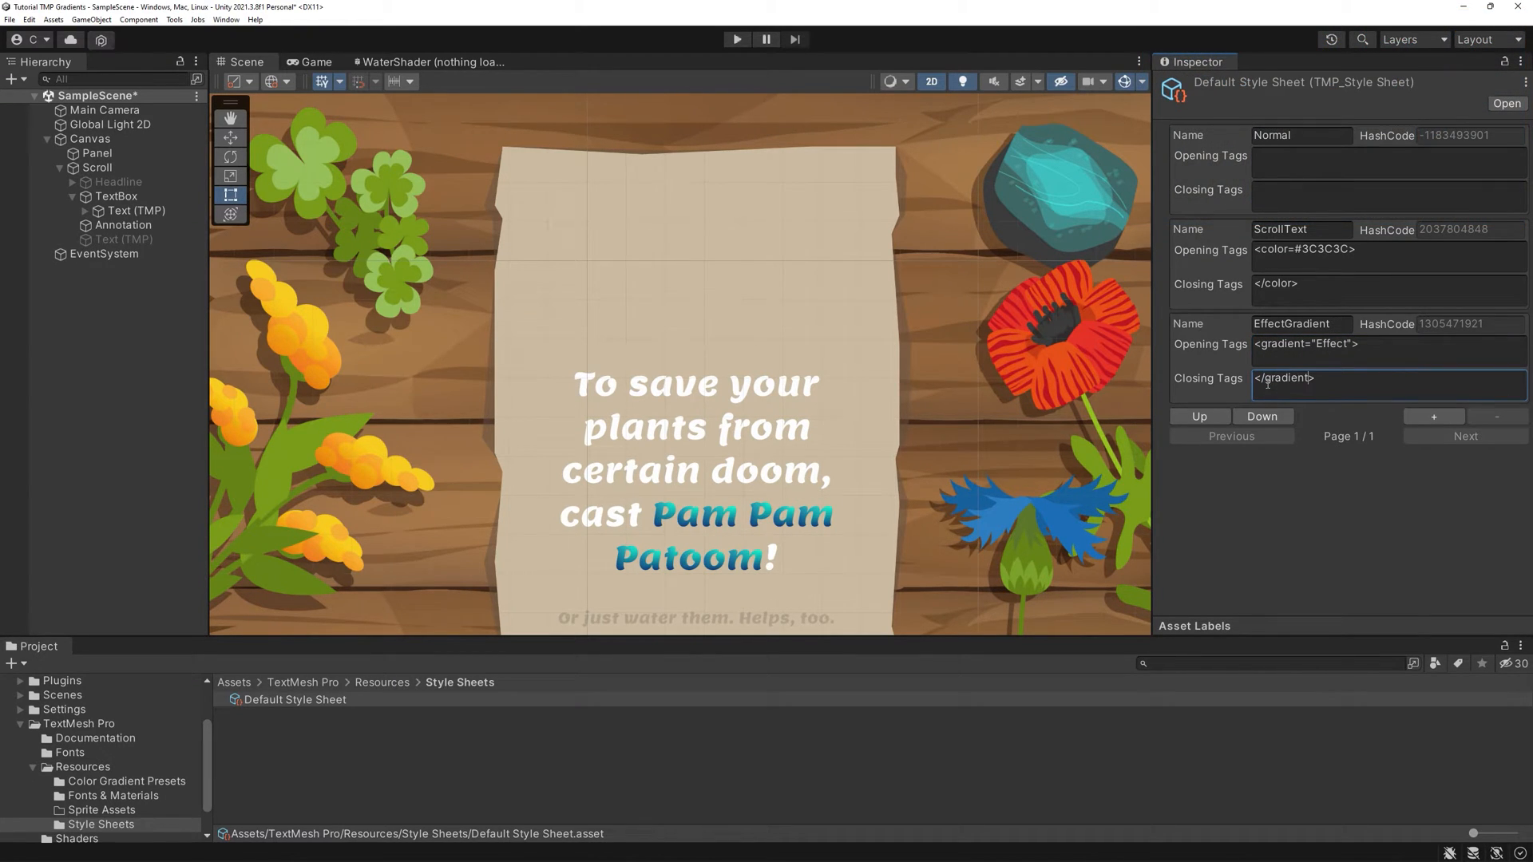
- Select the style markup before Pam Pam Patoom in the Text (TMP) input to remove it
click(137, 211)
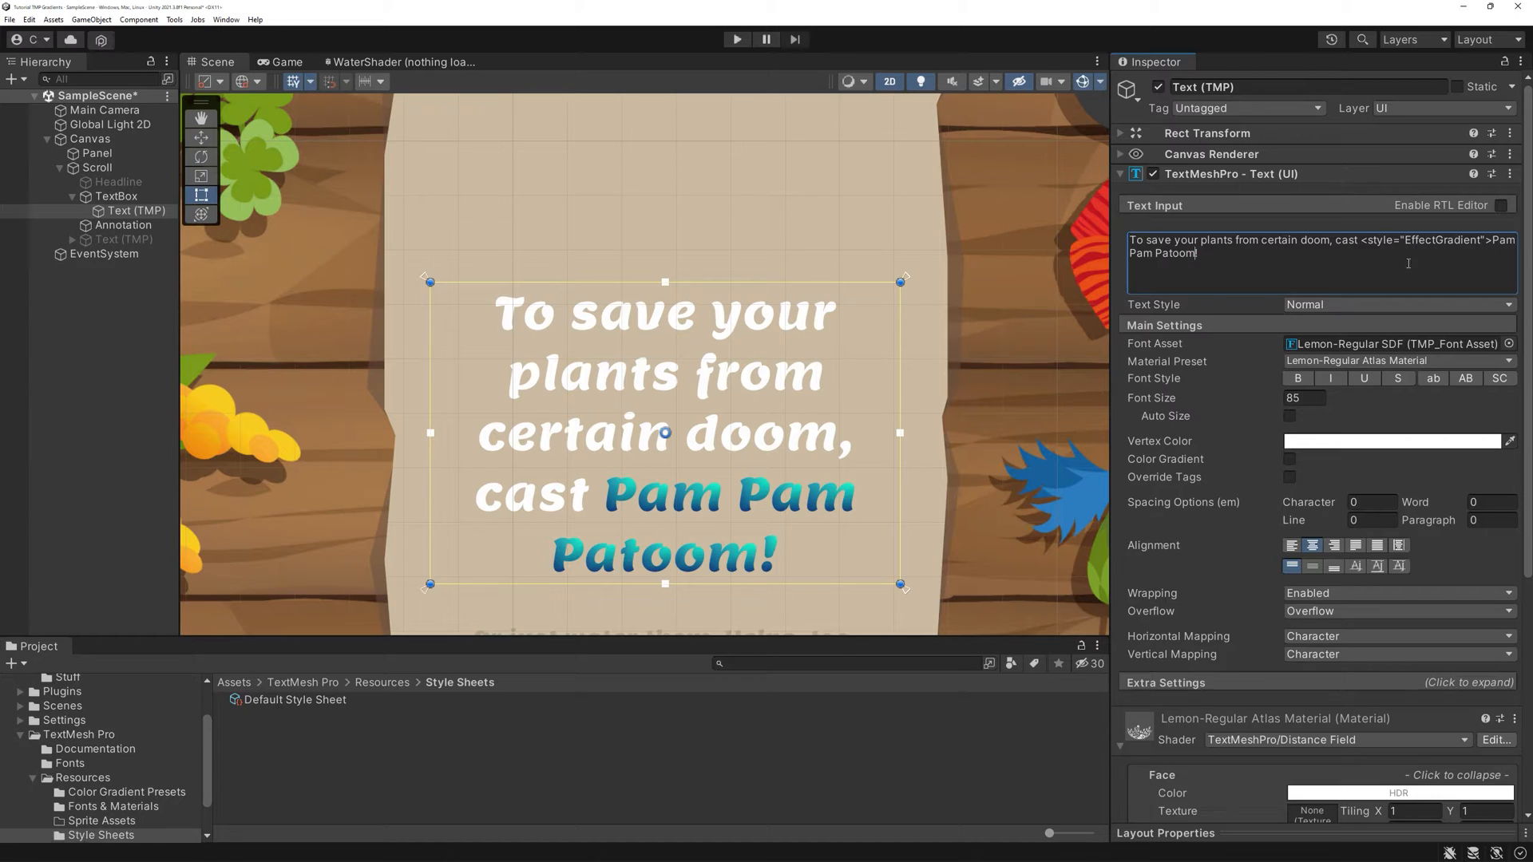
drag(1364, 239, 1494, 240)
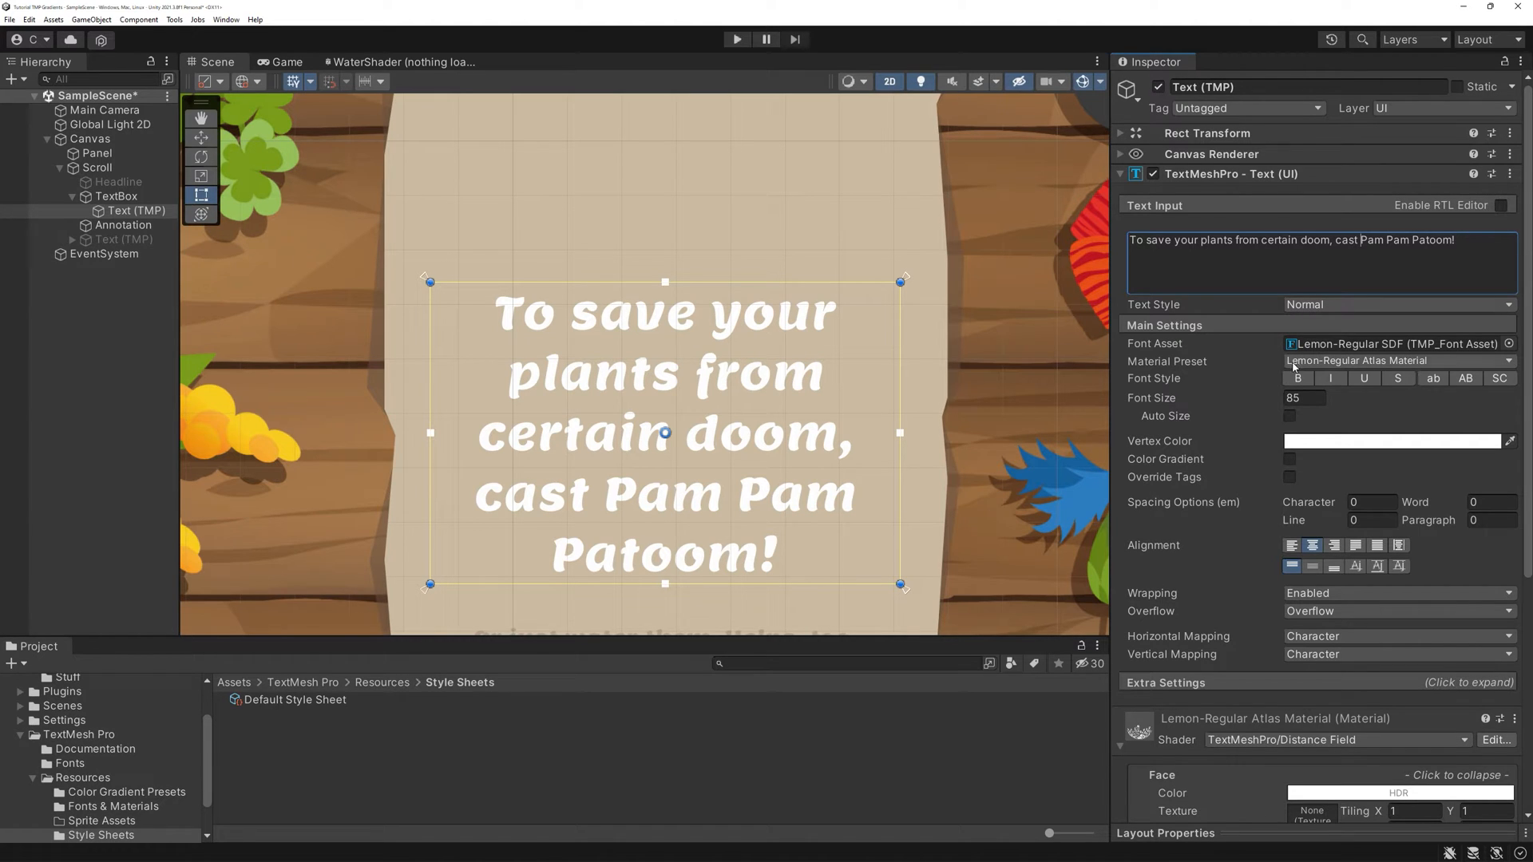
- Cycle the text through the Pam Pam Patoom, Arcana Mo'Rana and Hibby Habby Hoo material presets
click(1396, 359)
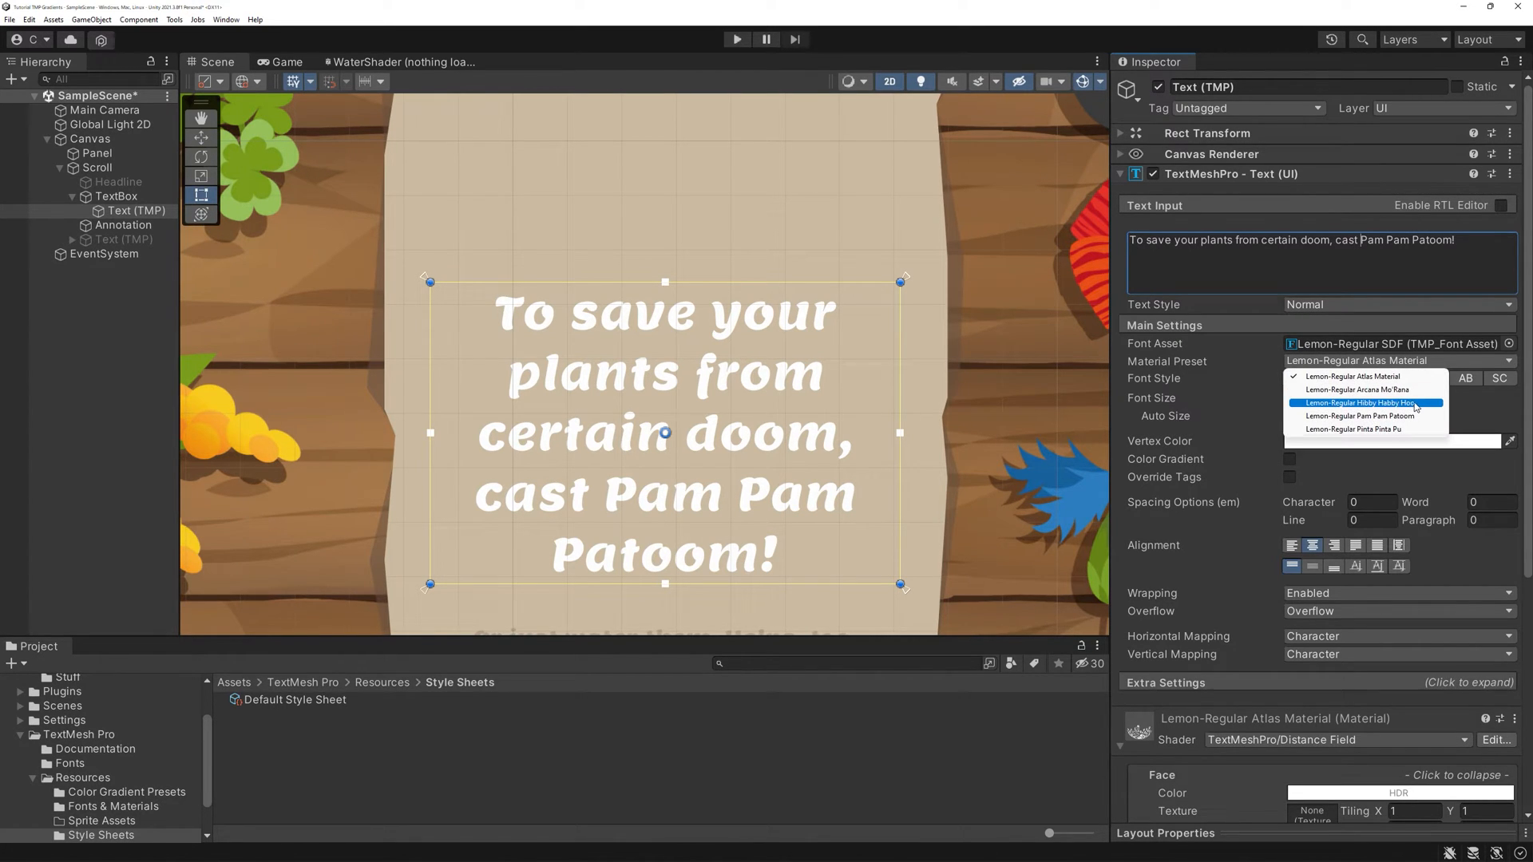
click(1359, 415)
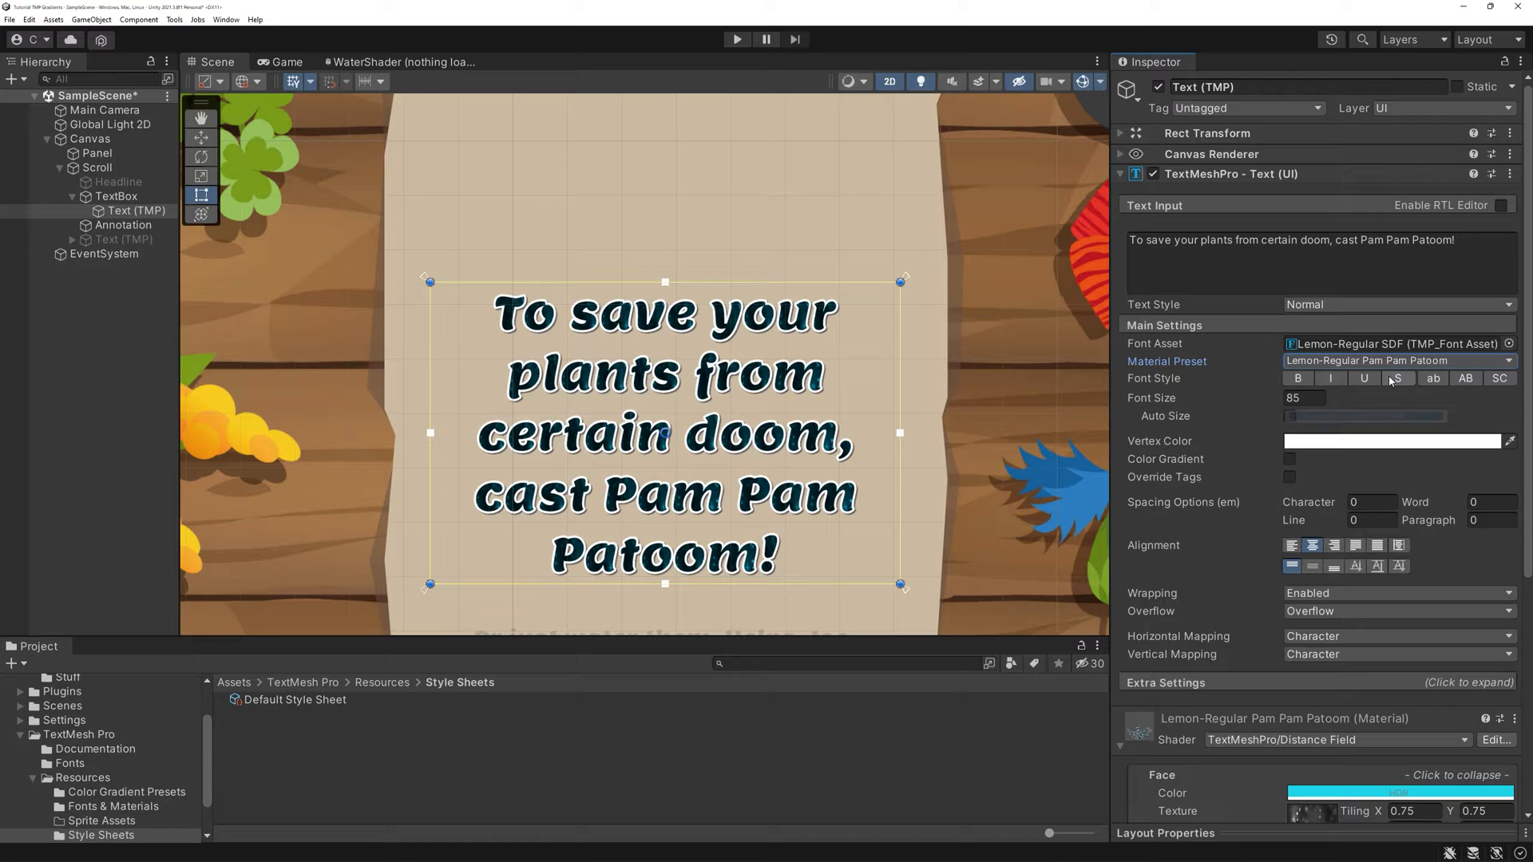
click(1399, 359)
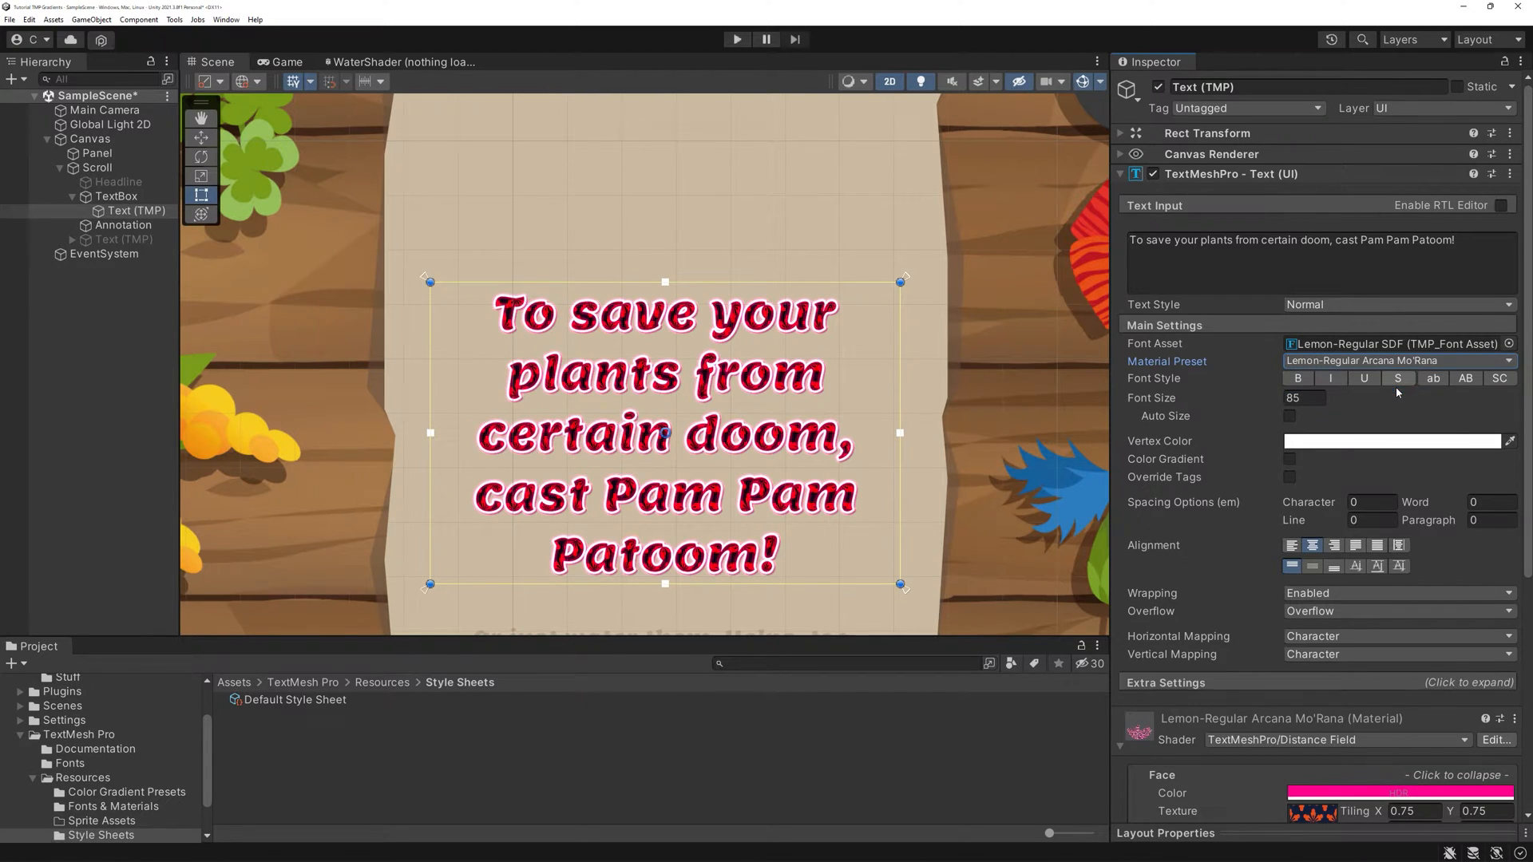
click(1396, 361)
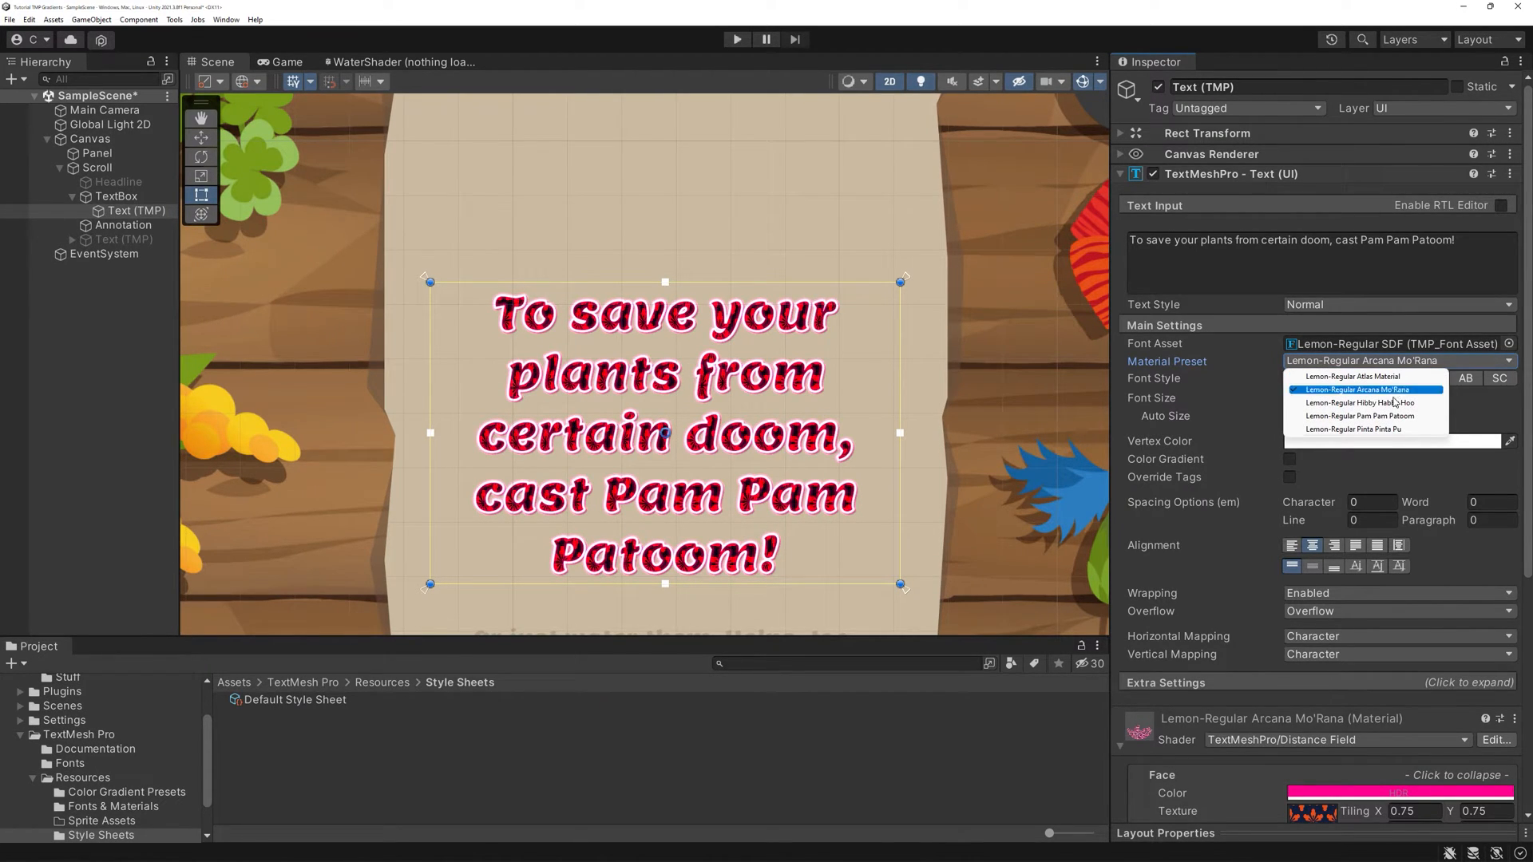
click(1356, 415)
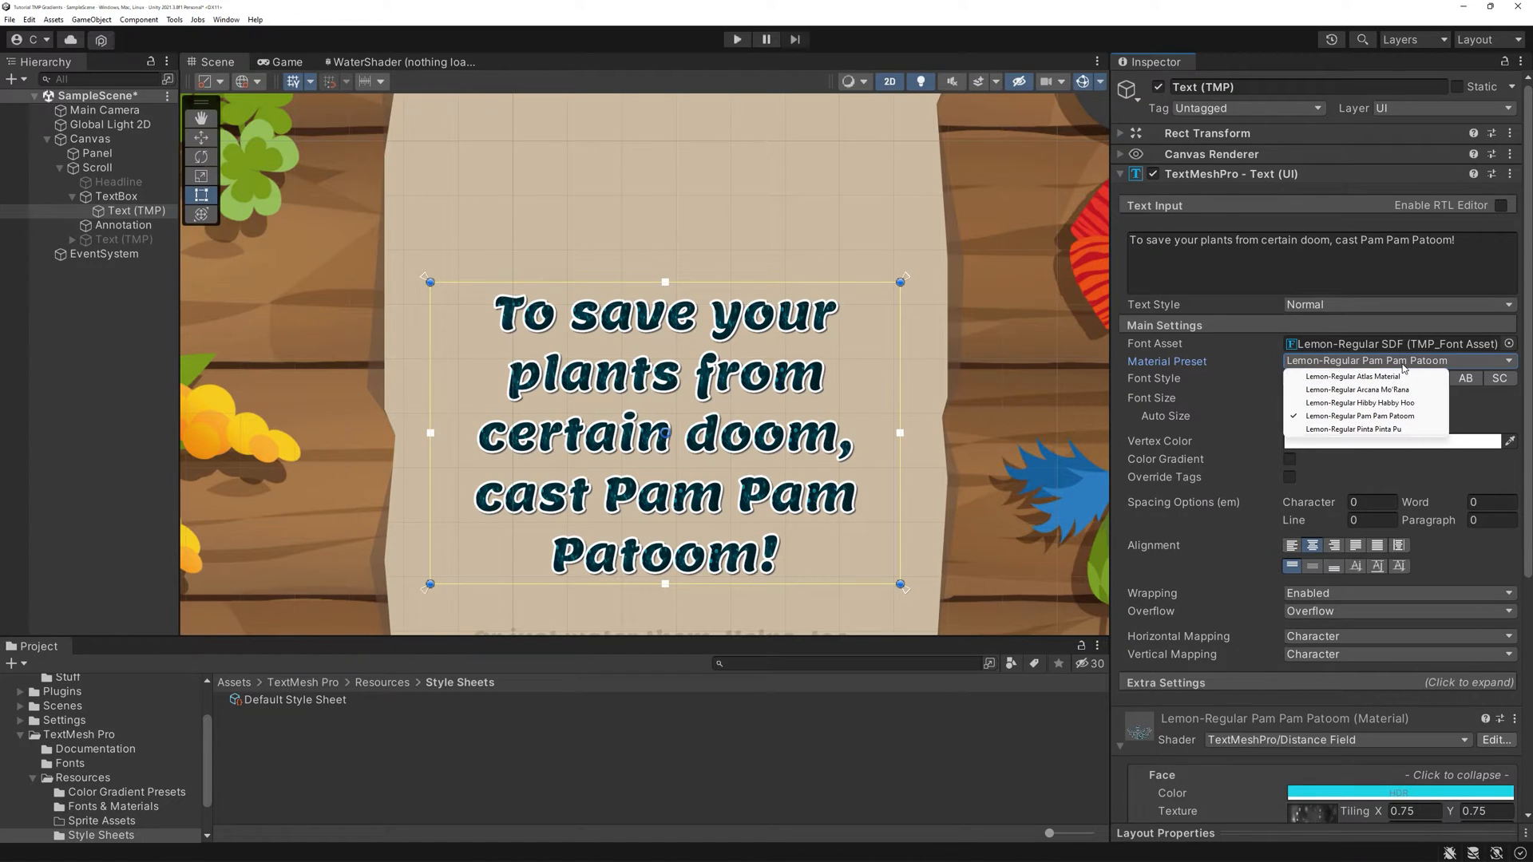
click(1359, 402)
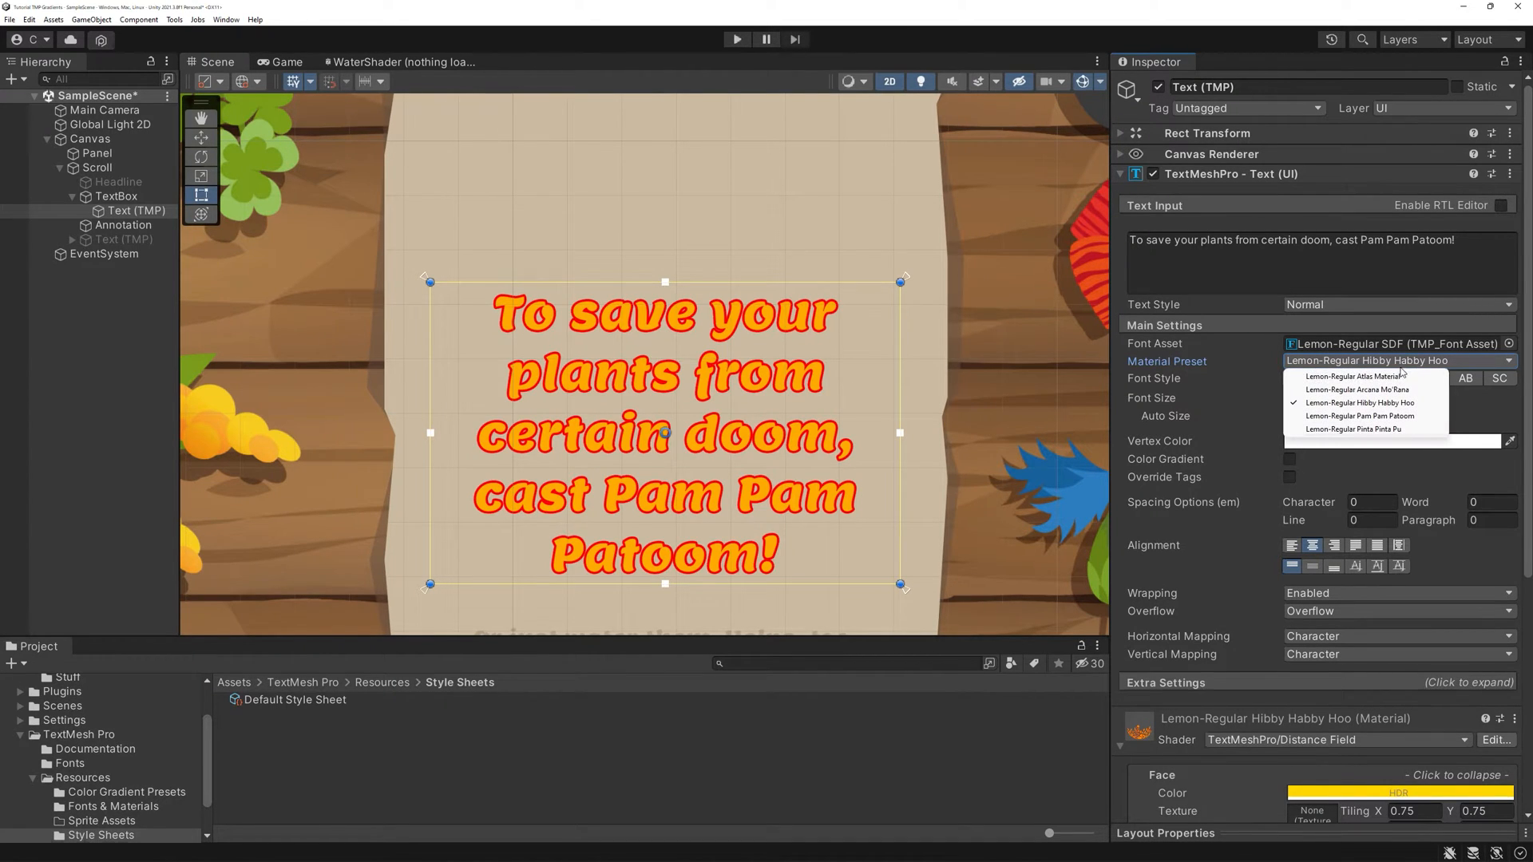
click(1358, 377)
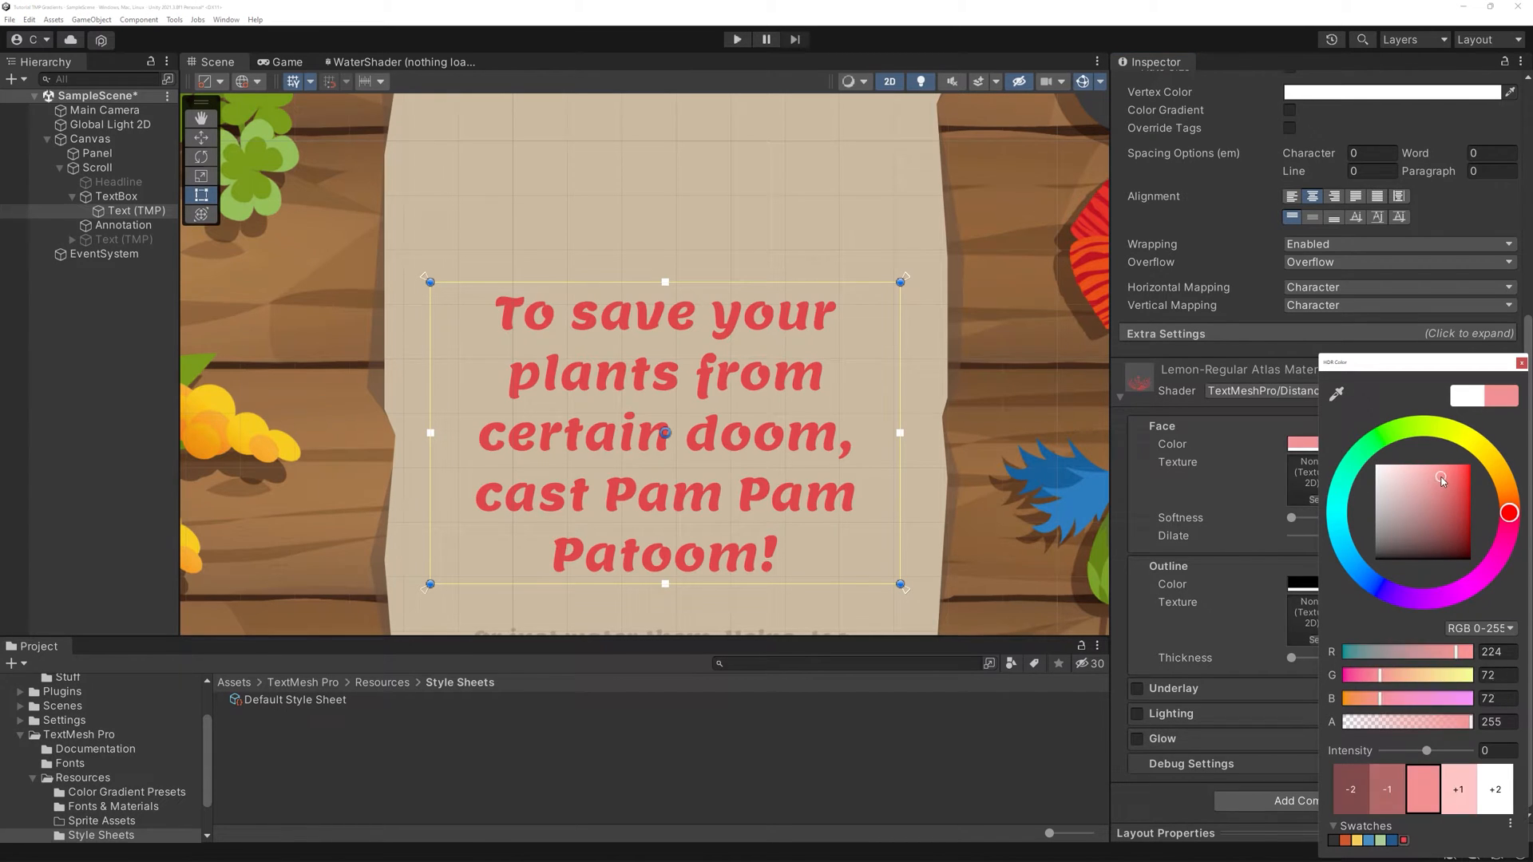
- Darken the text Face colour to a deep red in the colour picker
drag(1442, 480, 1449, 513)
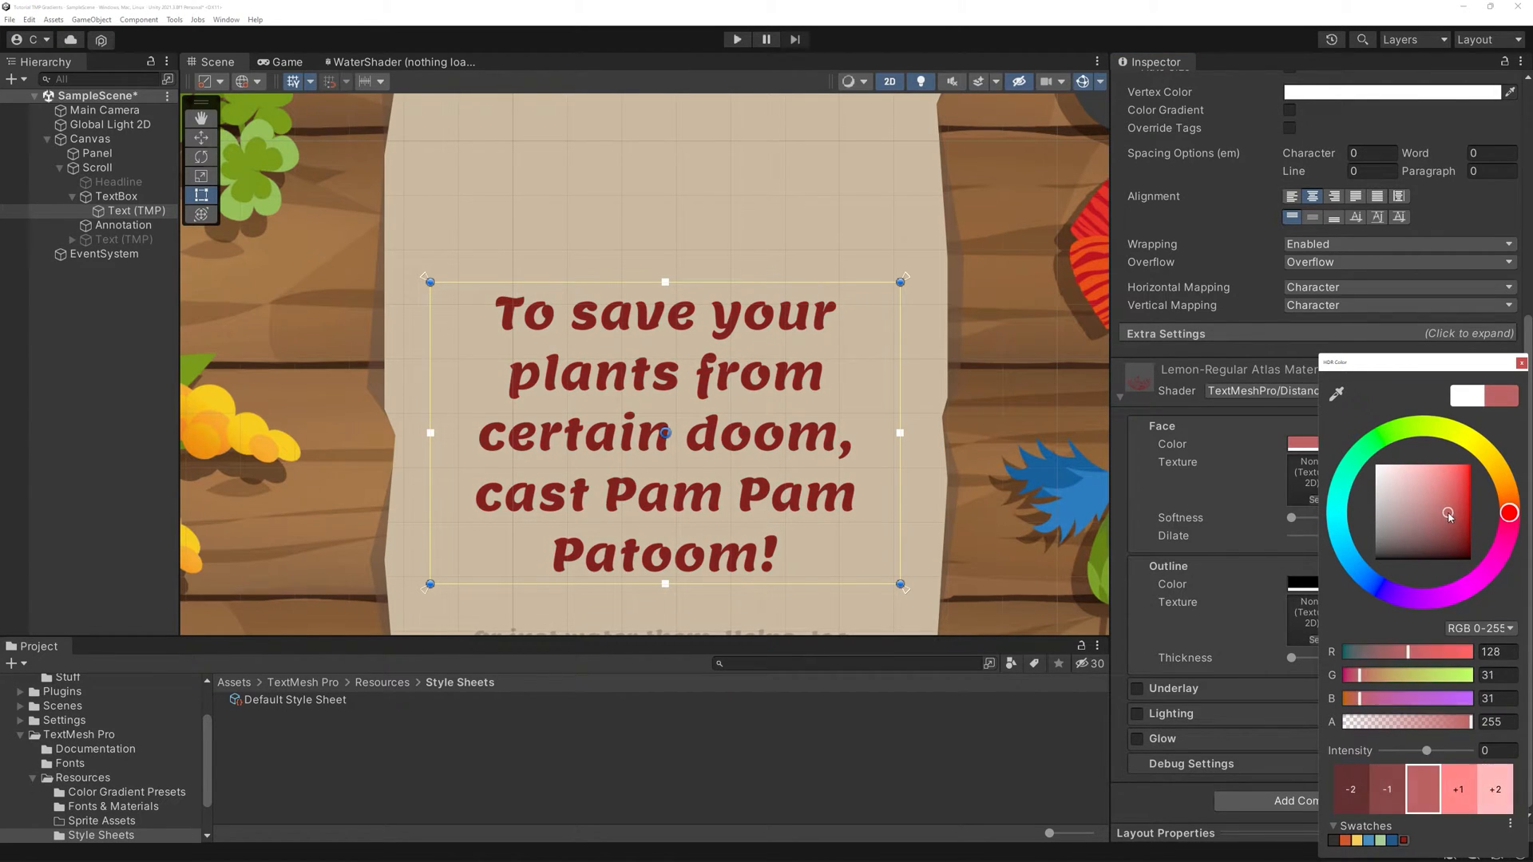
drag(1448, 515, 1375, 465)
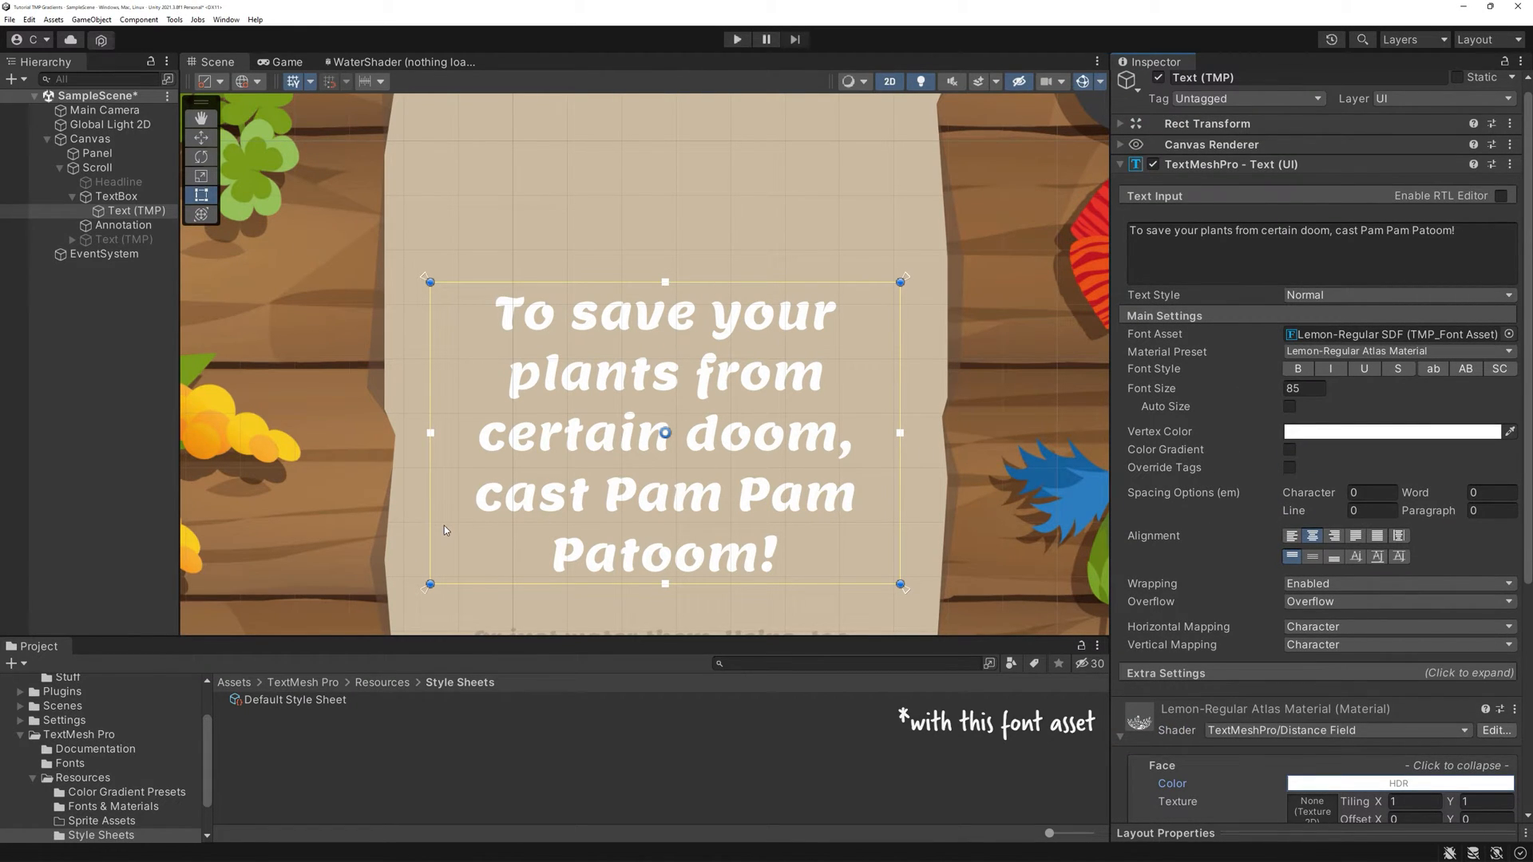
- Duplicate Lemon-Regular Atlas Material under Lemon-Regular SDF and rename the copy Lemon-Regular Effect
click(111, 806)
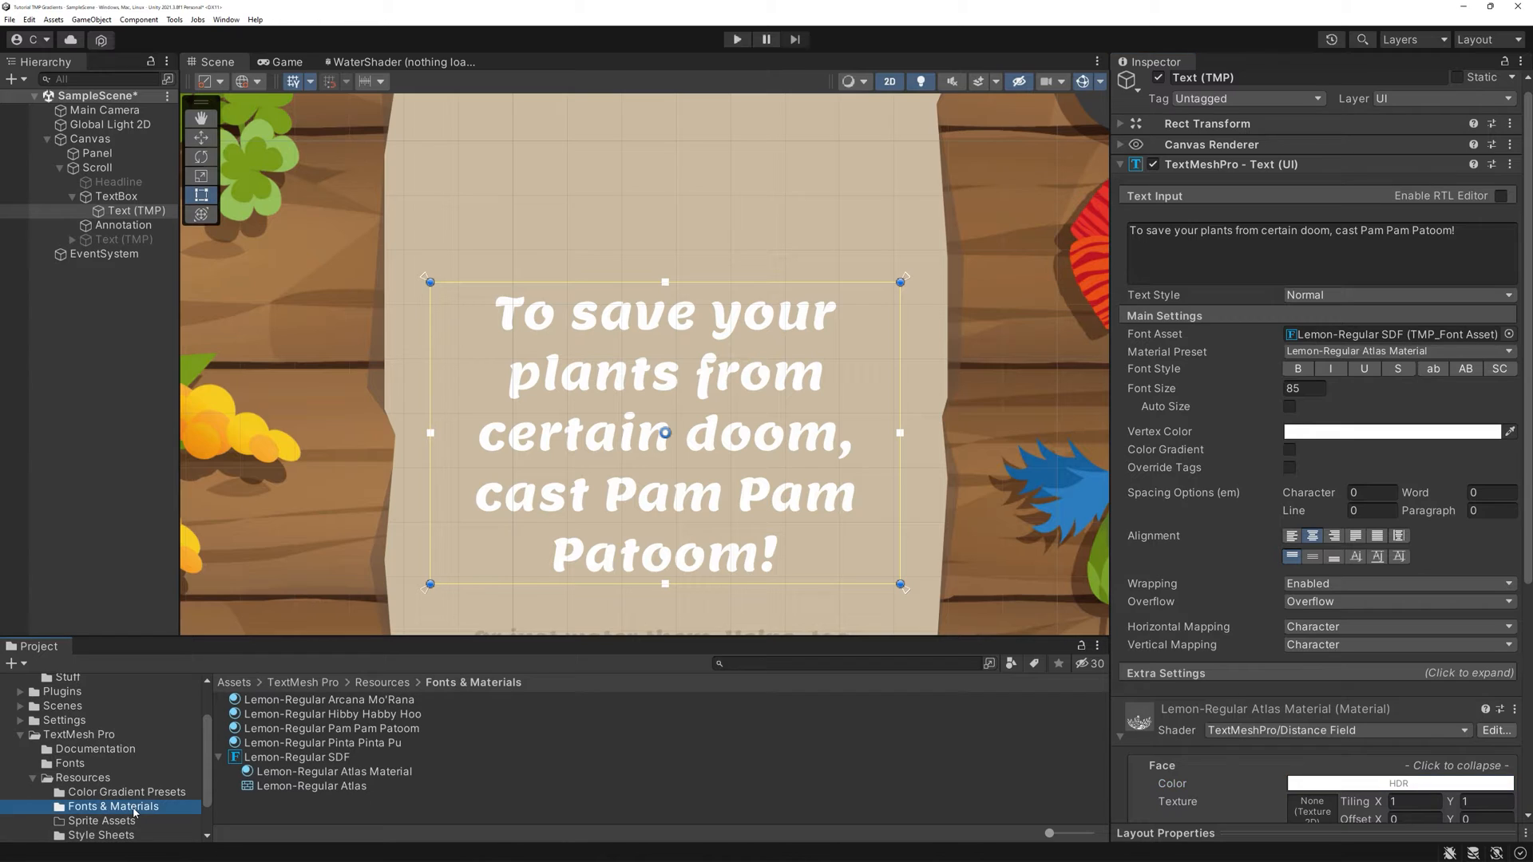
click(297, 757)
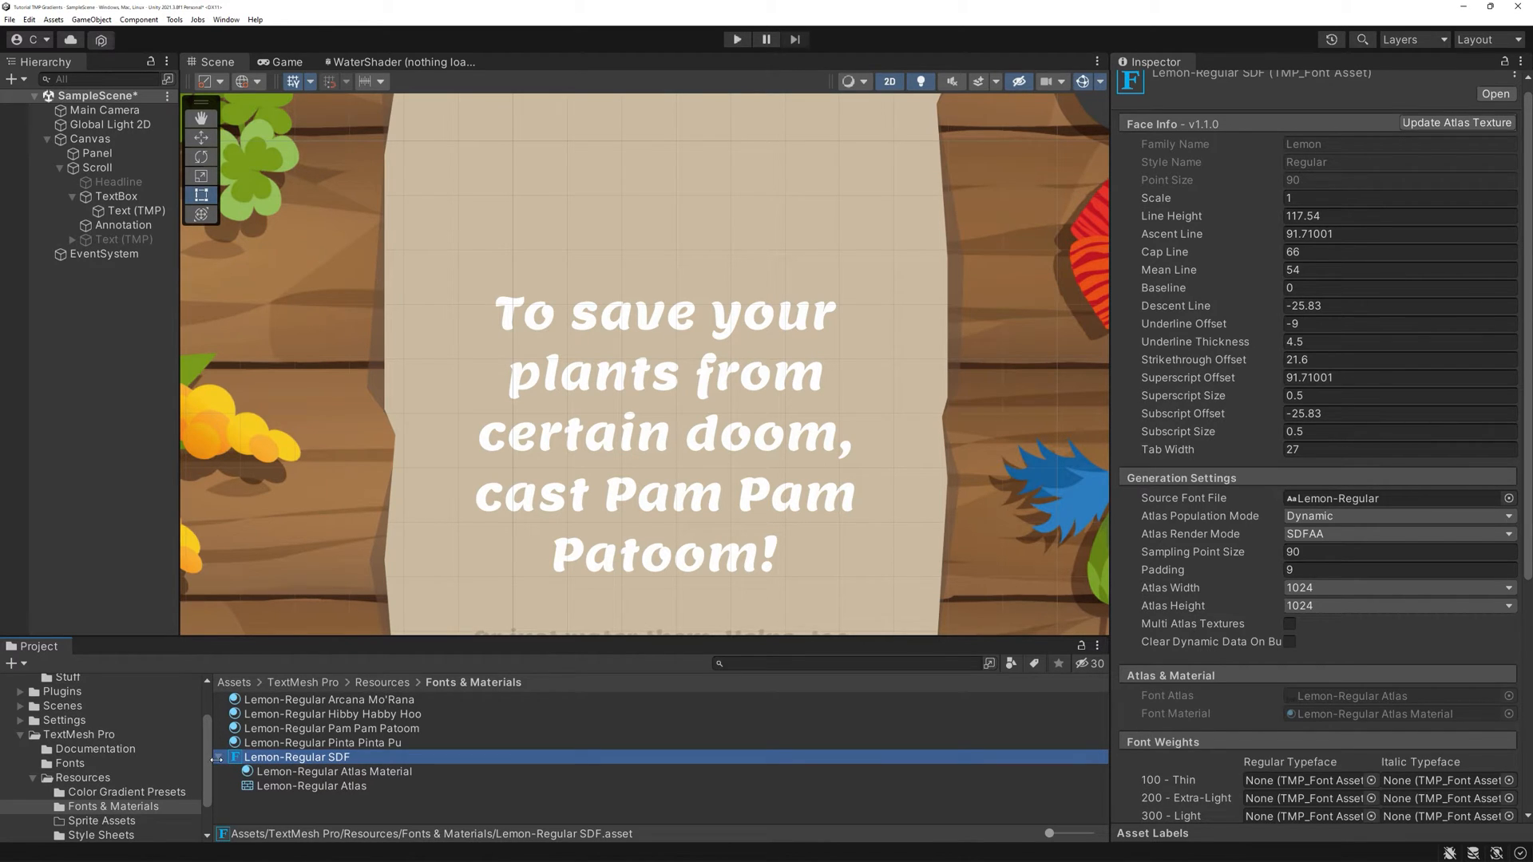
click(334, 772)
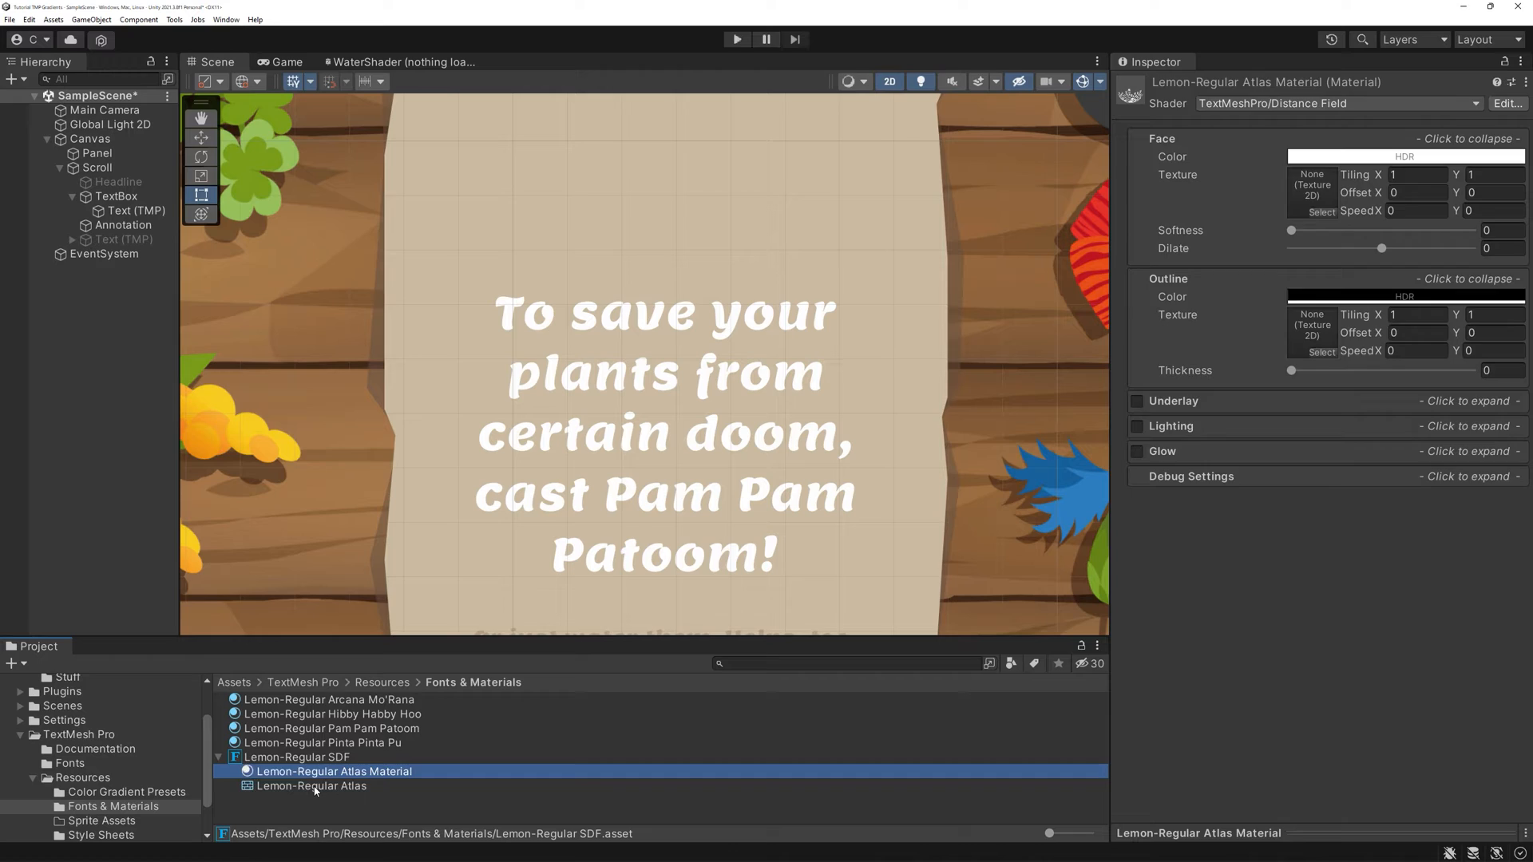
click(312, 785)
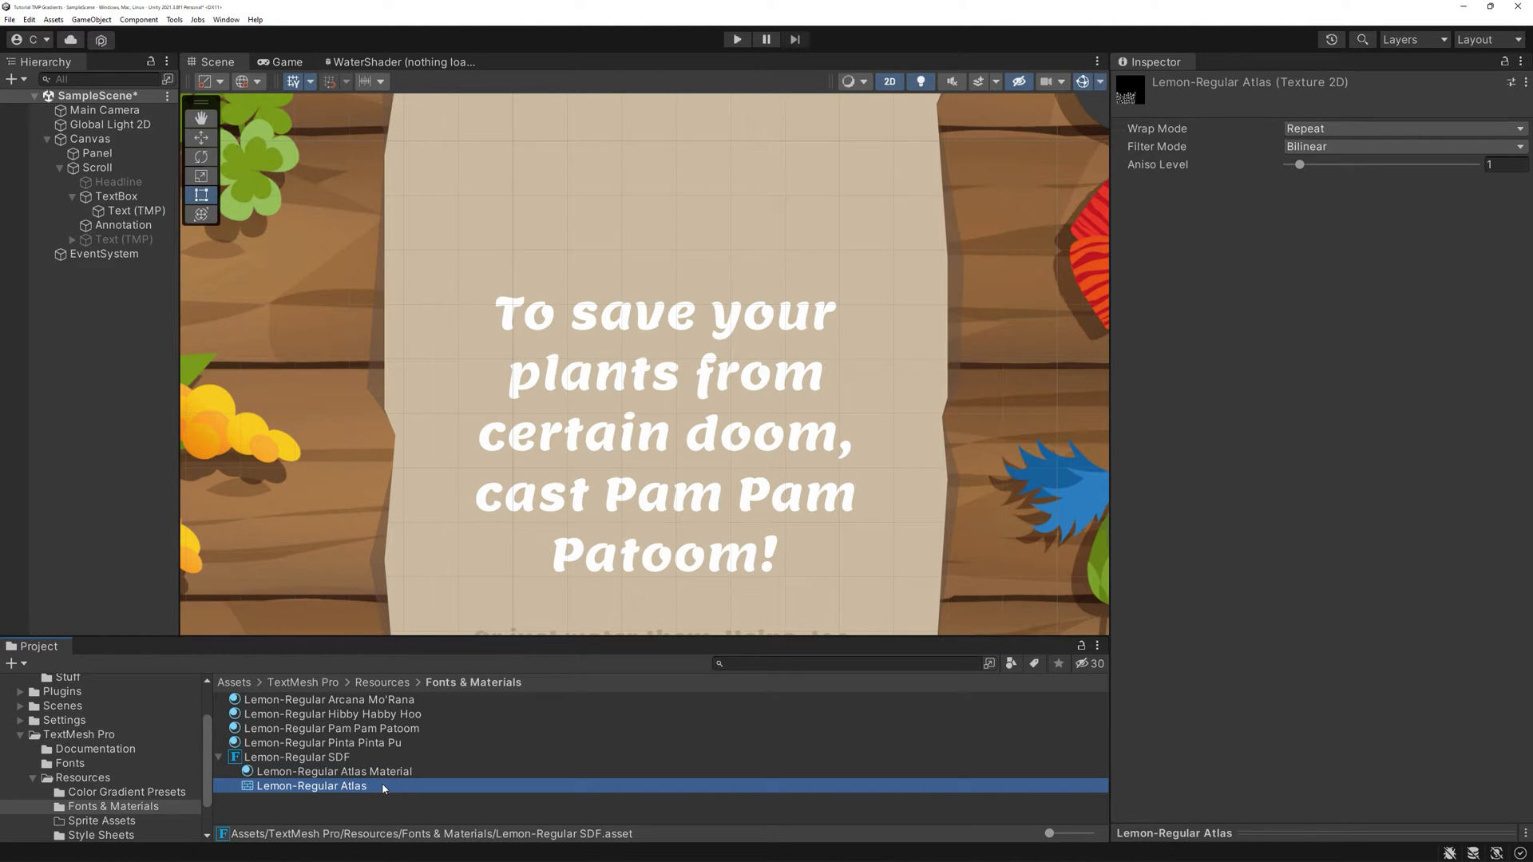
click(334, 772)
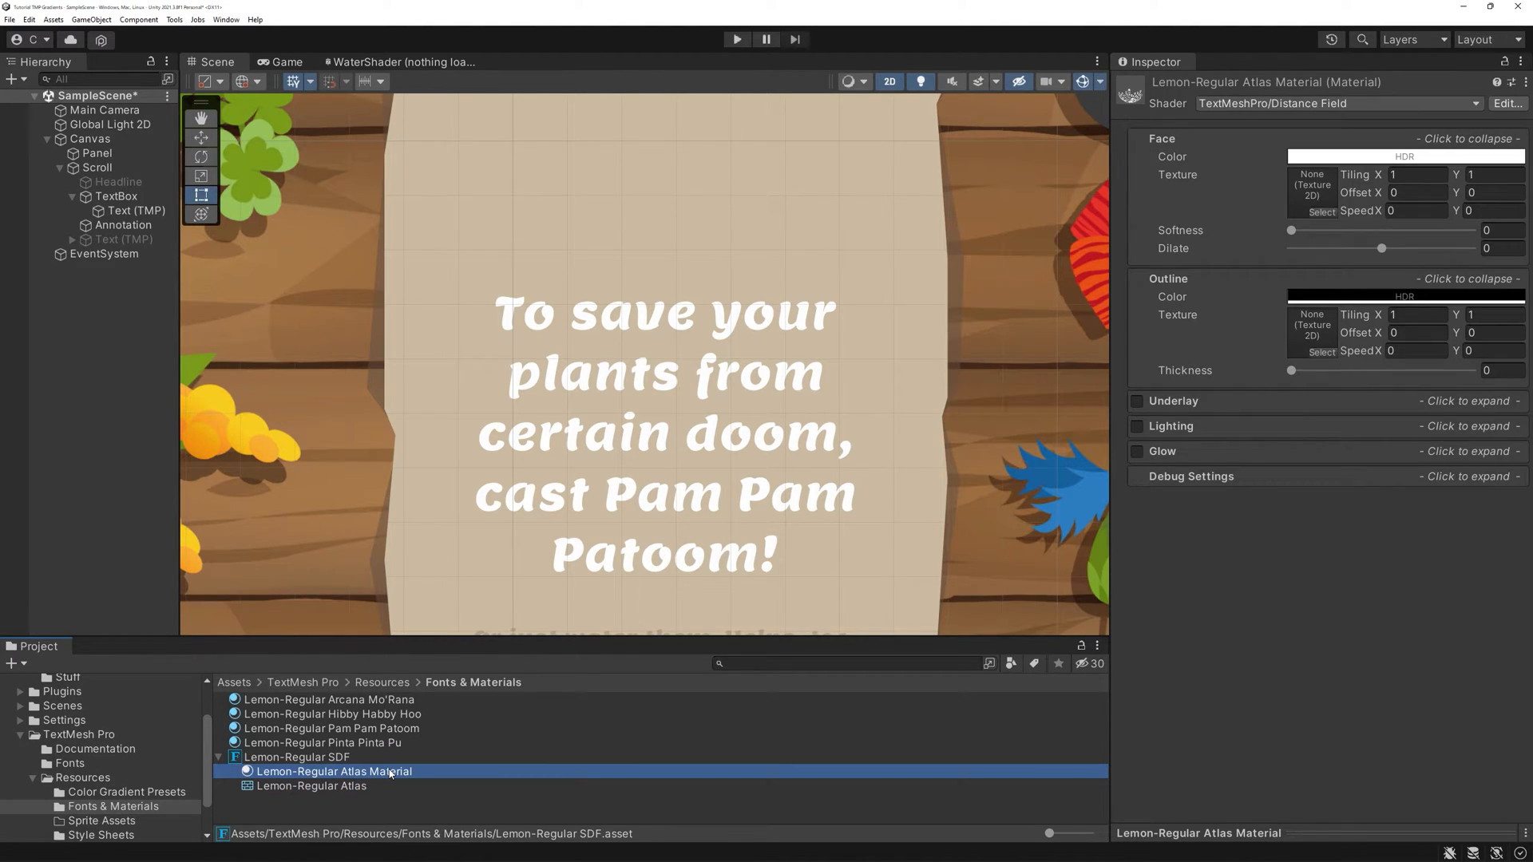
click(321, 714)
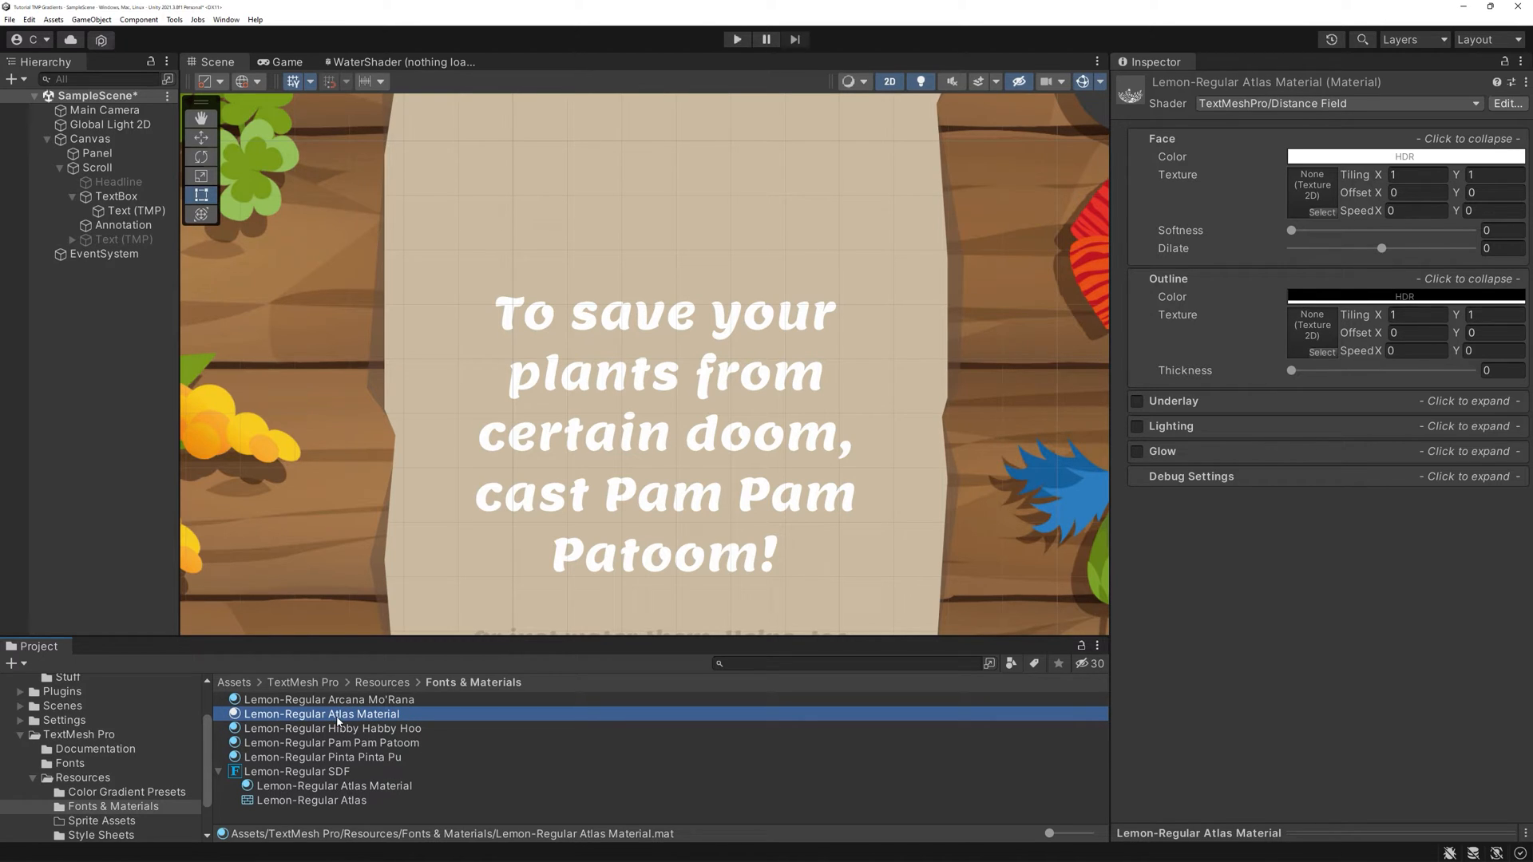
double_click(321, 714)
text(Effec)
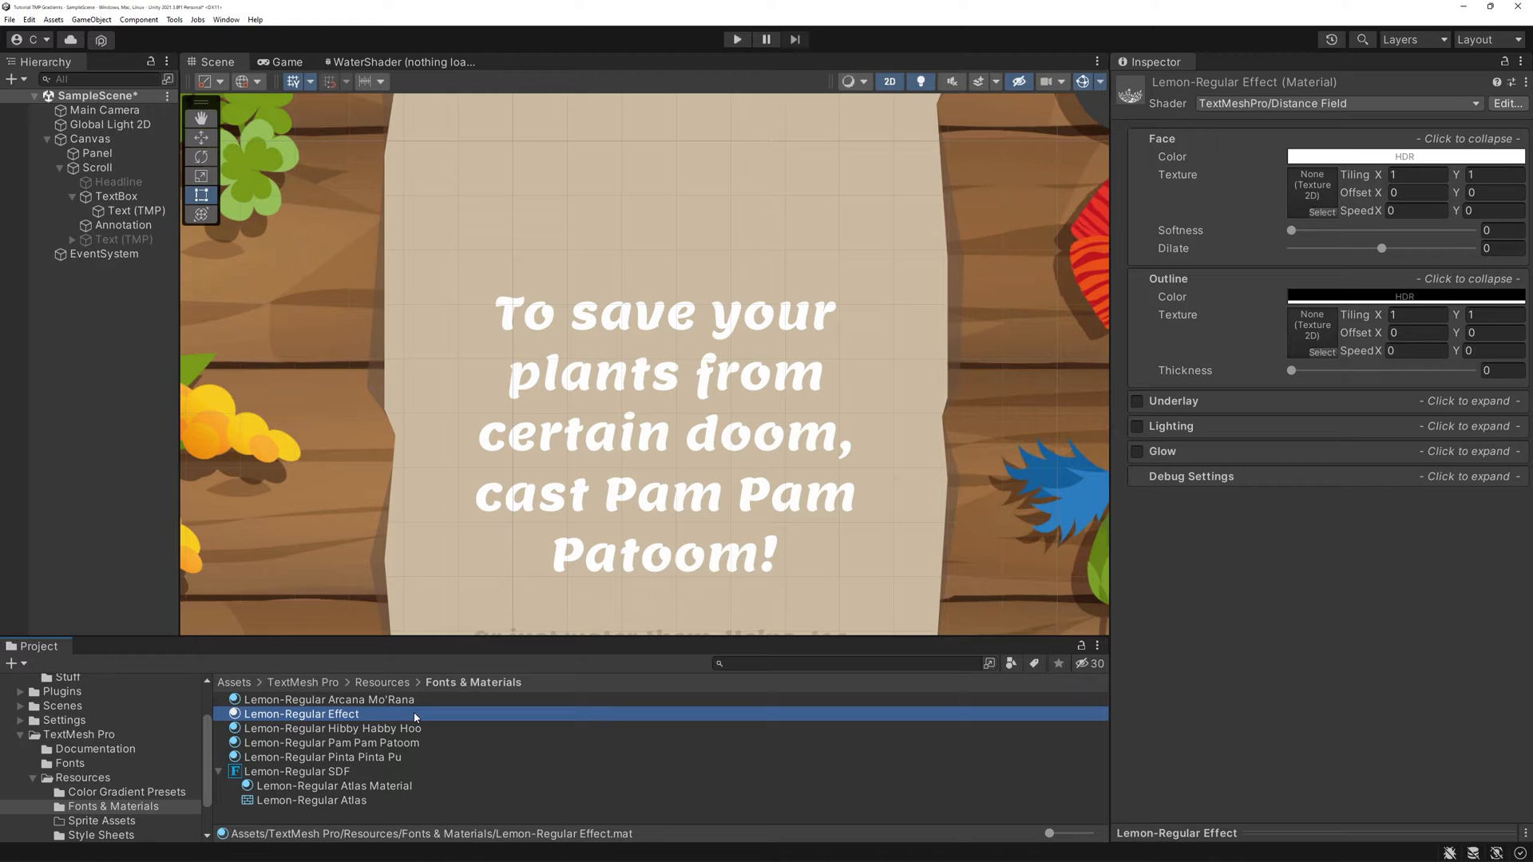
- Assign the Lemon-Regular Effect material preset to the text and expand its Underlay settings
click(137, 211)
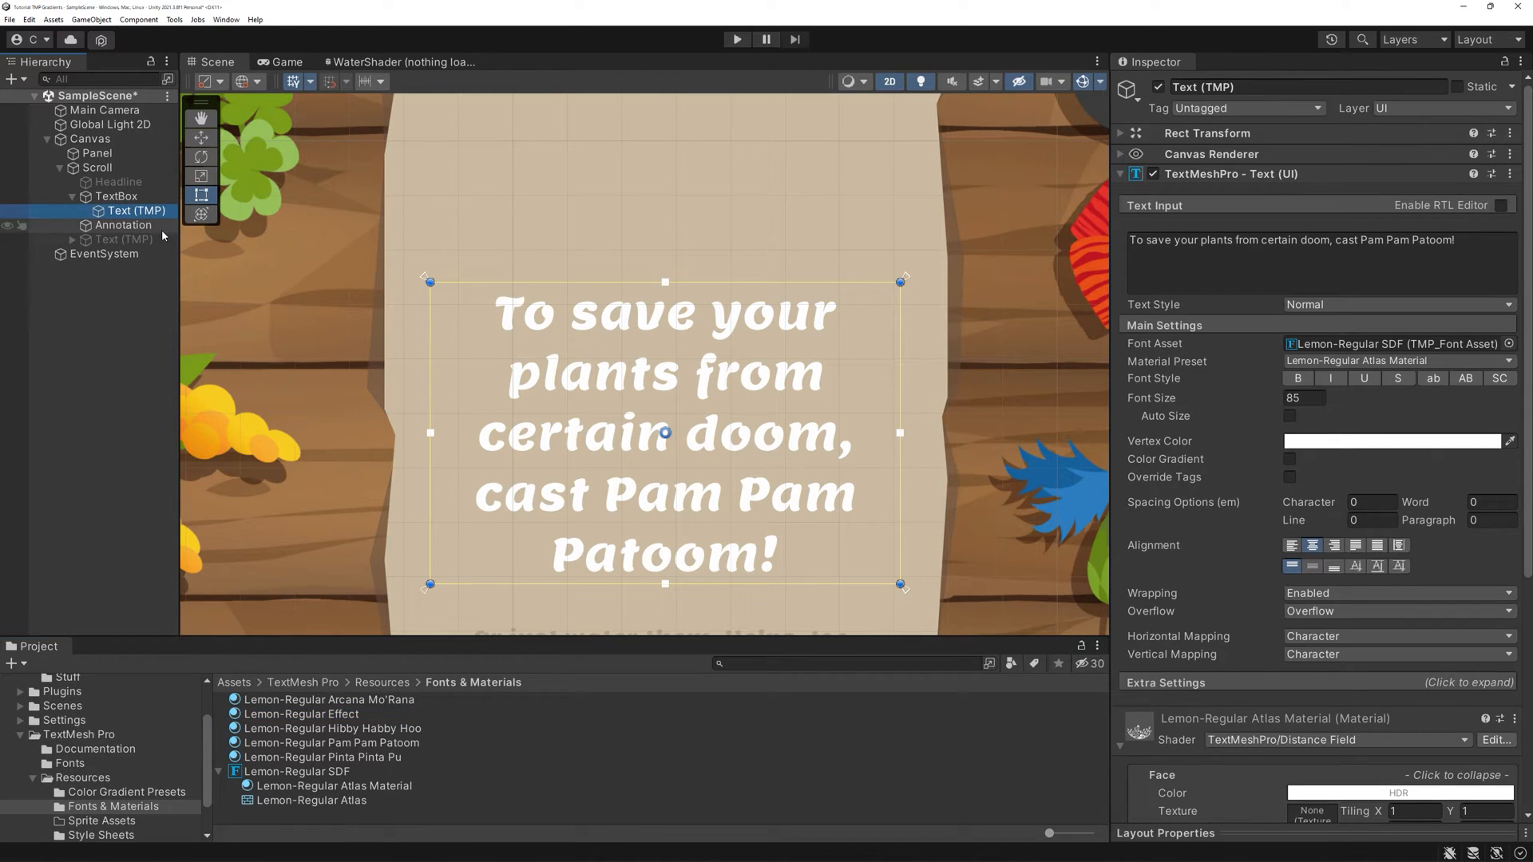
click(1396, 360)
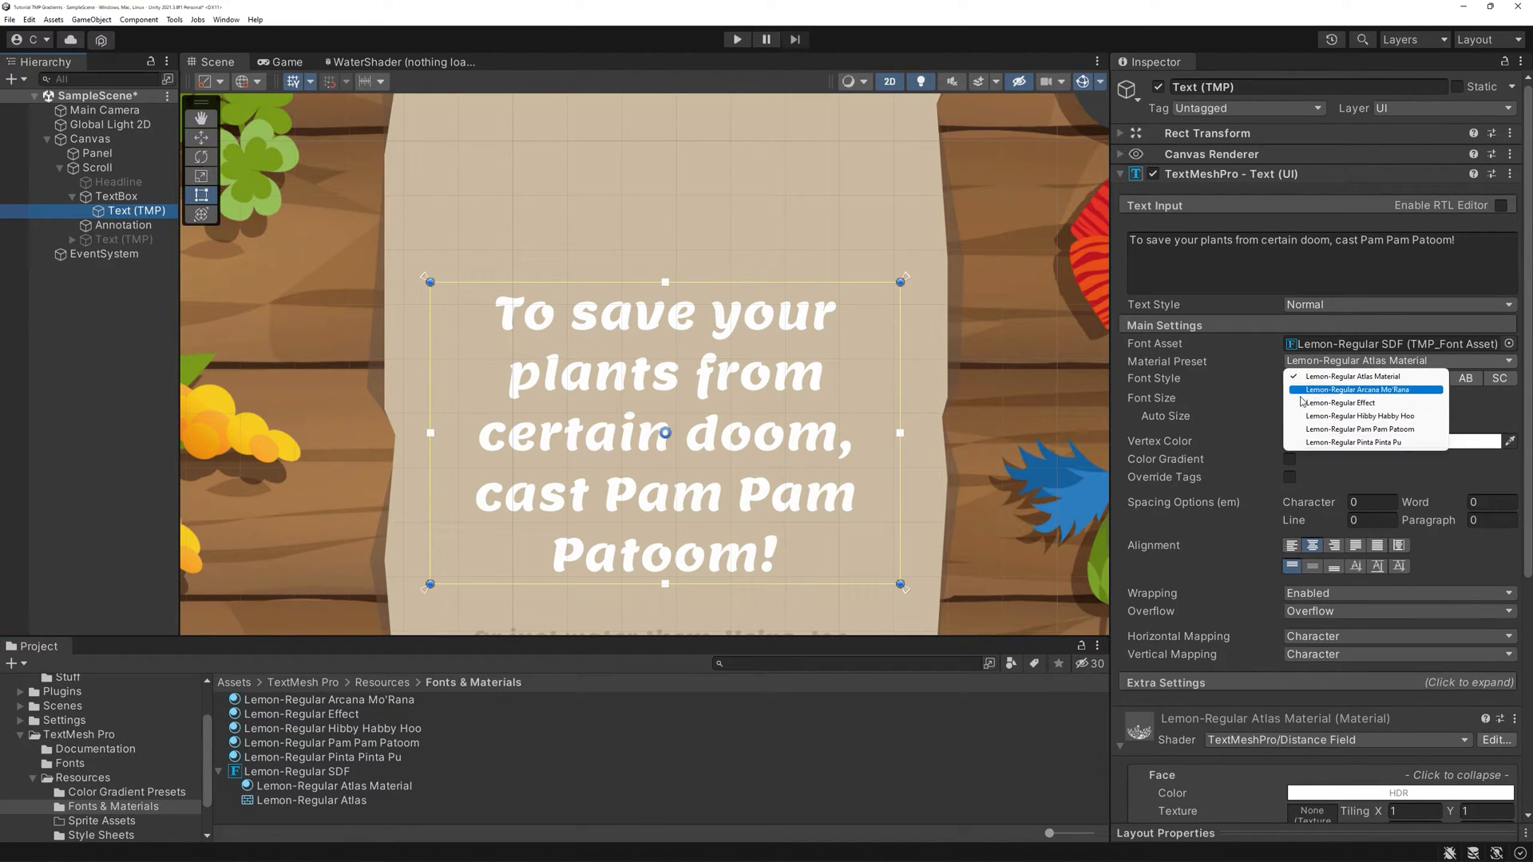
click(1345, 403)
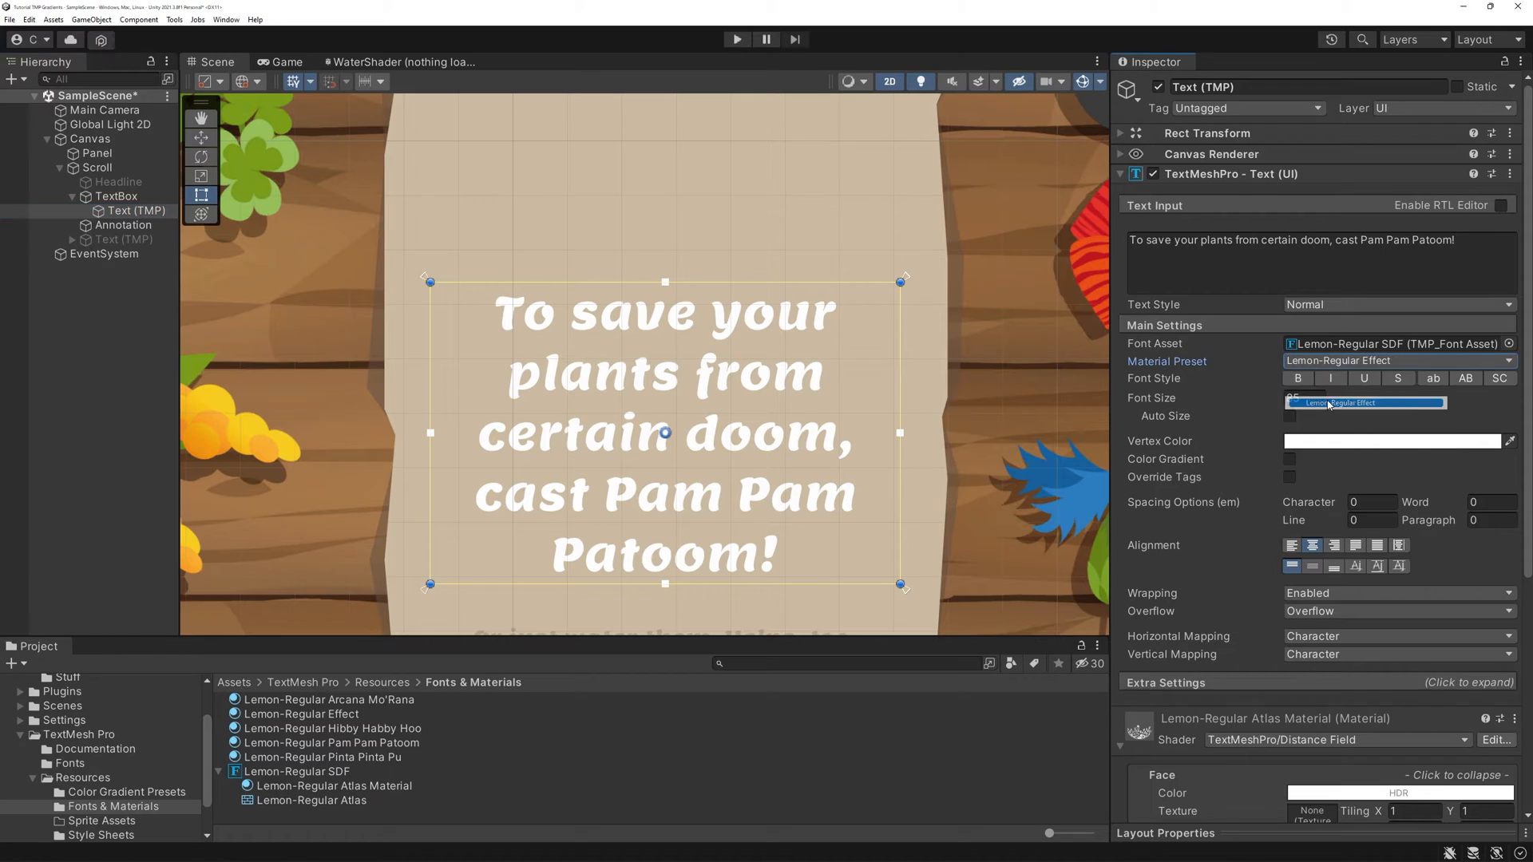
click(1367, 402)
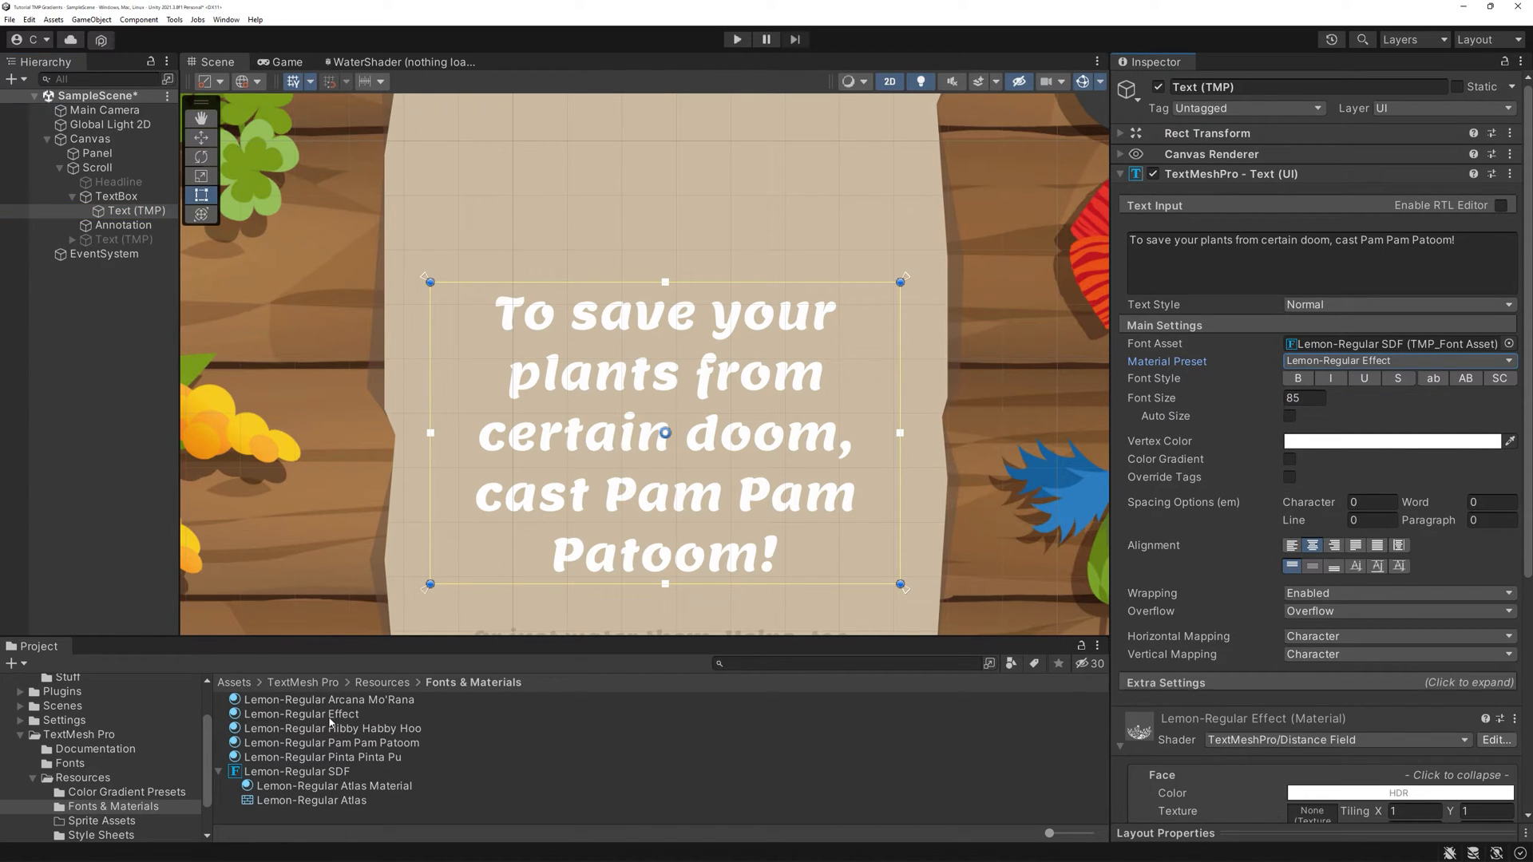
click(301, 714)
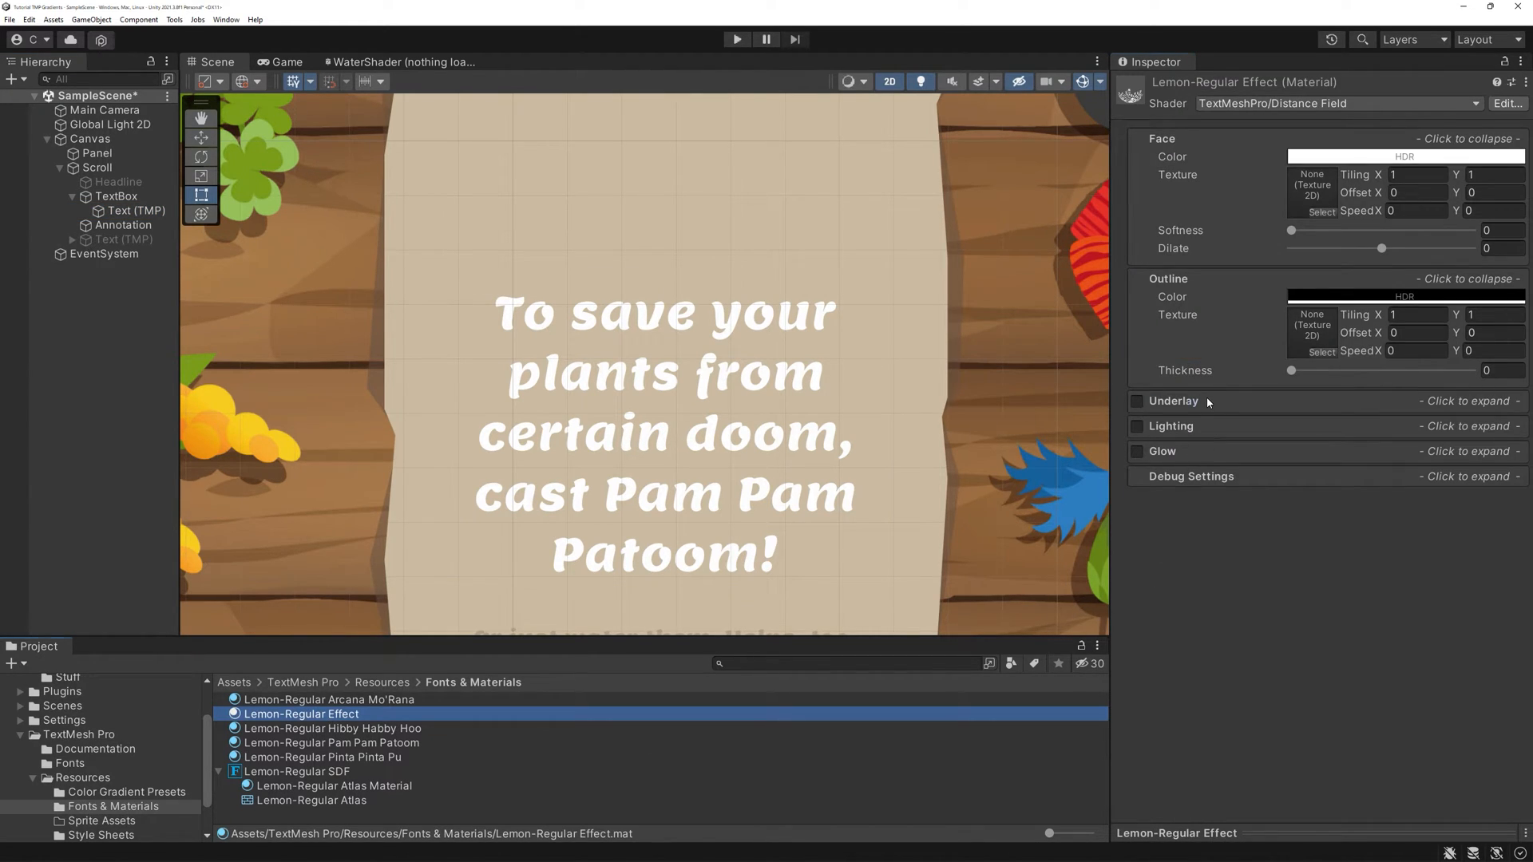
click(1173, 401)
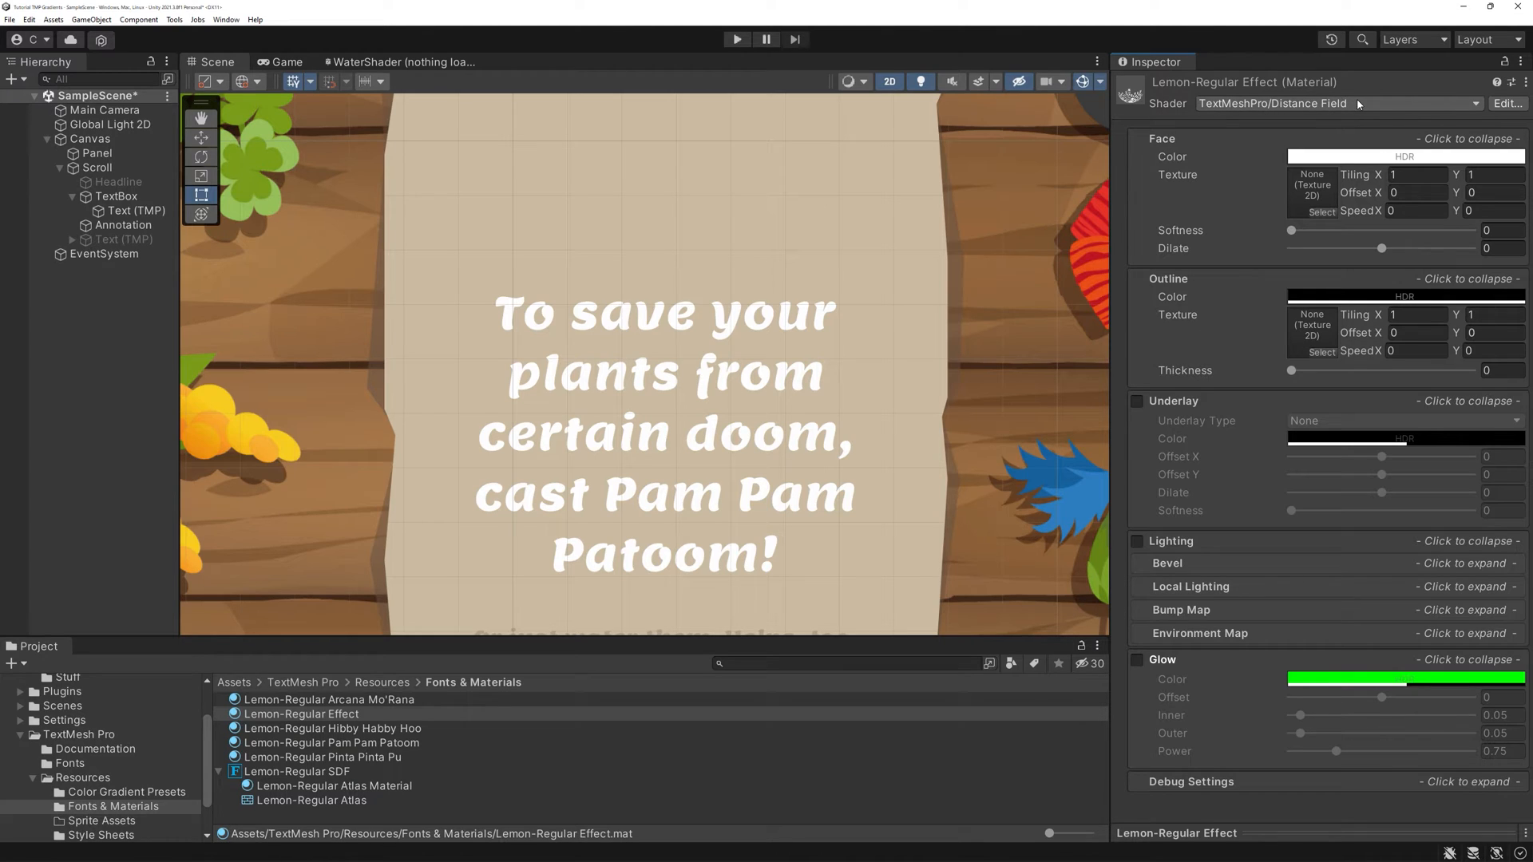
mouse_move(1313, 222)
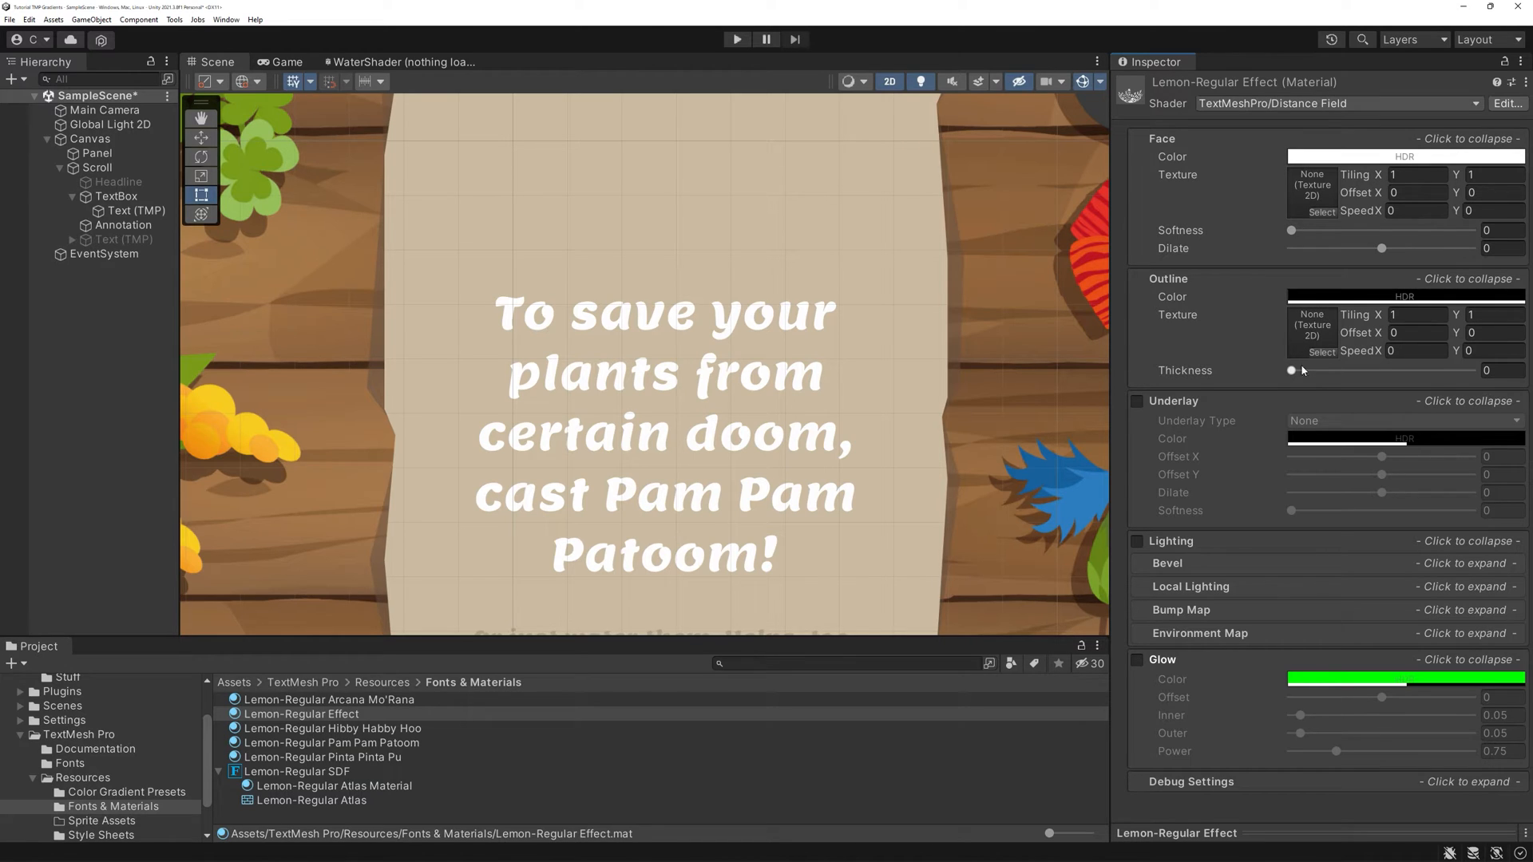
click(1339, 102)
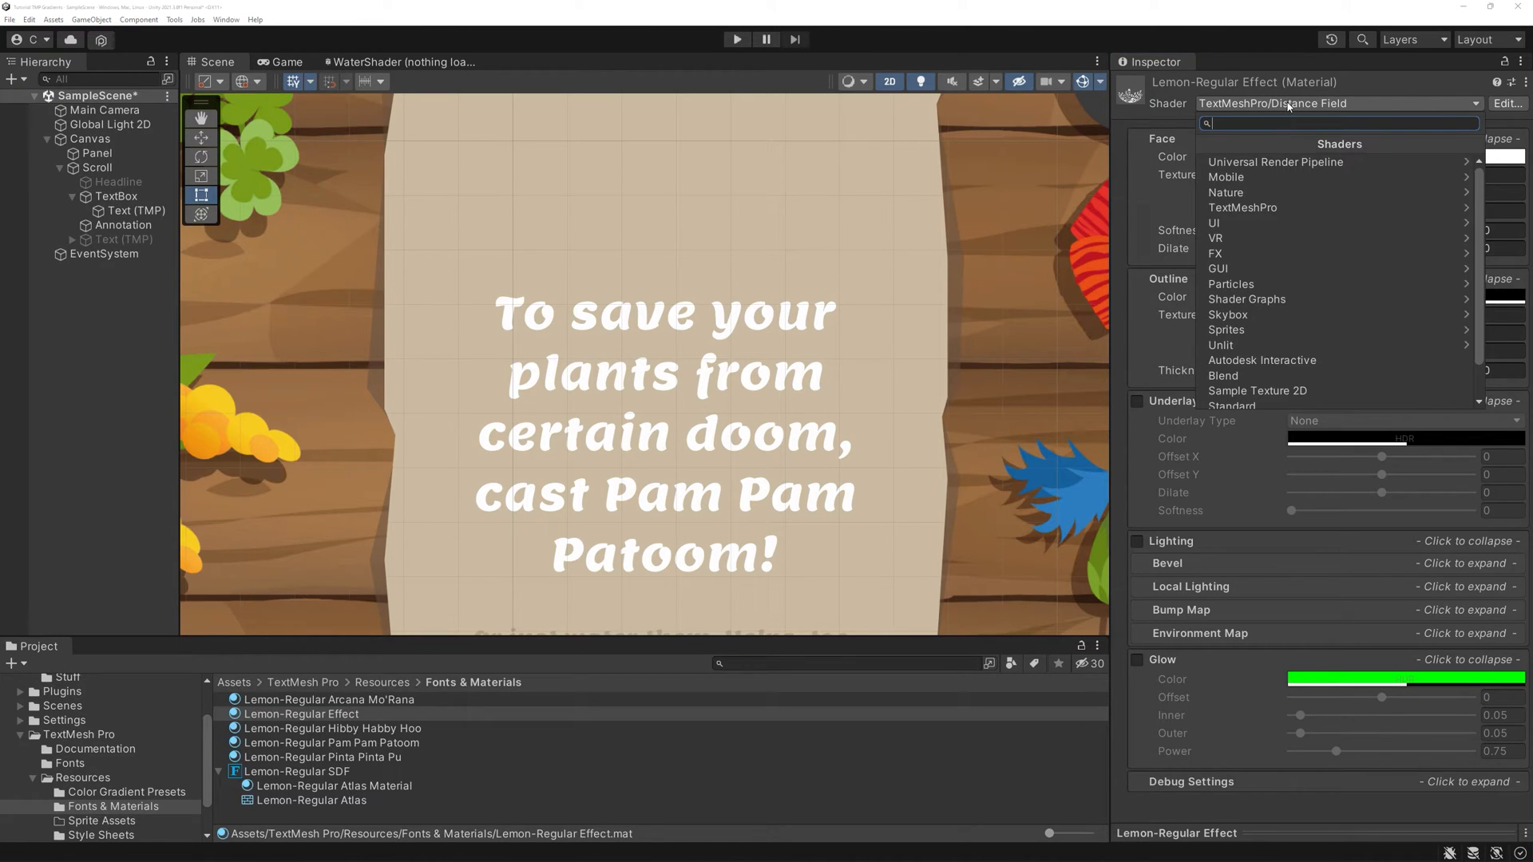
click(1243, 207)
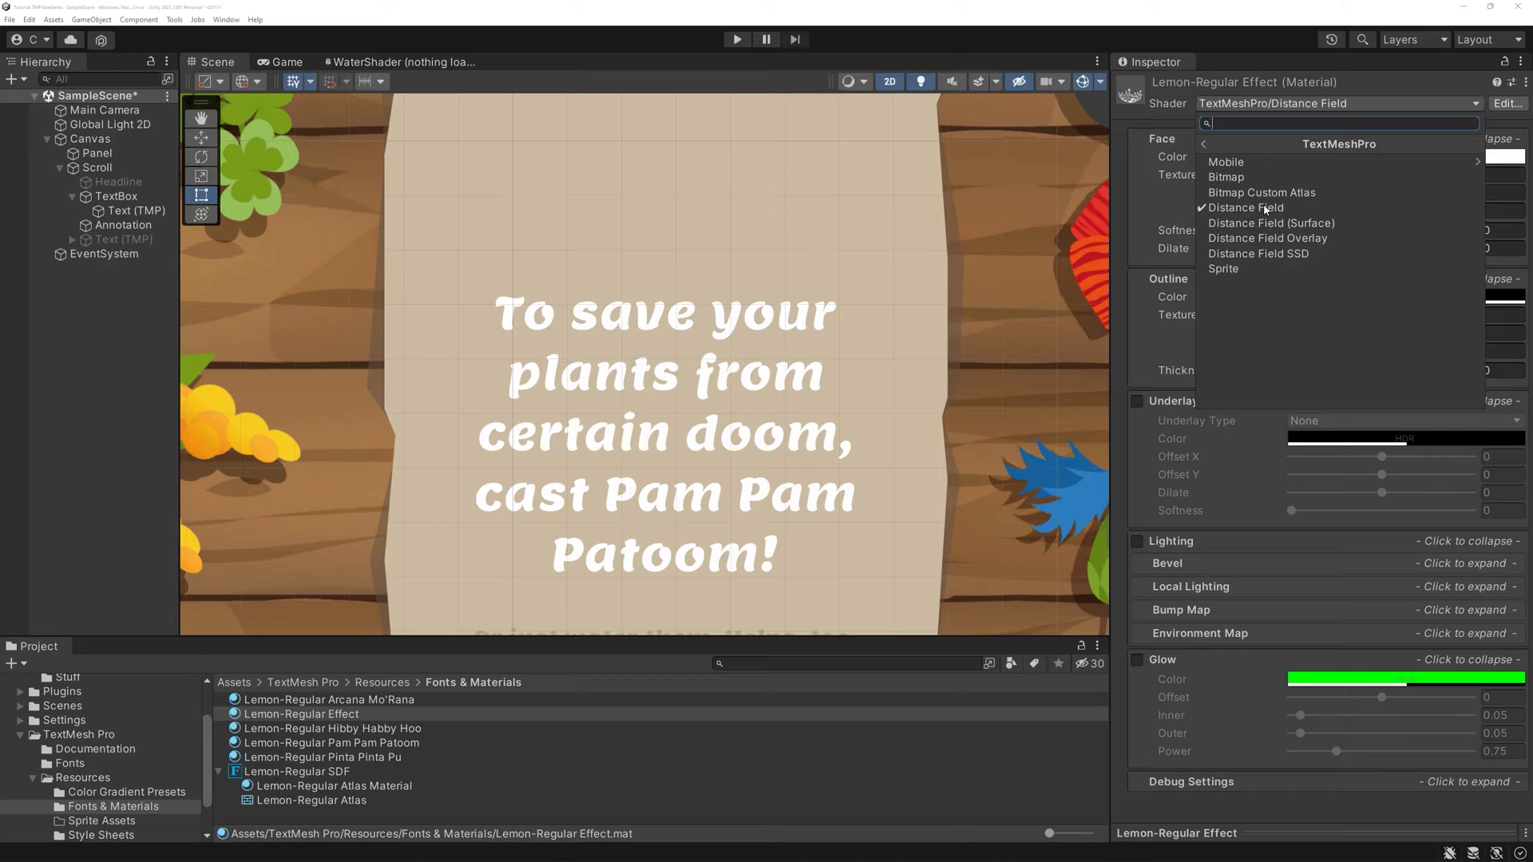
mouse_move(1227, 177)
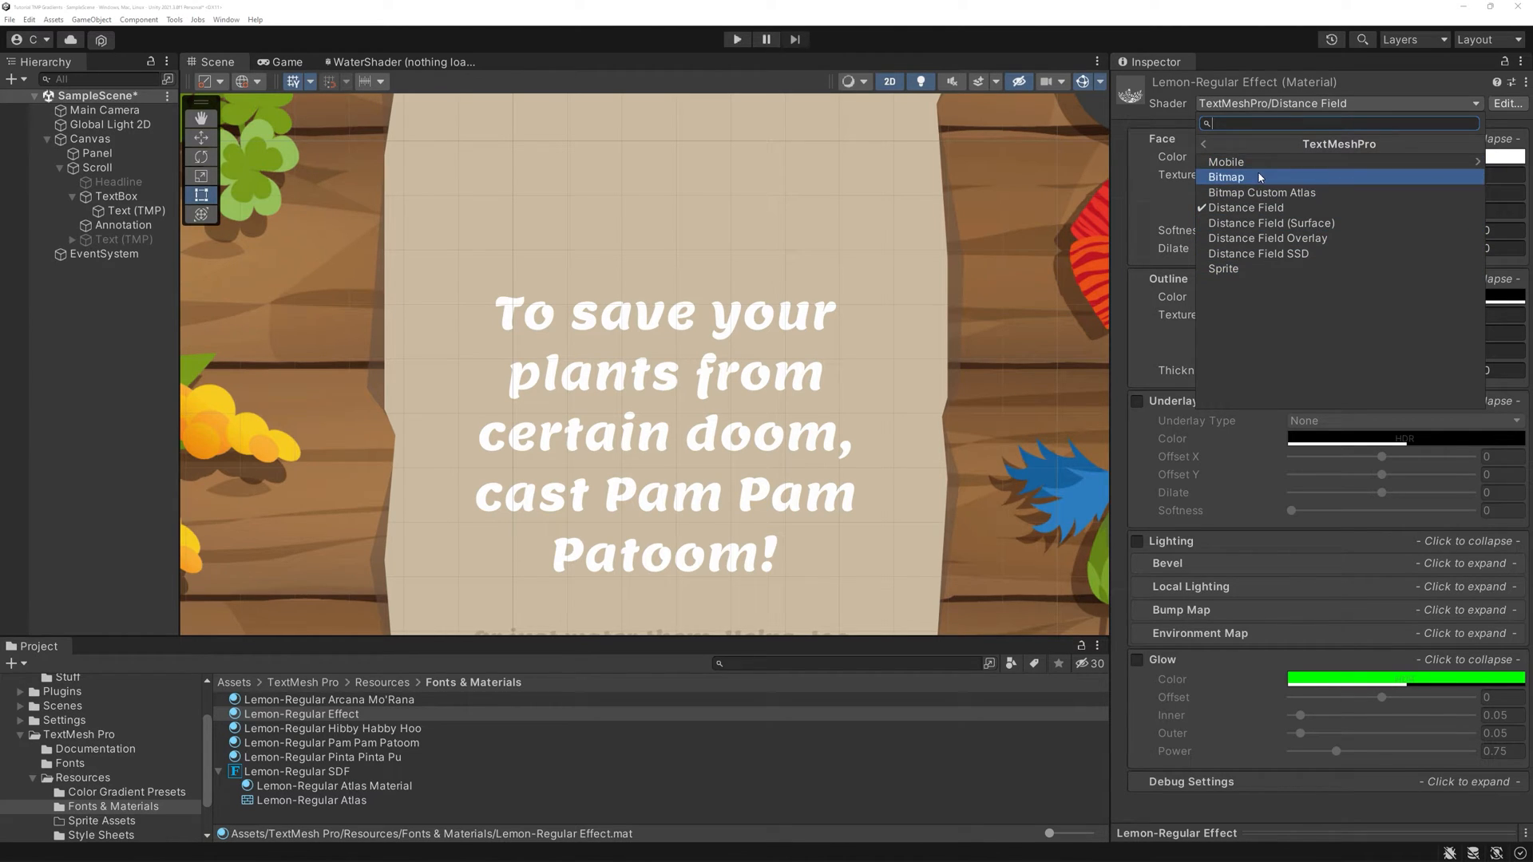
click(1225, 161)
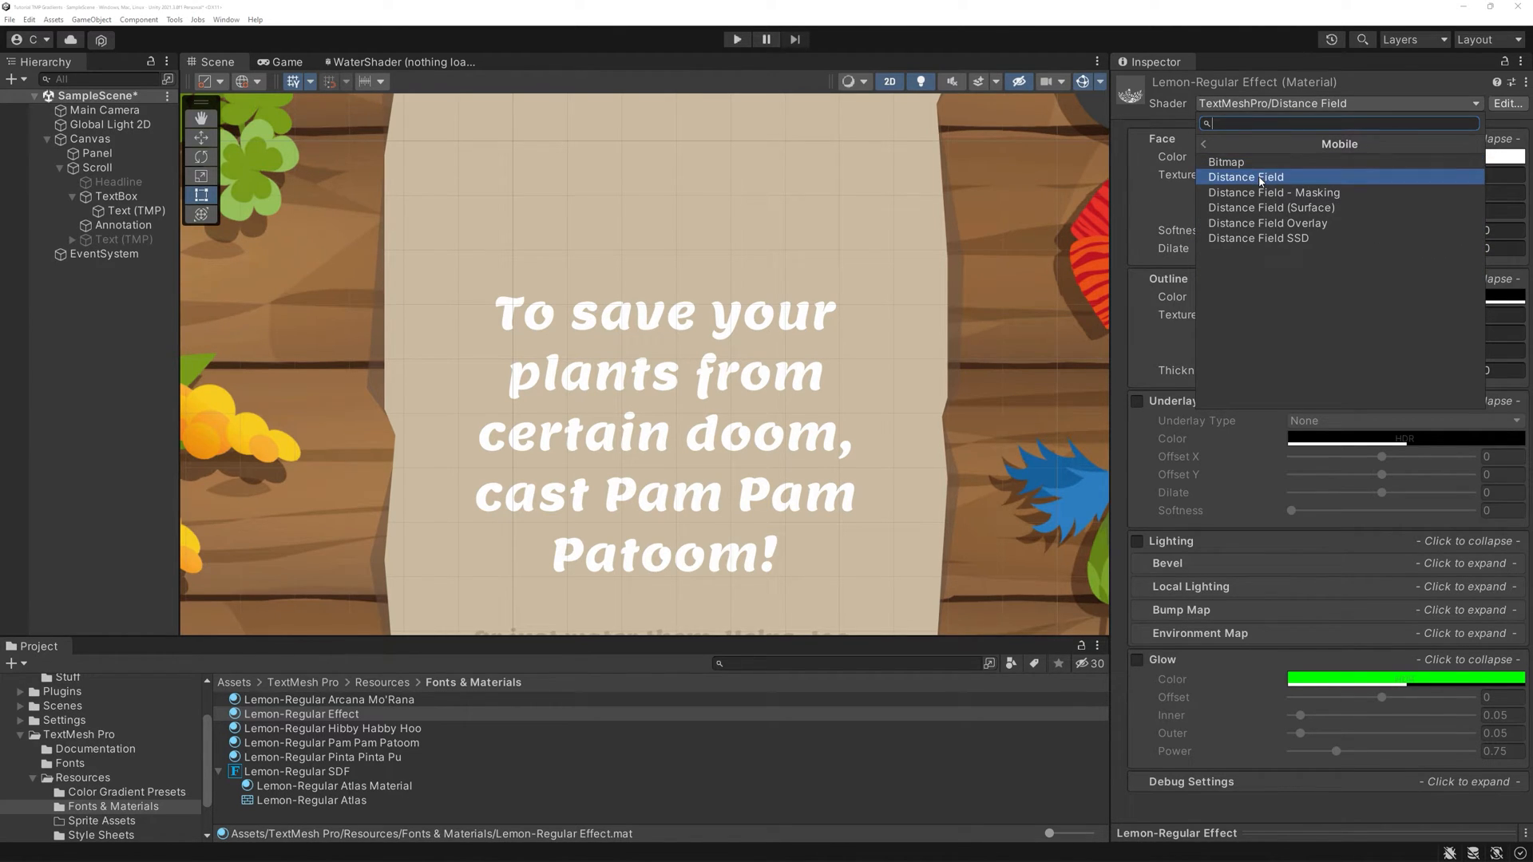
click(1244, 177)
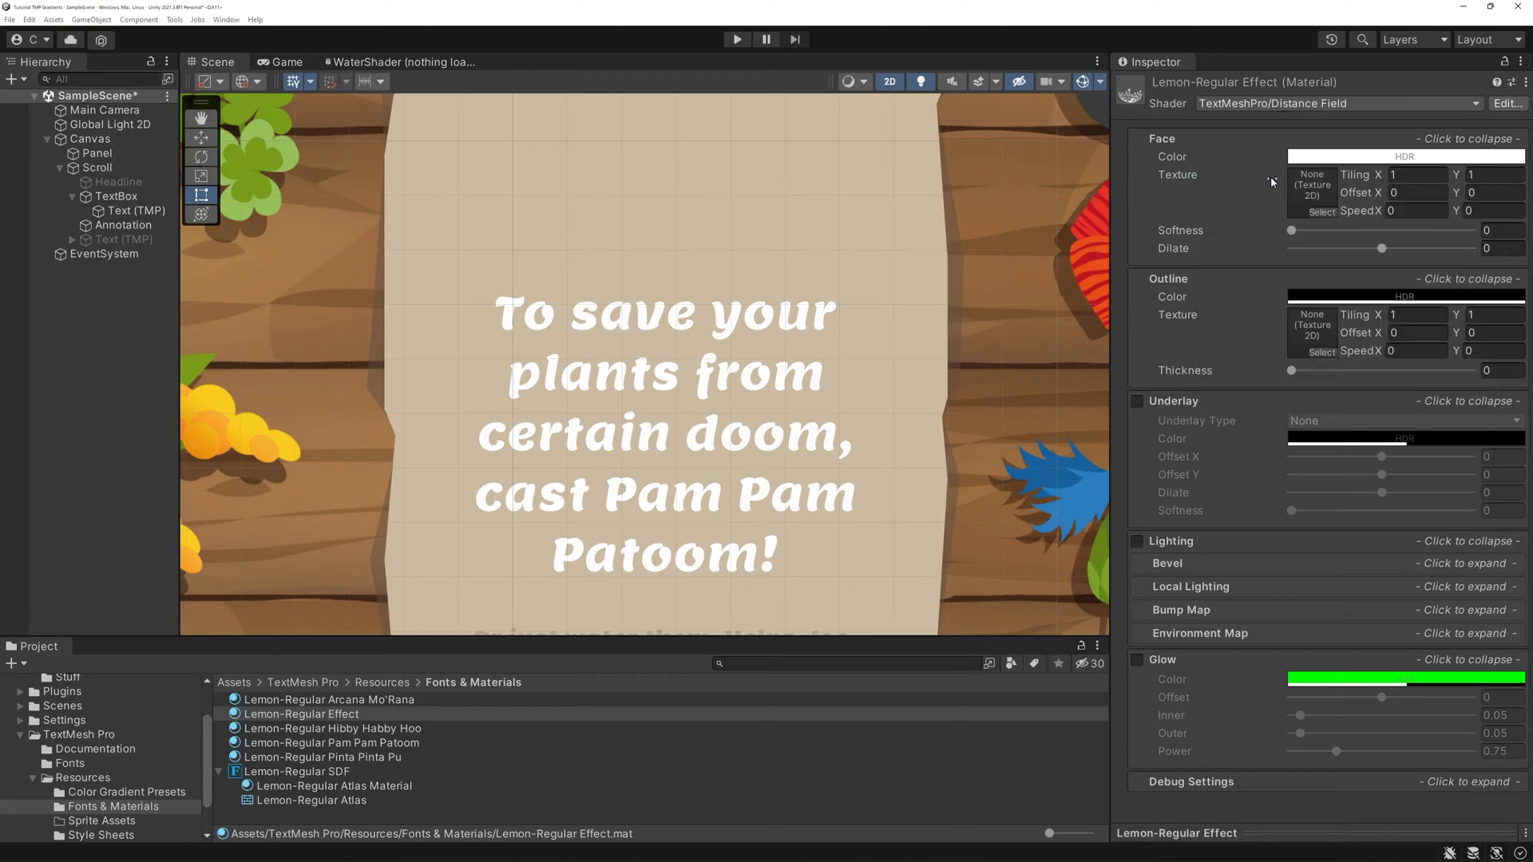
click(1337, 102)
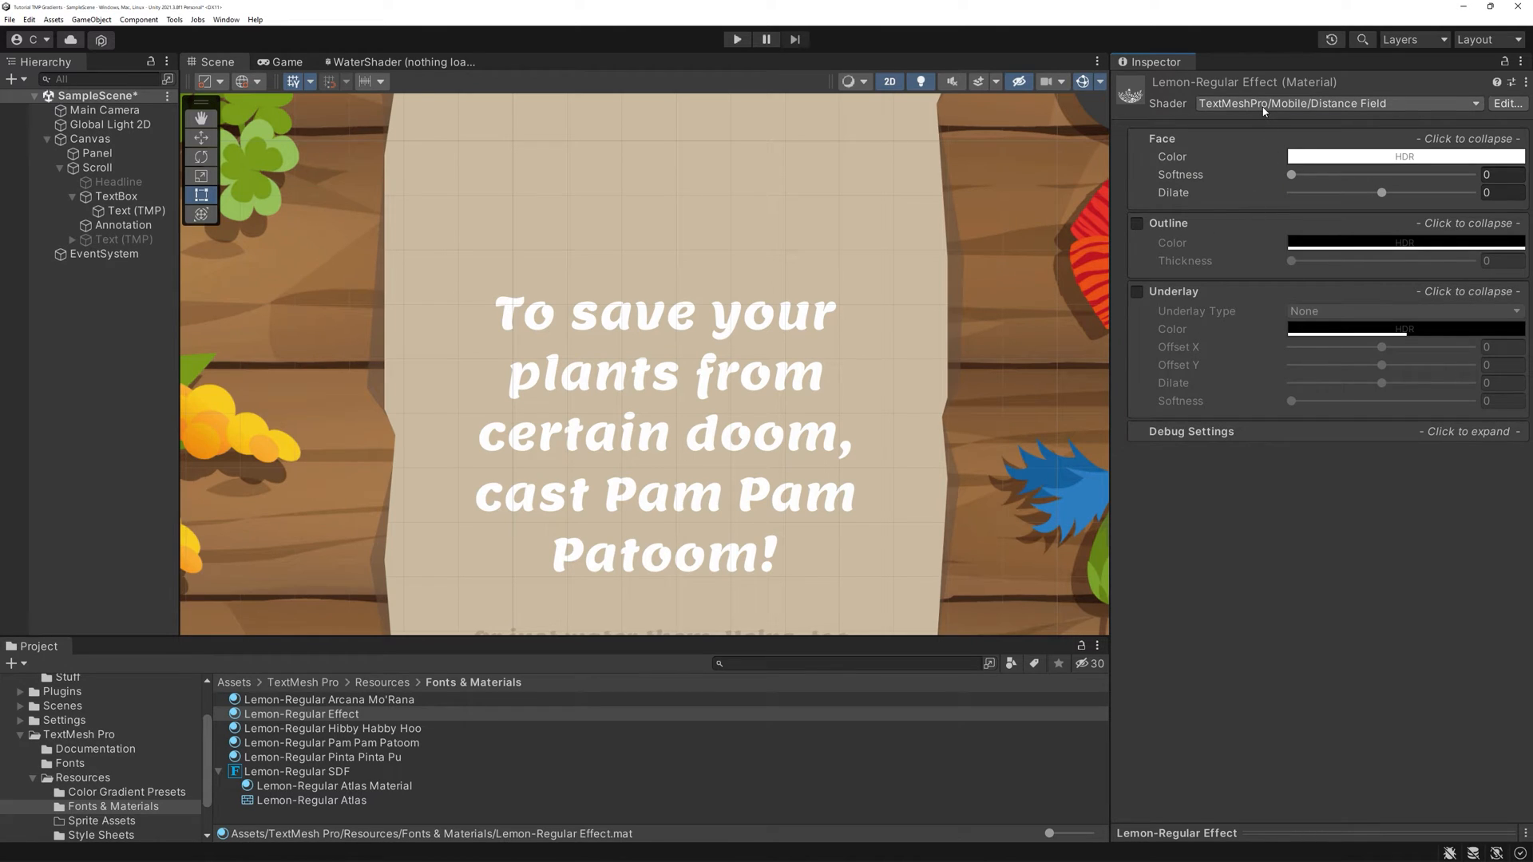
click(1336, 103)
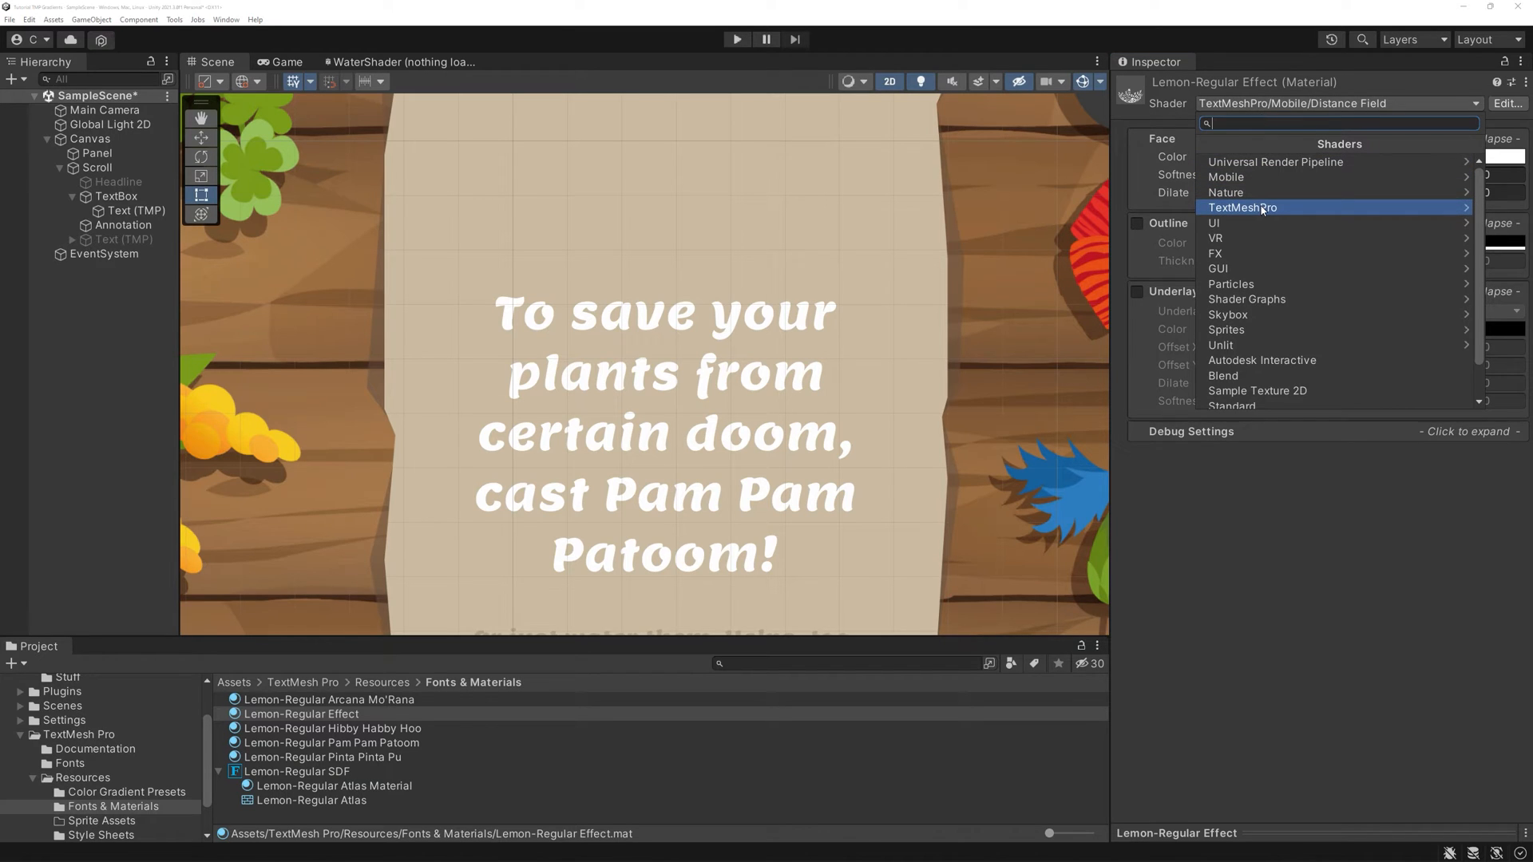
click(1242, 208)
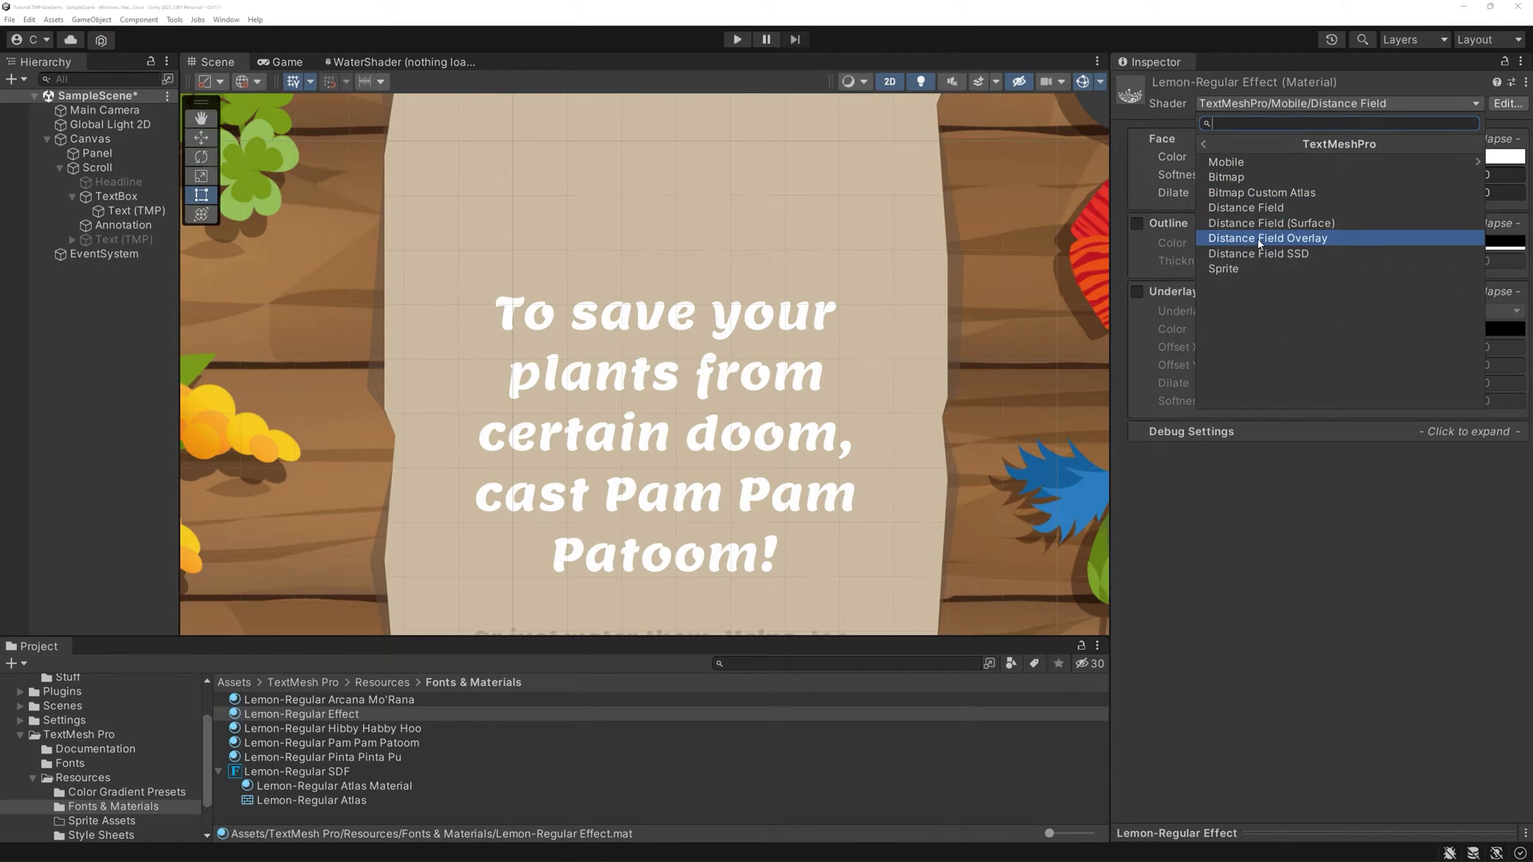
mouse_move(1246, 207)
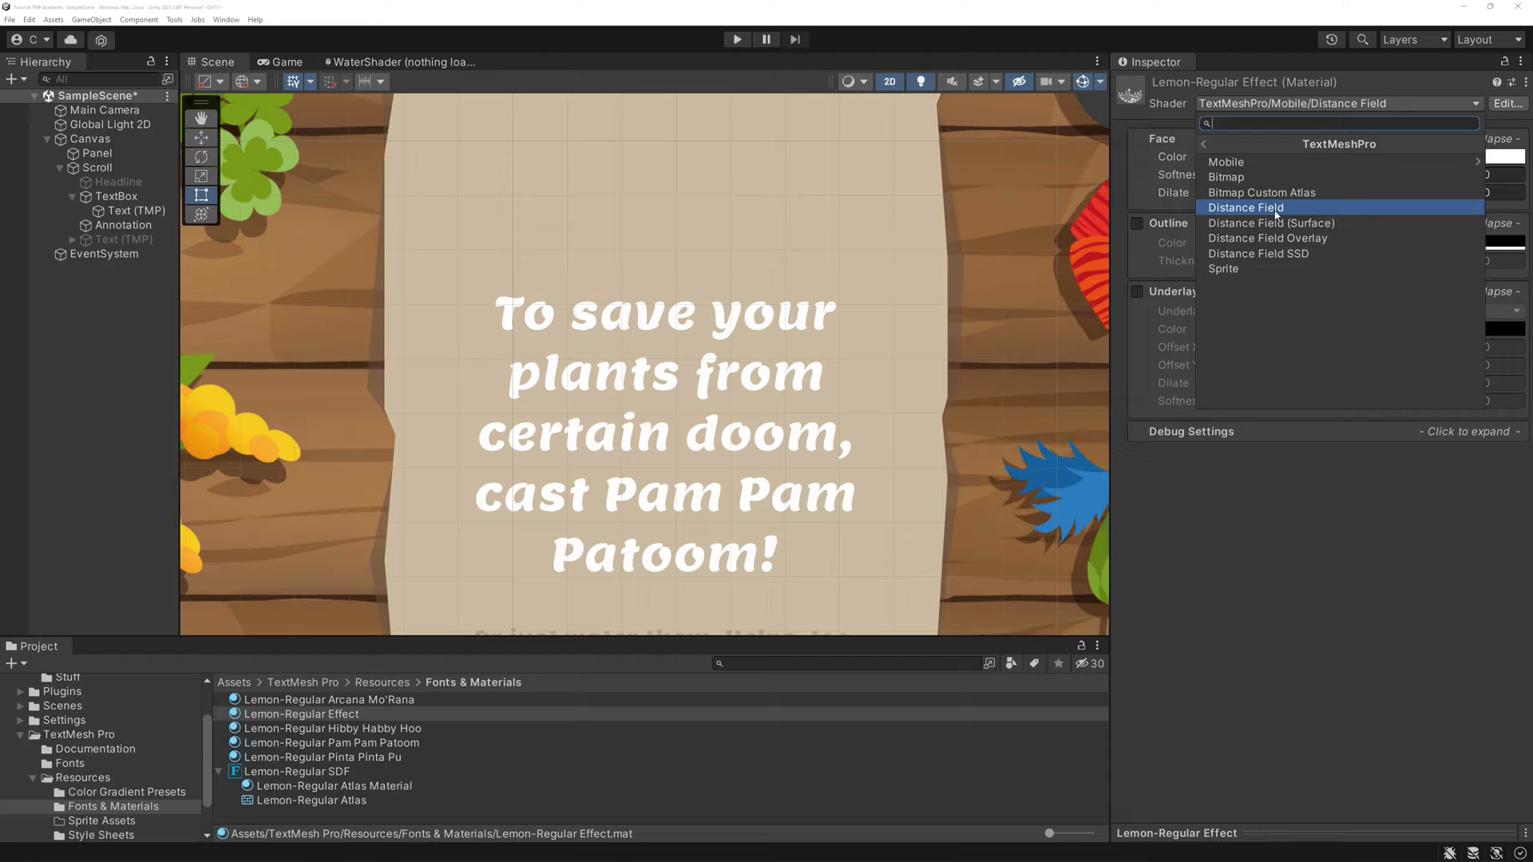
click(1246, 207)
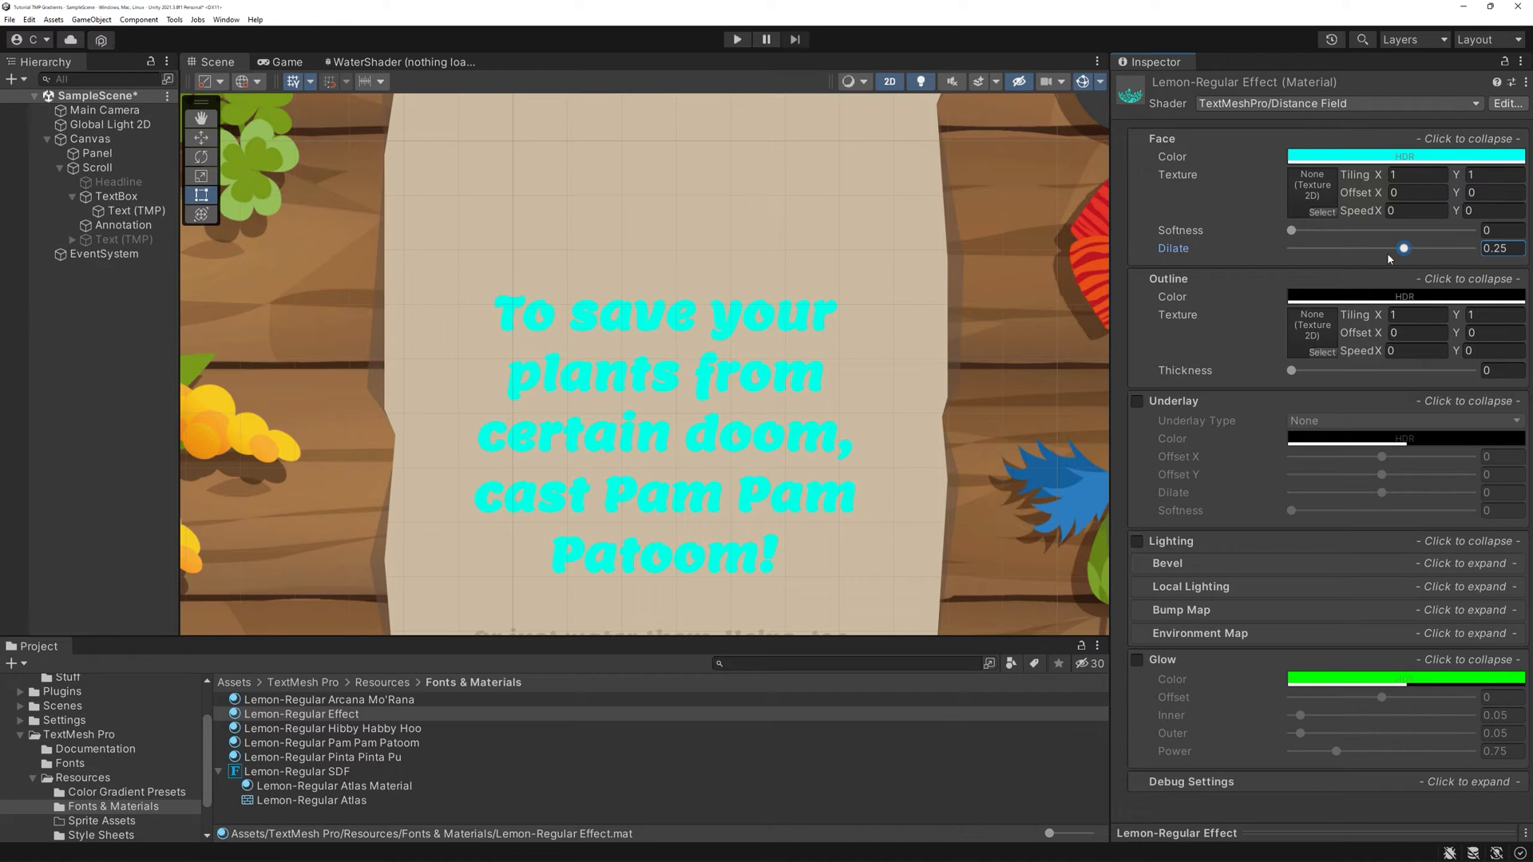
- Set Outline Thickness to 0.25 and give the letter faces a dark blue colour
drag(1292, 369, 1331, 369)
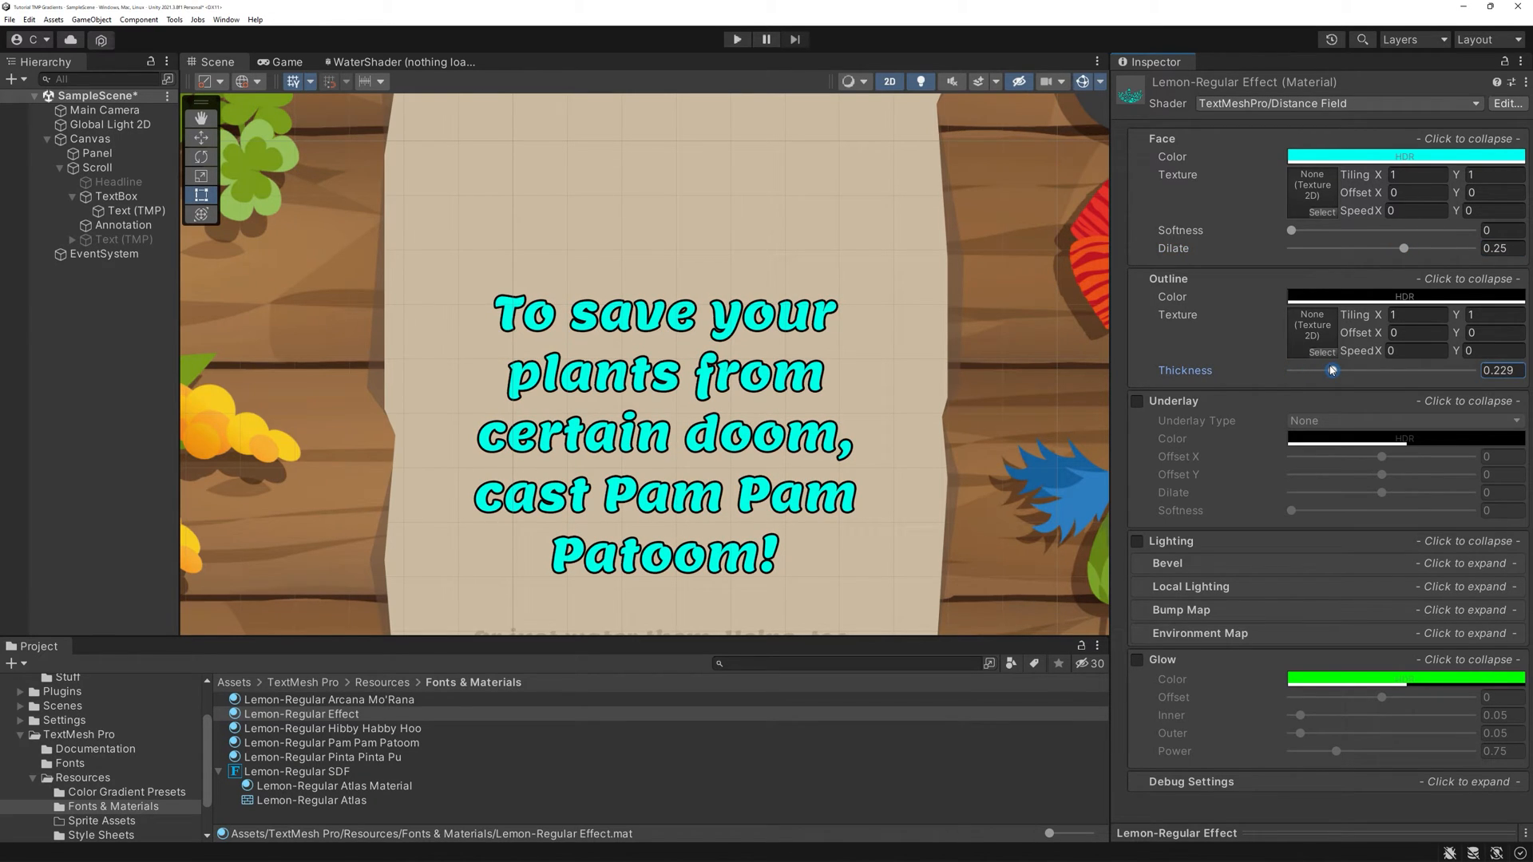
drag(1331, 369, 1290, 369)
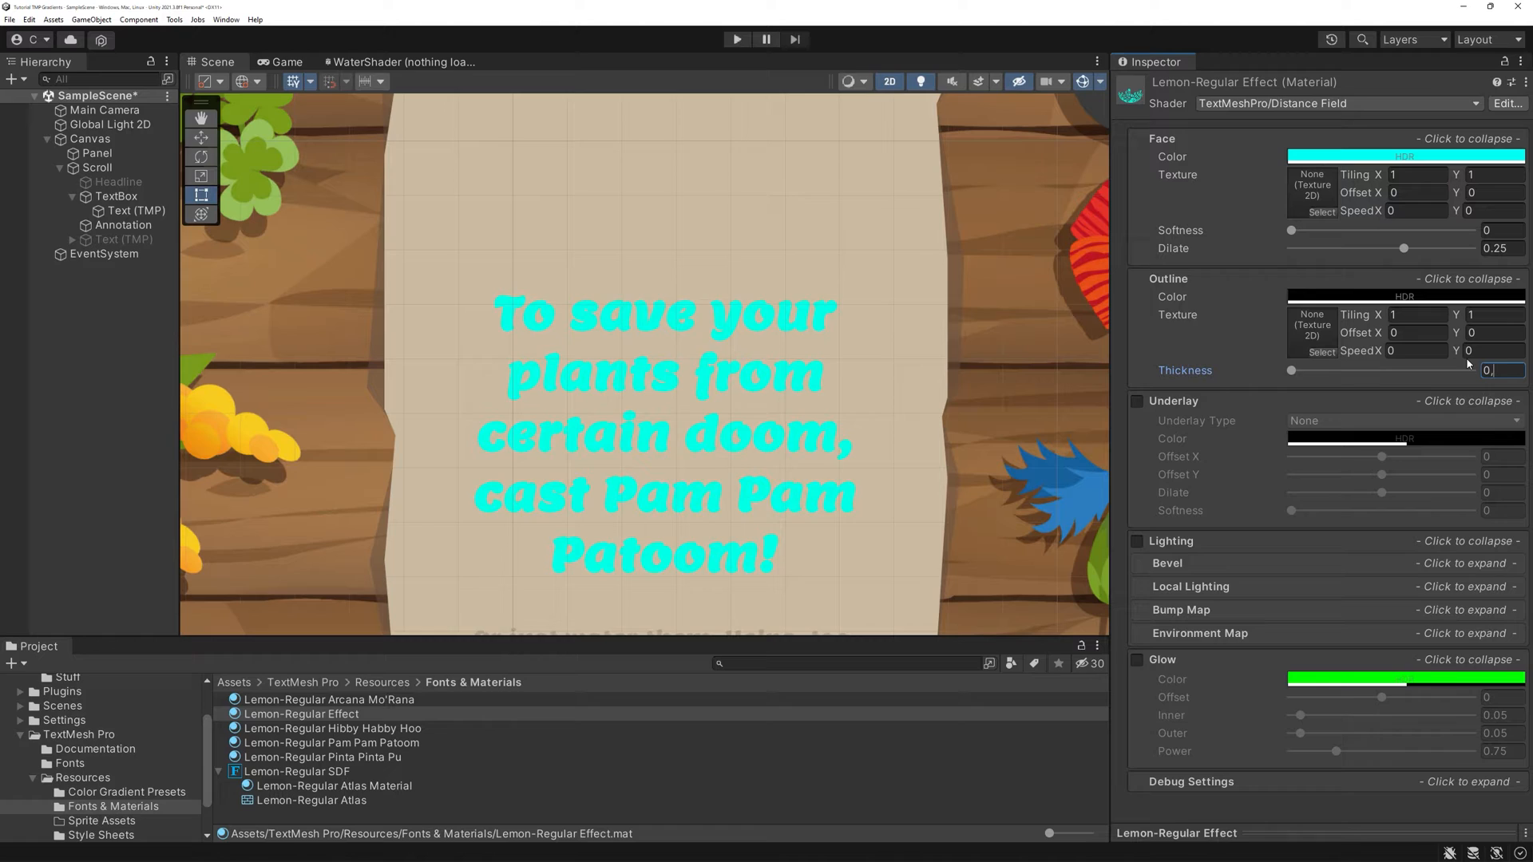
drag(1292, 369, 1337, 369)
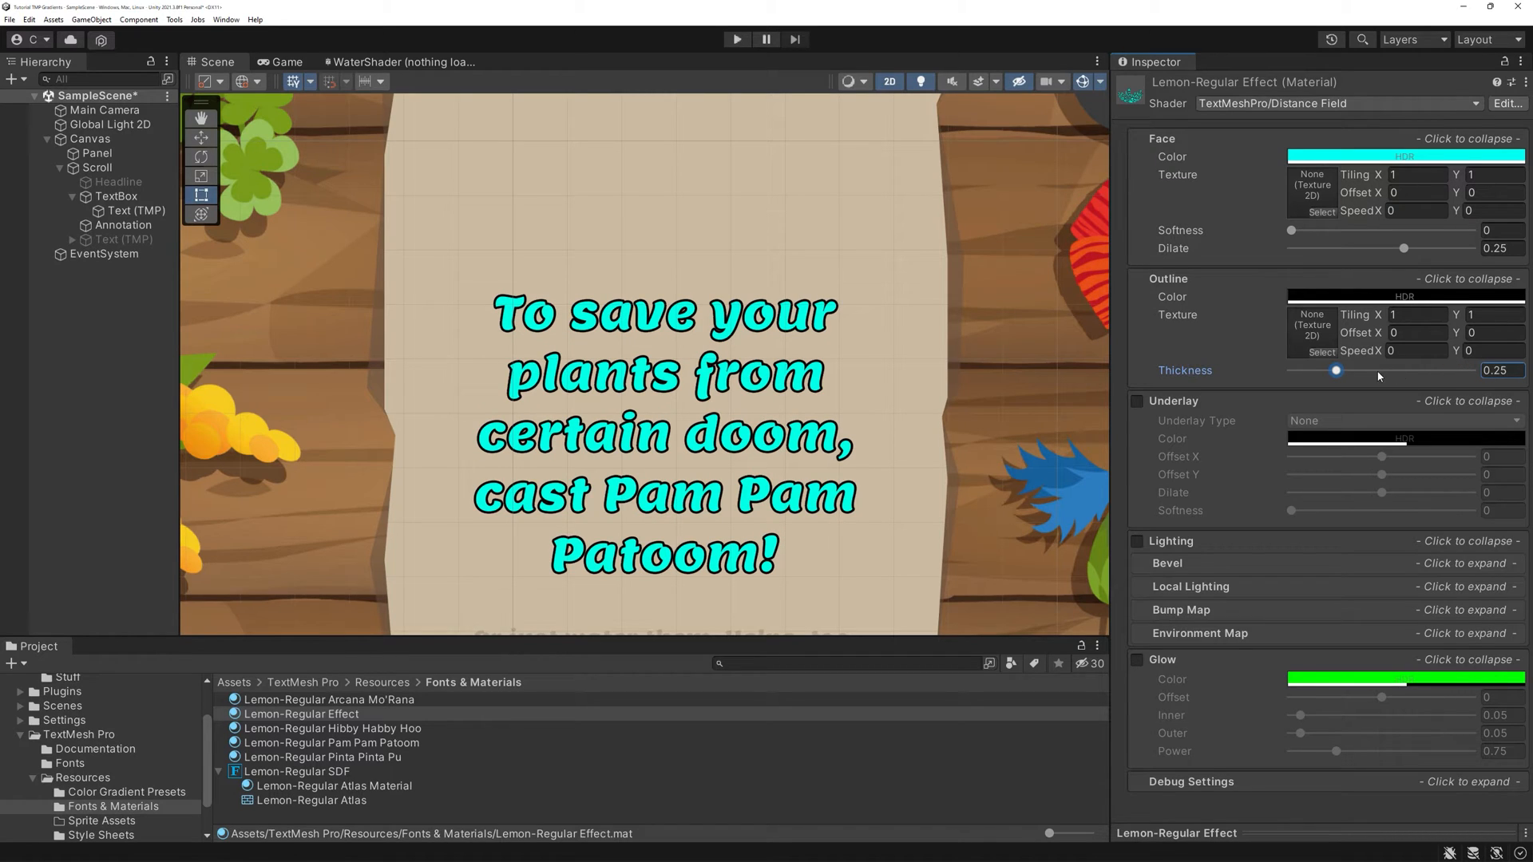
click(1404, 297)
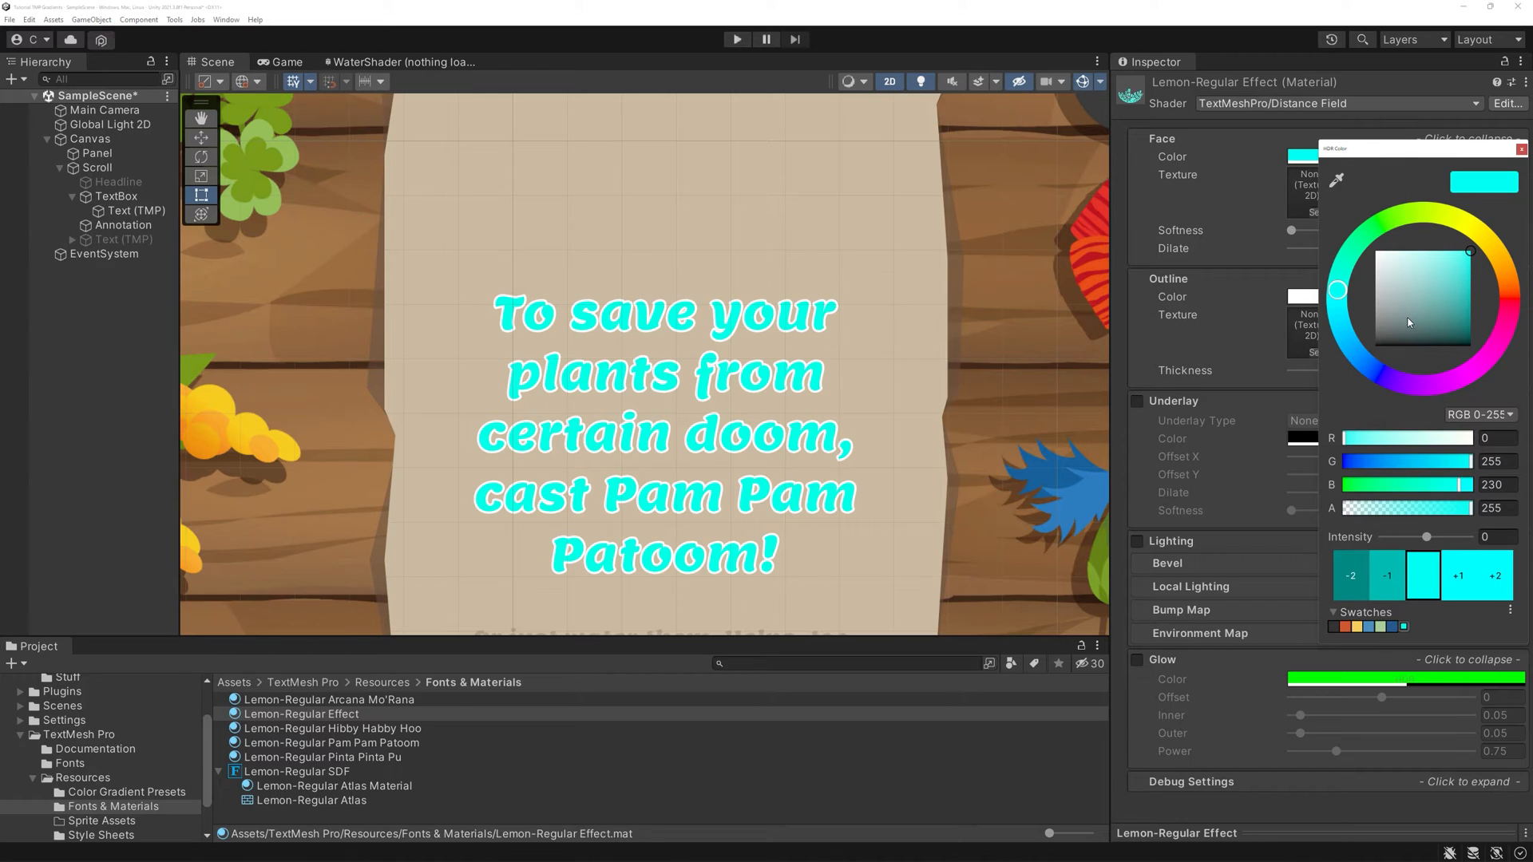
click(1453, 314)
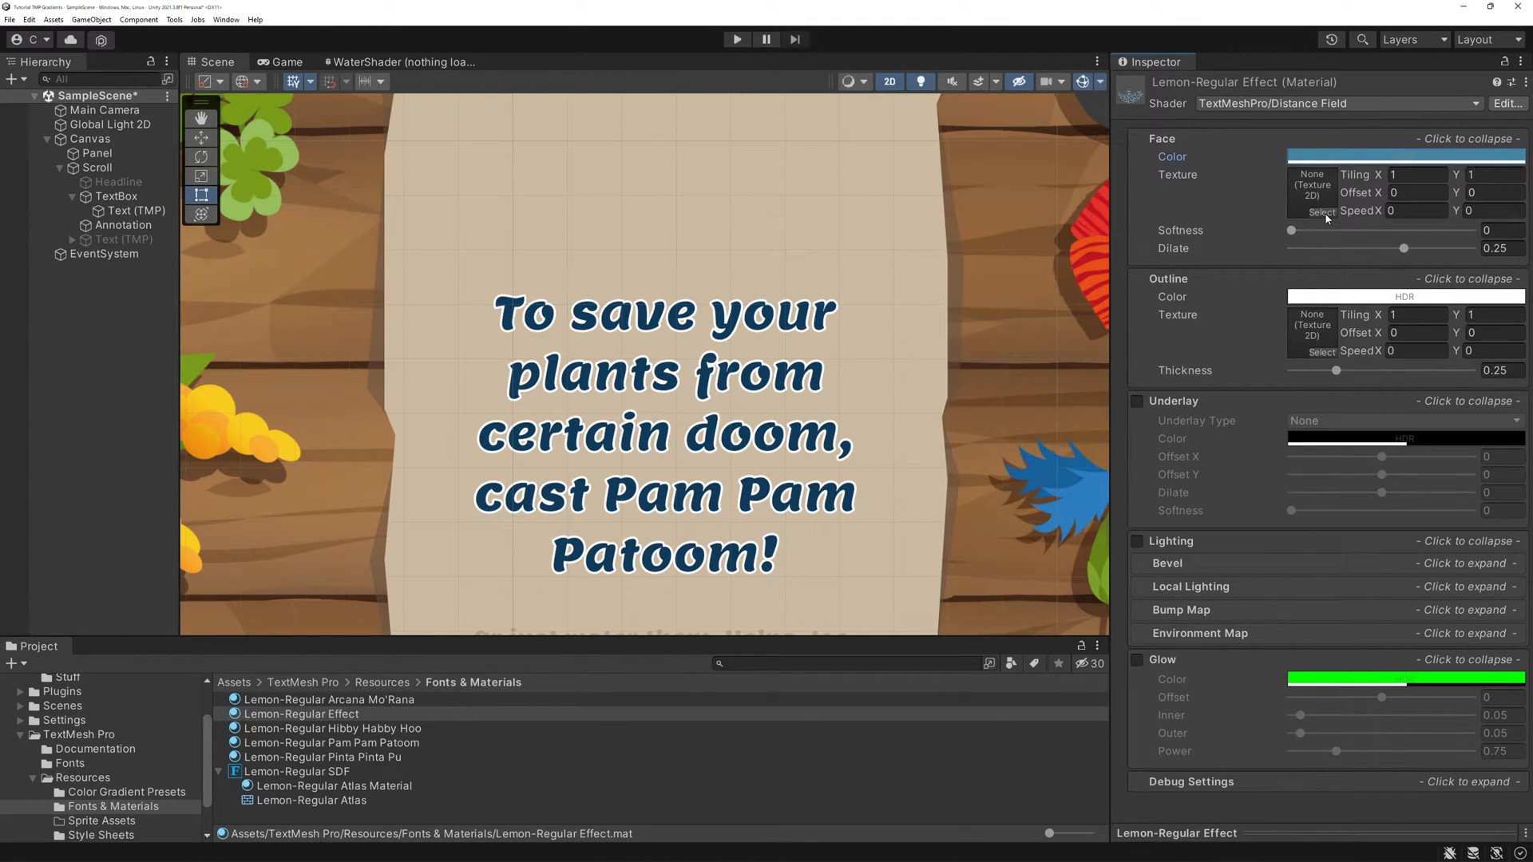
- Assign the black-and-white starry Magic_bw texture to the Face Texture slot
click(1321, 212)
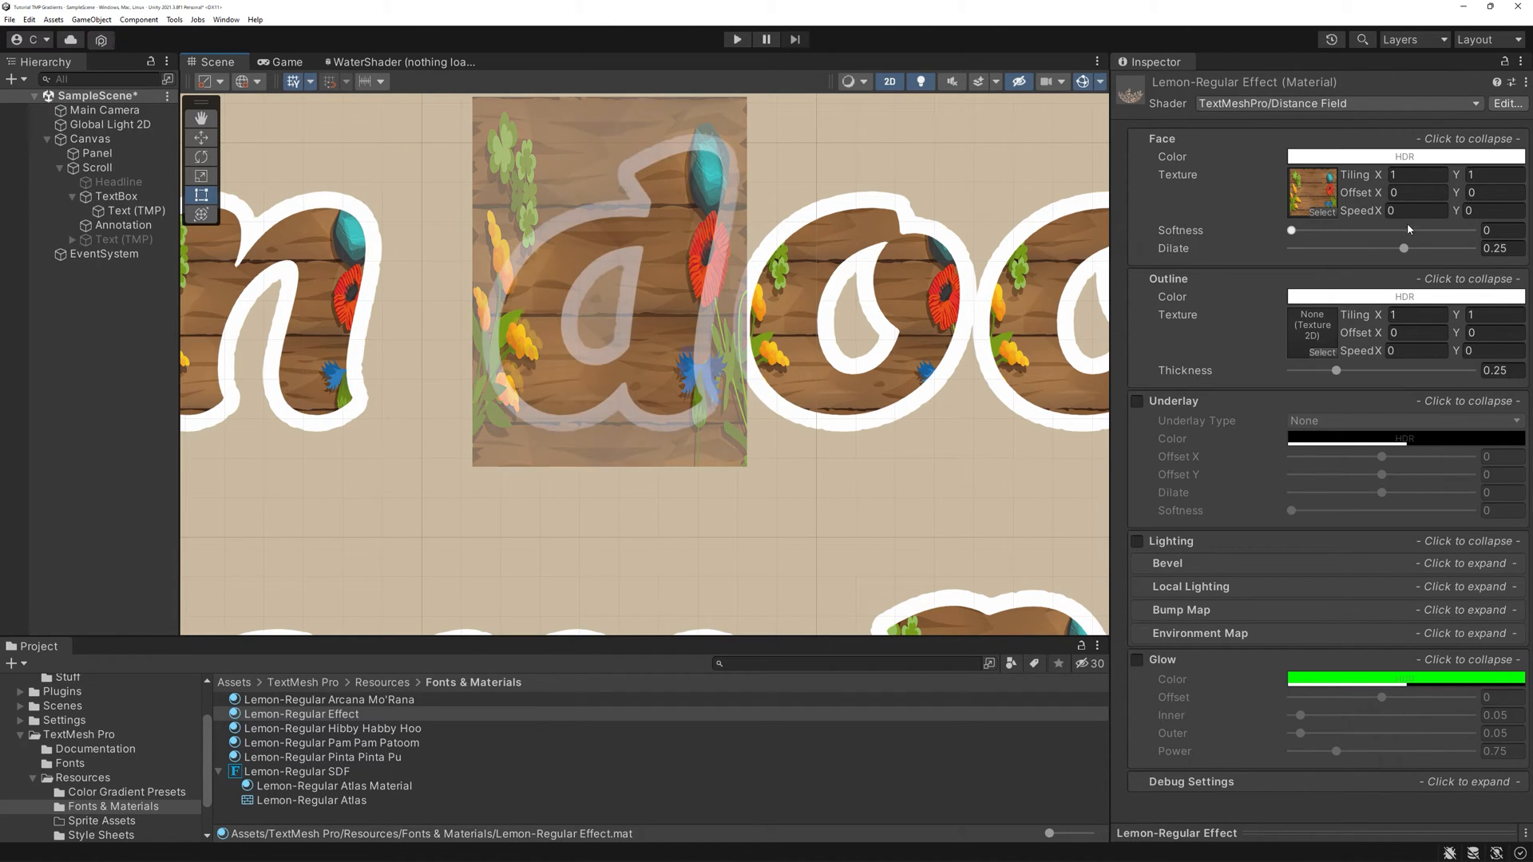
click(1312, 211)
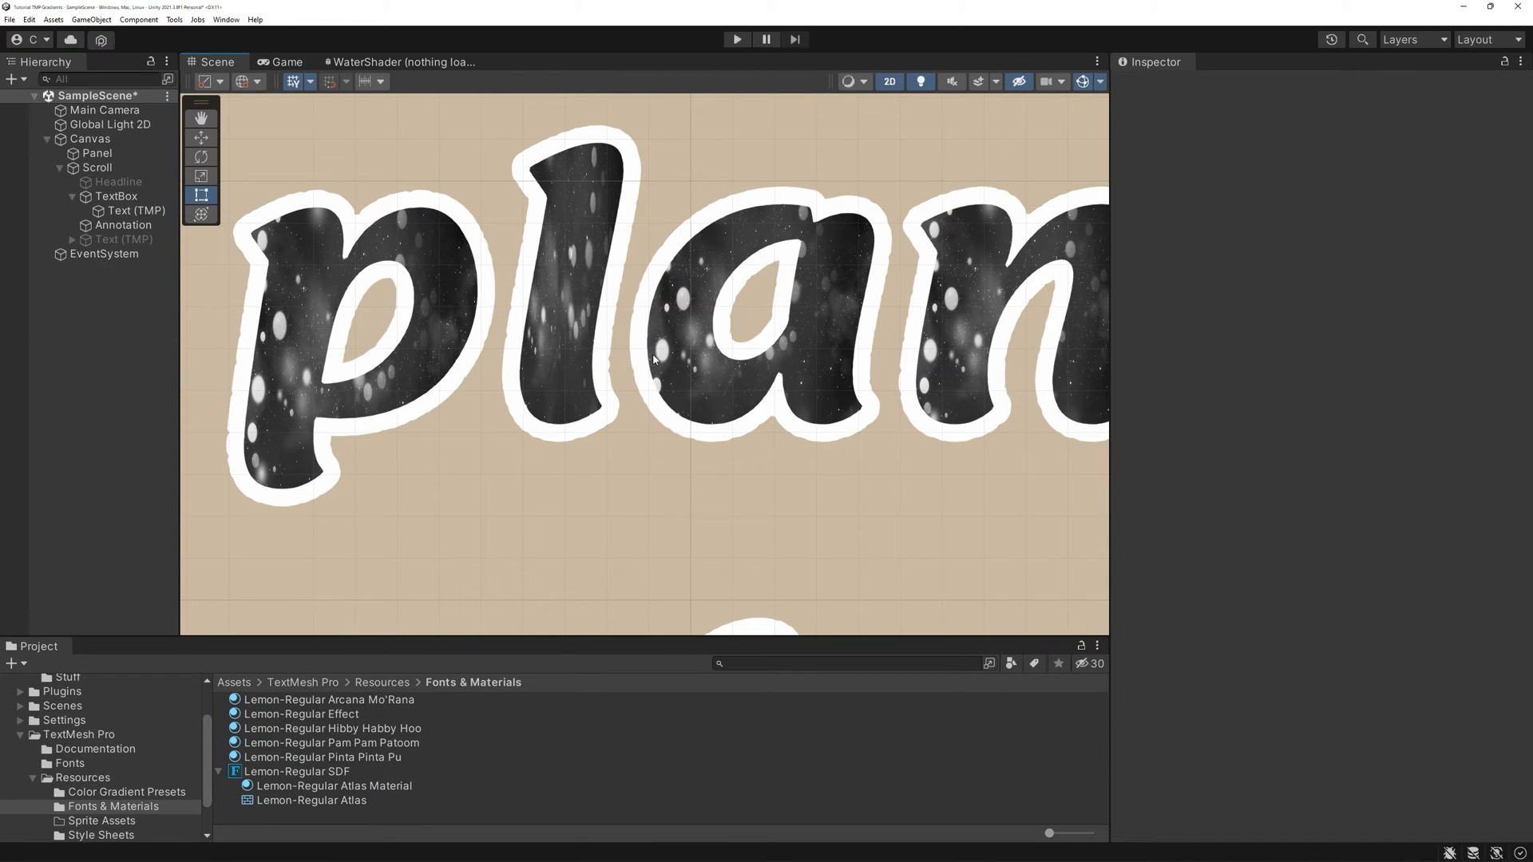
mouse_move(337, 716)
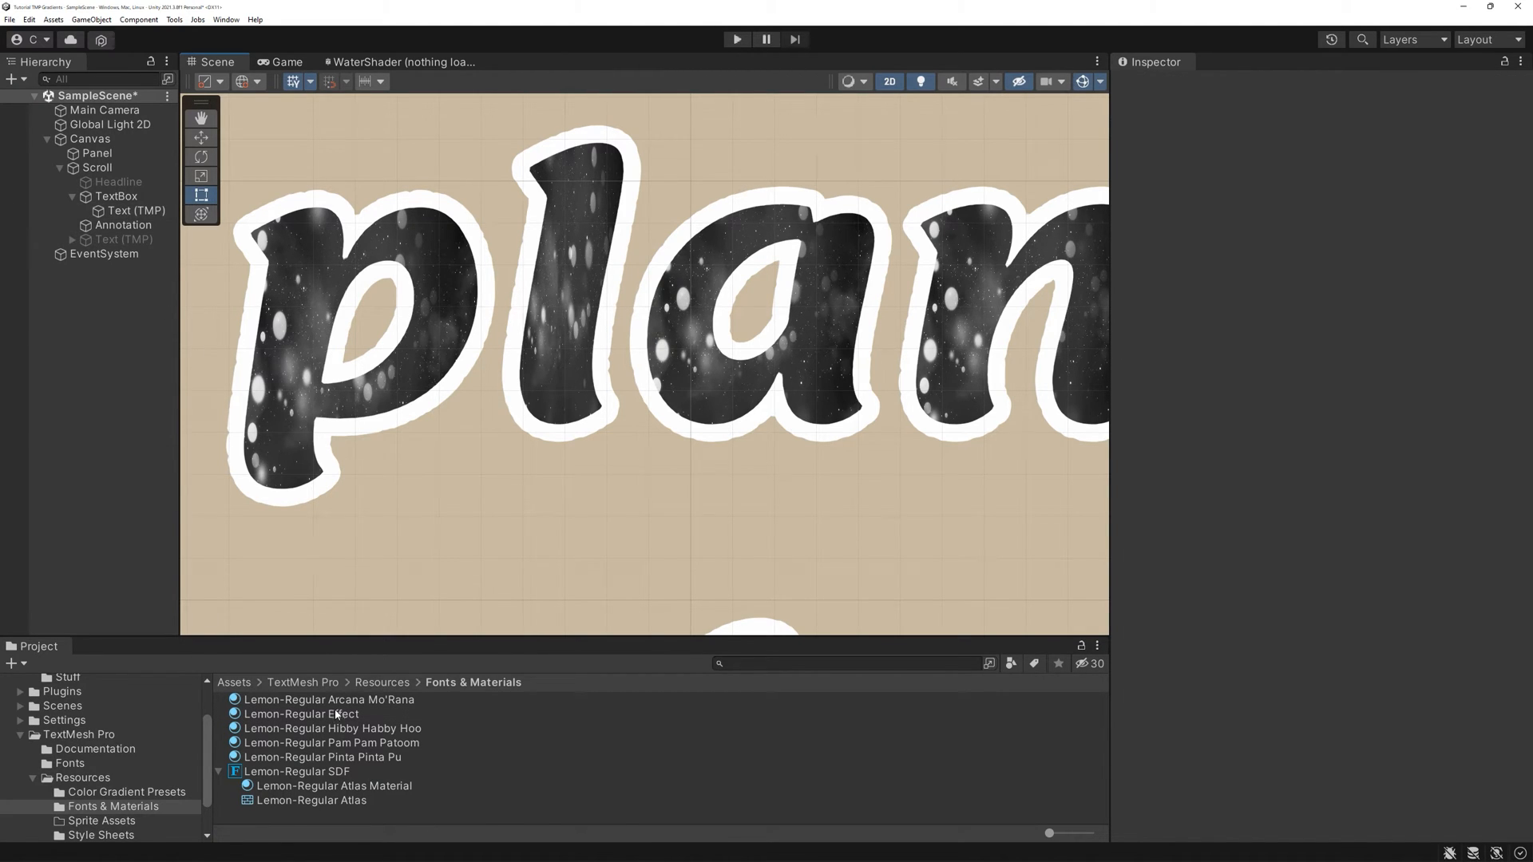
- Set Magic_bw wrap mode to Repeat and give the face a horizontal scroll speed of 0.25
click(271, 728)
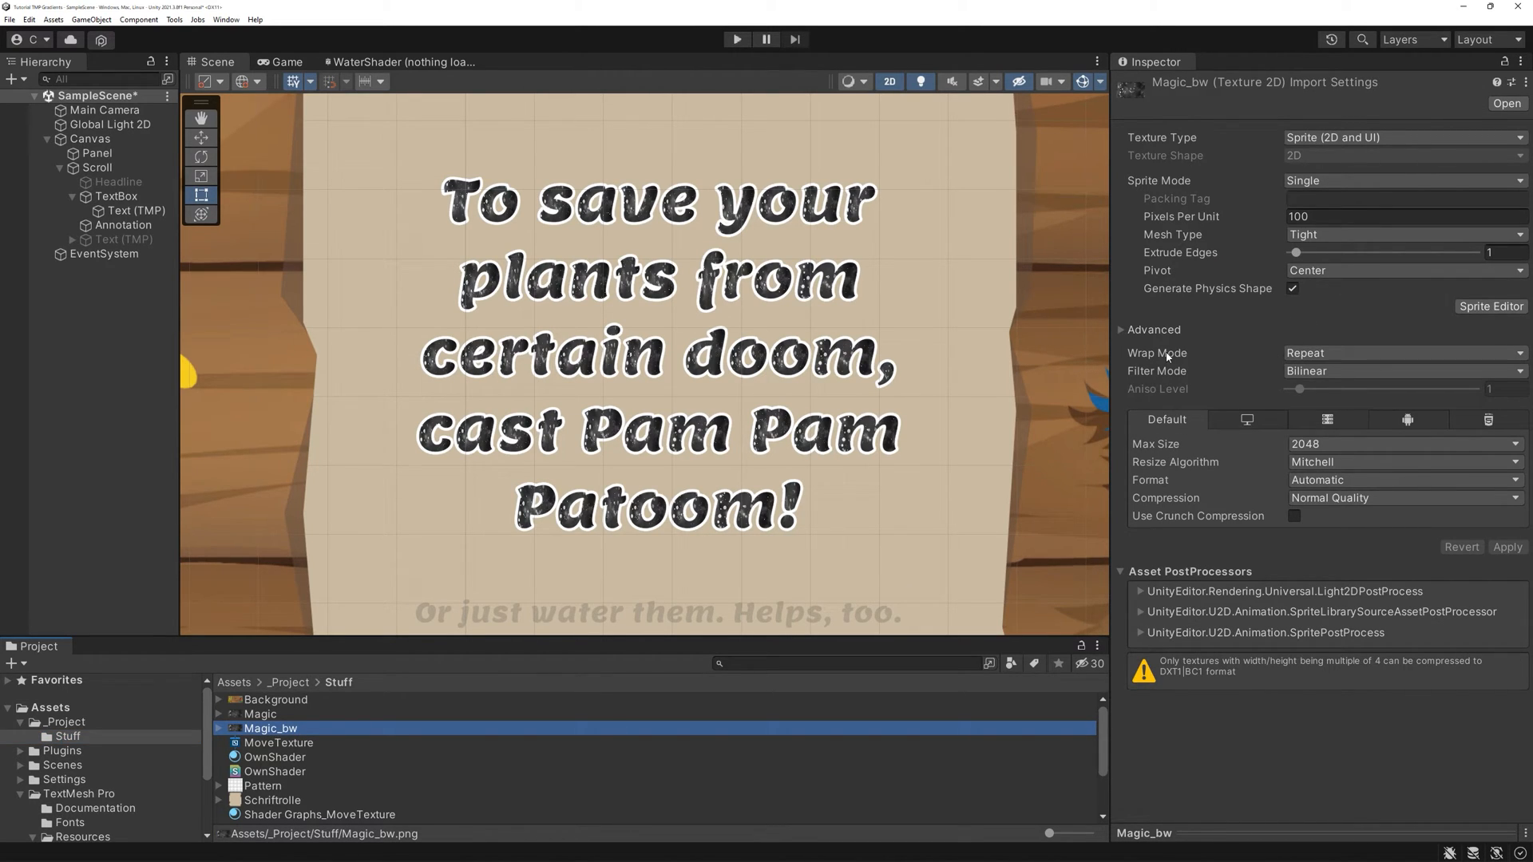
click(1404, 353)
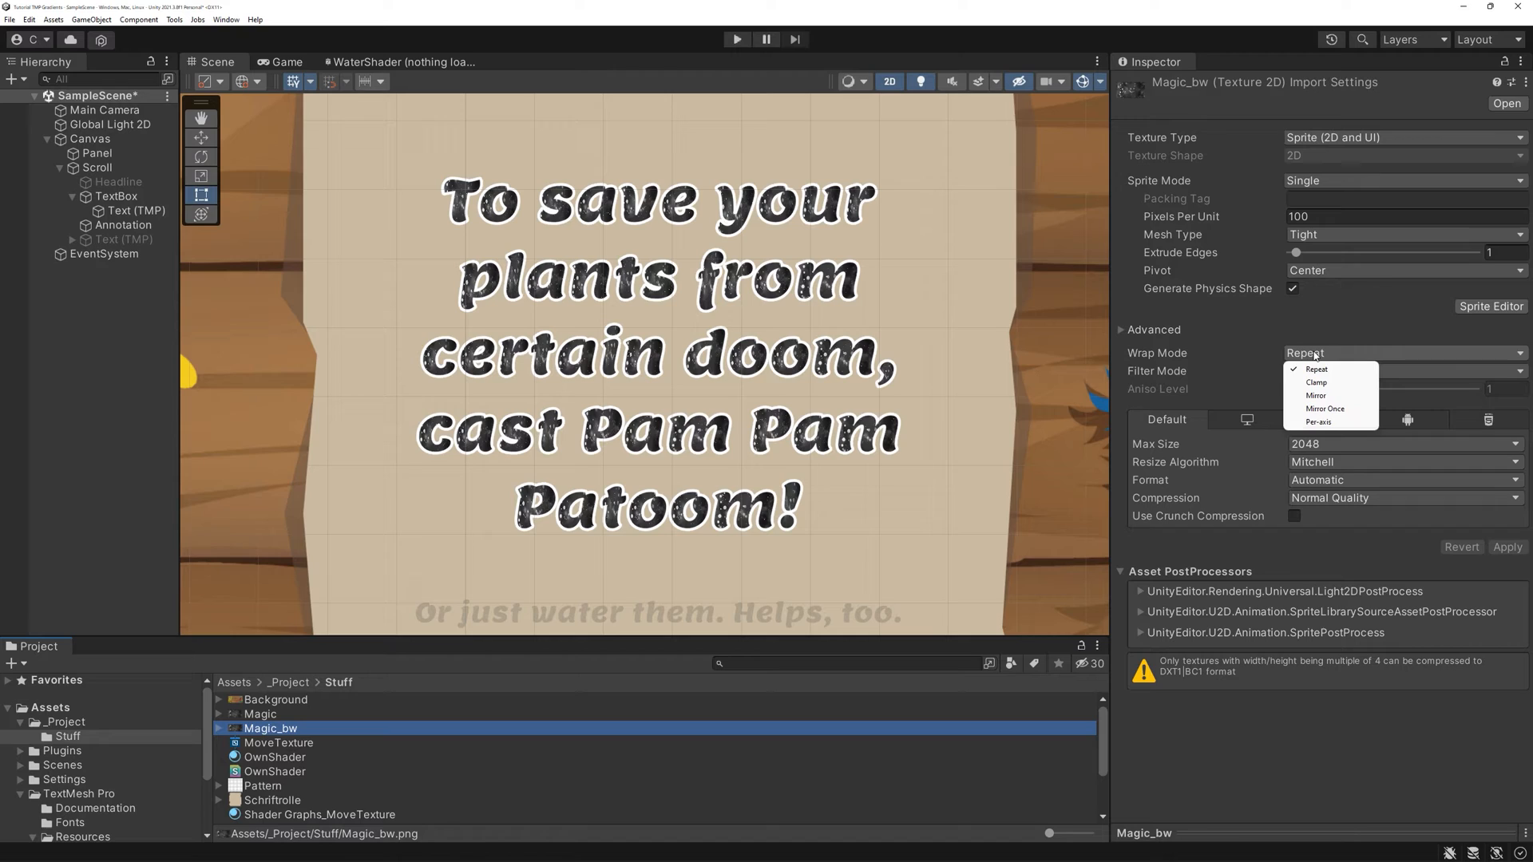
mouse_move(1331, 369)
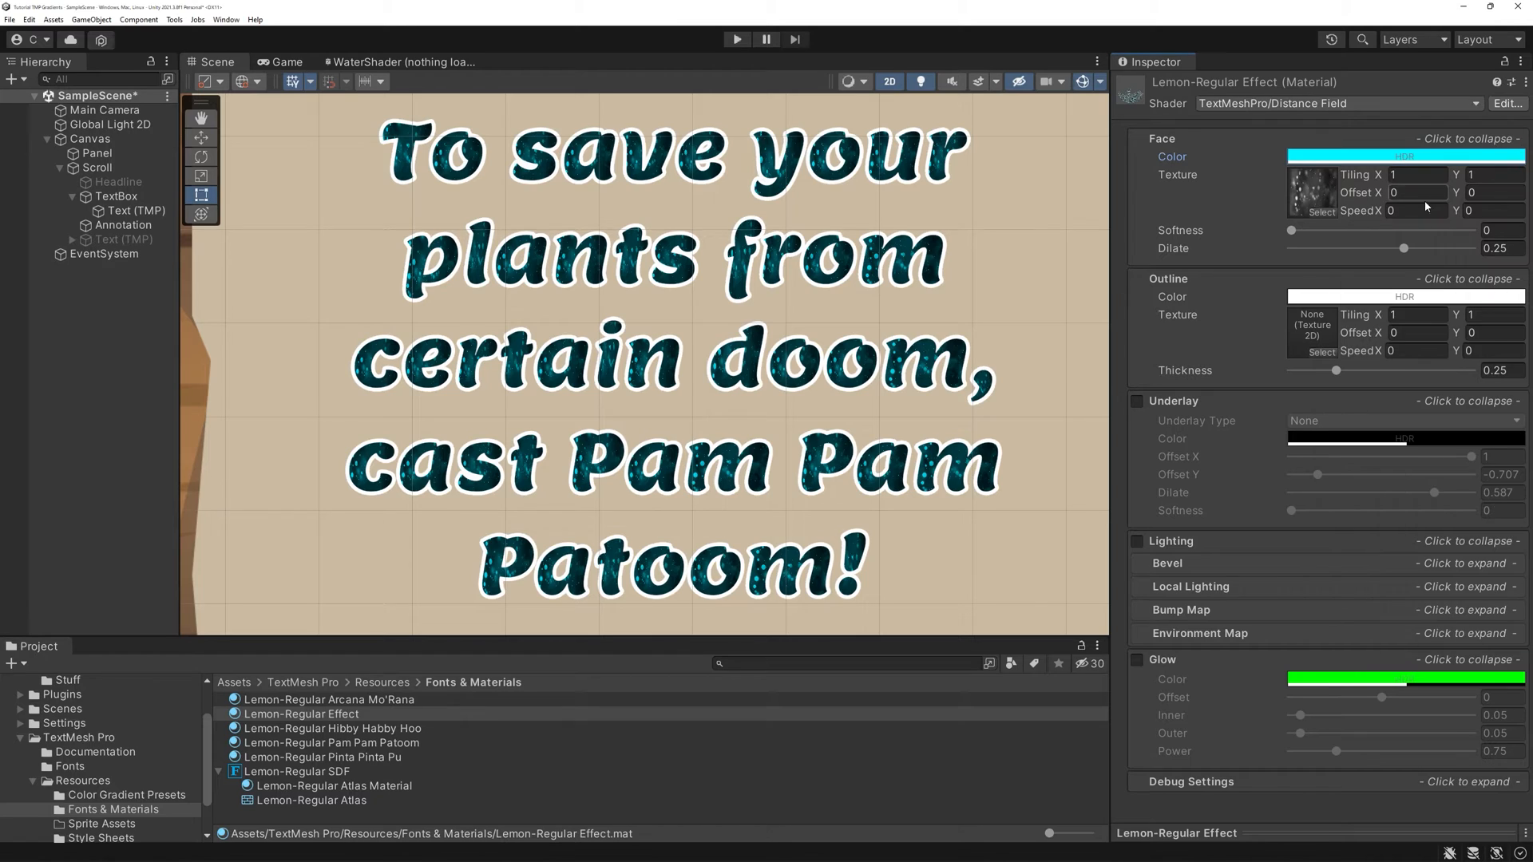
text(0.25)
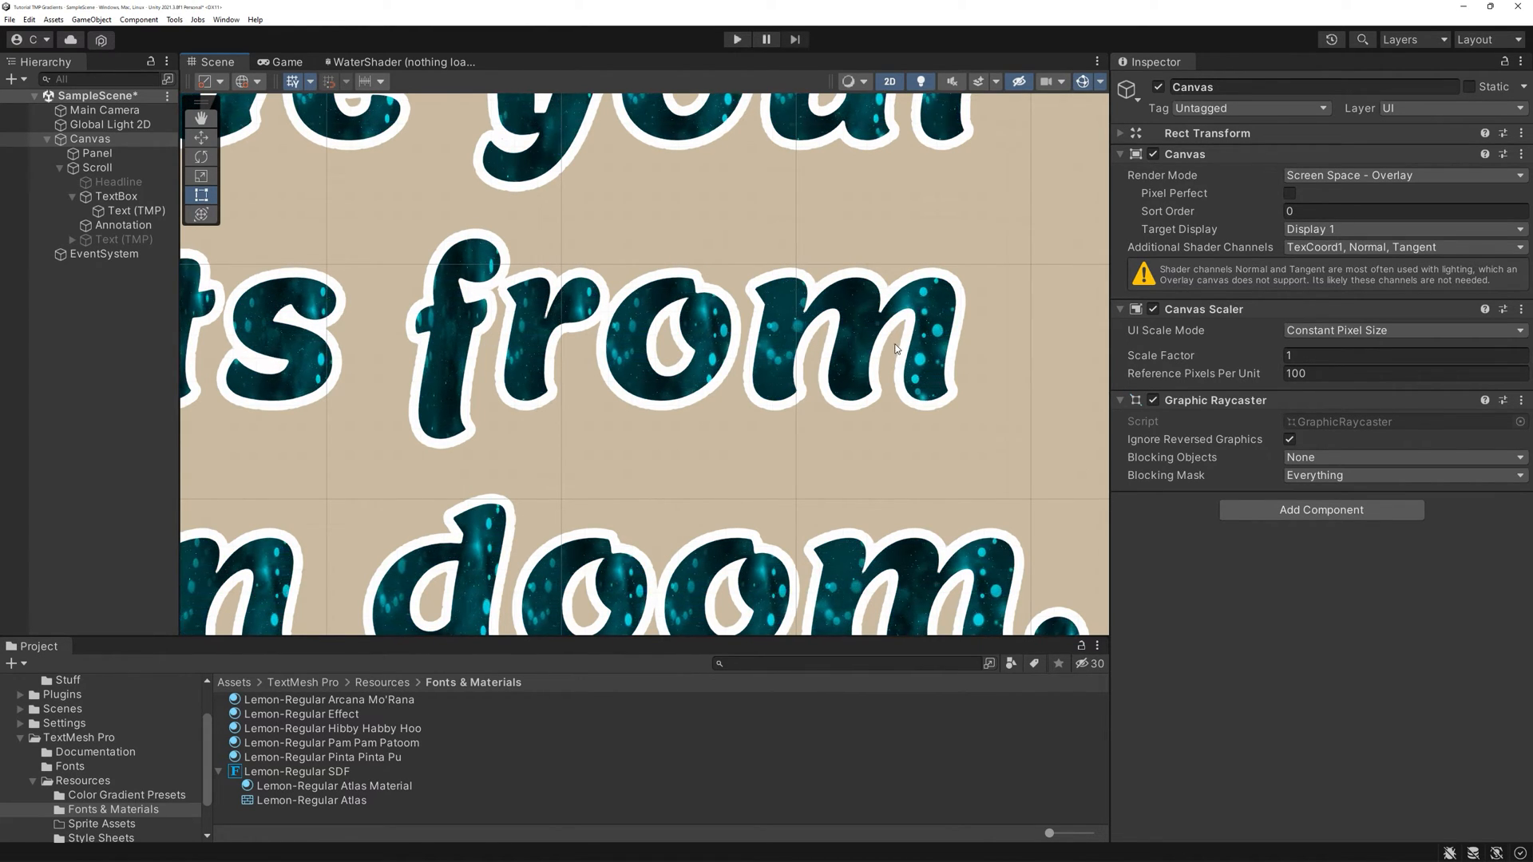
- Set the Lemon-Regular Effect material's vertical scroll speed to 0.25
click(302, 714)
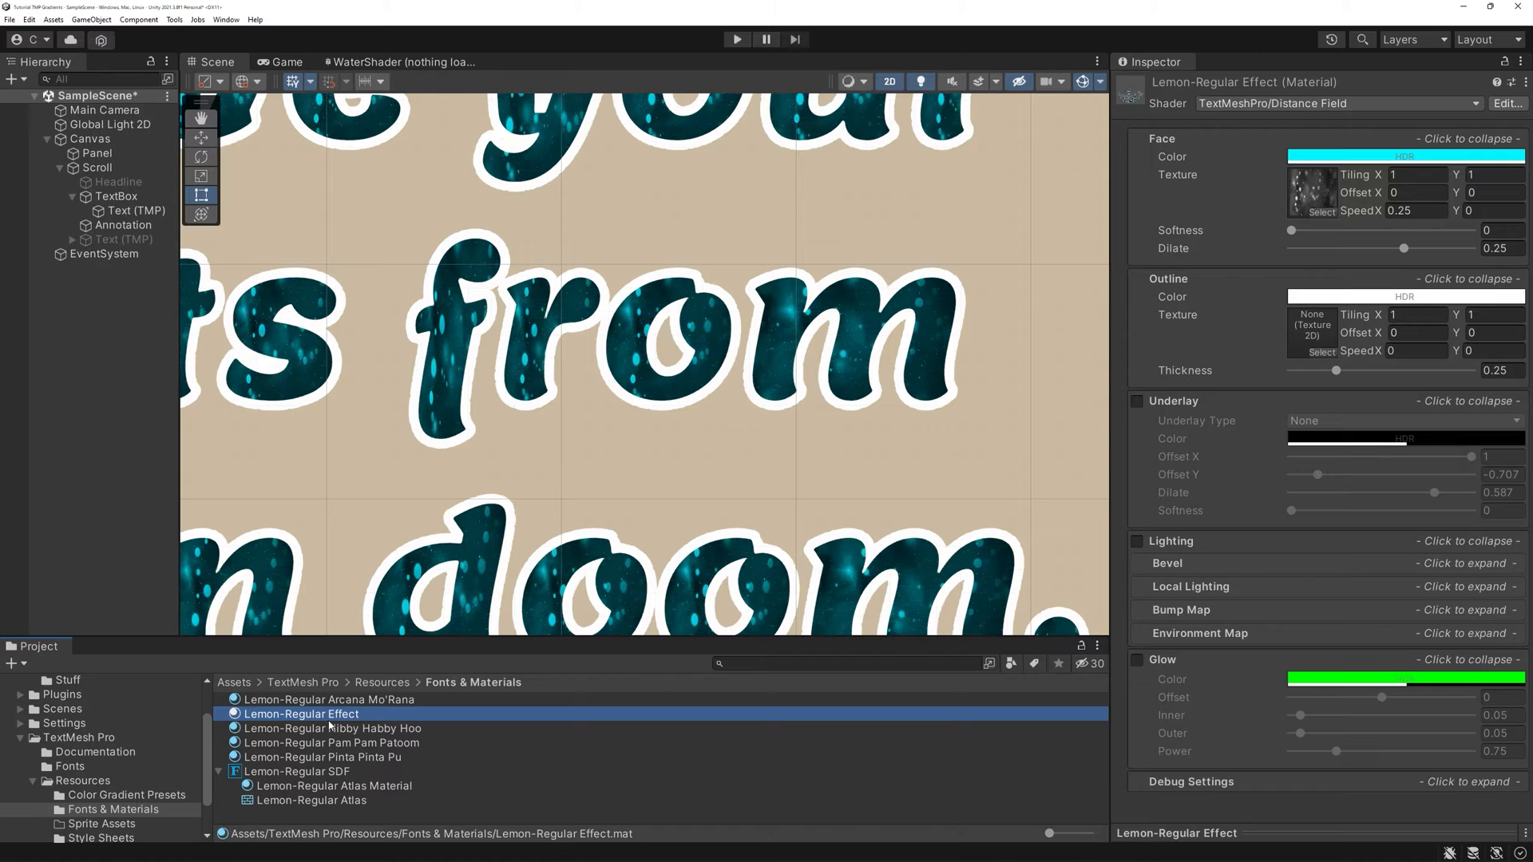
click(1489, 211)
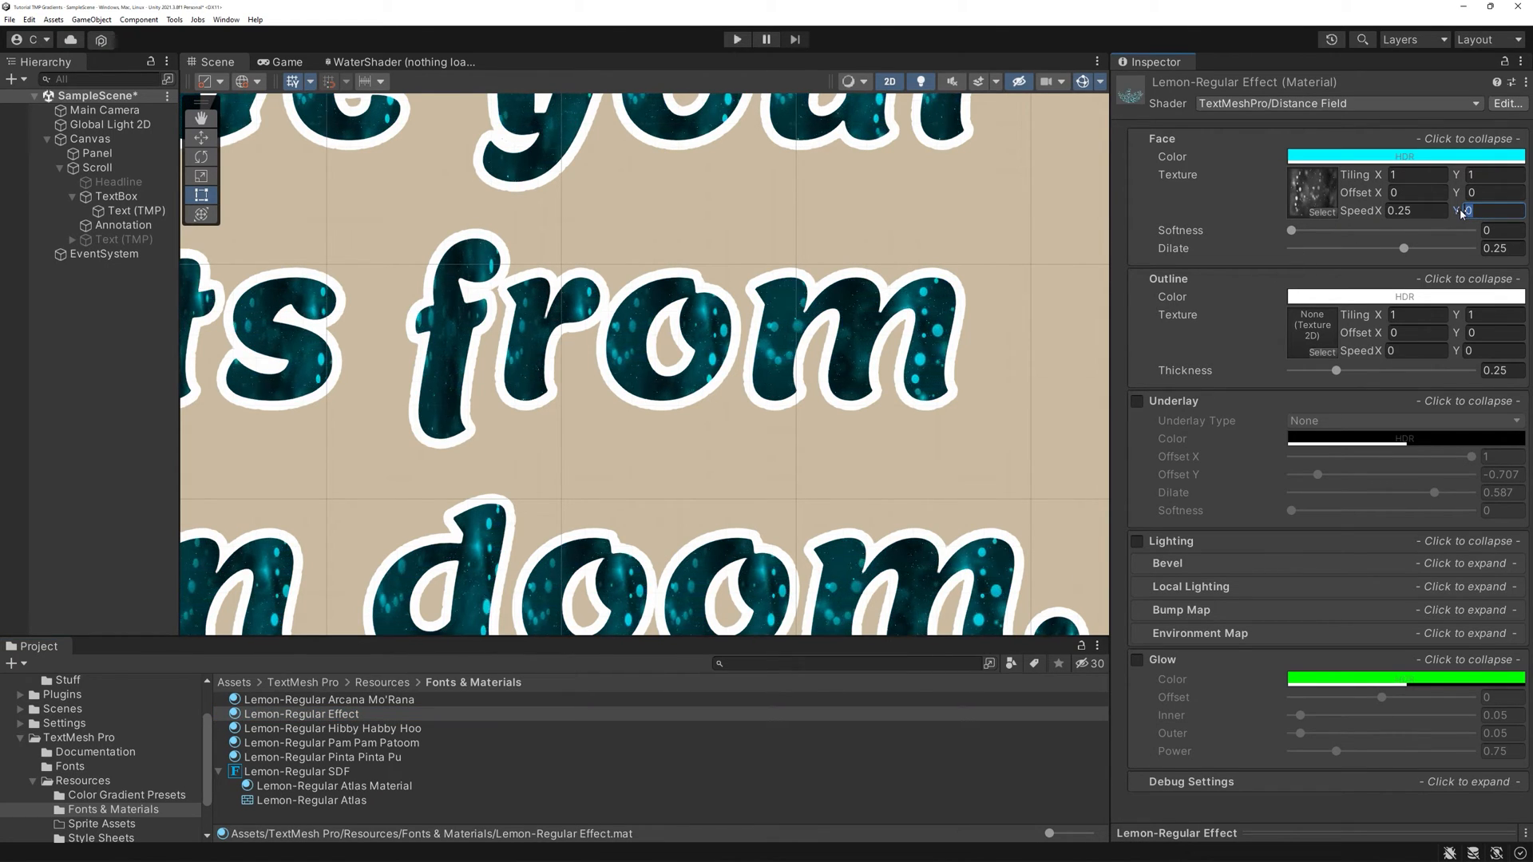
text(0.25)
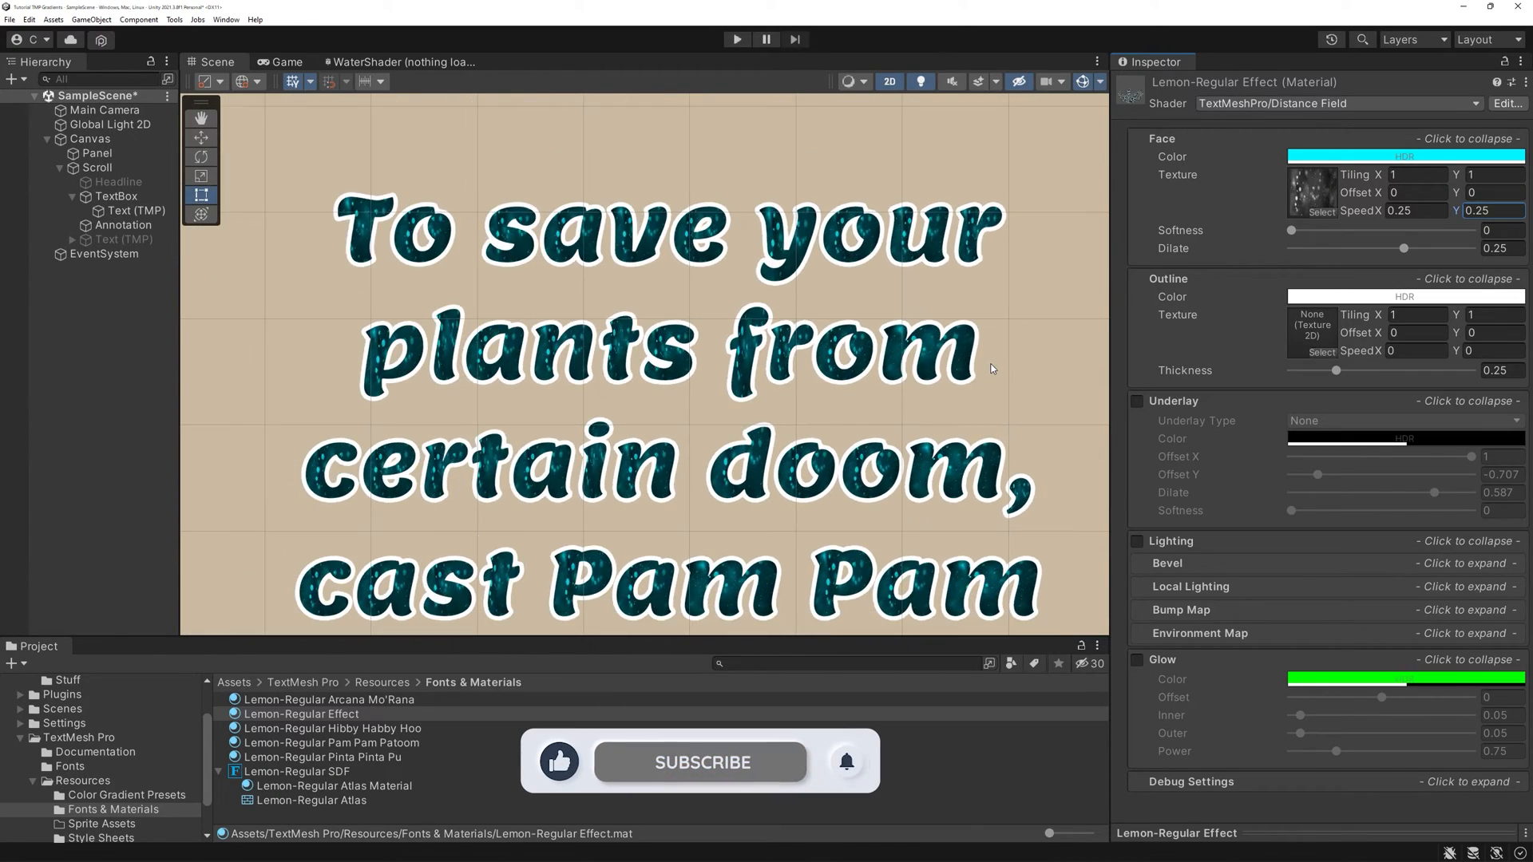
- Enable Underlay on the effect material and give it a dark teal colour
click(1137, 401)
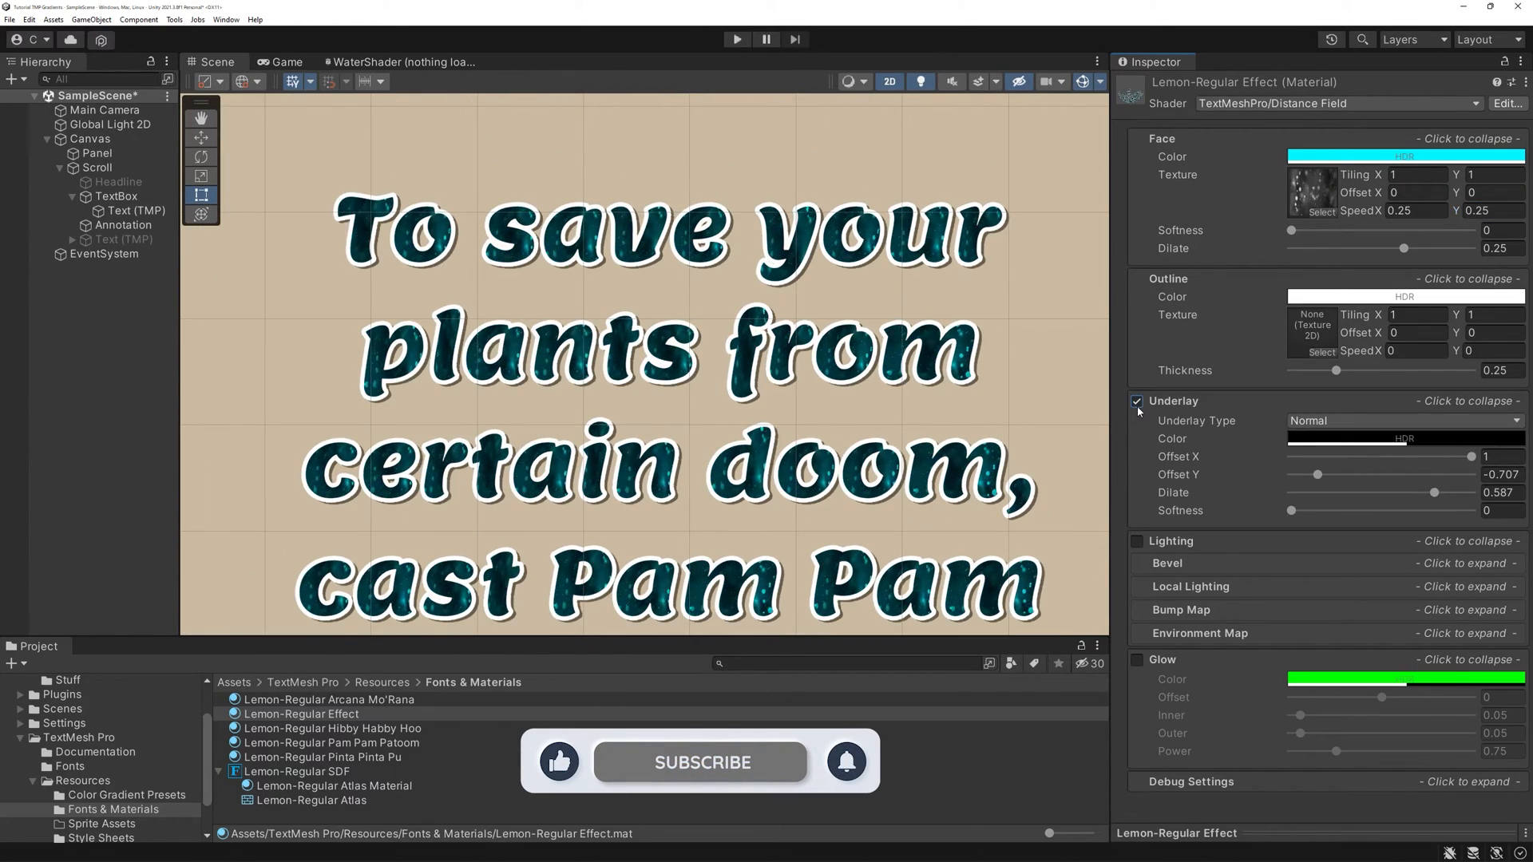
drag(1317, 474, 1471, 474)
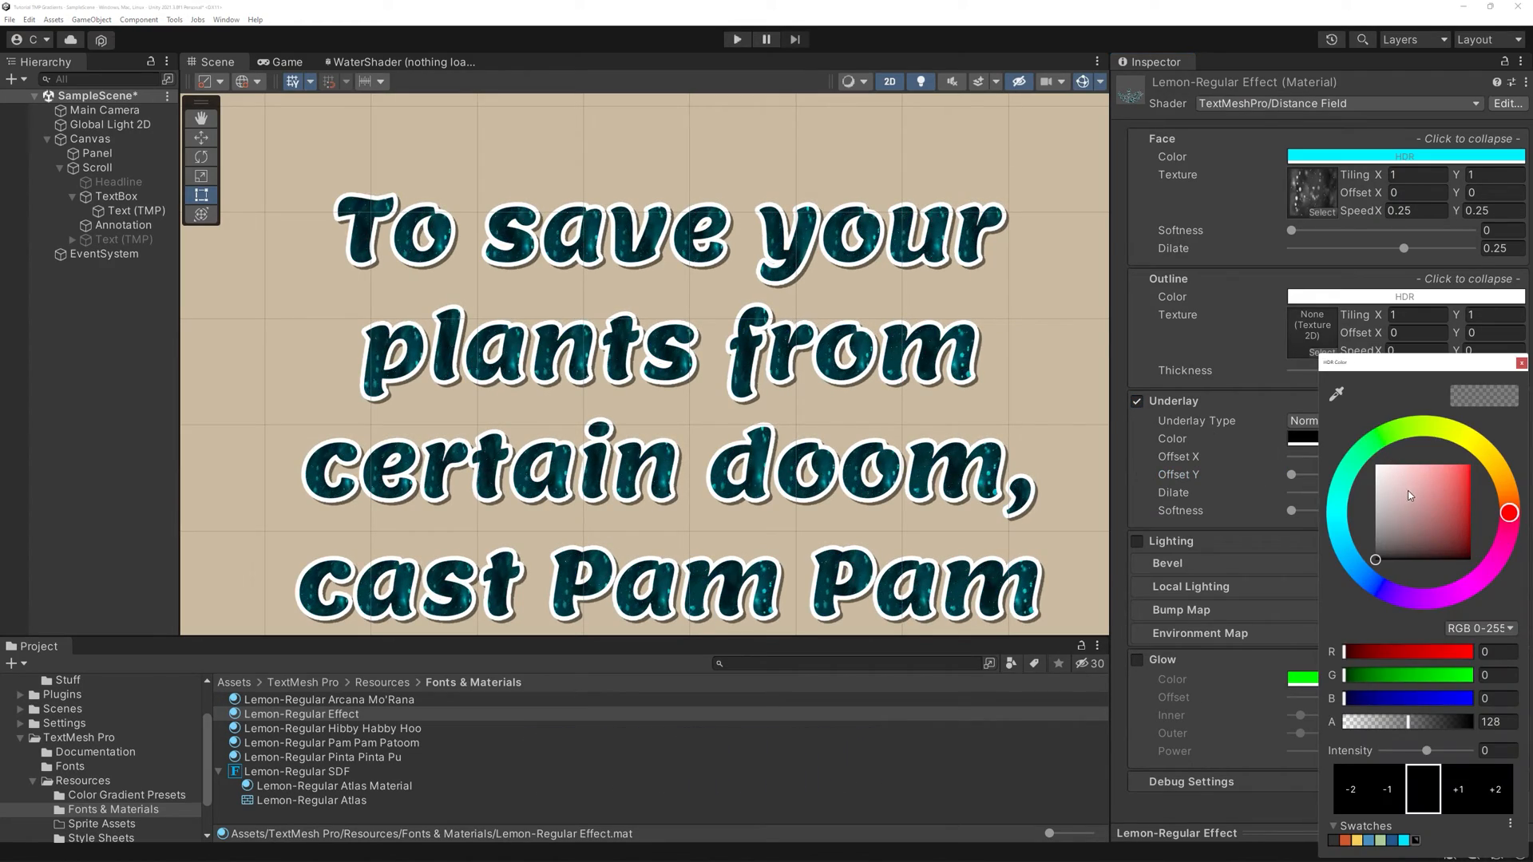
drag(1376, 559, 1471, 551)
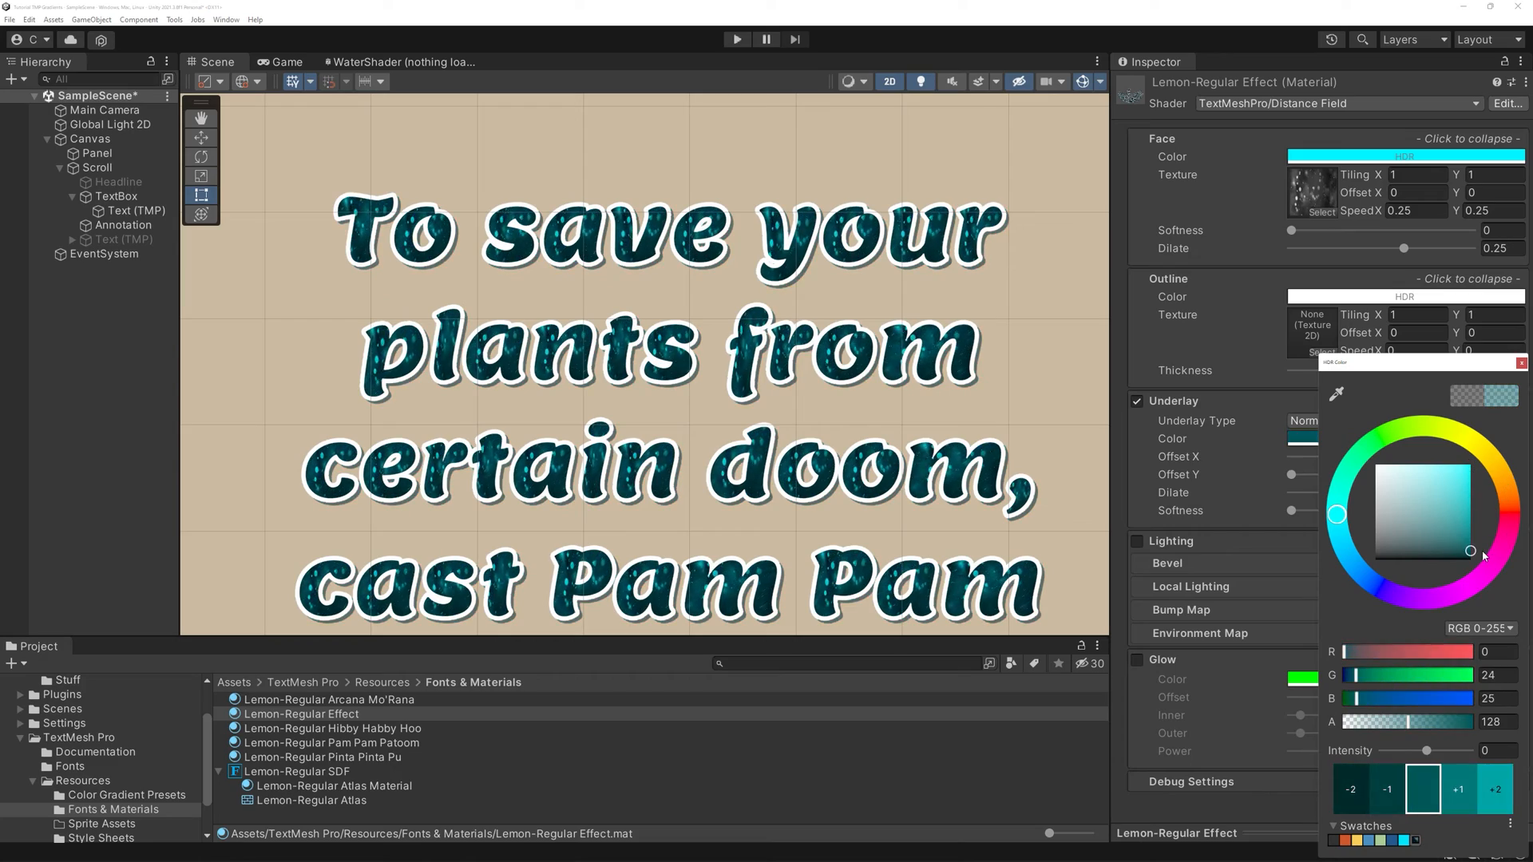
drag(1469, 550, 1470, 541)
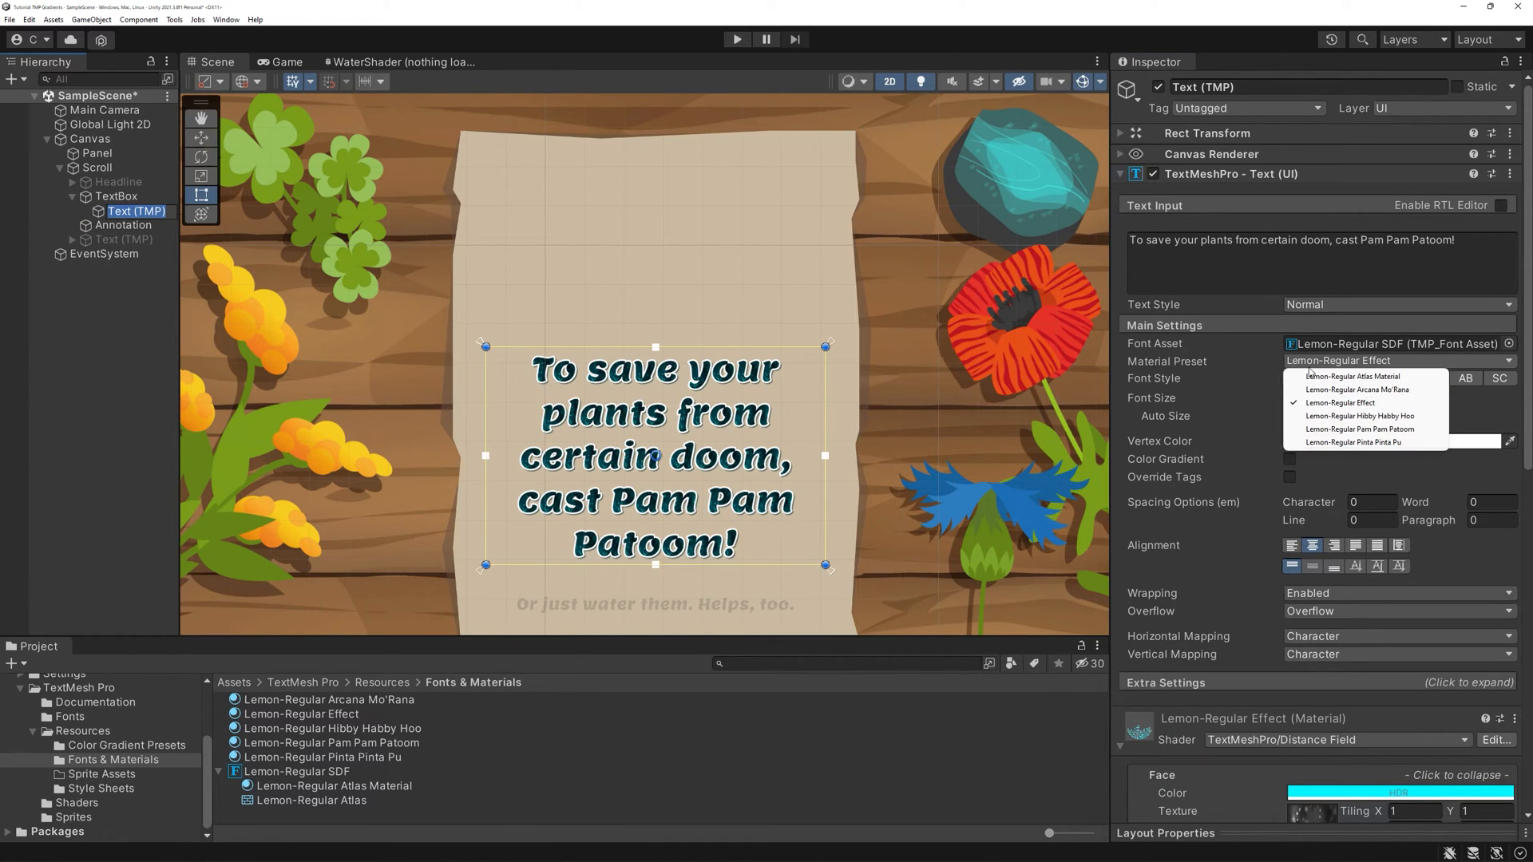
- Restore the atlas material preset and wrap Pam Pam Patoom in a <material="Lemon-Regular Effect"> tag
click(1353, 377)
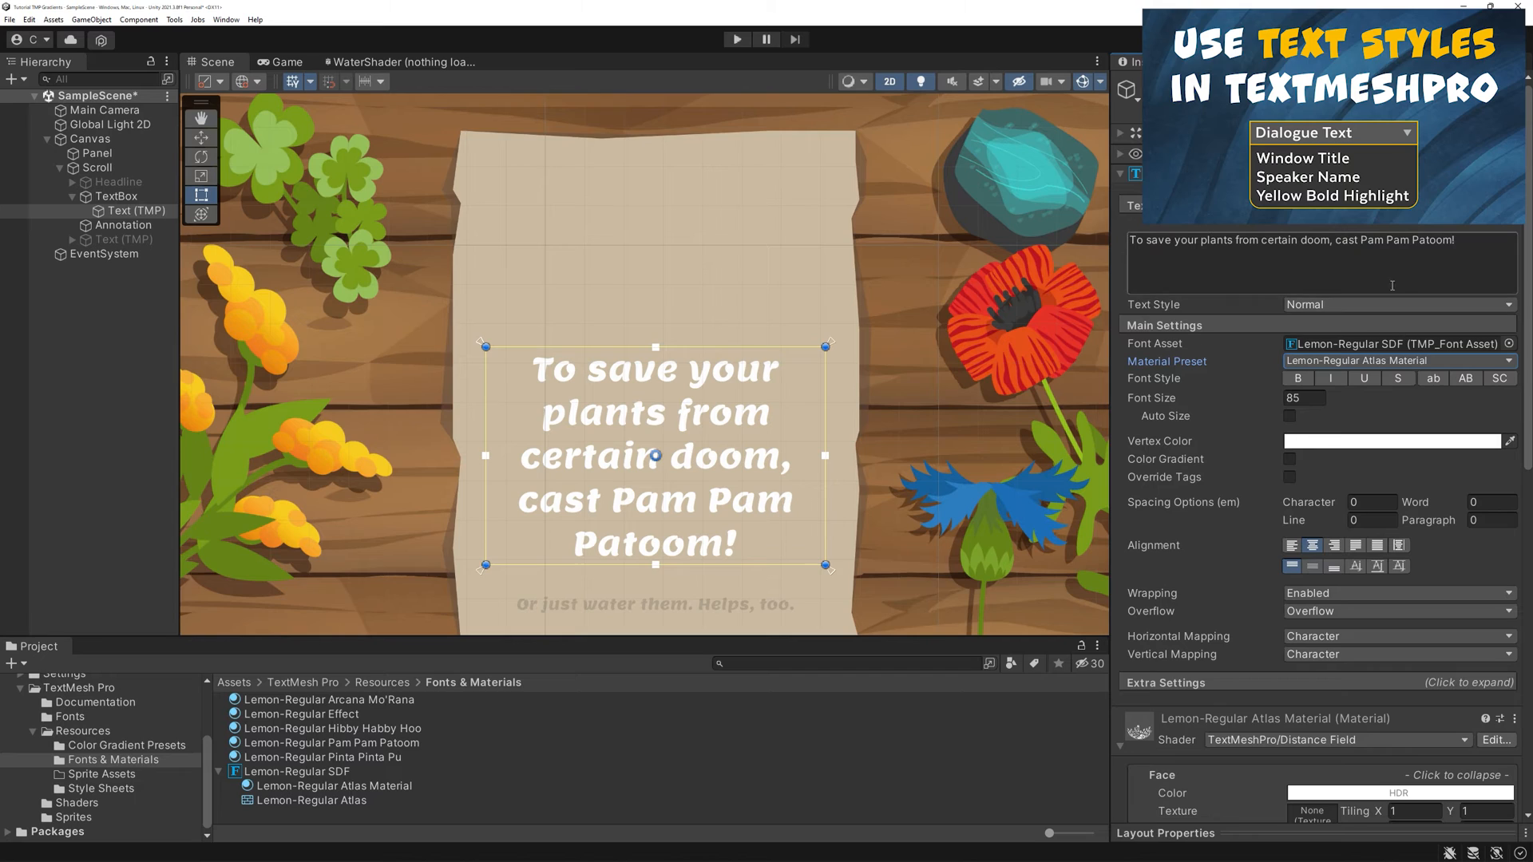
text(<)
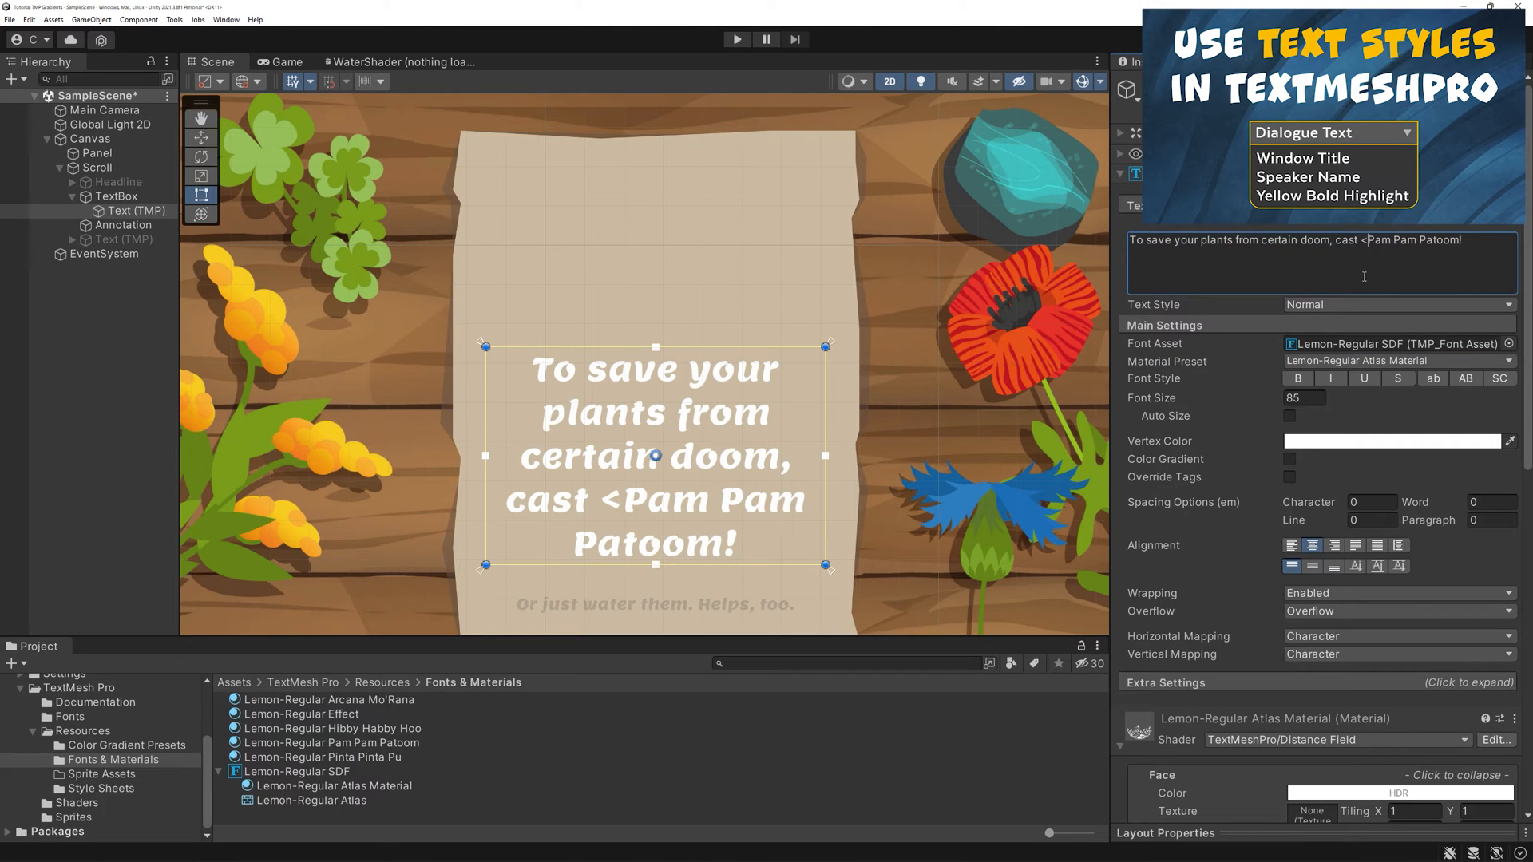
text(material)
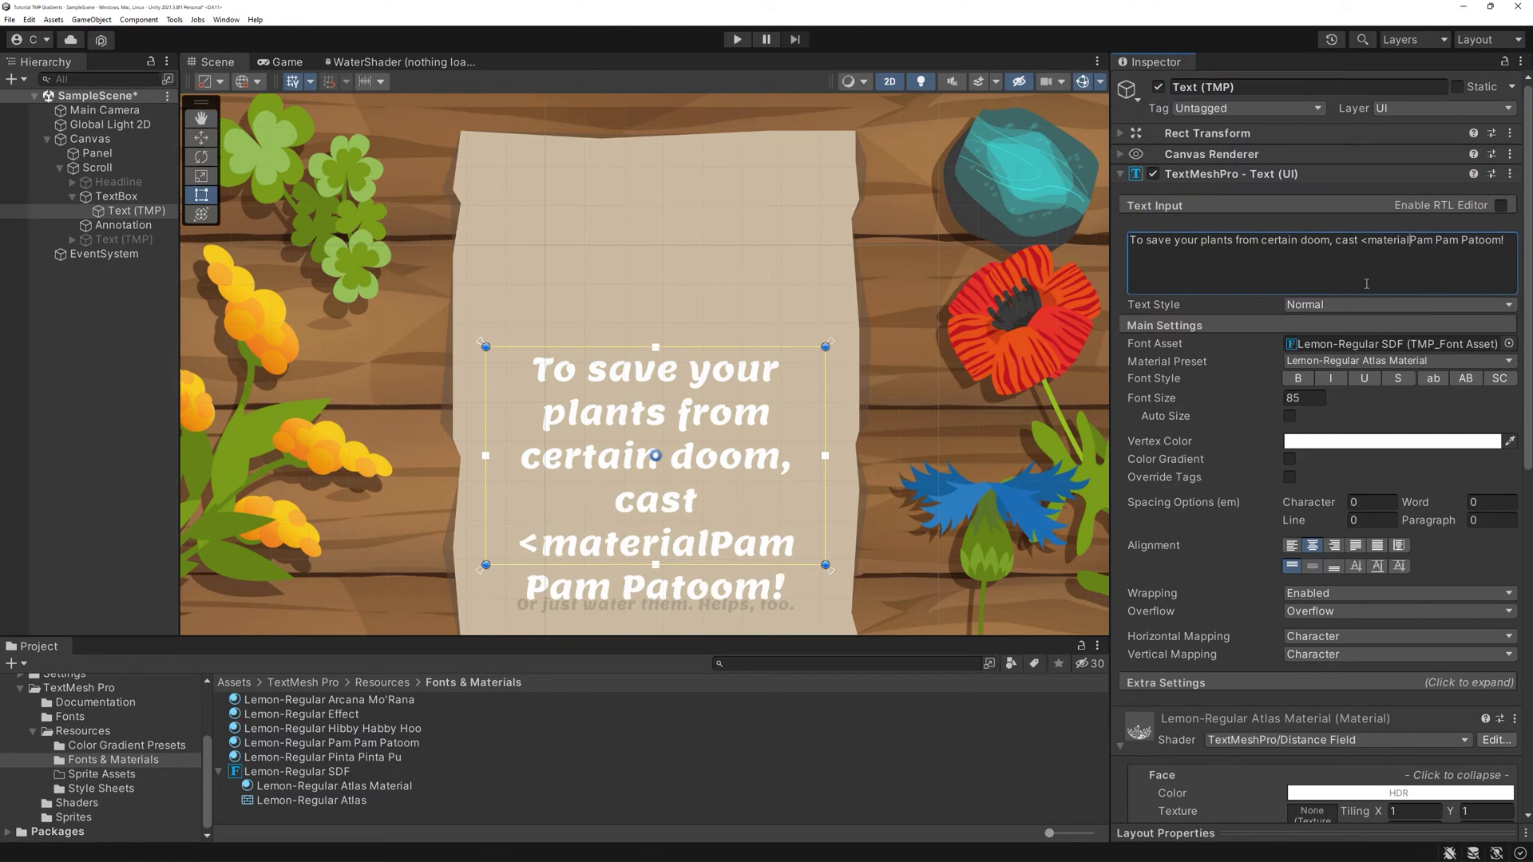
text(=")
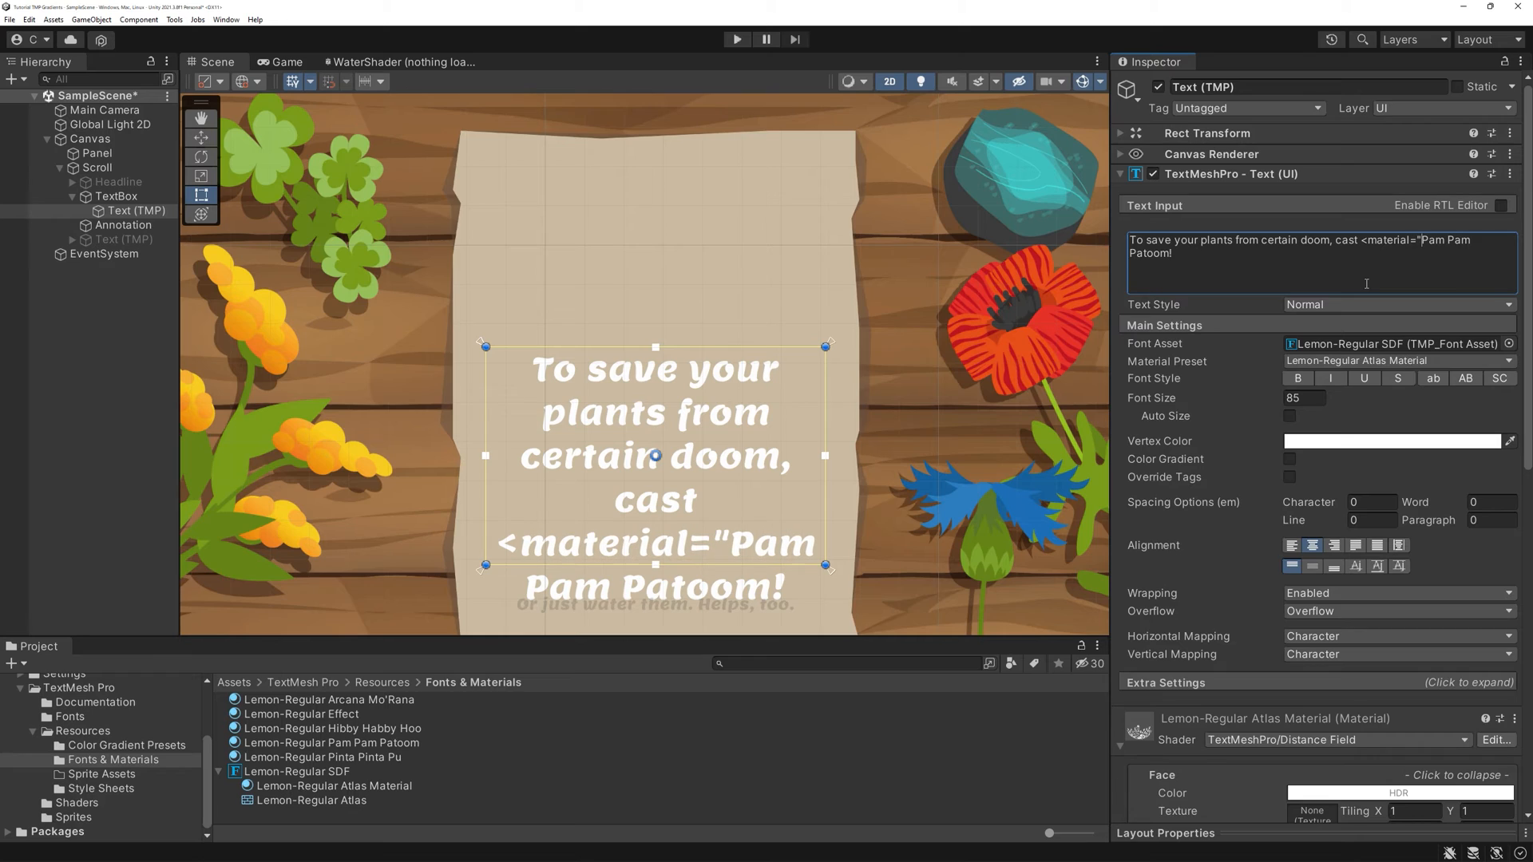
text(Lemon-Regular E)
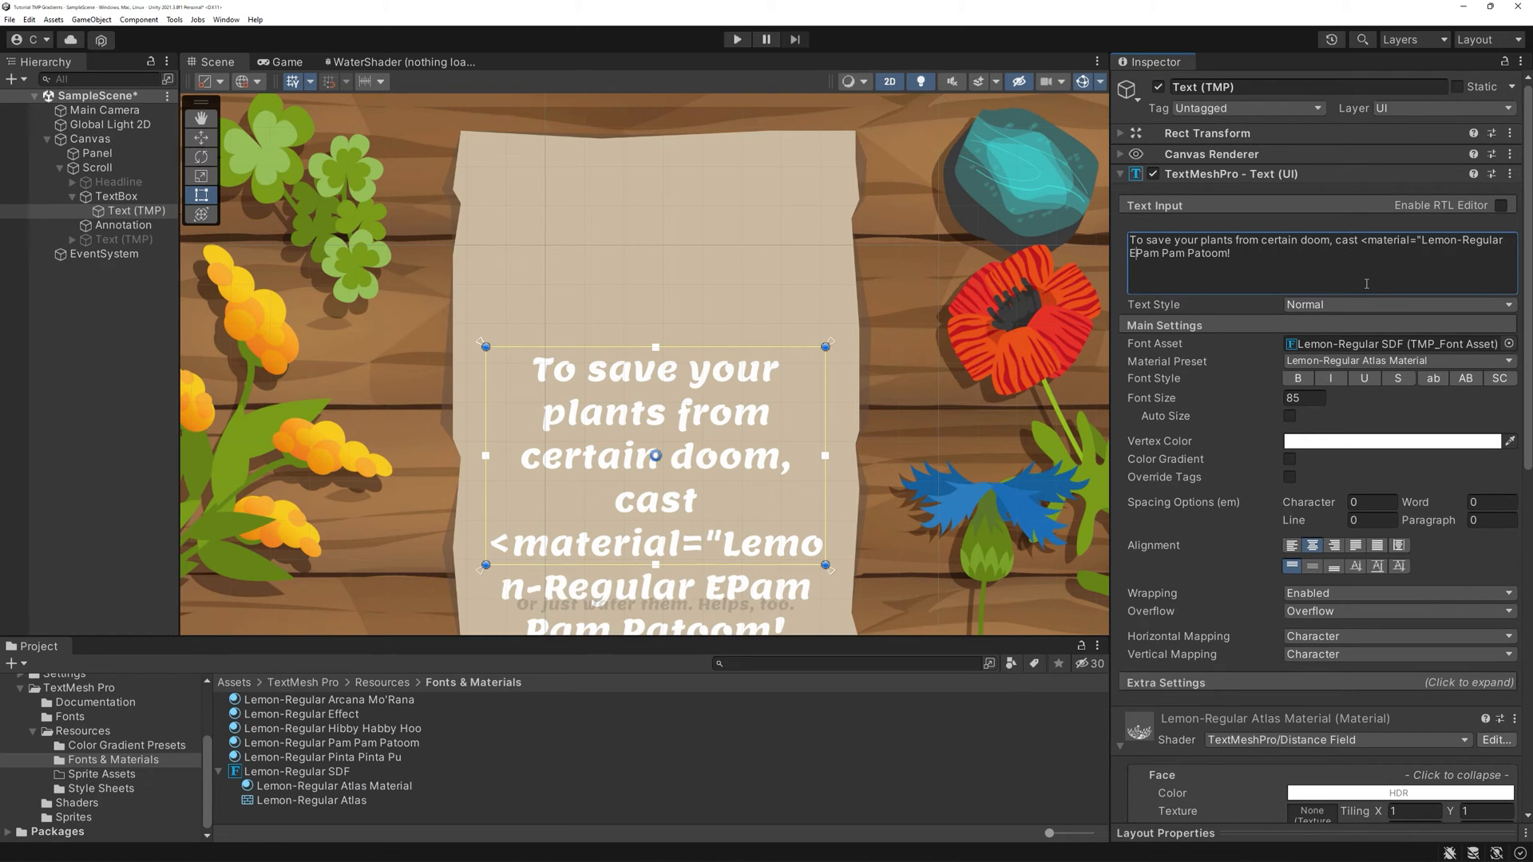
text(ffect">)
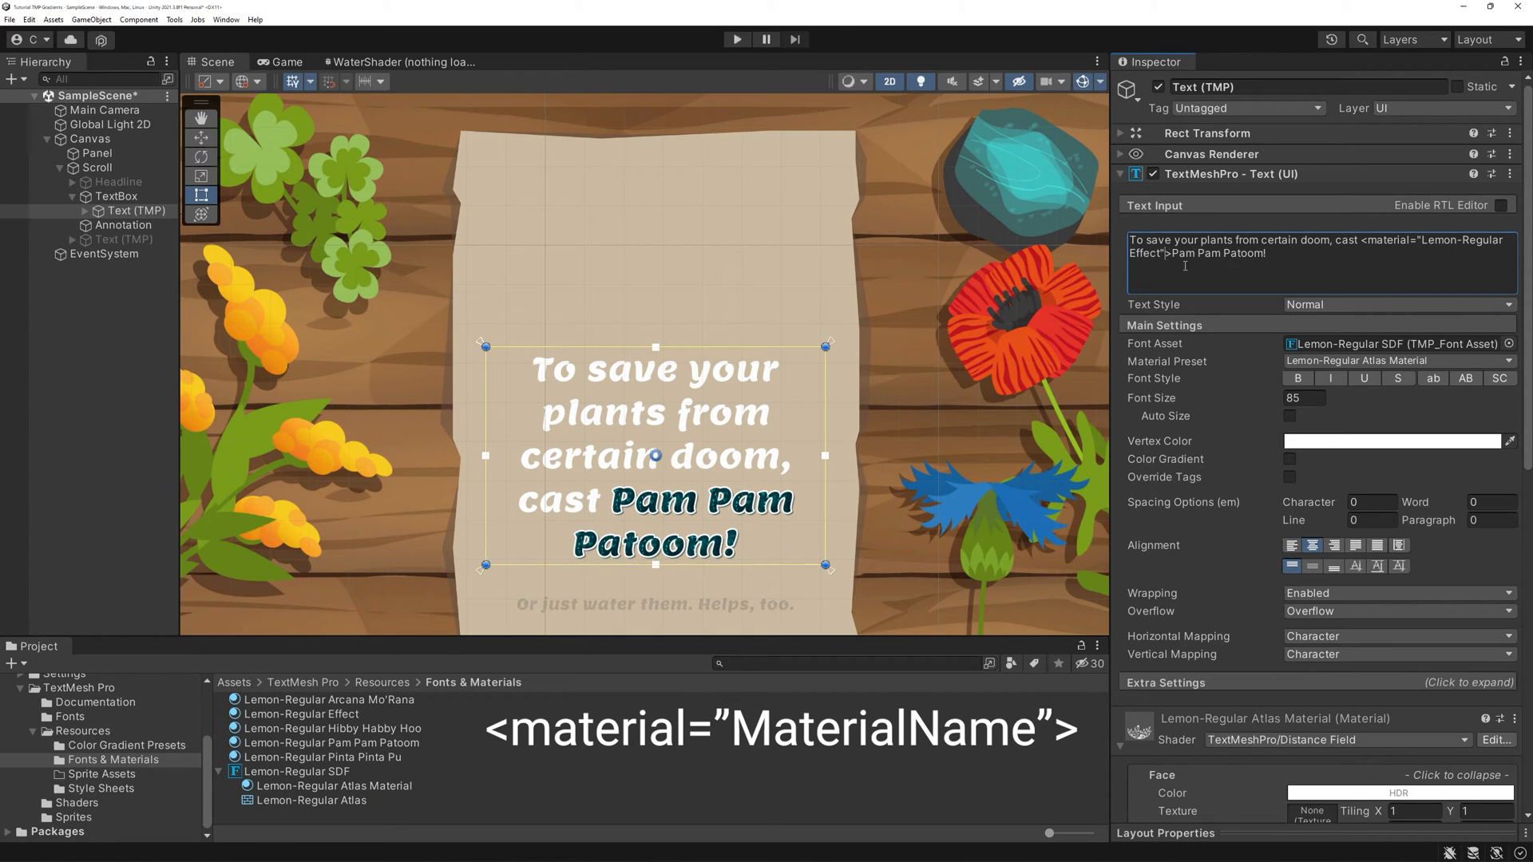
text(</material>)
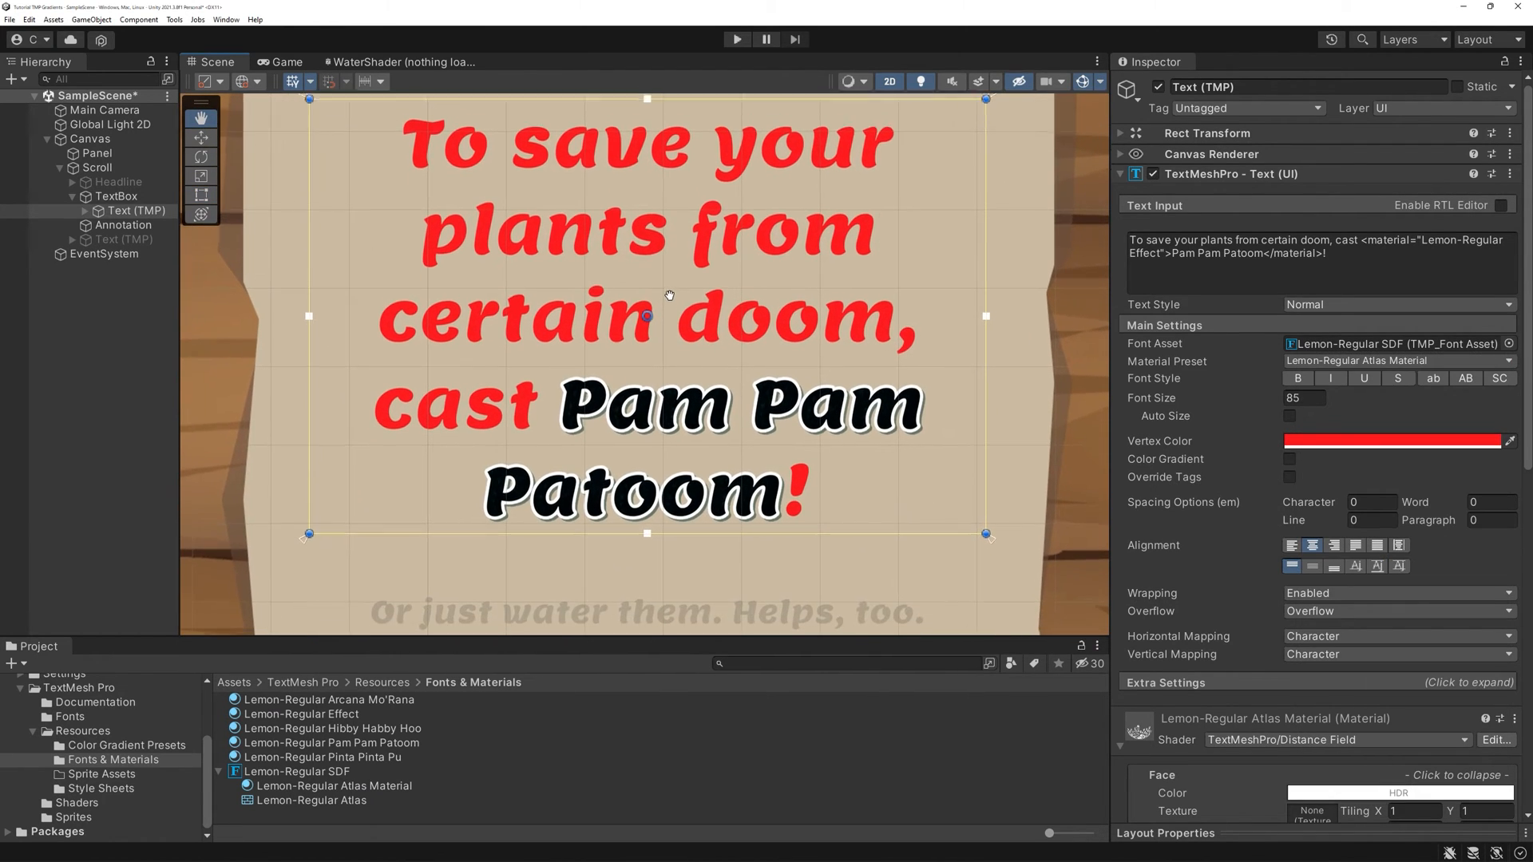
click(1390, 441)
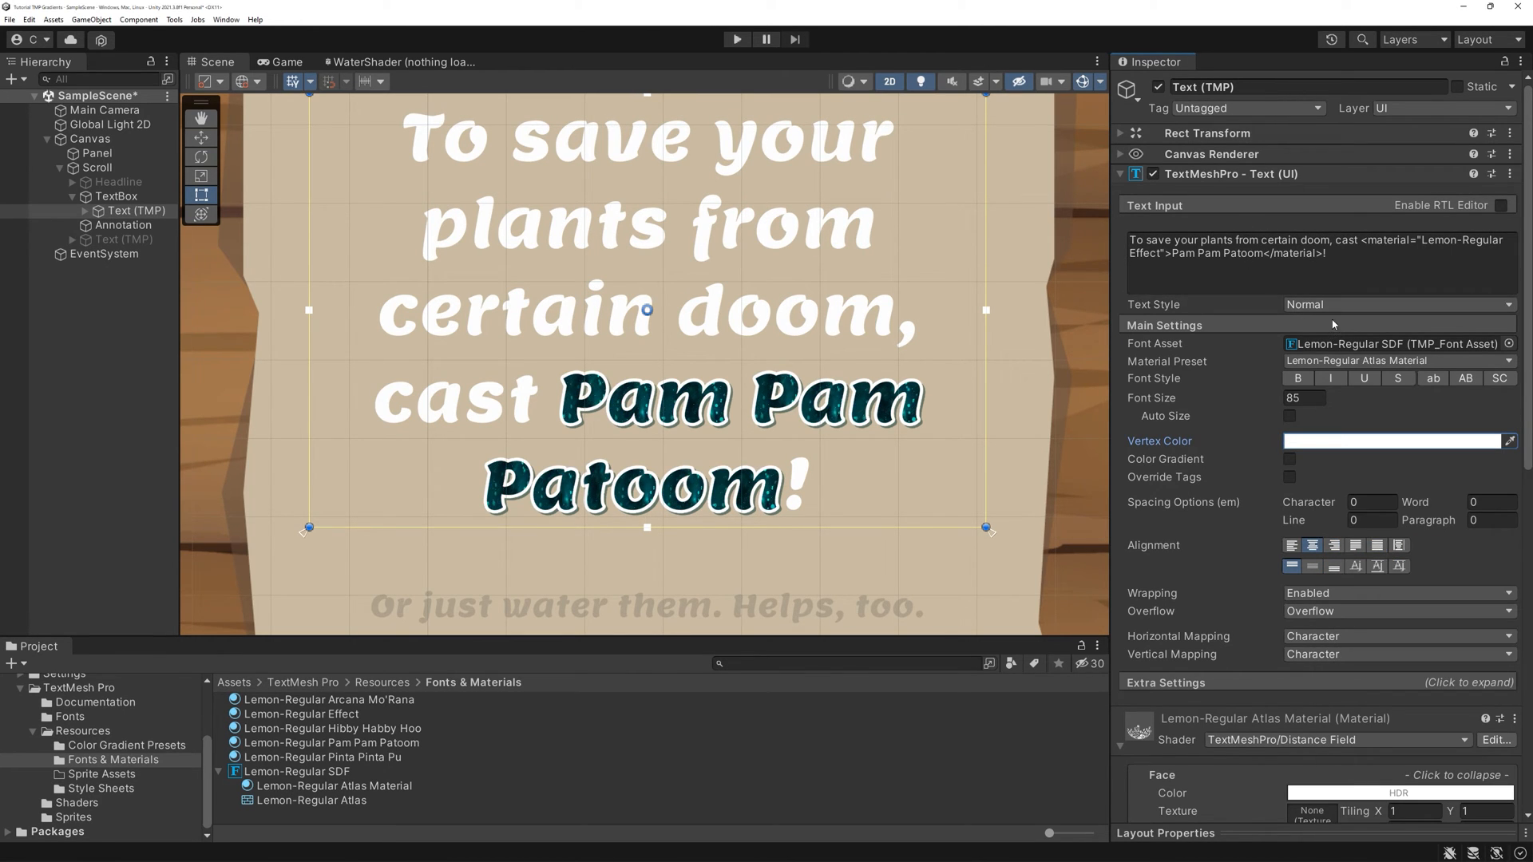
click(1399, 304)
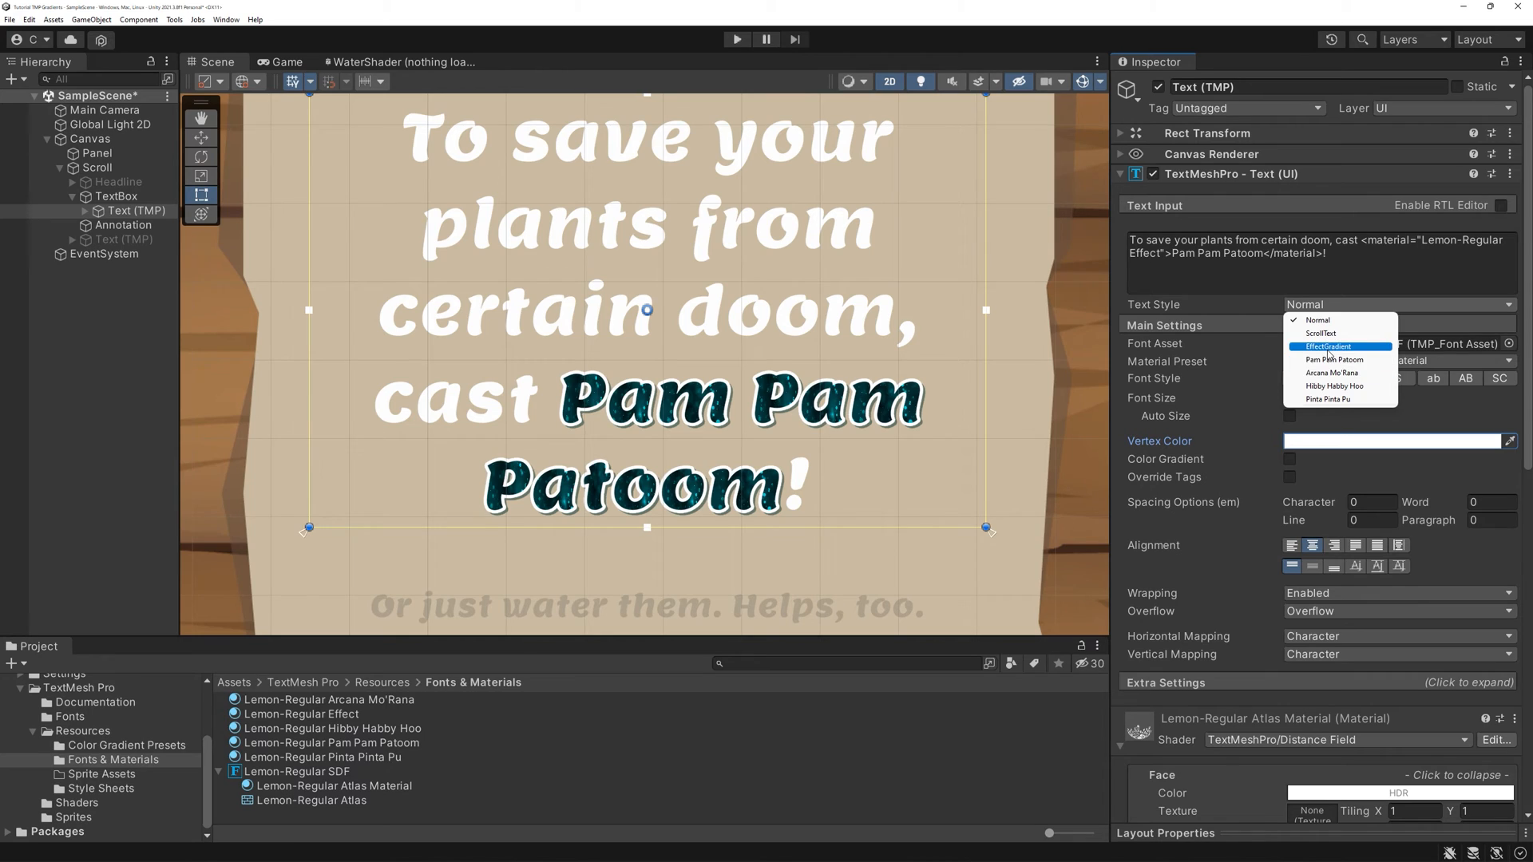
click(1323, 334)
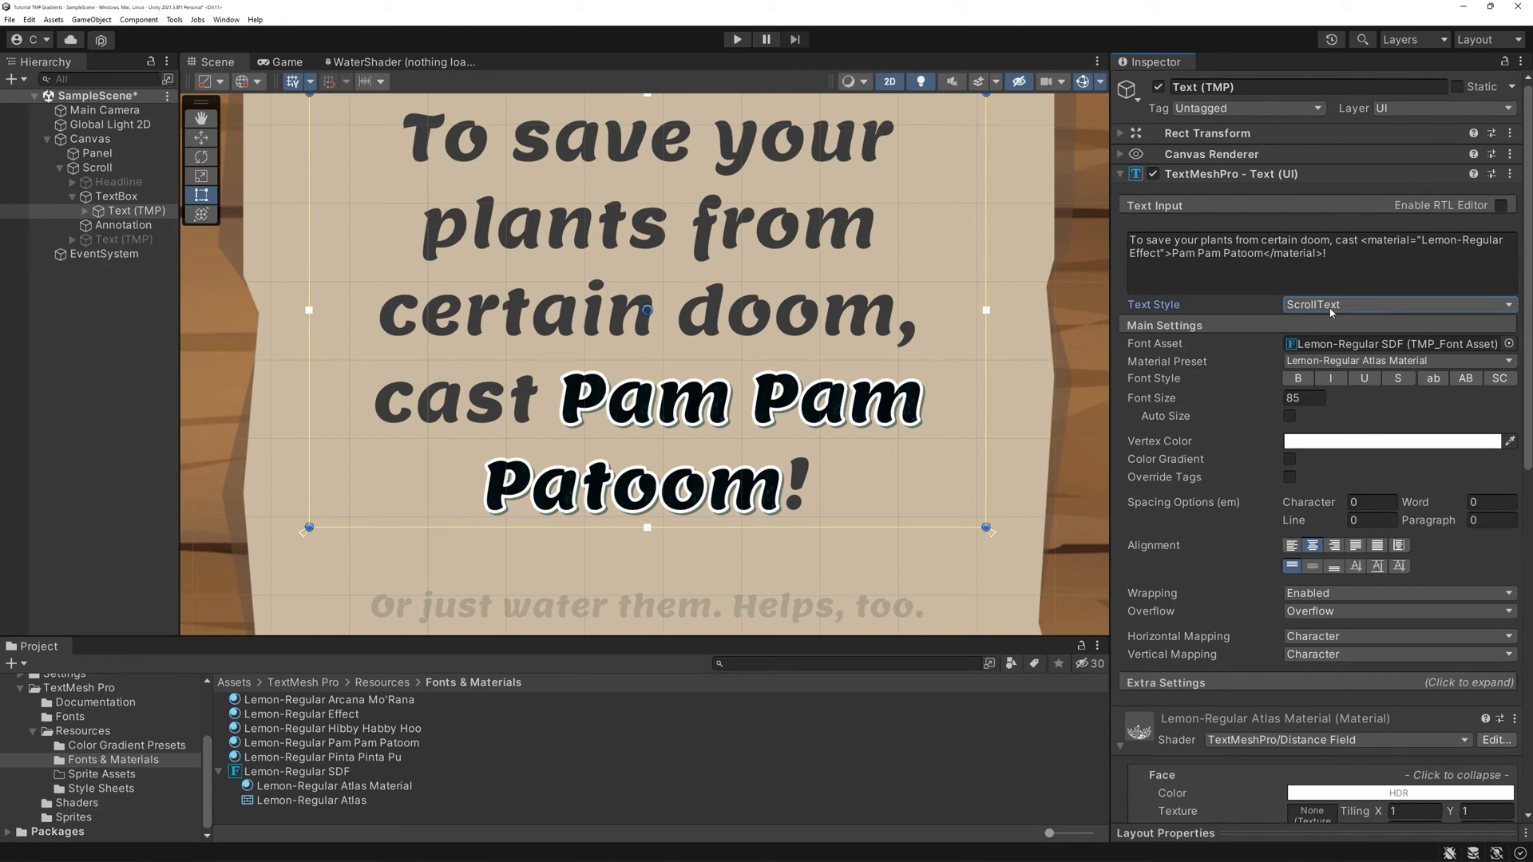
click(1399, 303)
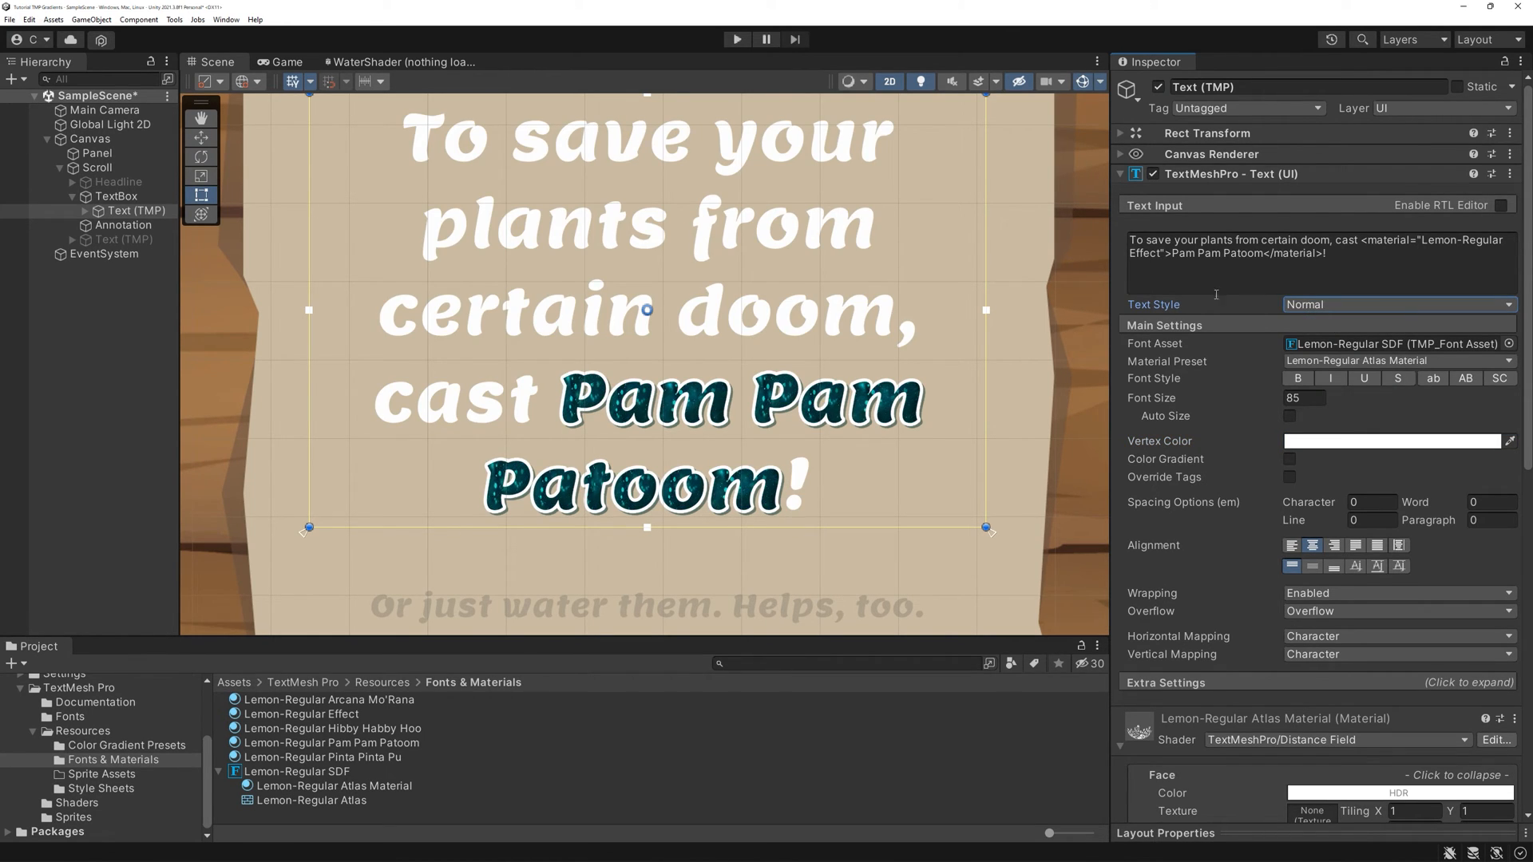
- Add a style named Effect with <color=#FFFFFF> around the Lemon-Regular Effect material tag
click(100, 787)
text(Effect)
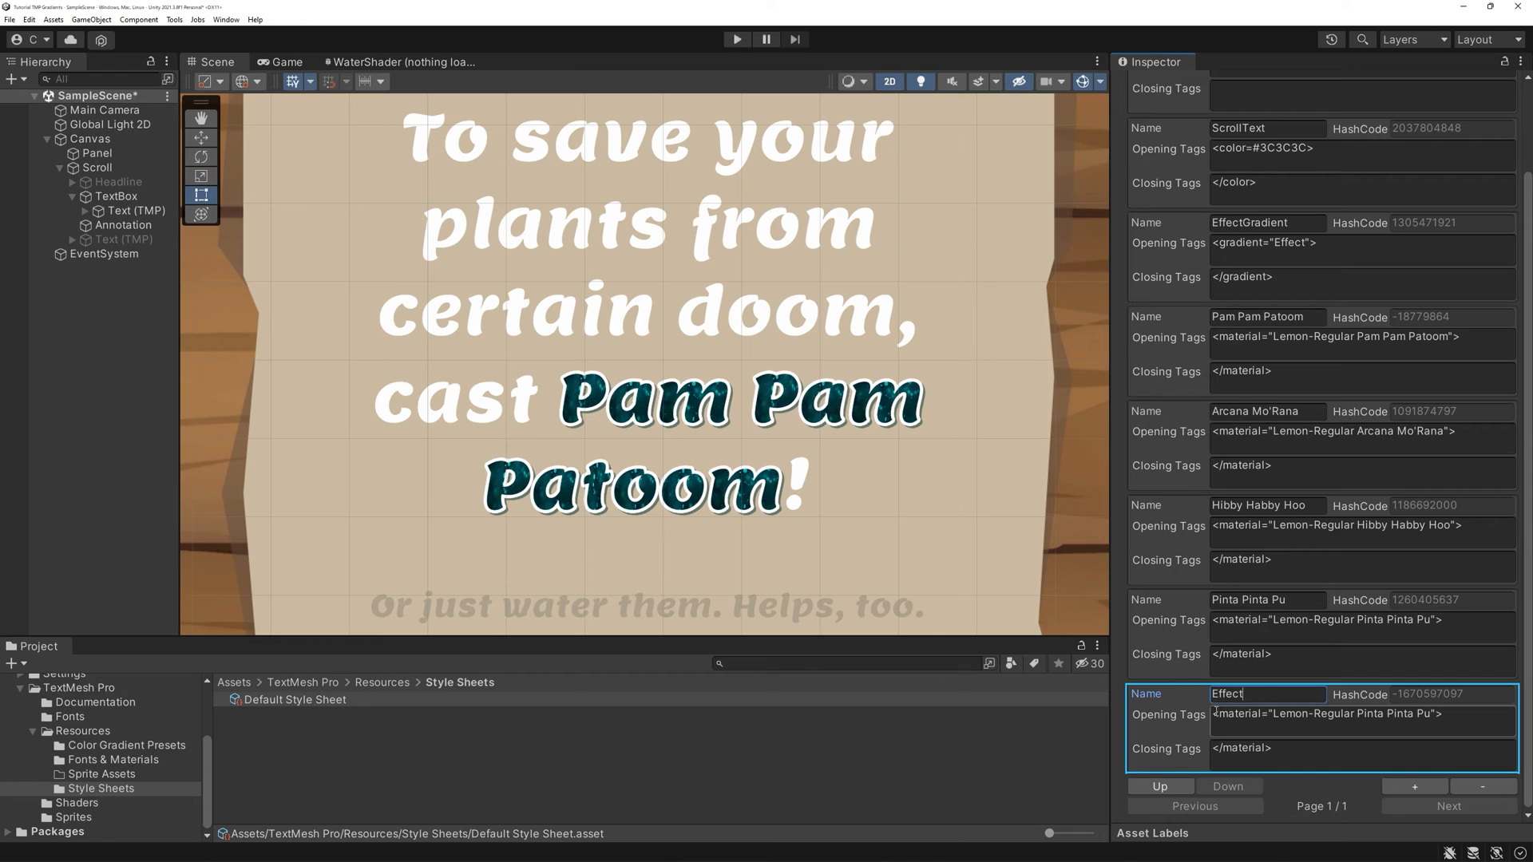
text(<color=#FFFFFF>)
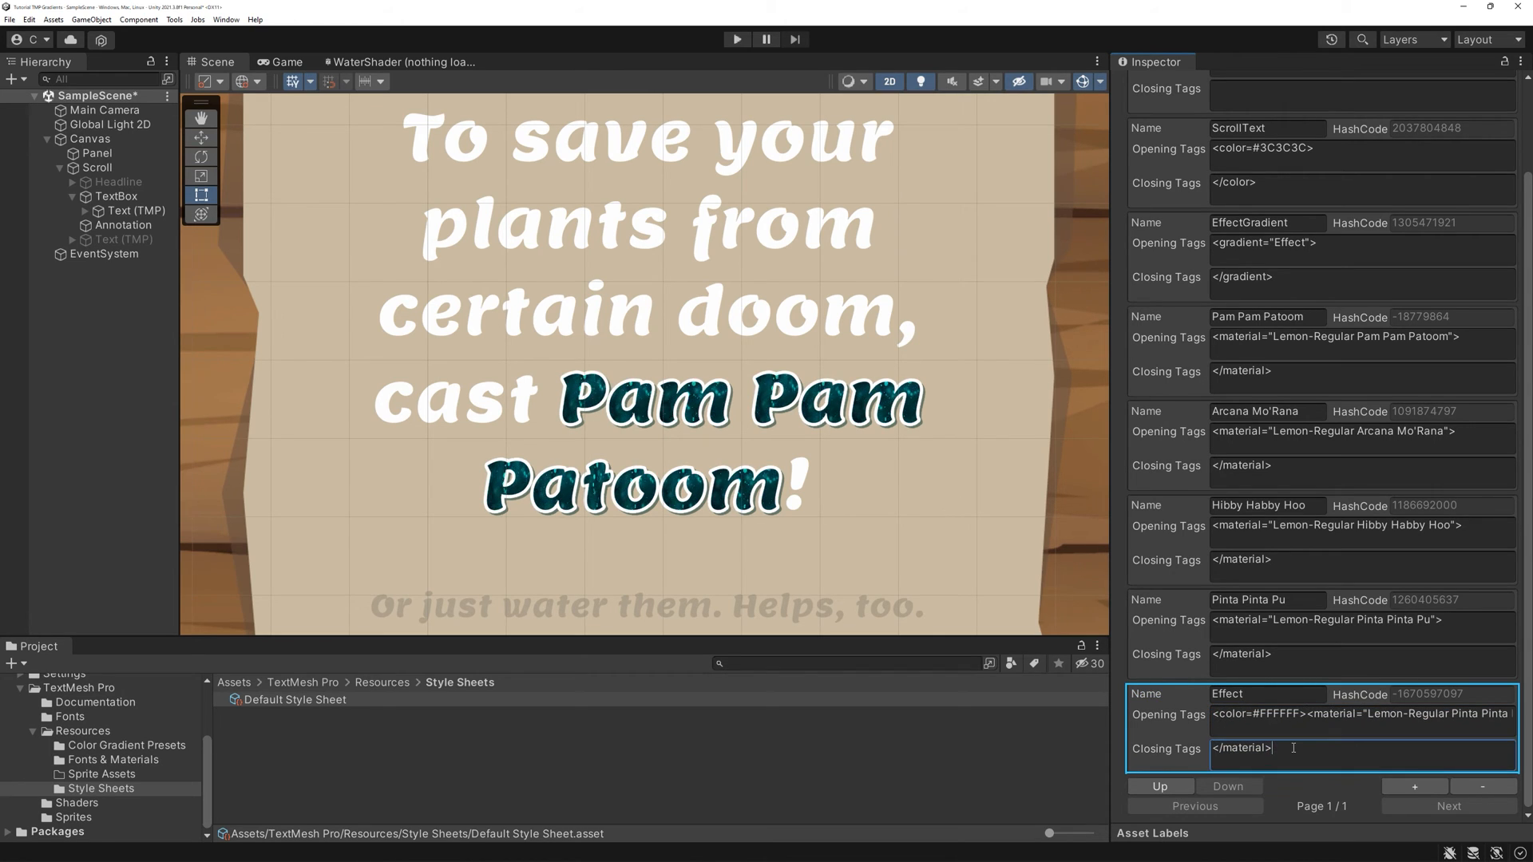
text(</color>)
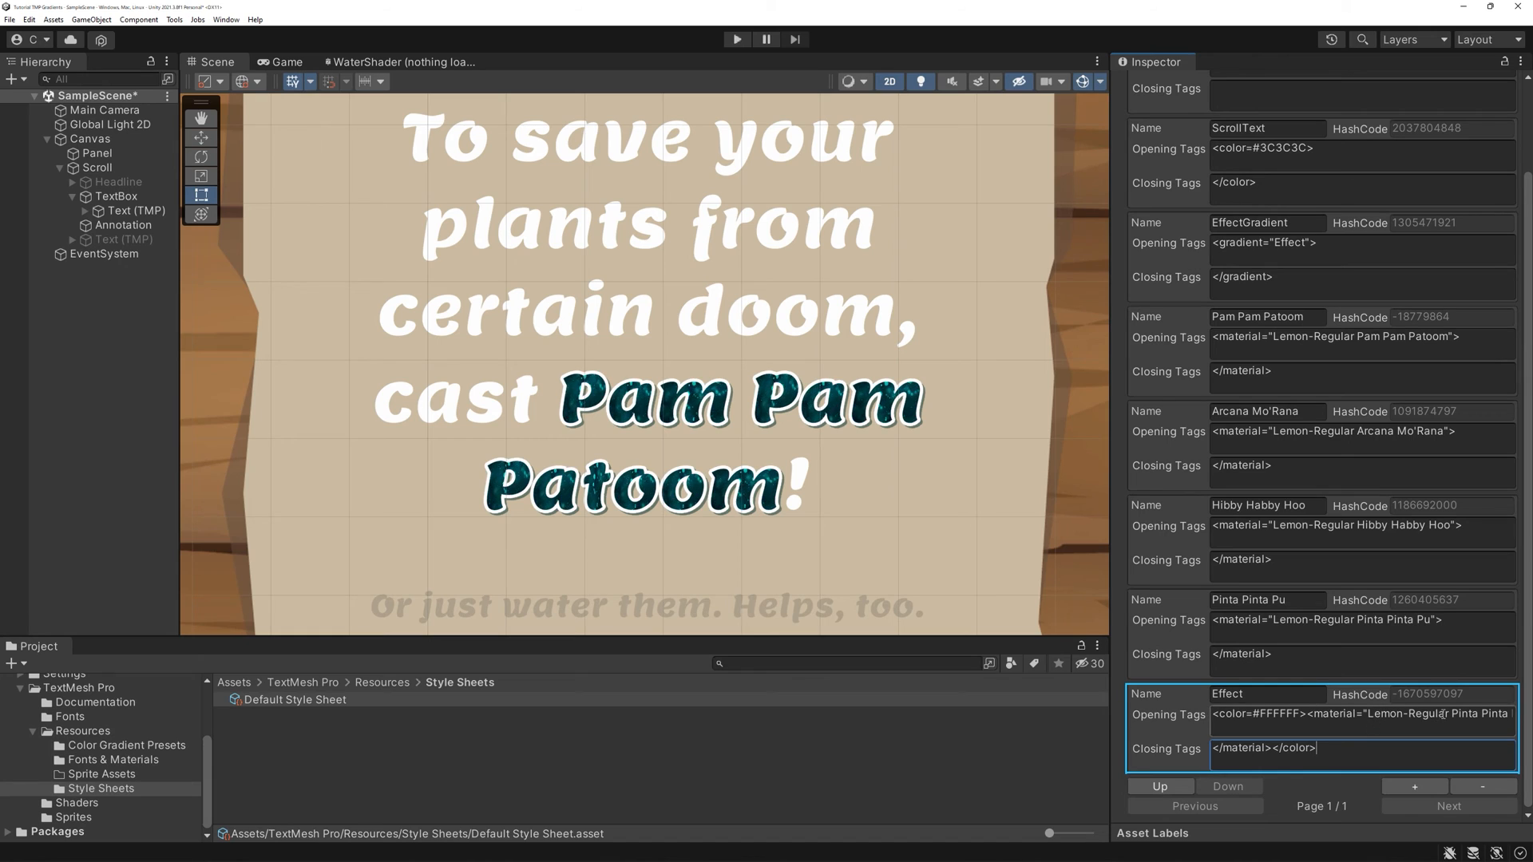
double_click(1465, 714)
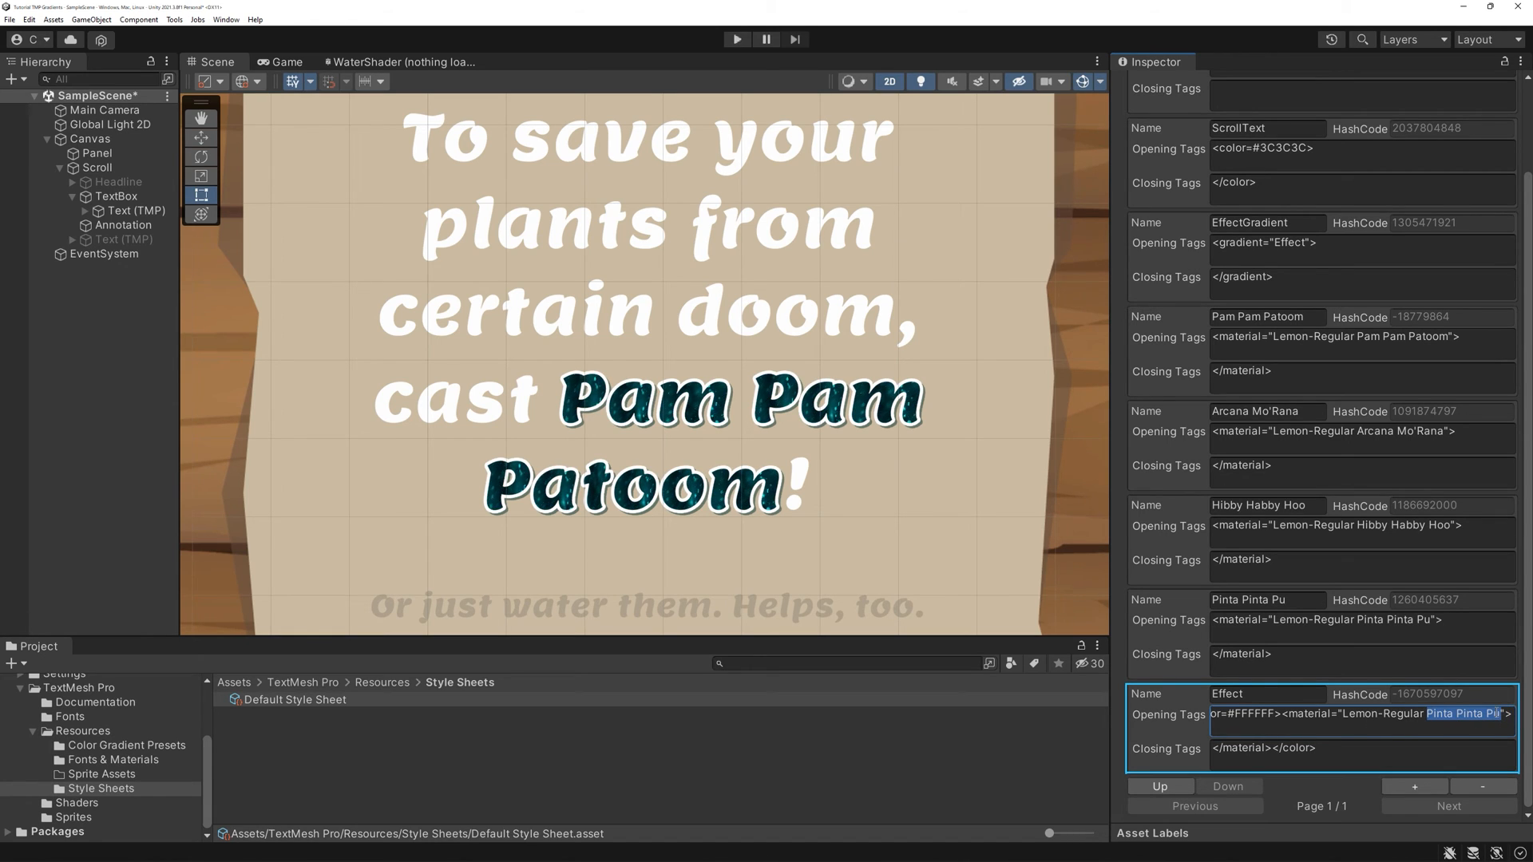
text(Effect)
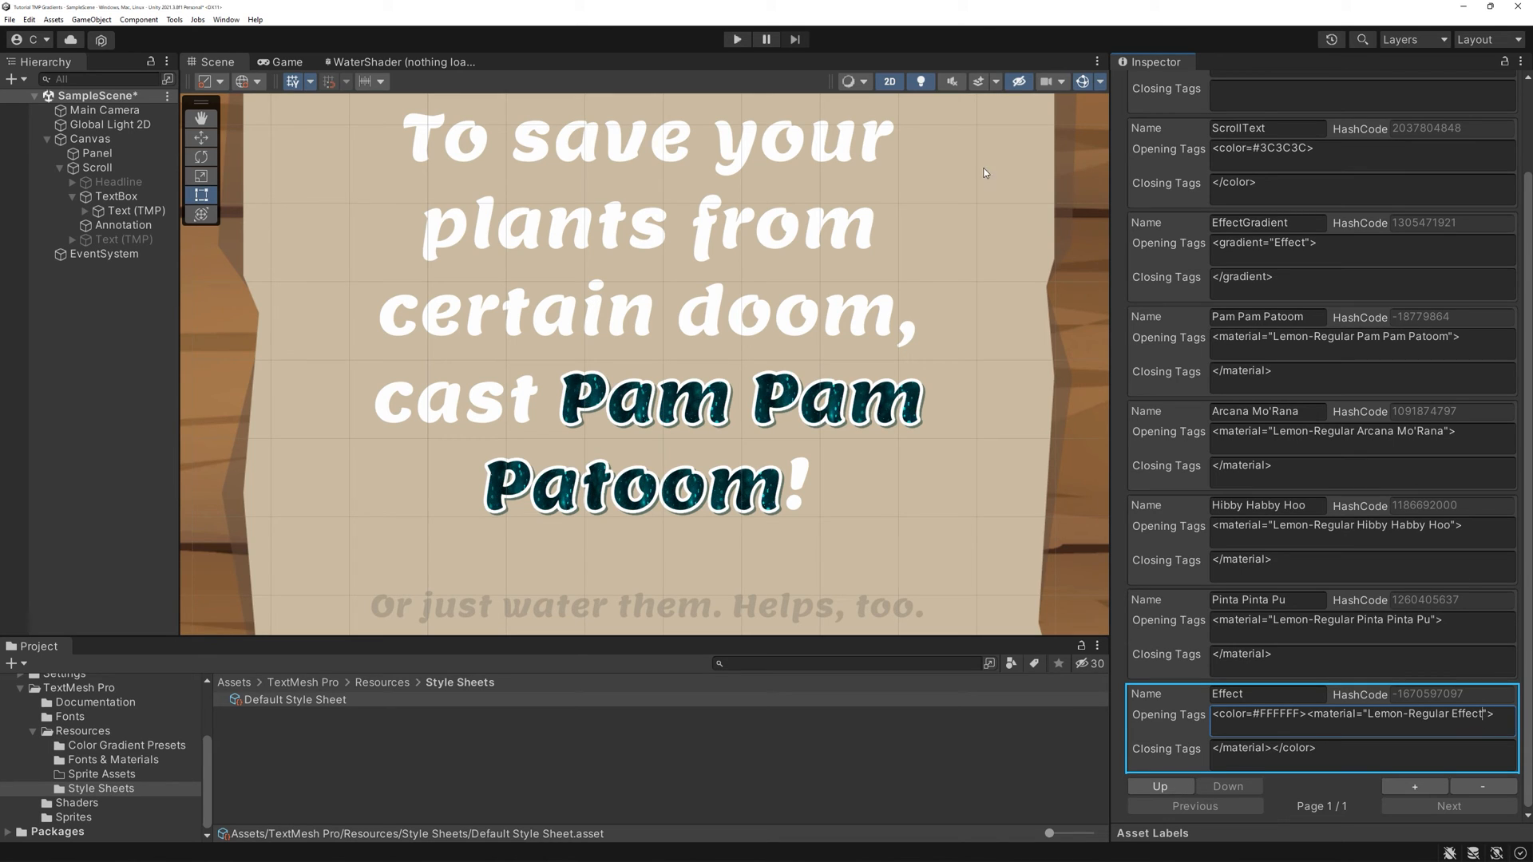
- Reset the body text tint to white and apply the Effect style to Pam Pam Patoom
click(137, 211)
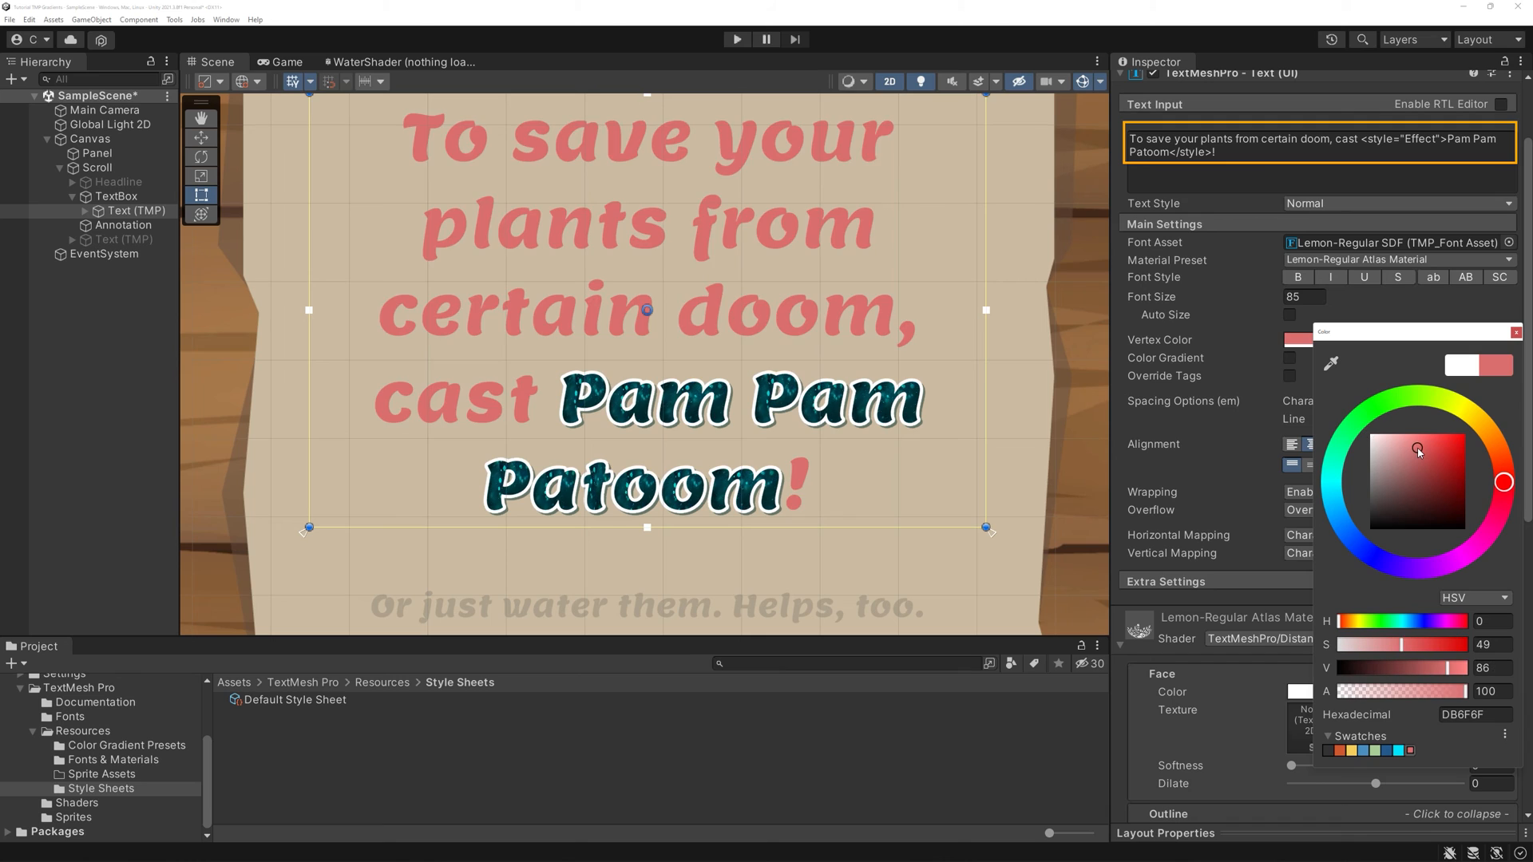
click(1428, 434)
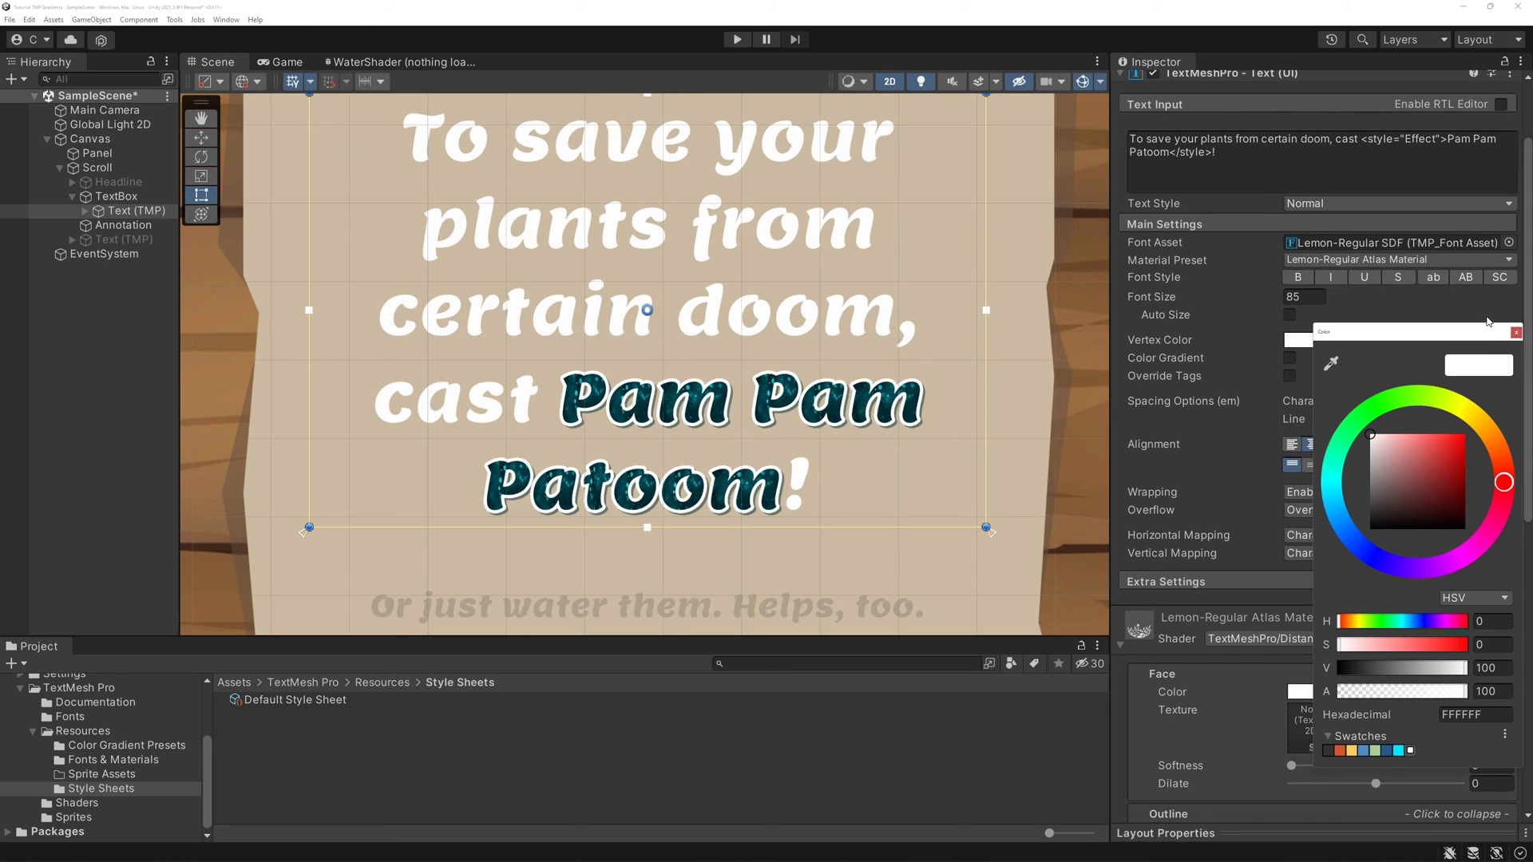
click(1399, 203)
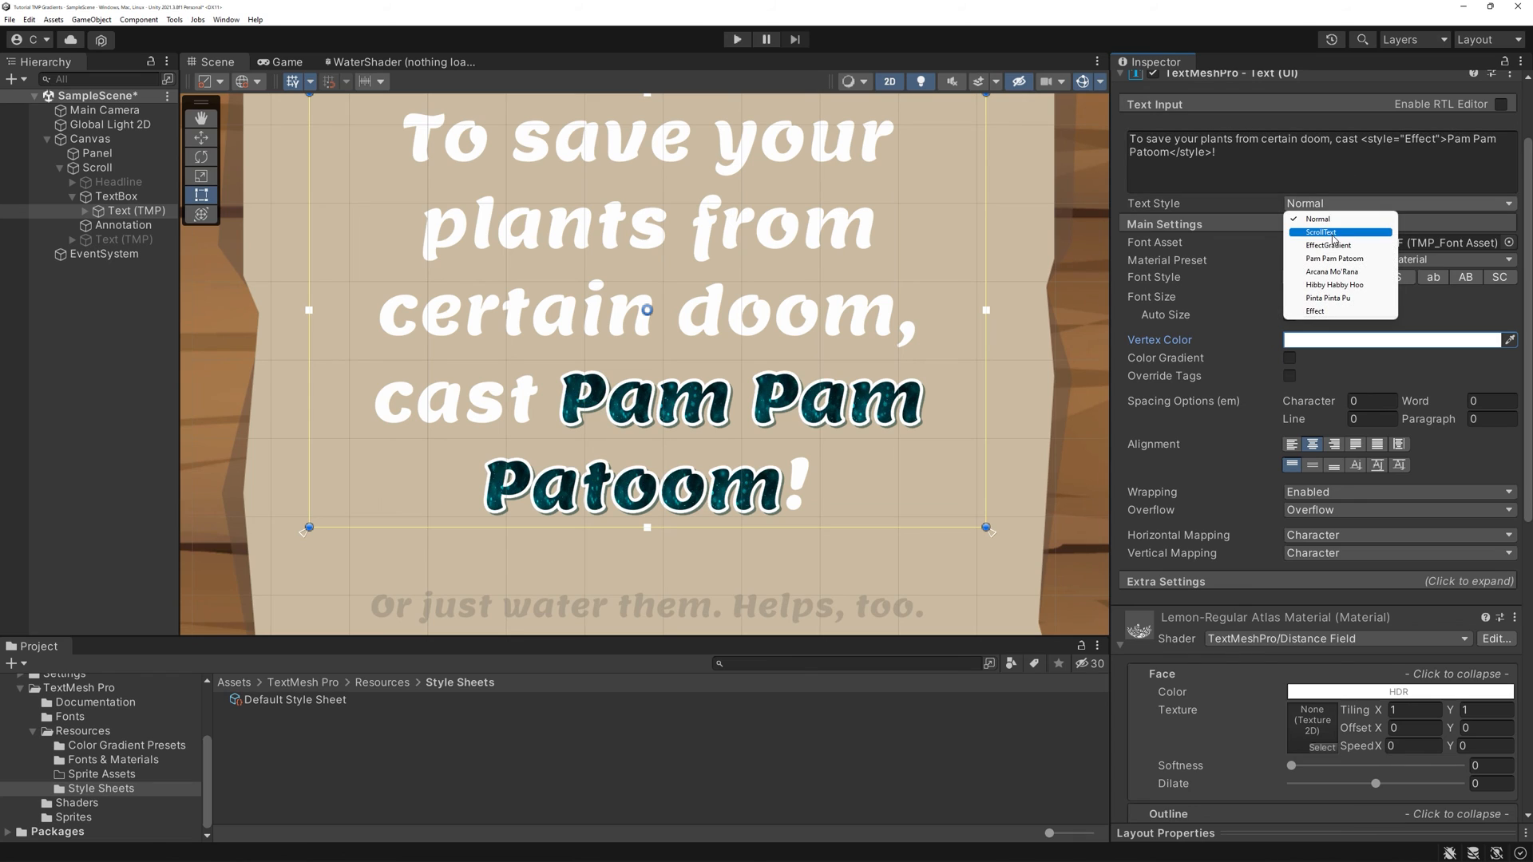
click(1314, 311)
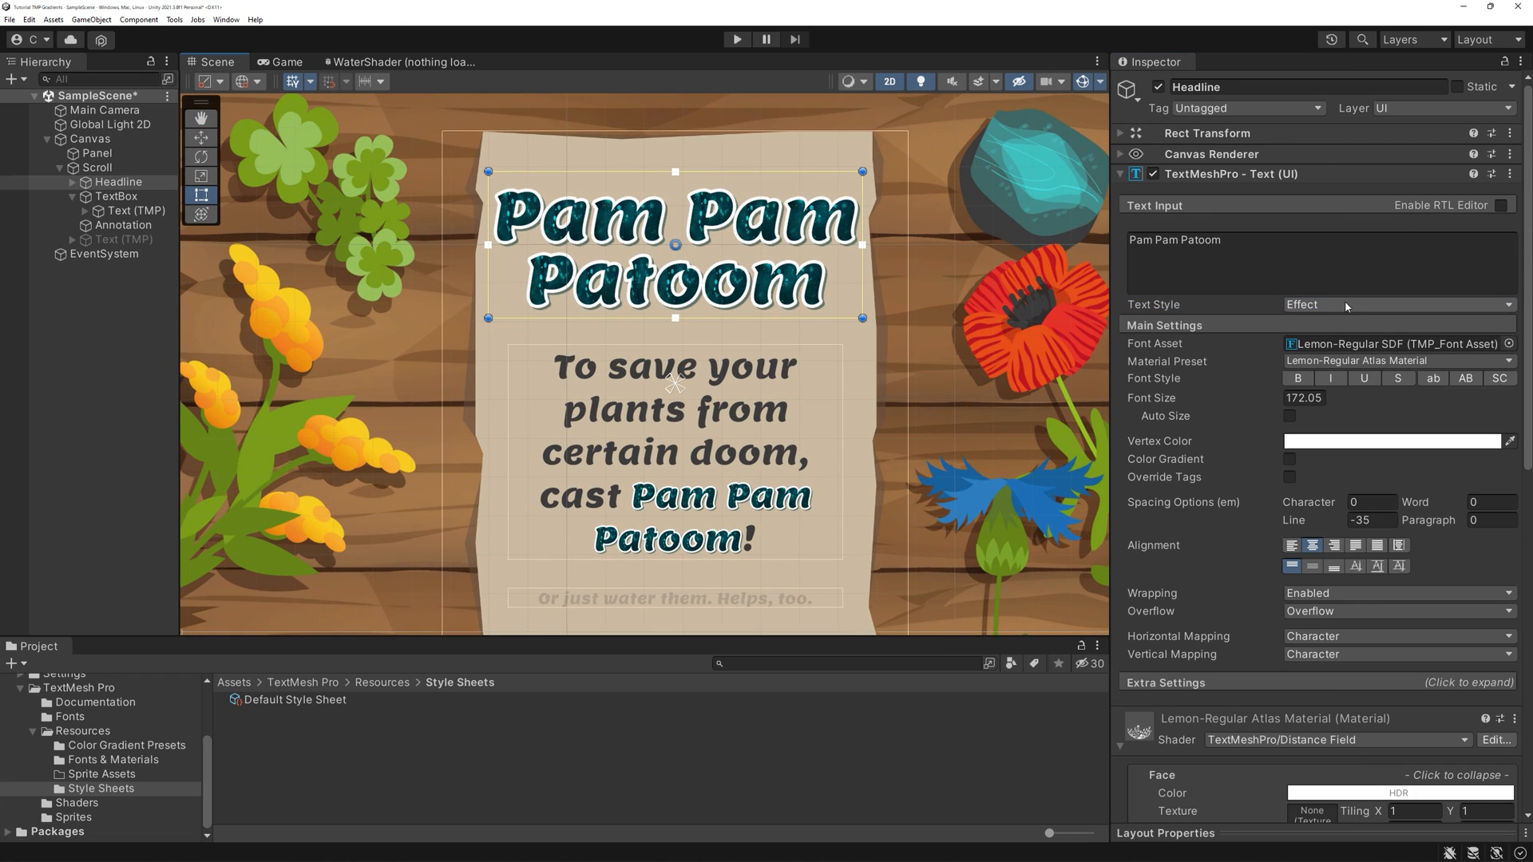
- Try the EffectGradient and Pam Pam Patoom styles on the headline
click(1398, 304)
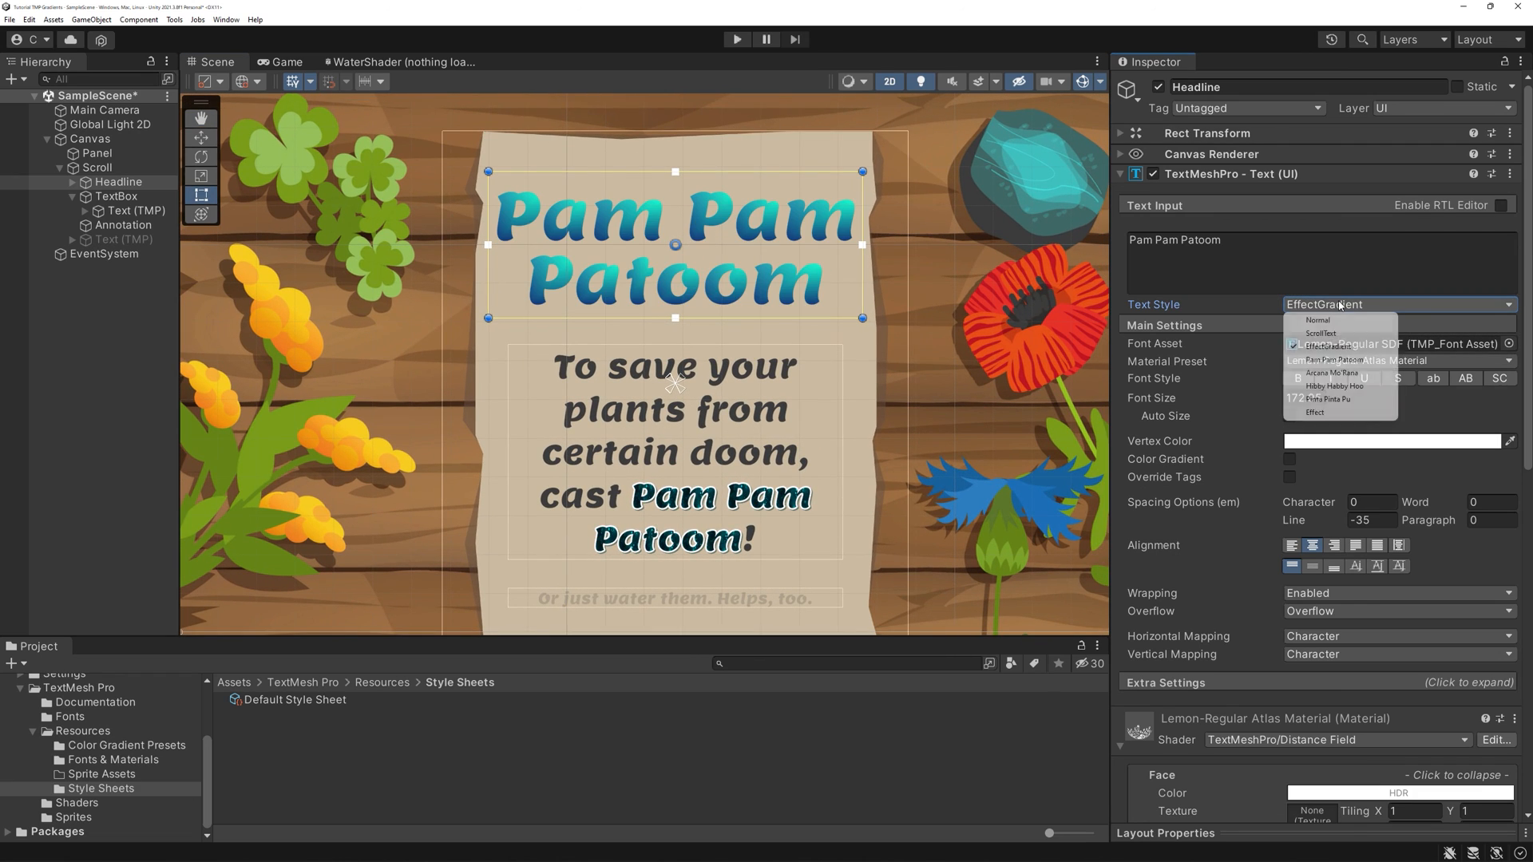
click(1330, 360)
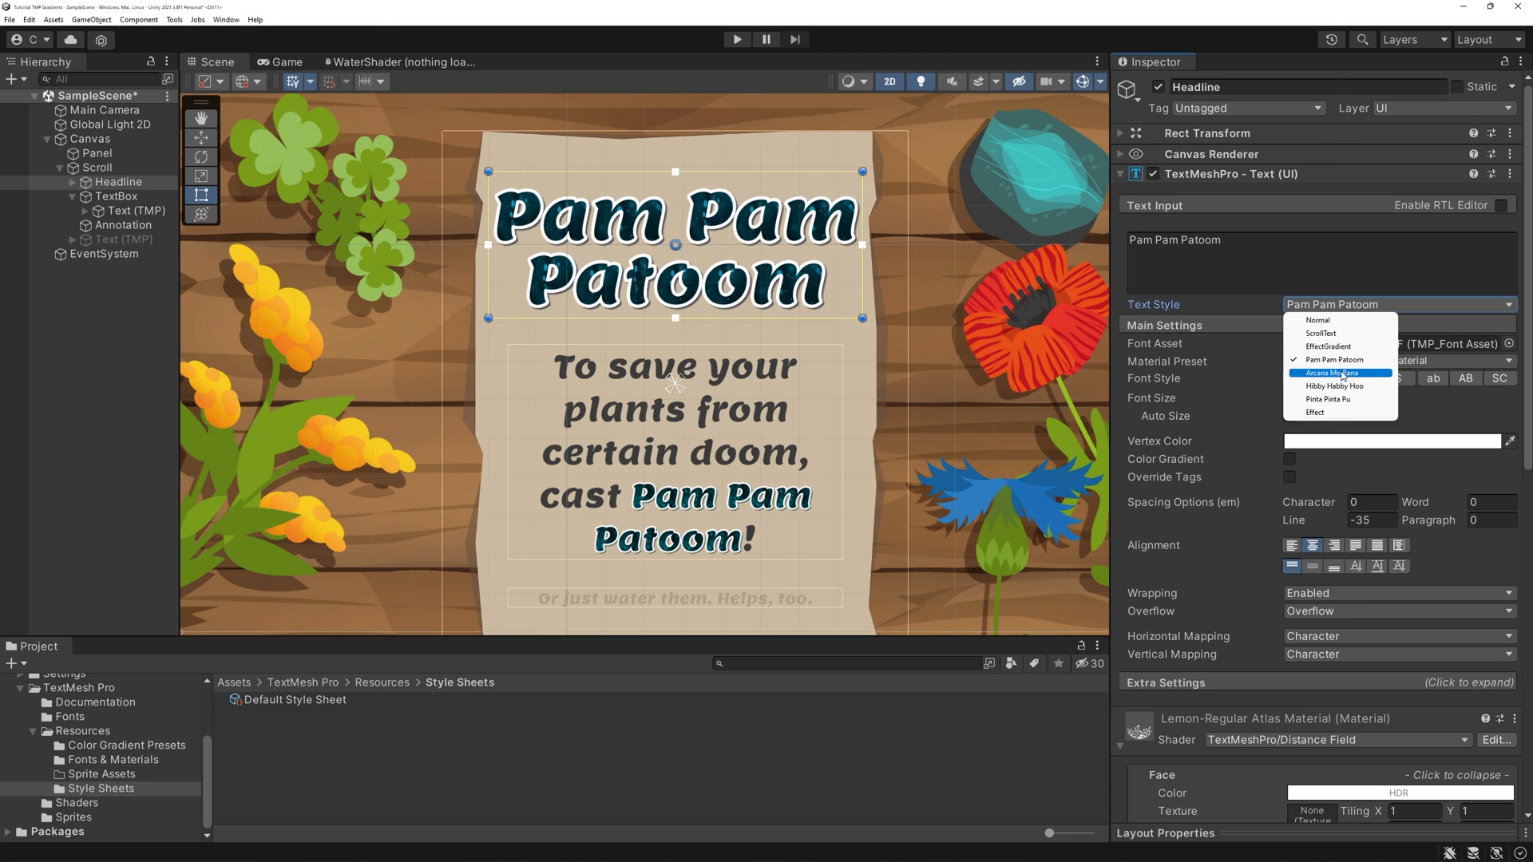